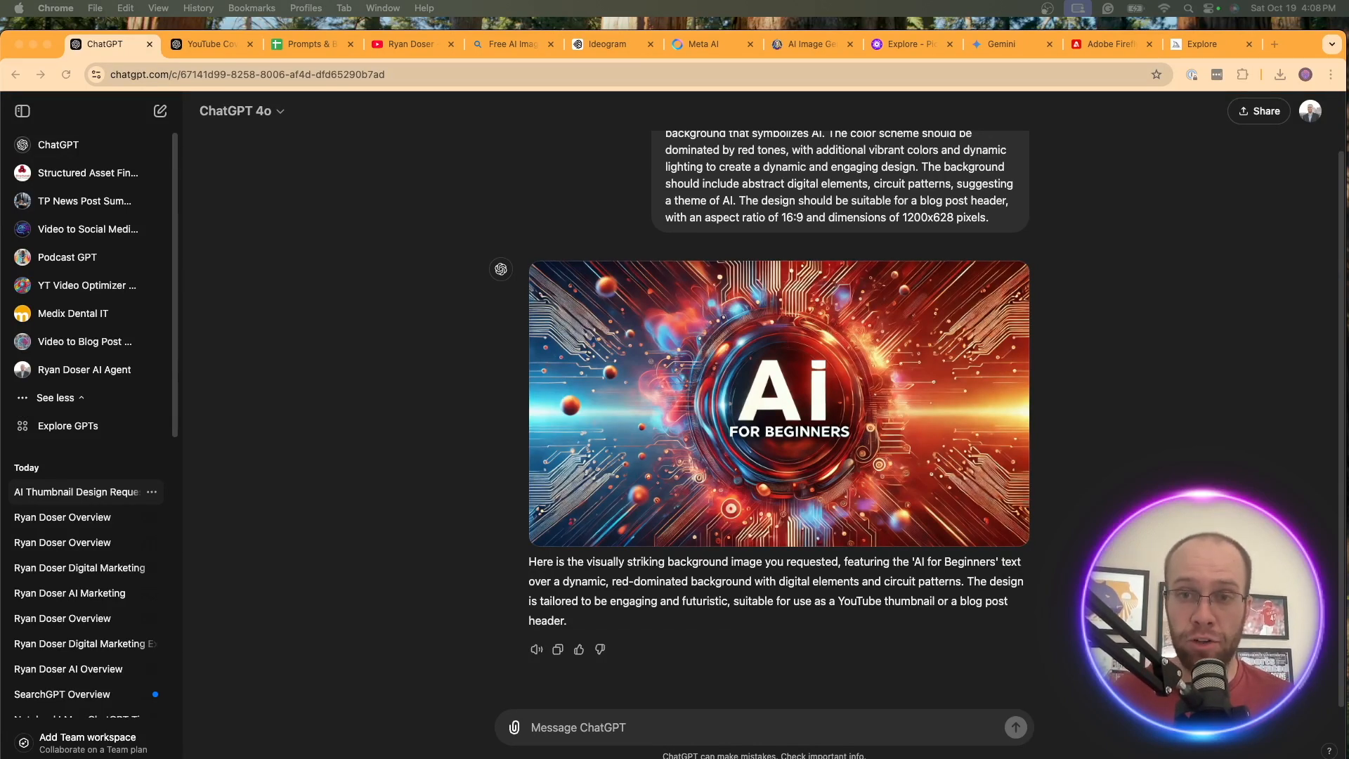
{"action": "mouse_move", "coordinate": [486, 80]}
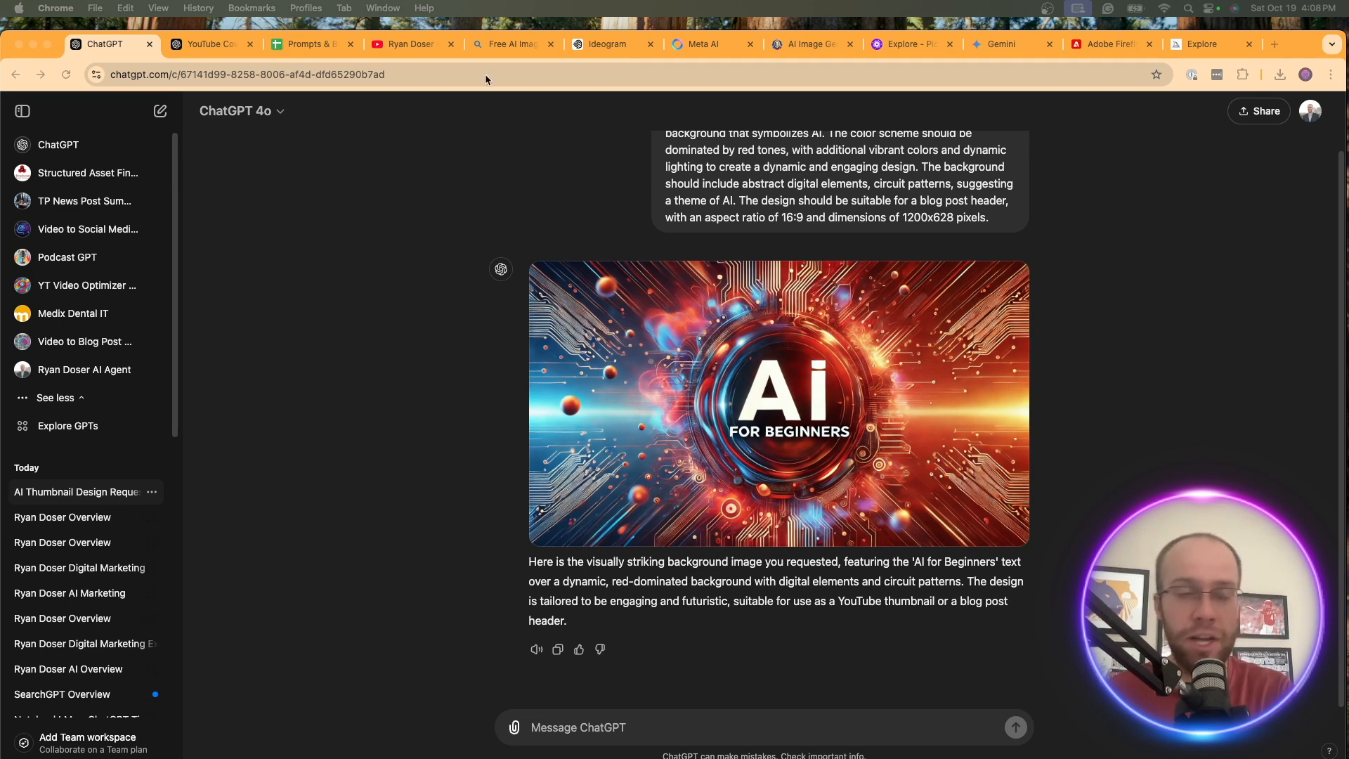
Switch from the 'AI for Beginners' thumbnail chat to the Bing Image Creator tab
{"action": "left_click", "coordinate": [510, 43]}
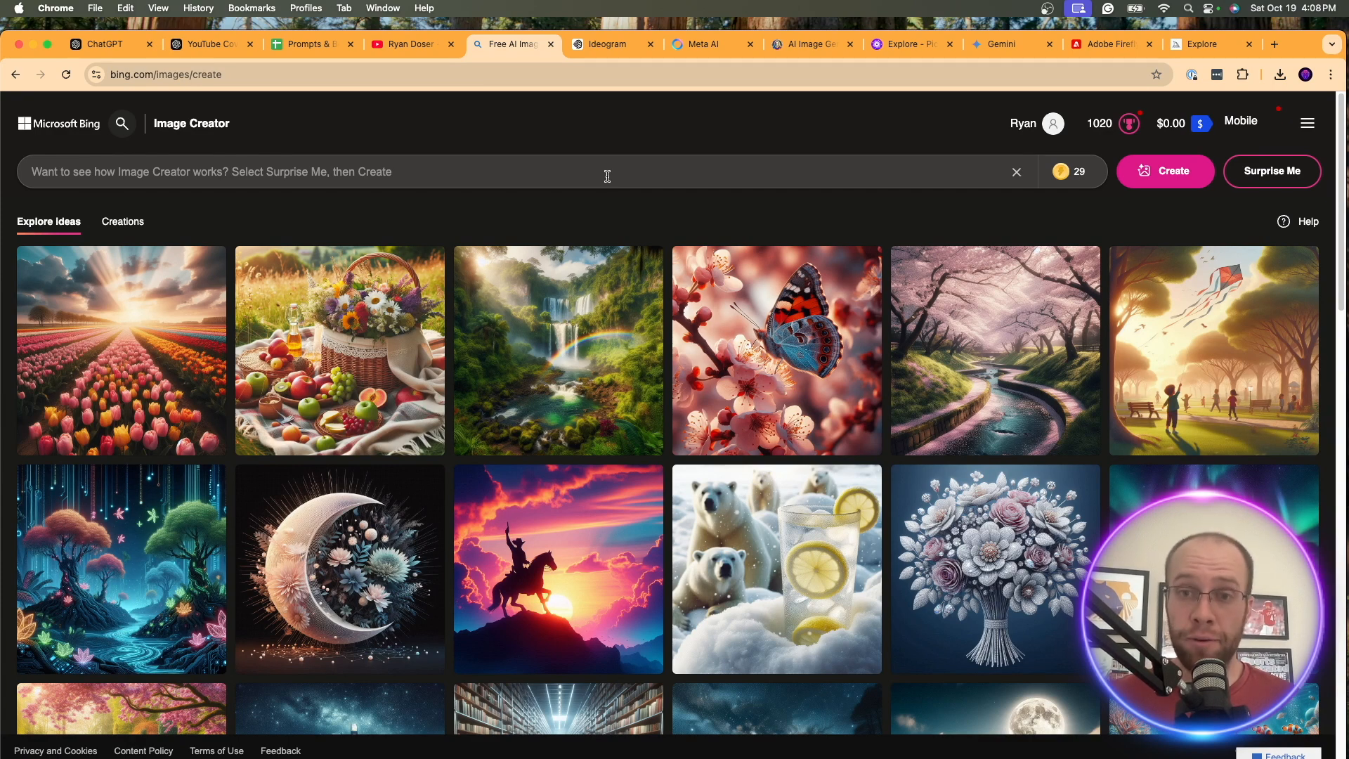
{"action": "left_click", "coordinate": [1016, 171]}
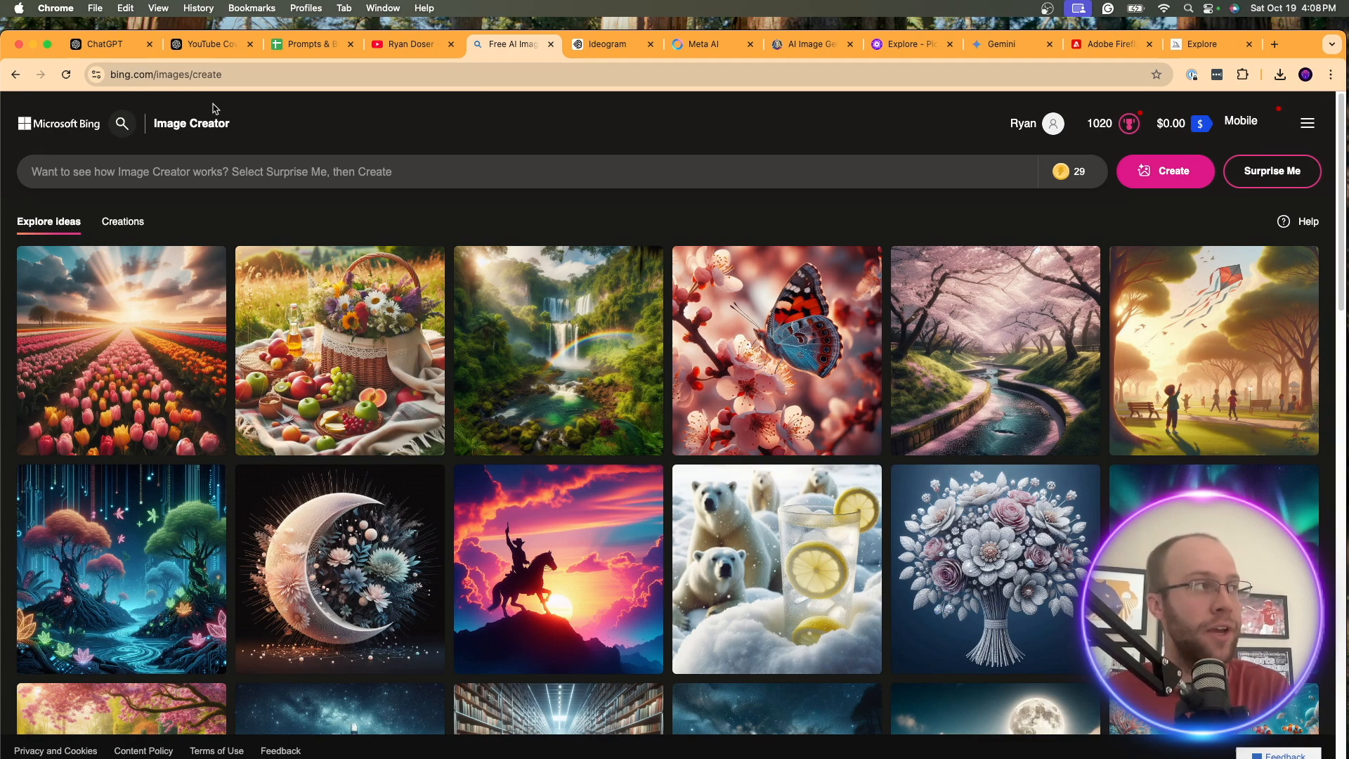
{"action": "left_click", "coordinate": [103, 44]}
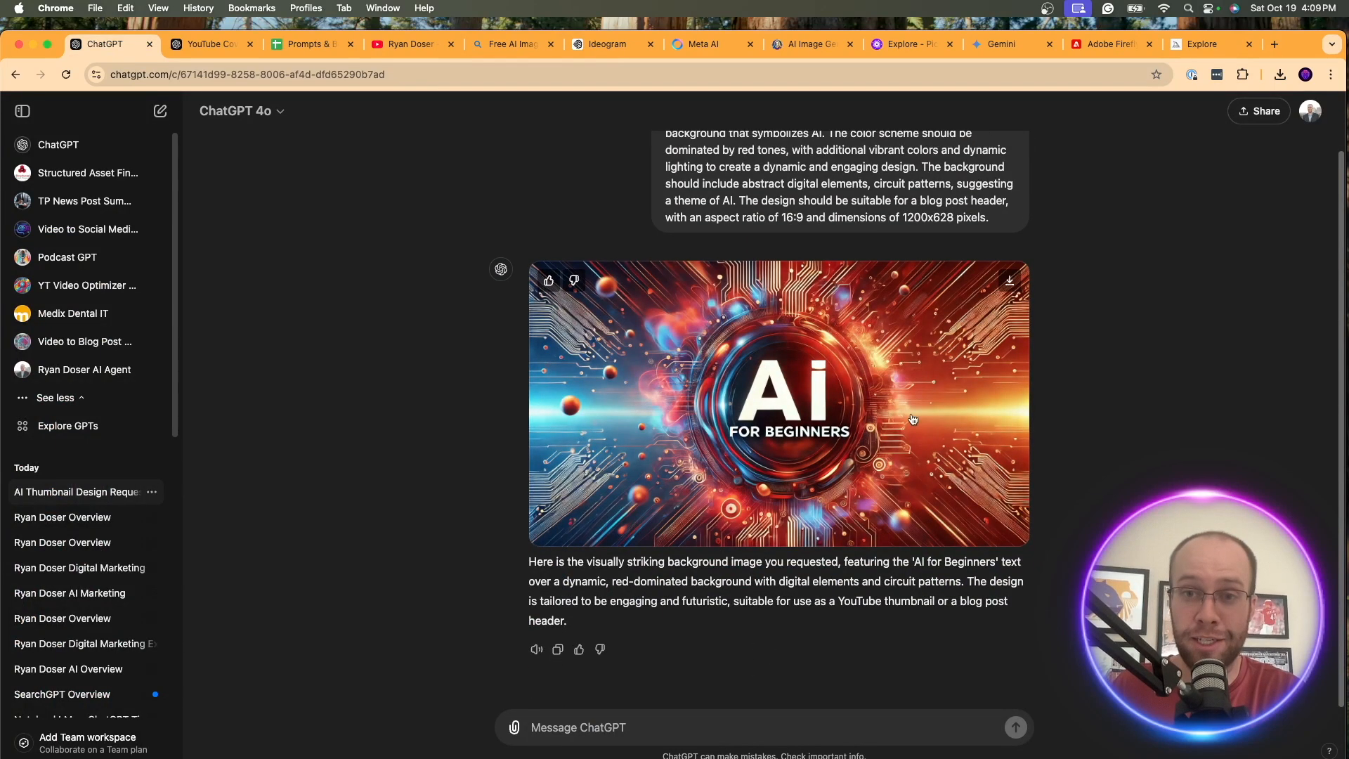
{"action": "left_click", "coordinate": [512, 44]}
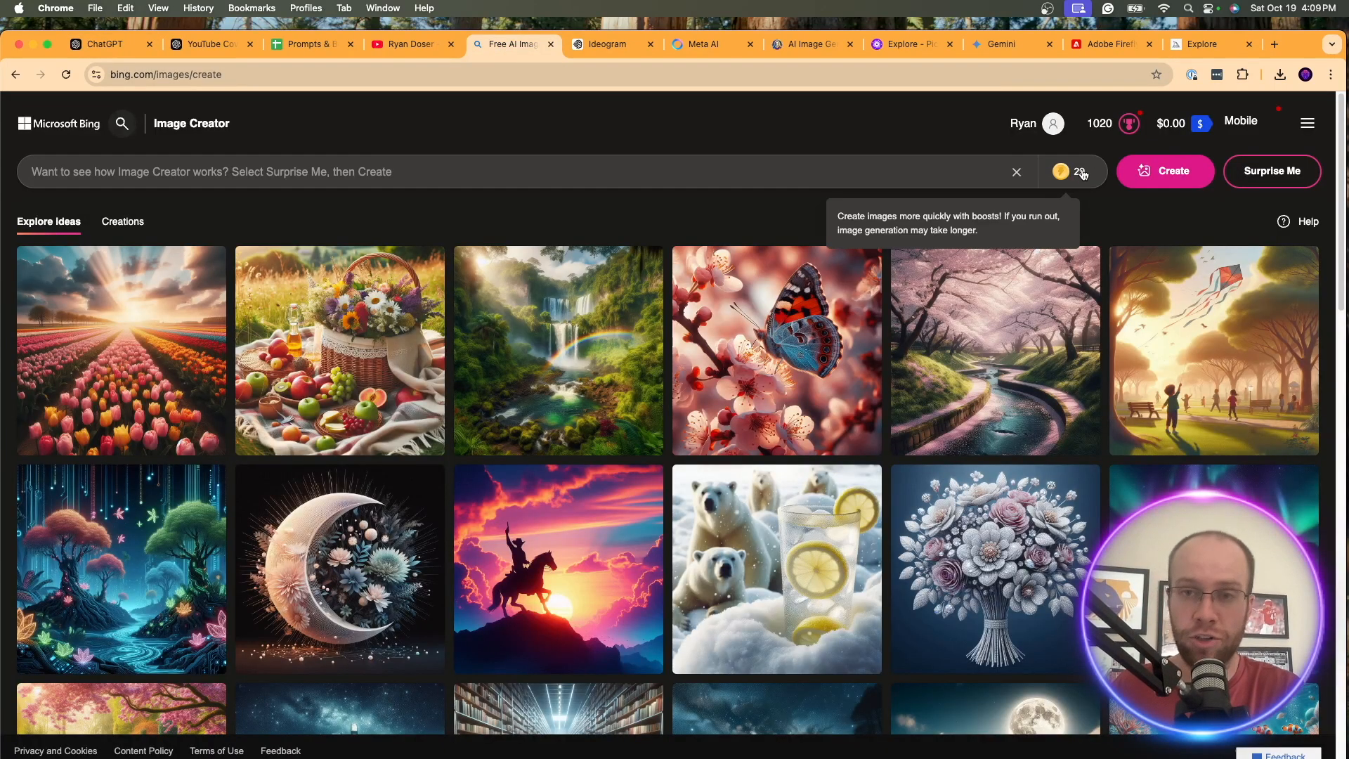
{"action": "mouse_move", "coordinate": [1090, 153]}
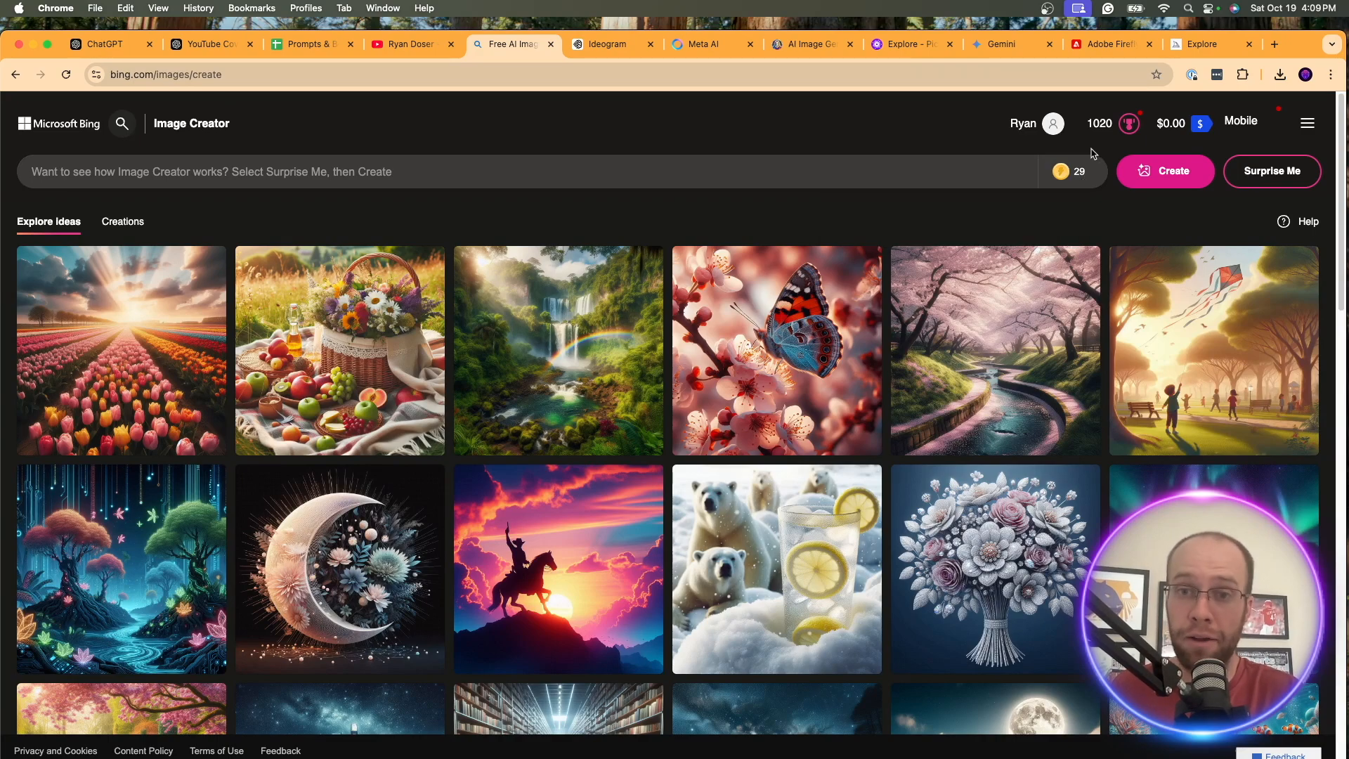
{"action": "scroll", "scroll_direction": "down", "scroll_amount": 3}
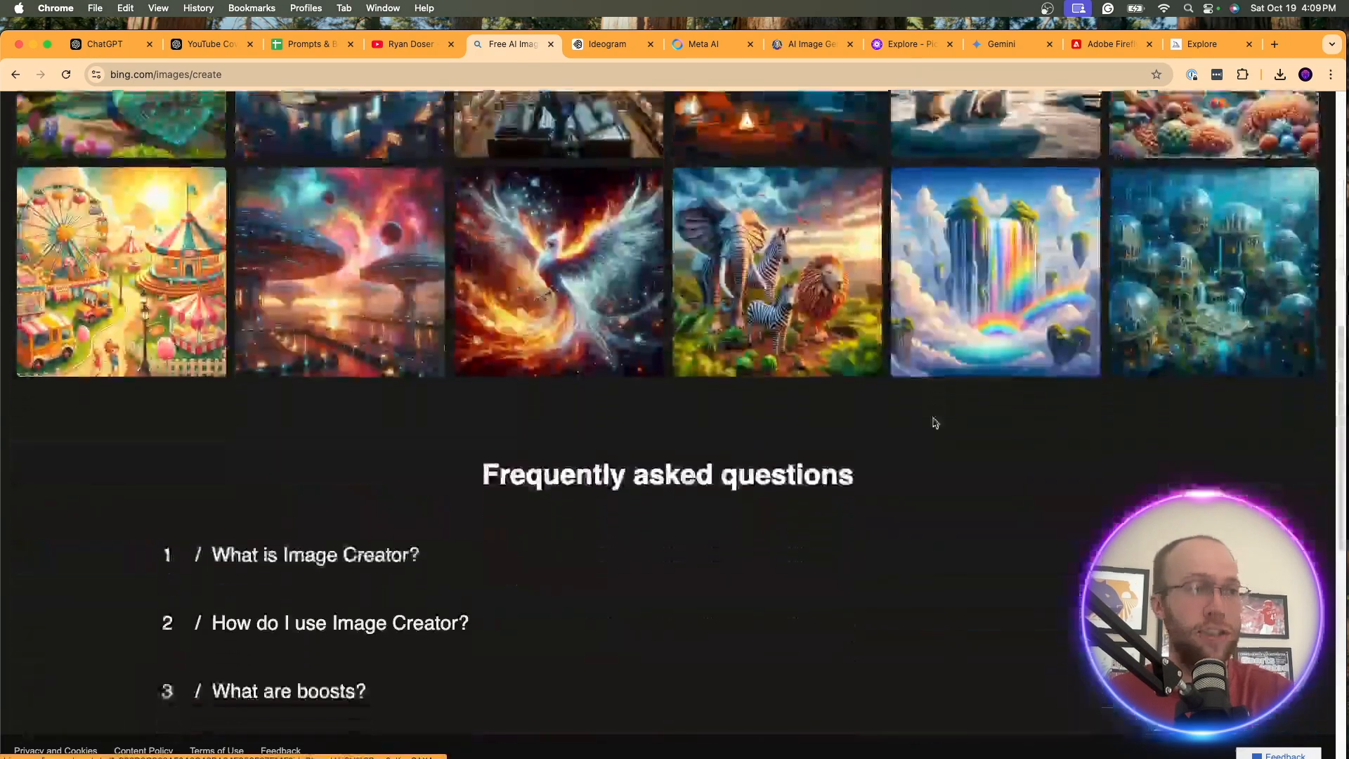
{"action": "scroll", "scroll_direction": "up", "scroll_amount": 3}
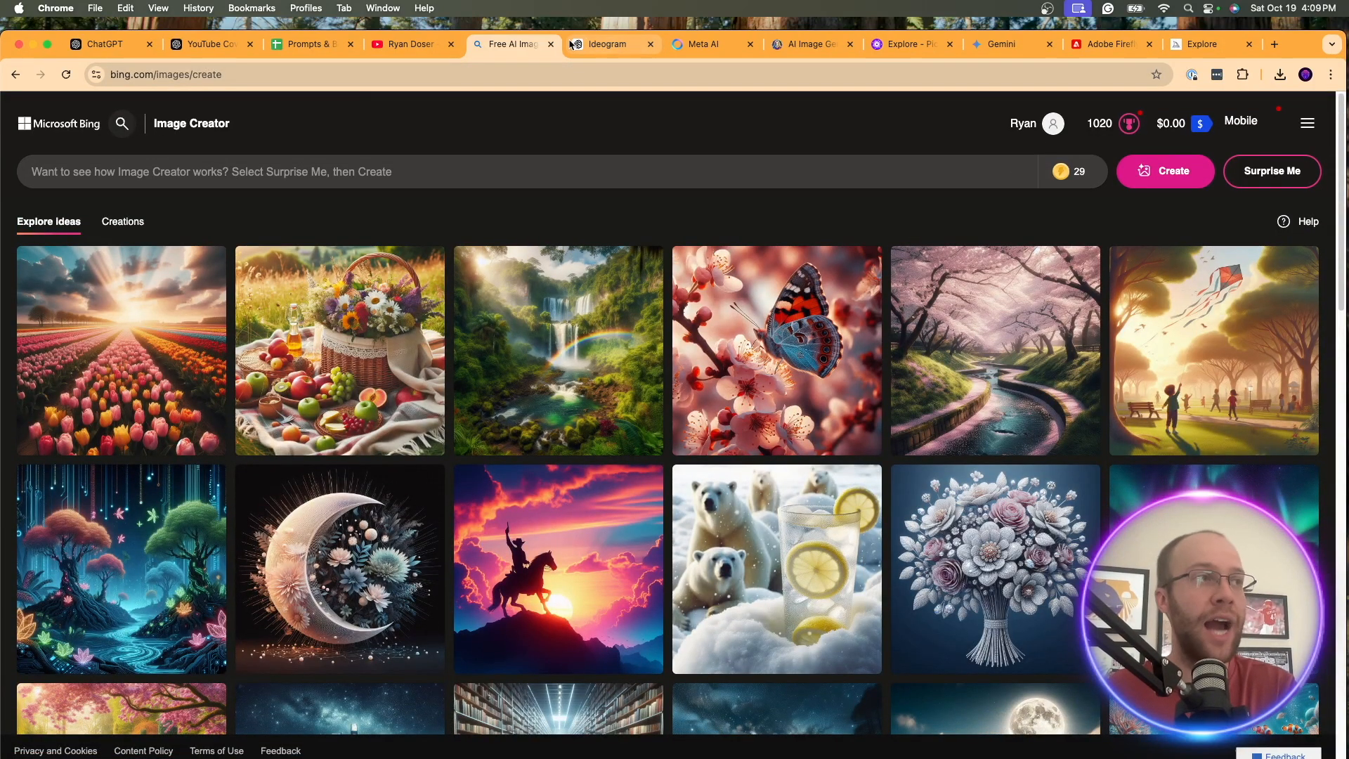
Glance at Ideogram's explore page and Meta AI's imagine ideas, then bring up Leonardo.Ai
{"action": "left_click", "coordinate": [606, 44]}
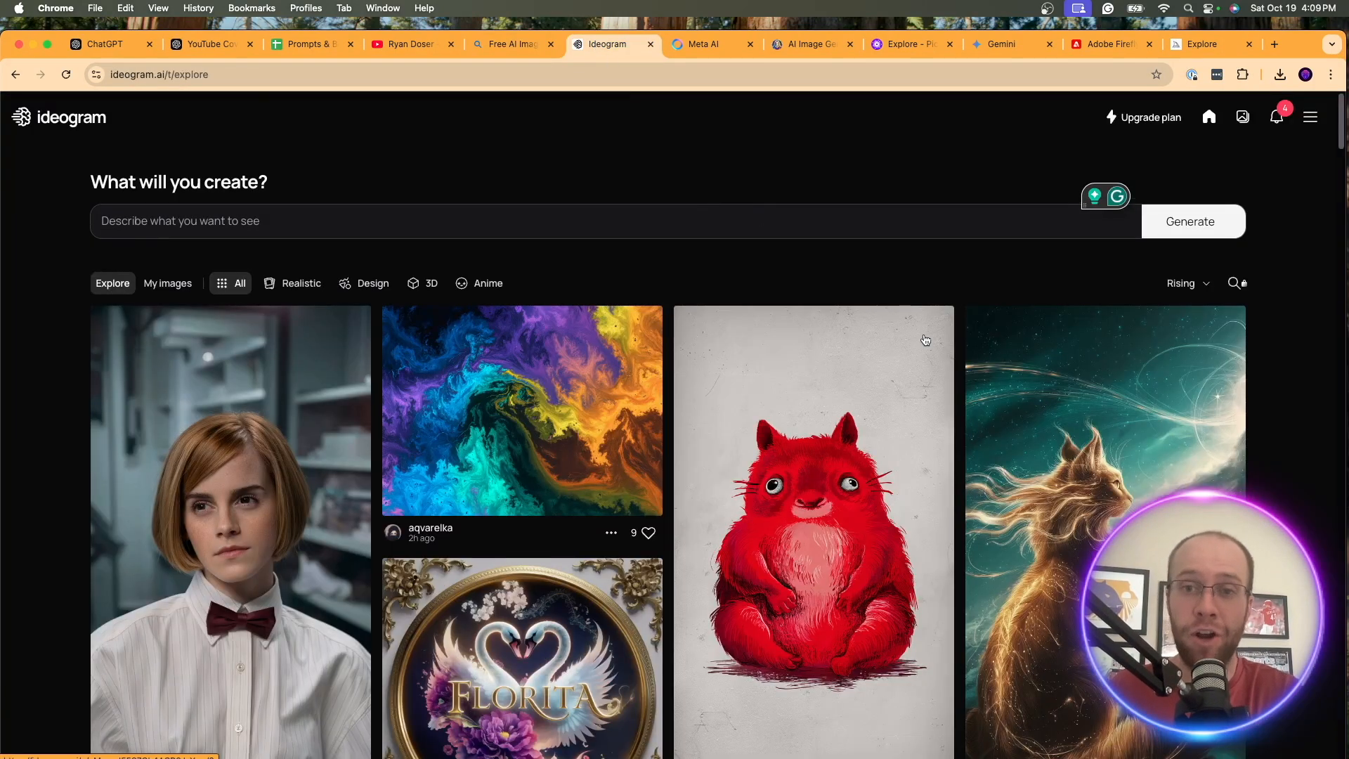
{"action": "left_click", "coordinate": [710, 43]}
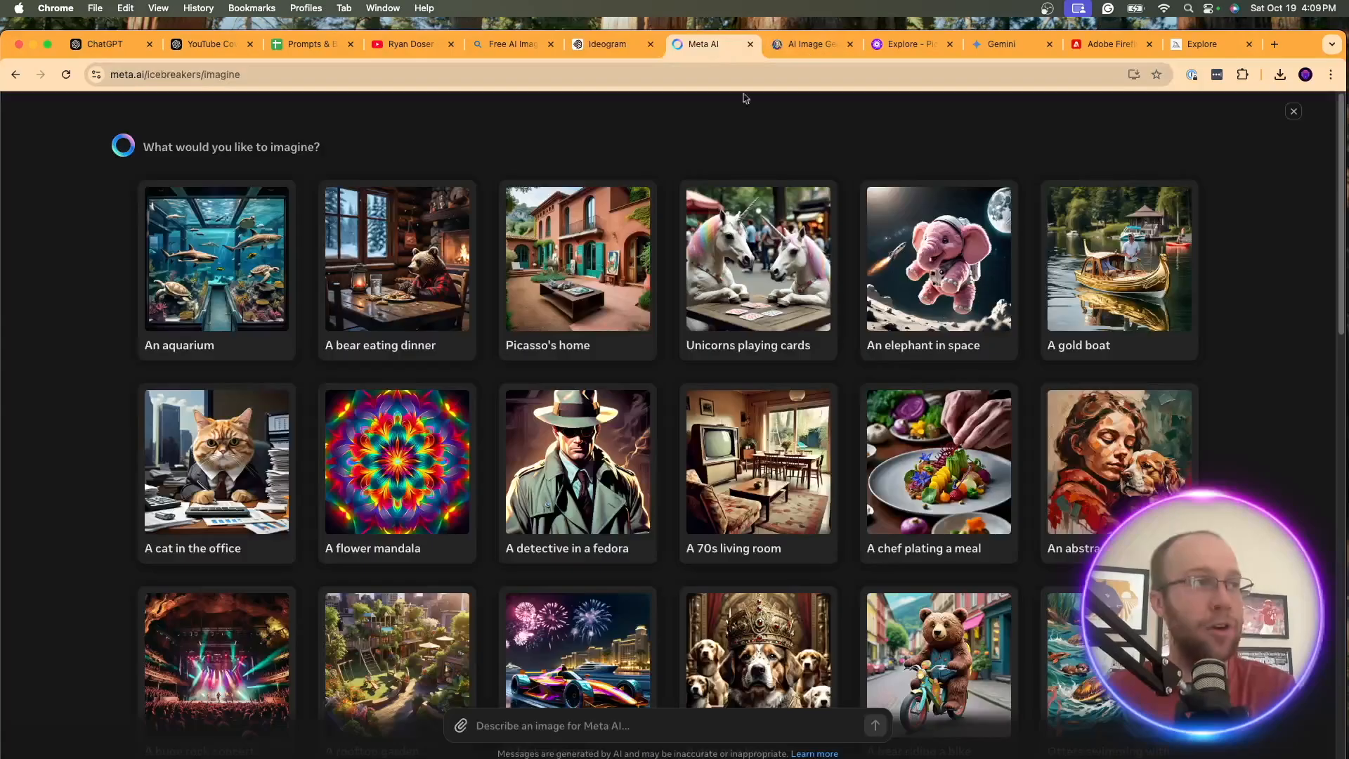
{"action": "mouse_move", "coordinate": [1060, 307]}
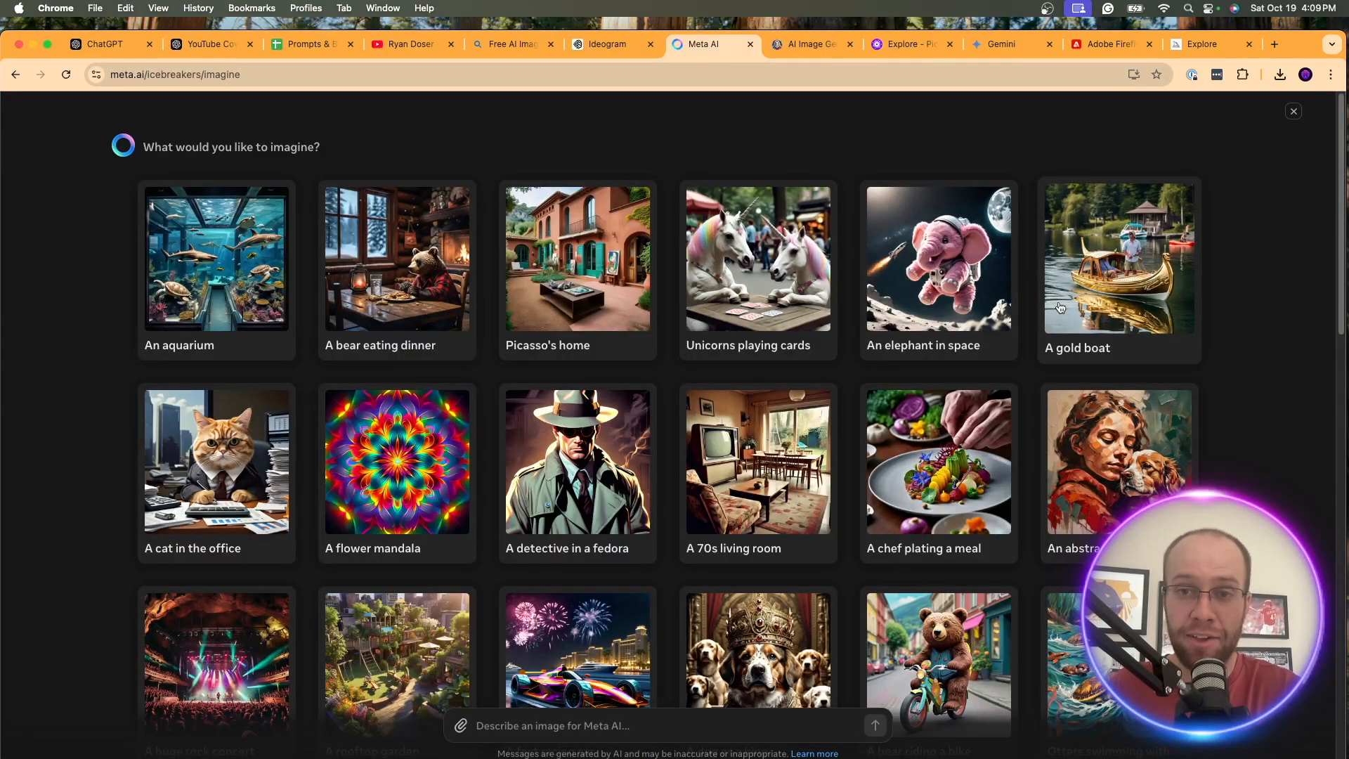
{"action": "scroll", "scroll_direction": "down", "scroll_amount": 3}
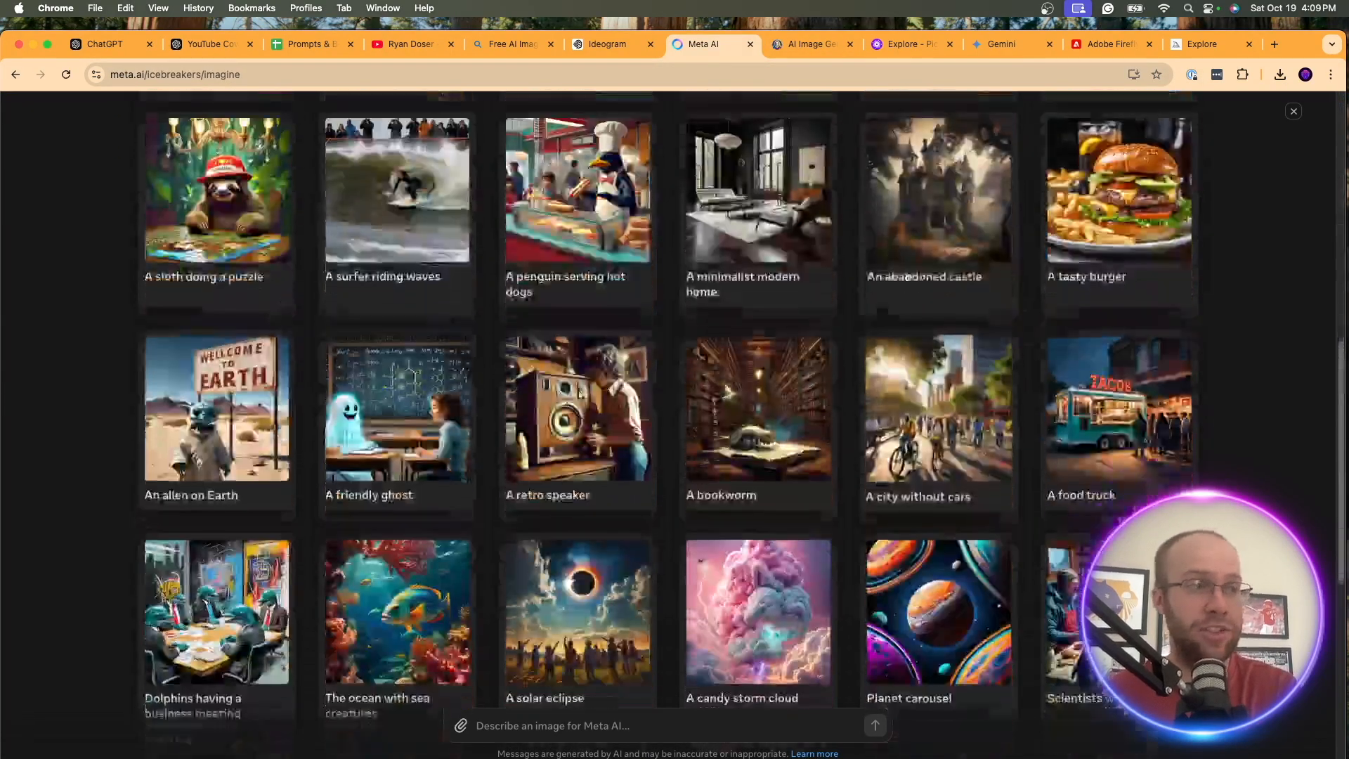
{"action": "left_click", "coordinate": [809, 43]}
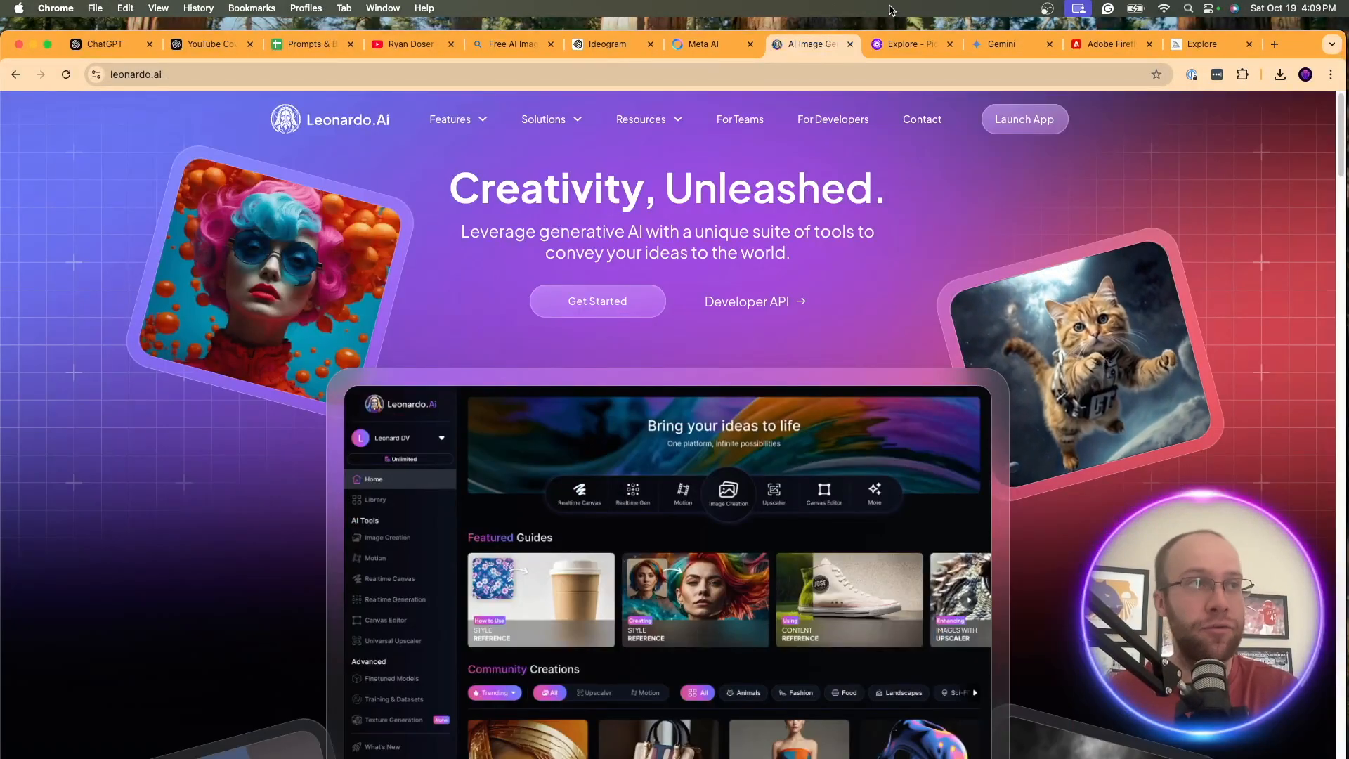
Switch to PicLumen's Random explore grid and scroll through the community images
{"action": "left_click", "coordinate": [912, 44]}
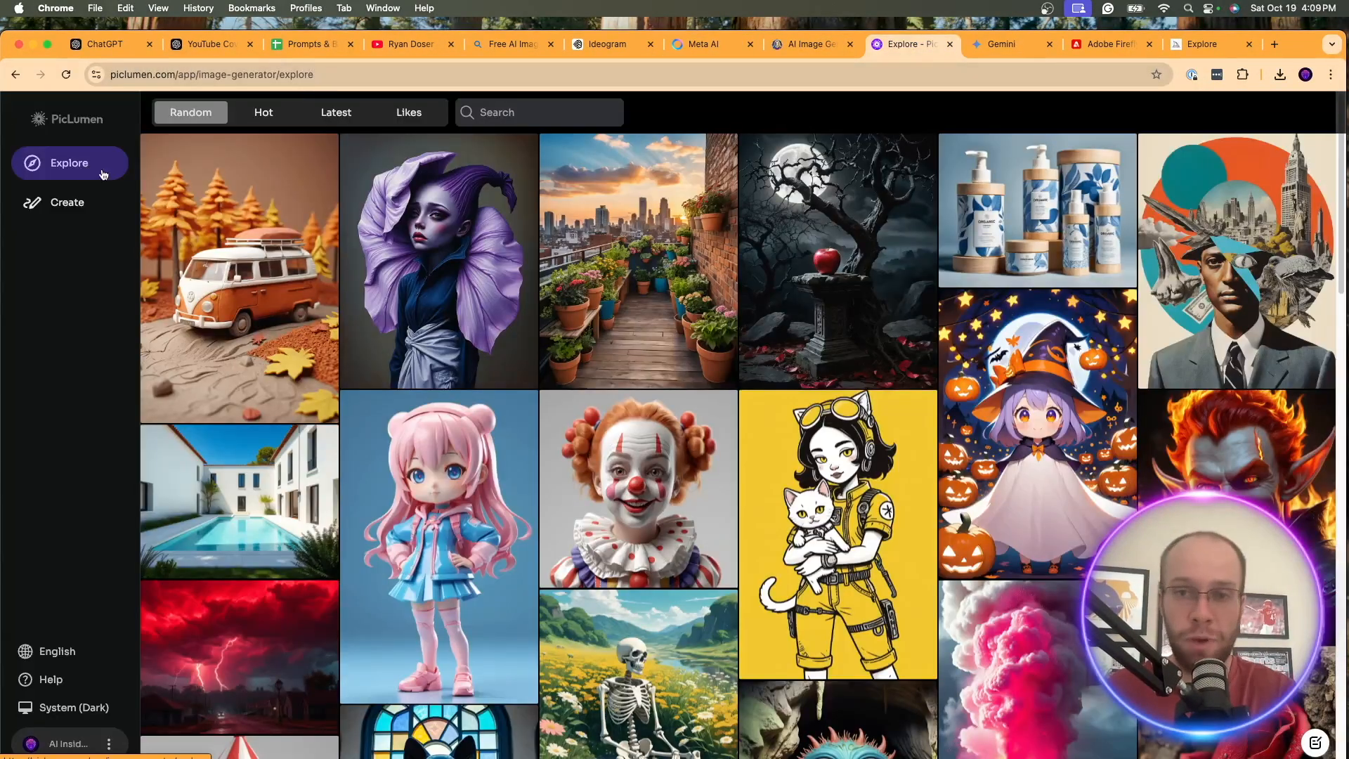
{"action": "scroll", "scroll_direction": "down", "scroll_amount": 3}
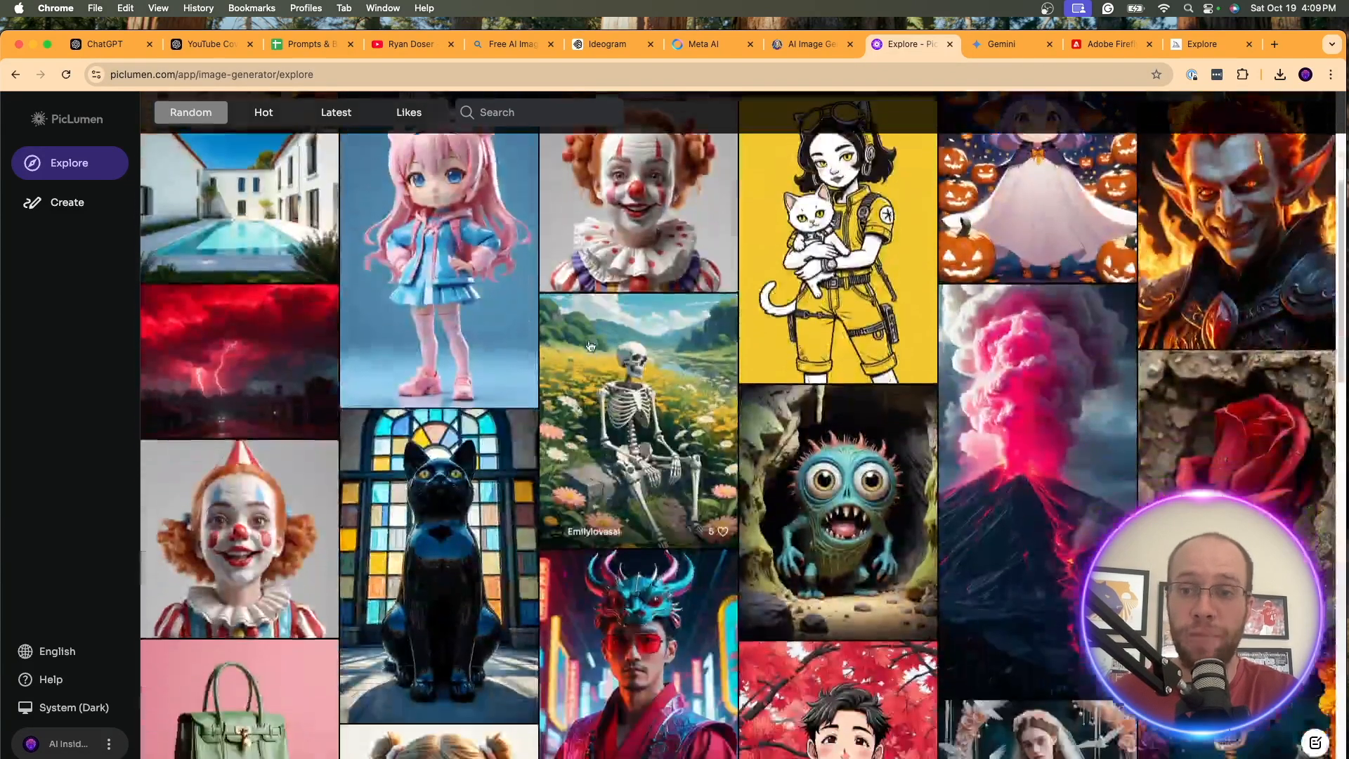
{"action": "scroll", "scroll_direction": "down", "scroll_amount": 3}
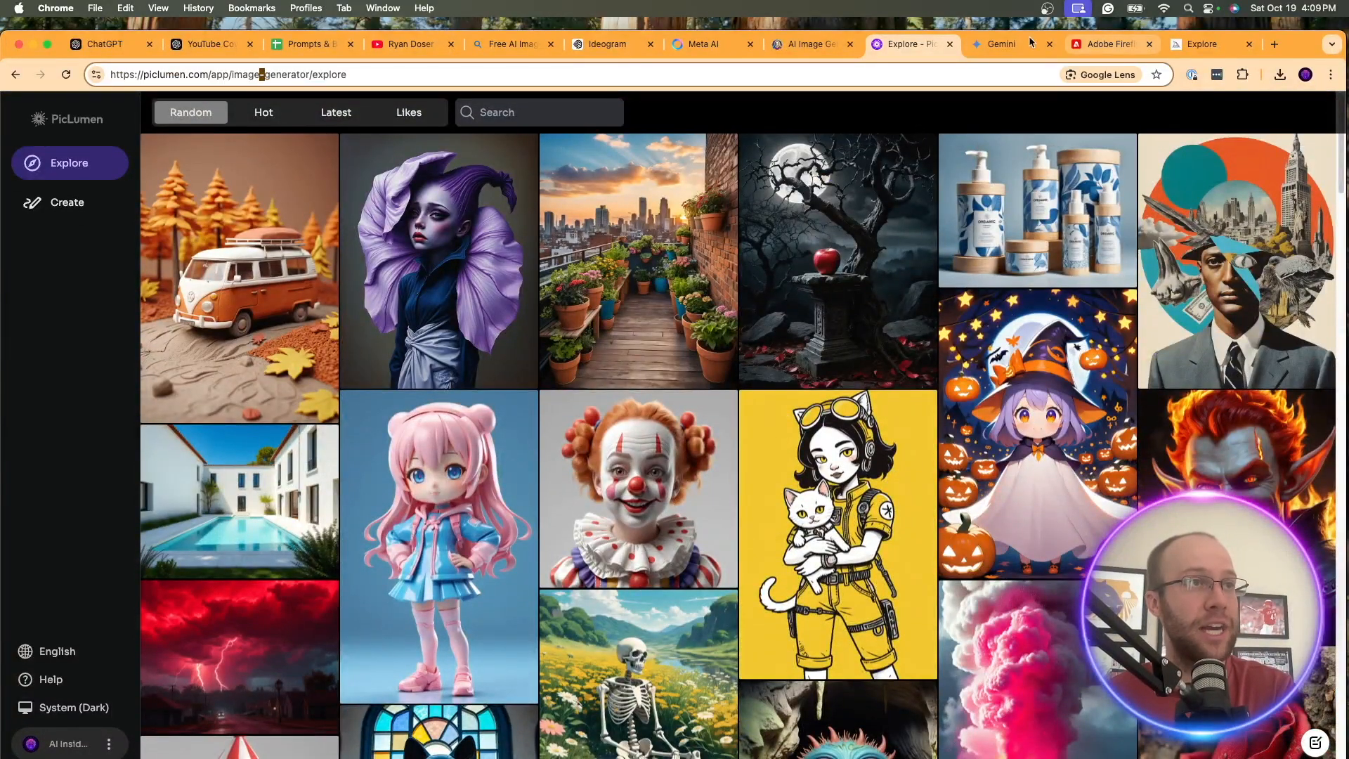
Switch to Gemini and dismiss the 'Imagen 3 has arrived' dialog to reveal the dog images
{"action": "left_click", "coordinate": [1000, 44]}
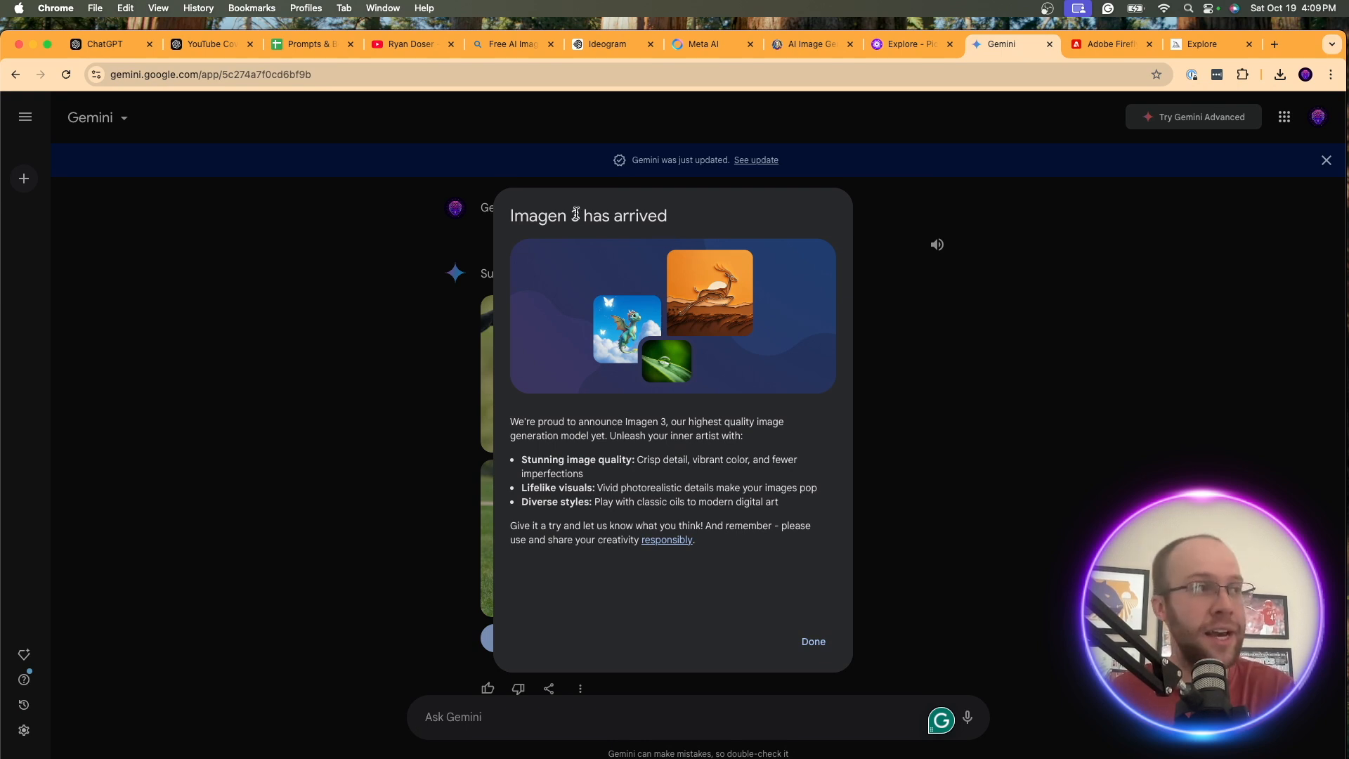
{"action": "left_click", "coordinate": [811, 640]}
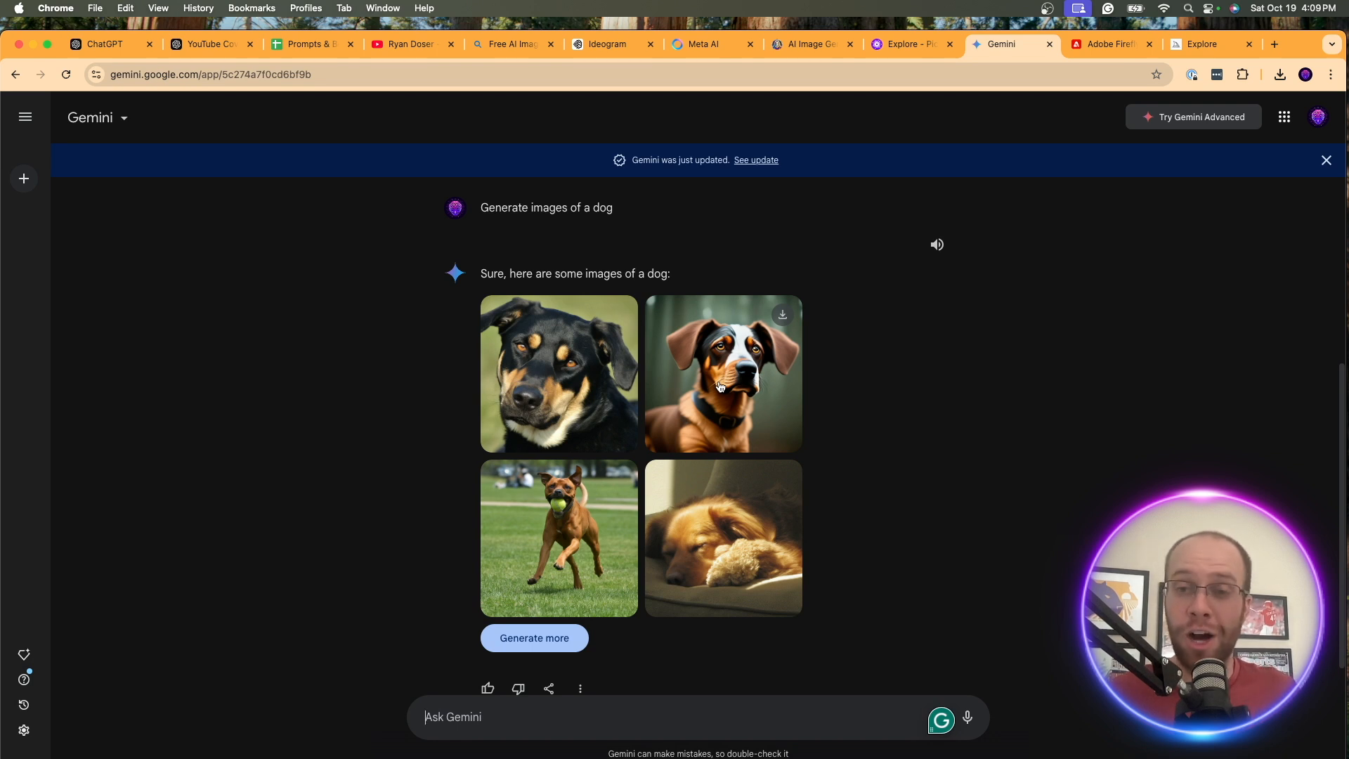
{"action": "mouse_move", "coordinate": [533, 80]}
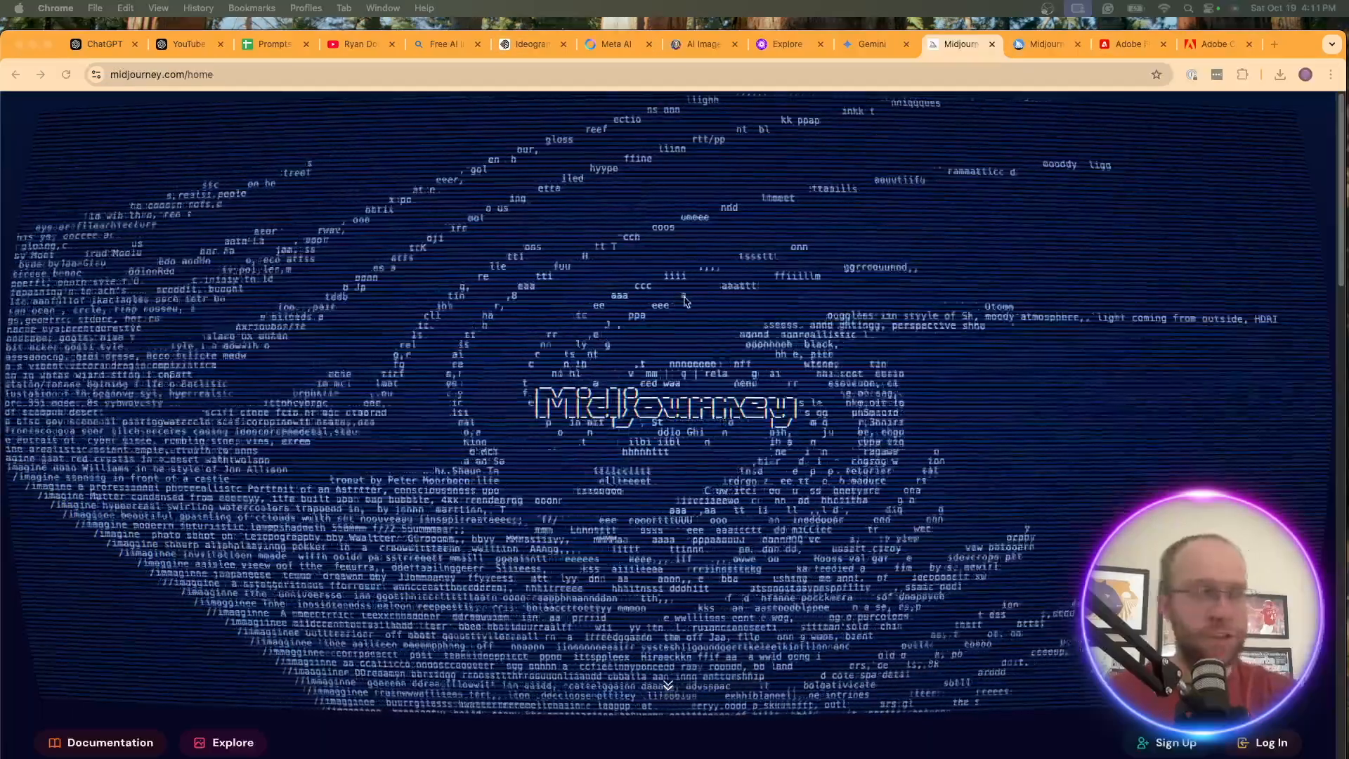
Bring up Midjourney's community Explore gallery and scroll through its images
{"action": "scroll", "scroll_direction": "down", "scroll_amount": 3}
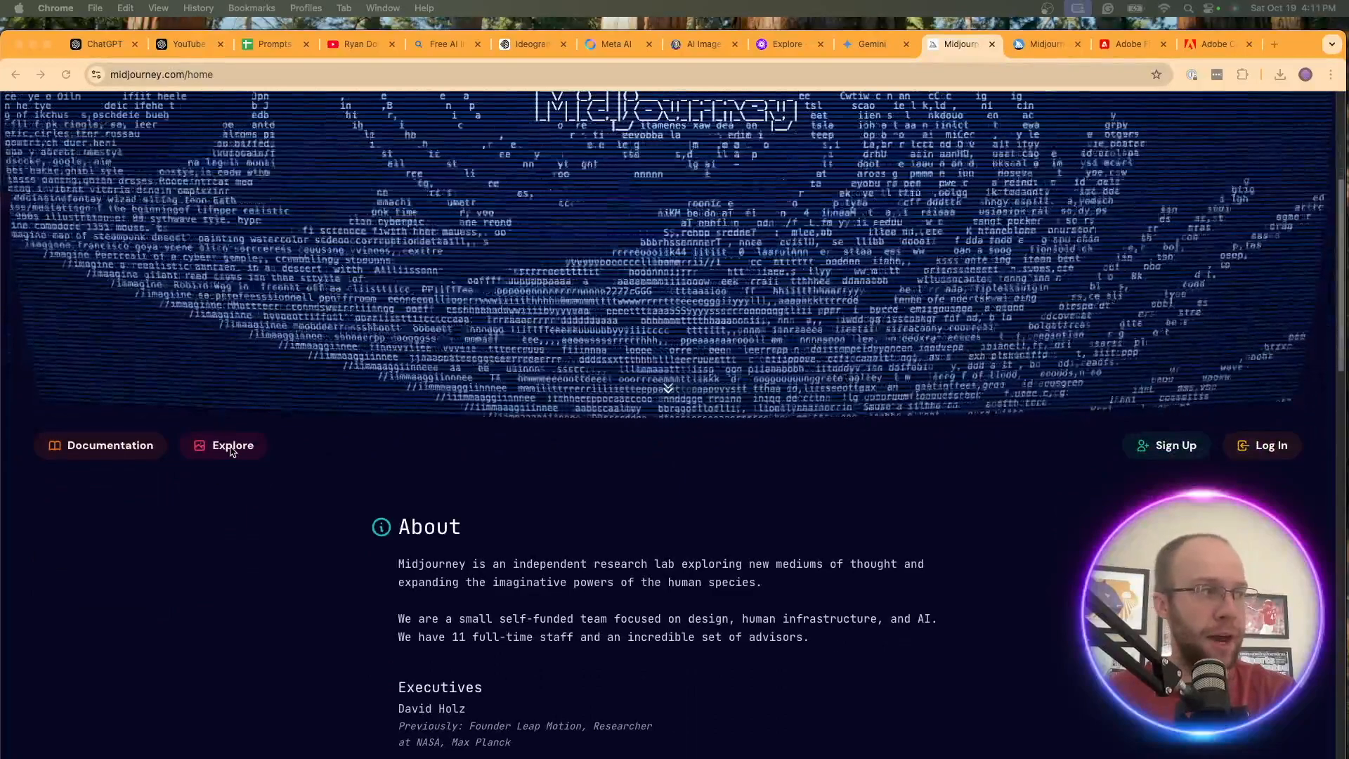
{"action": "left_click", "coordinate": [223, 444]}
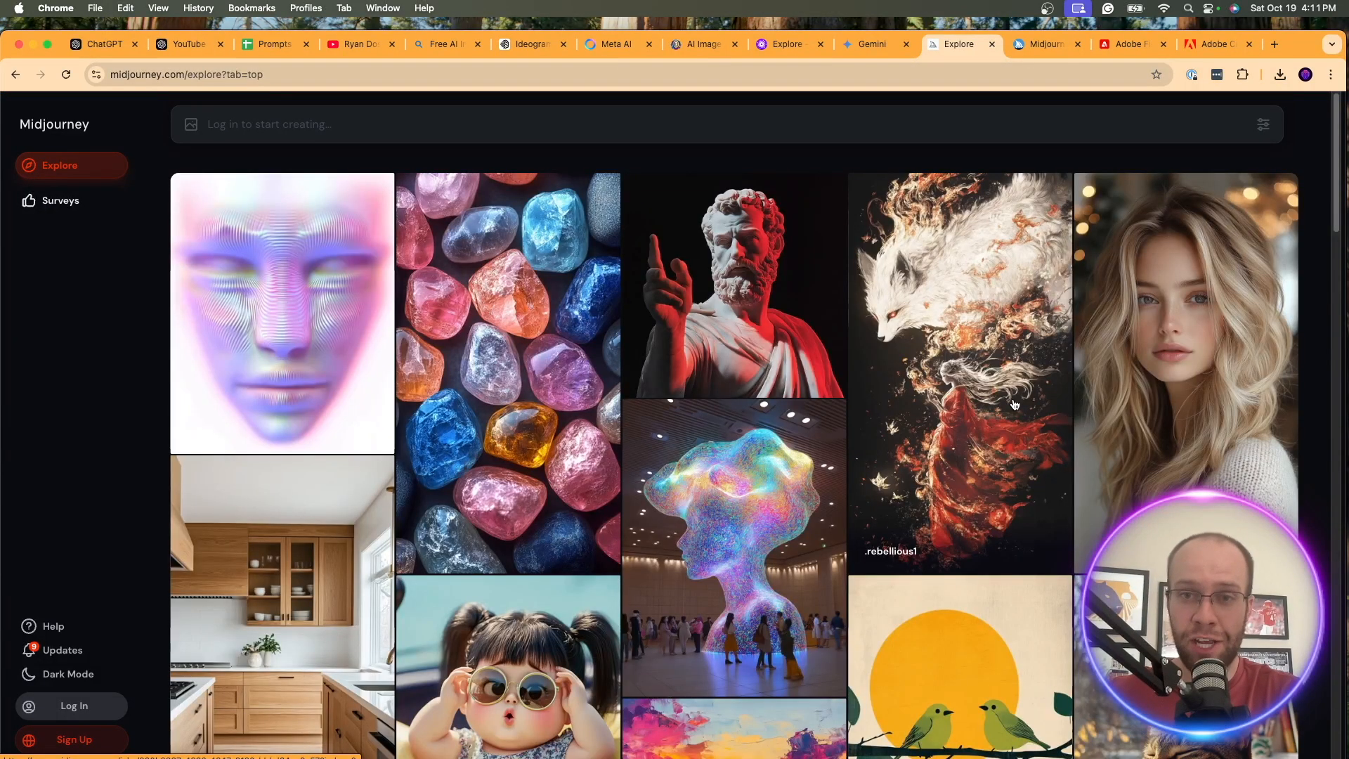
{"action": "scroll", "scroll_direction": "down", "scroll_amount": 3}
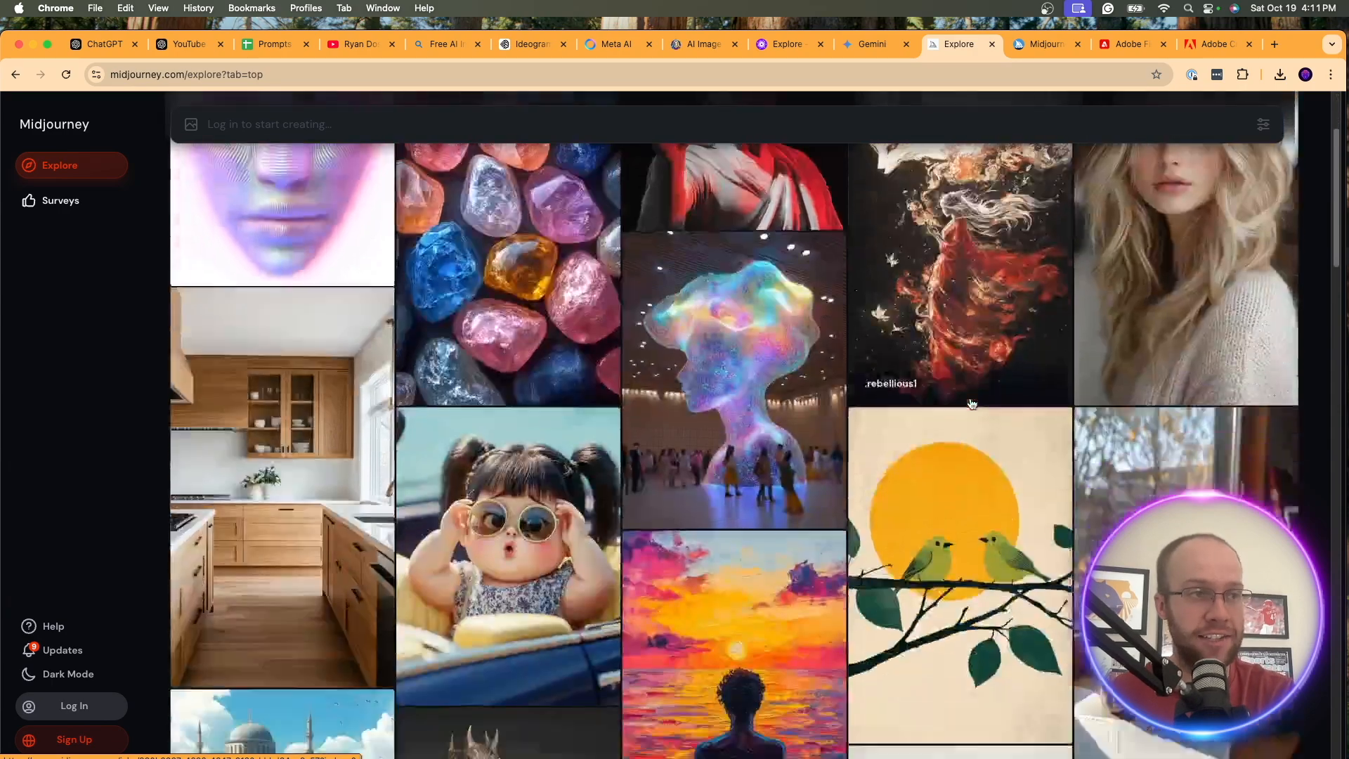
{"action": "scroll", "scroll_direction": "down", "scroll_amount": 3}
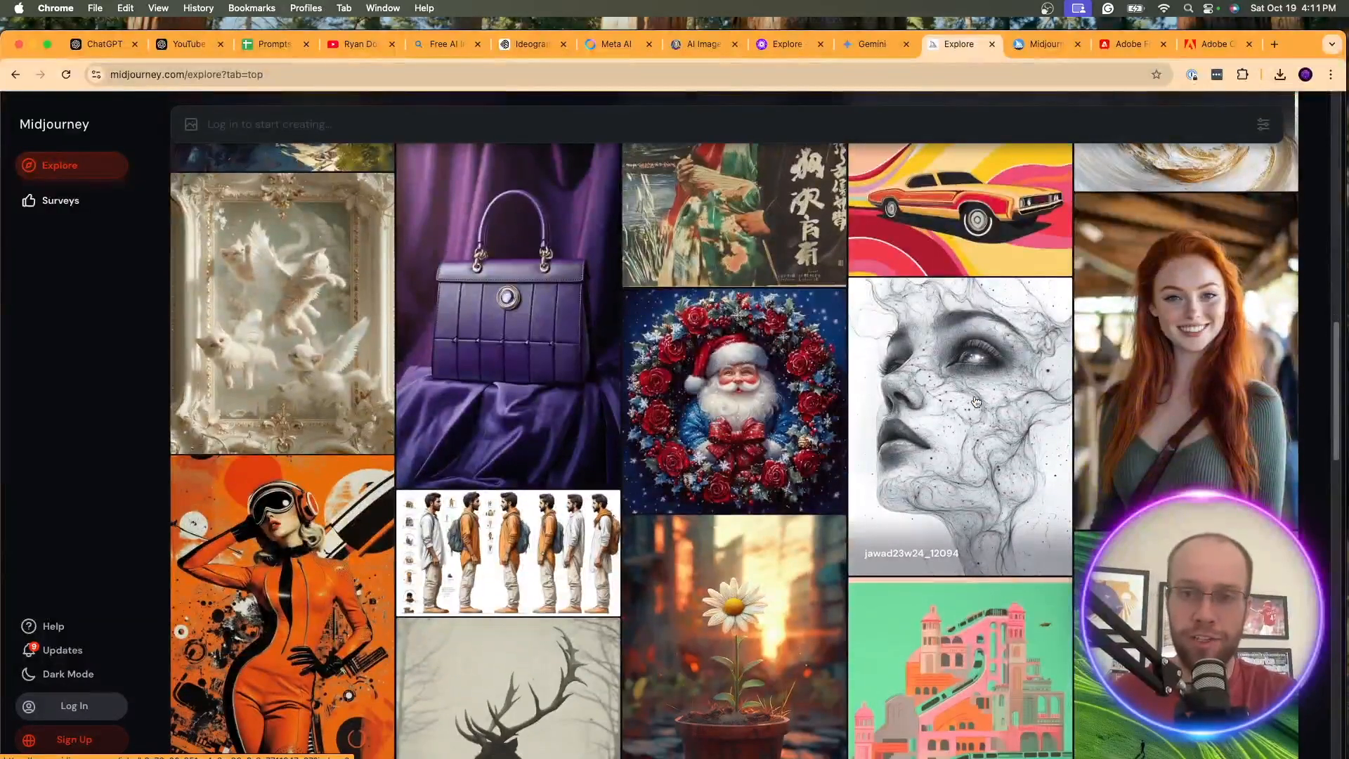
{"action": "scroll", "scroll_direction": "down", "scroll_amount": 3}
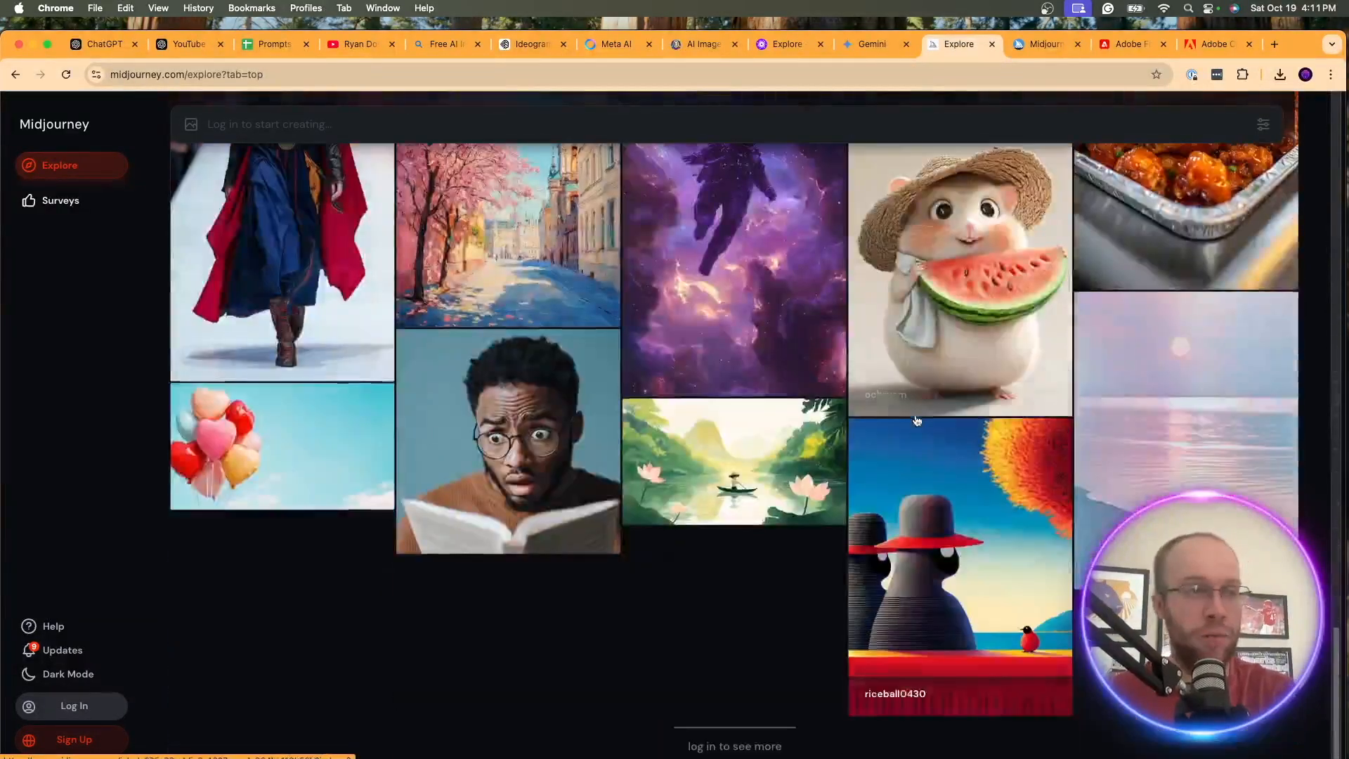
Check the subscription plan comparison, then return to the Explore gallery and keep scrolling
{"action": "left_click", "coordinate": [1041, 43]}
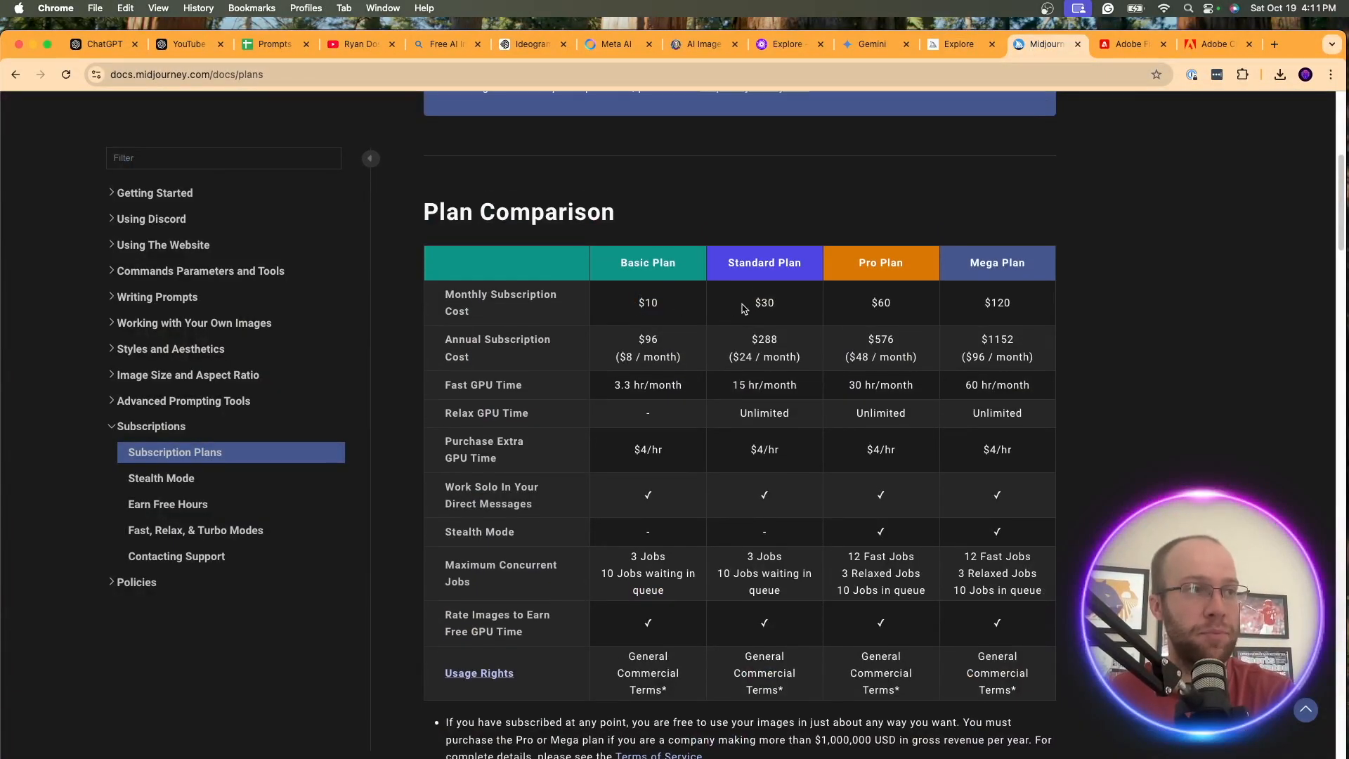
{"action": "mouse_move", "coordinate": [899, 275]}
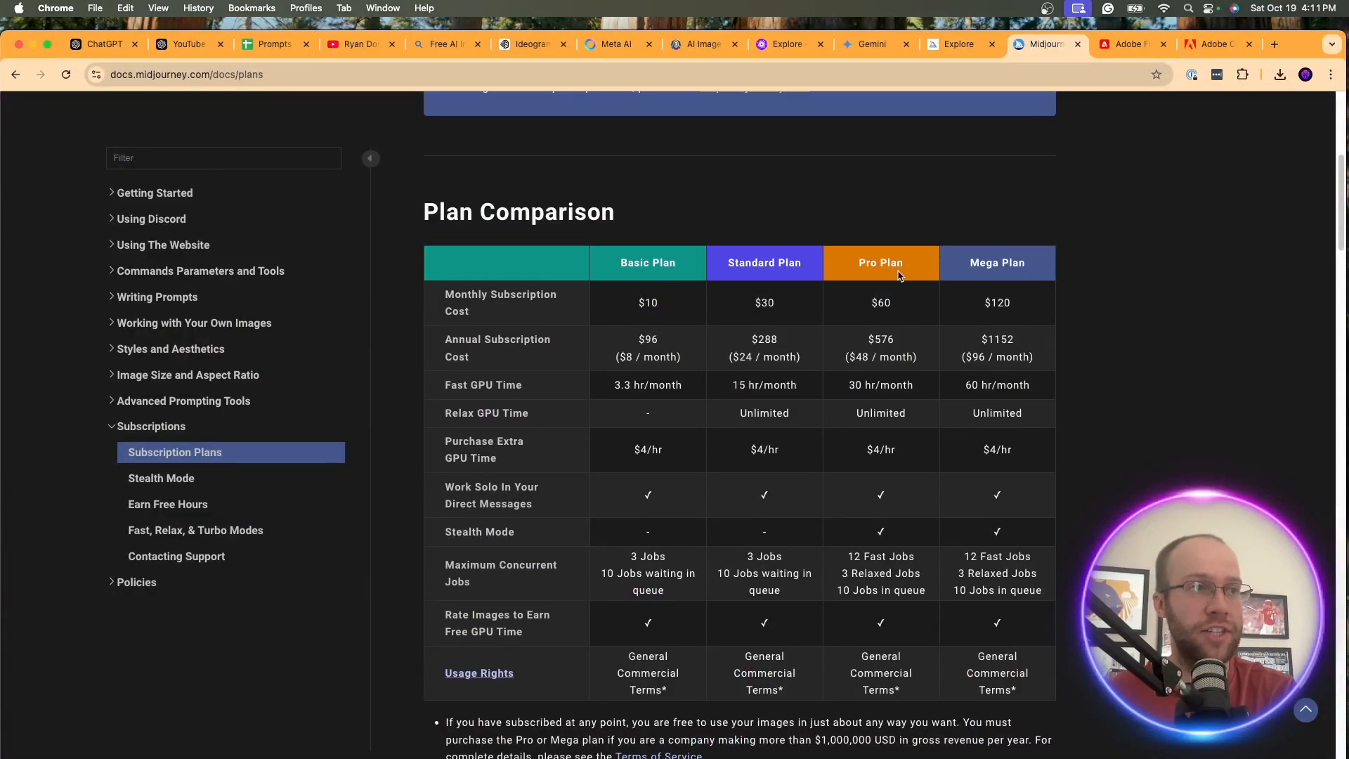
{"action": "left_click", "coordinate": [957, 44]}
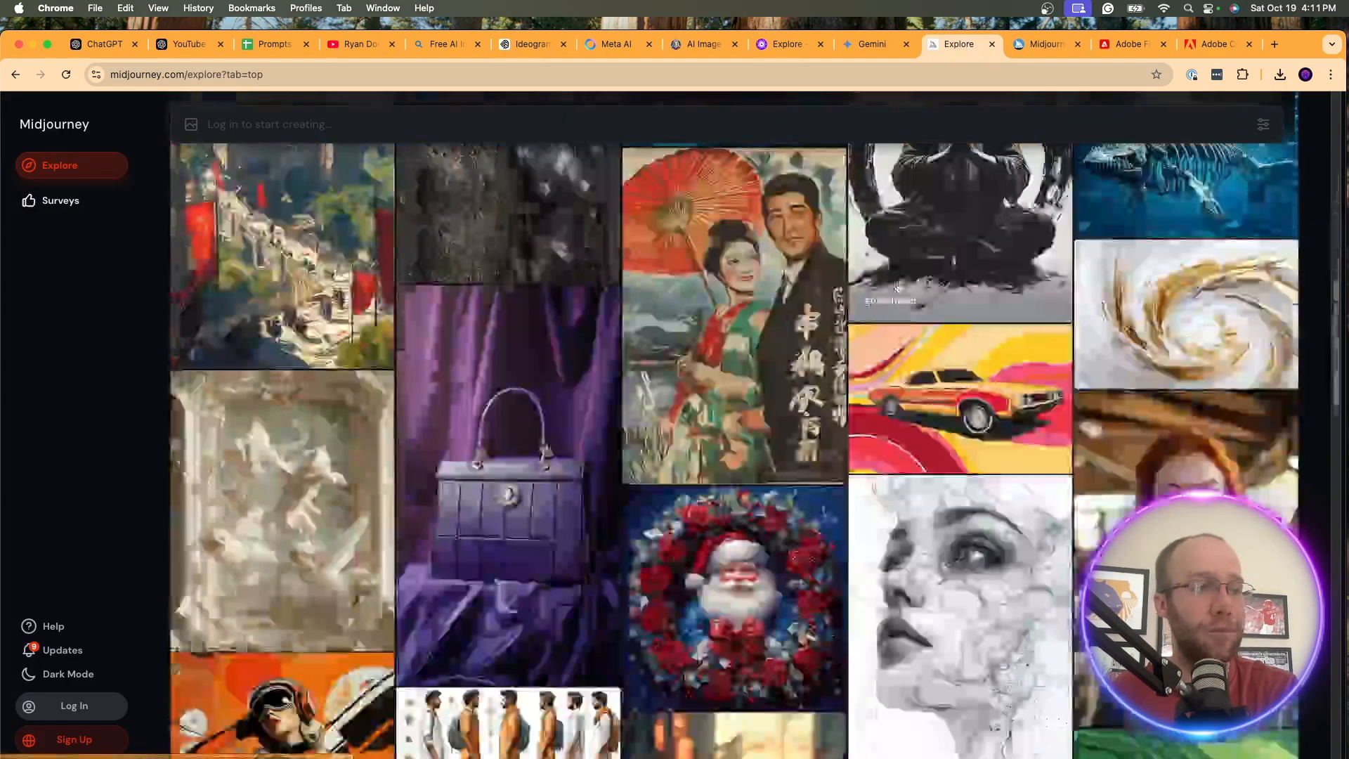
{"action": "scroll", "scroll_direction": "down", "scroll_amount": 3}
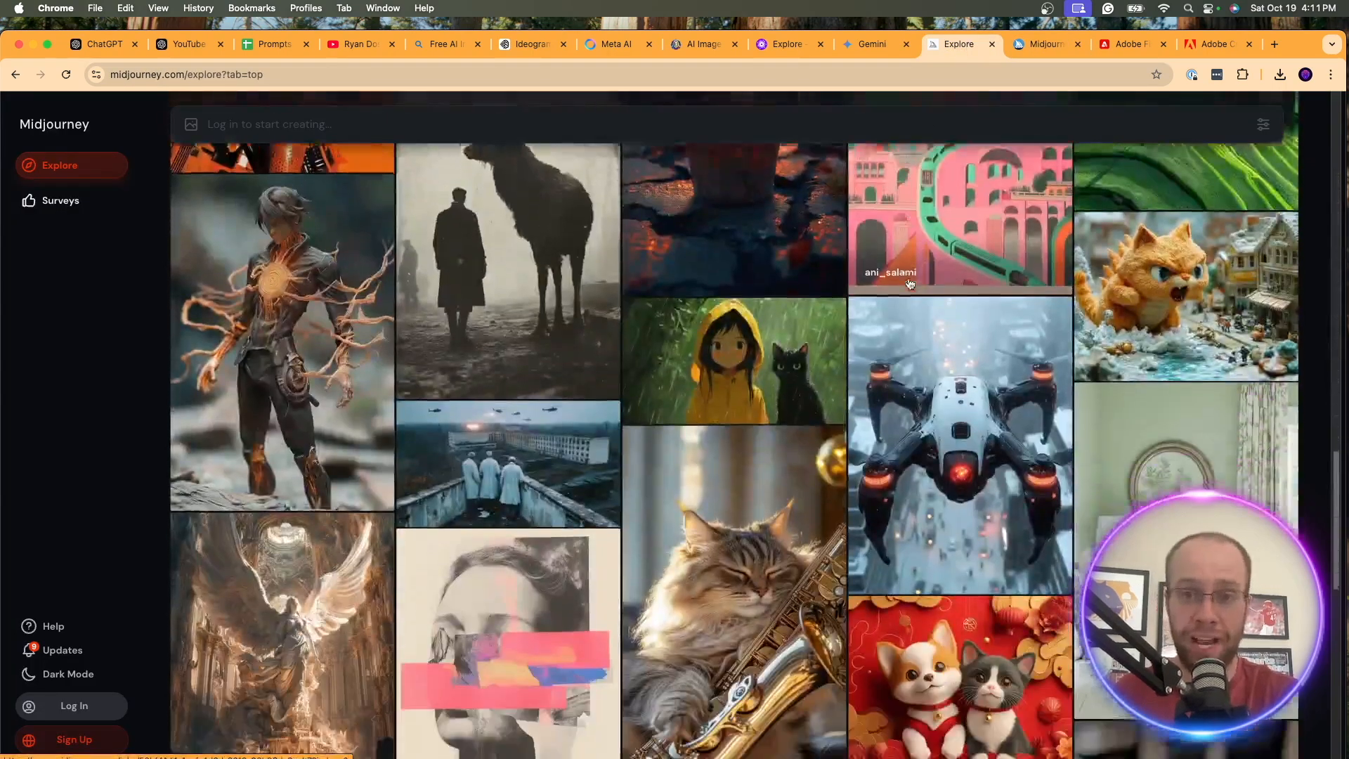
{"action": "scroll", "scroll_direction": "down", "scroll_amount": 3}
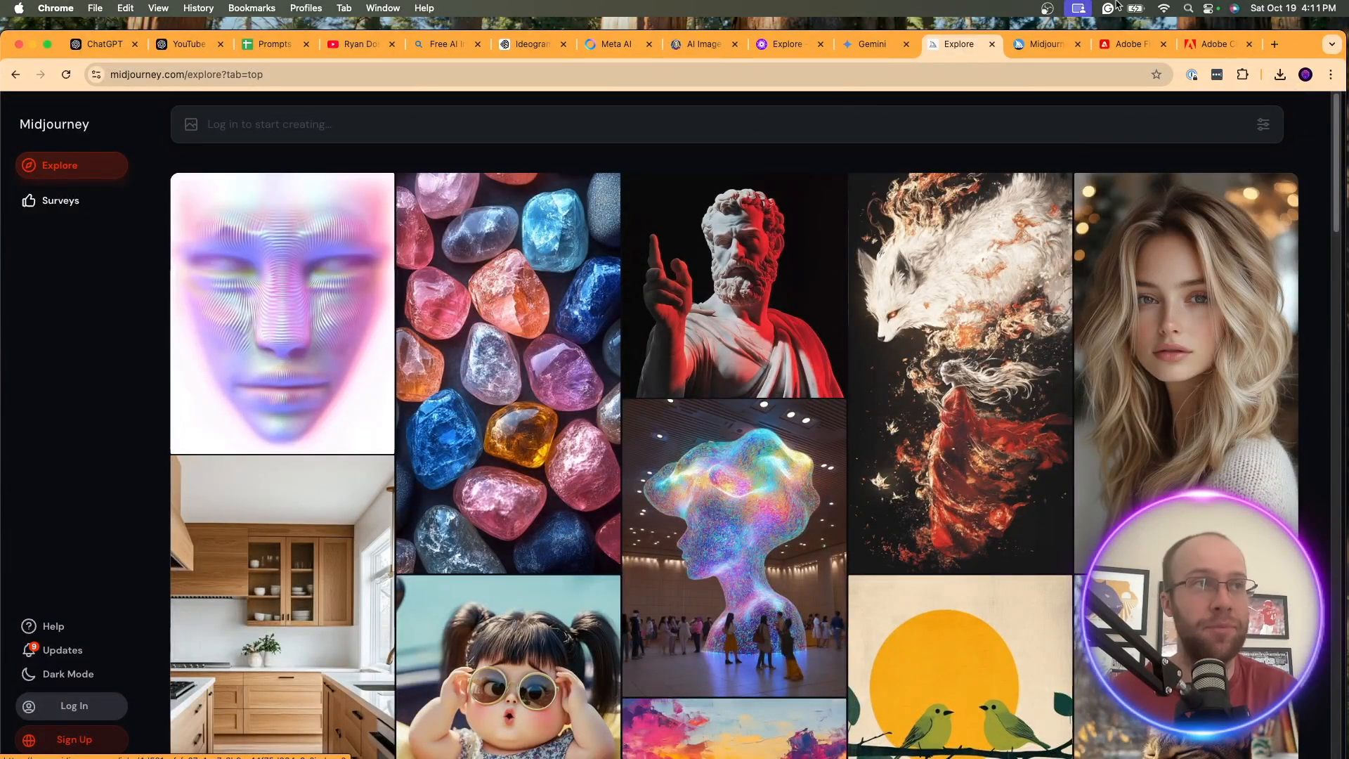
Scroll the Firefly community gallery, then view Creative Cloud plans with Firefly at US$4.99/mo
{"action": "left_click", "coordinate": [1130, 44]}
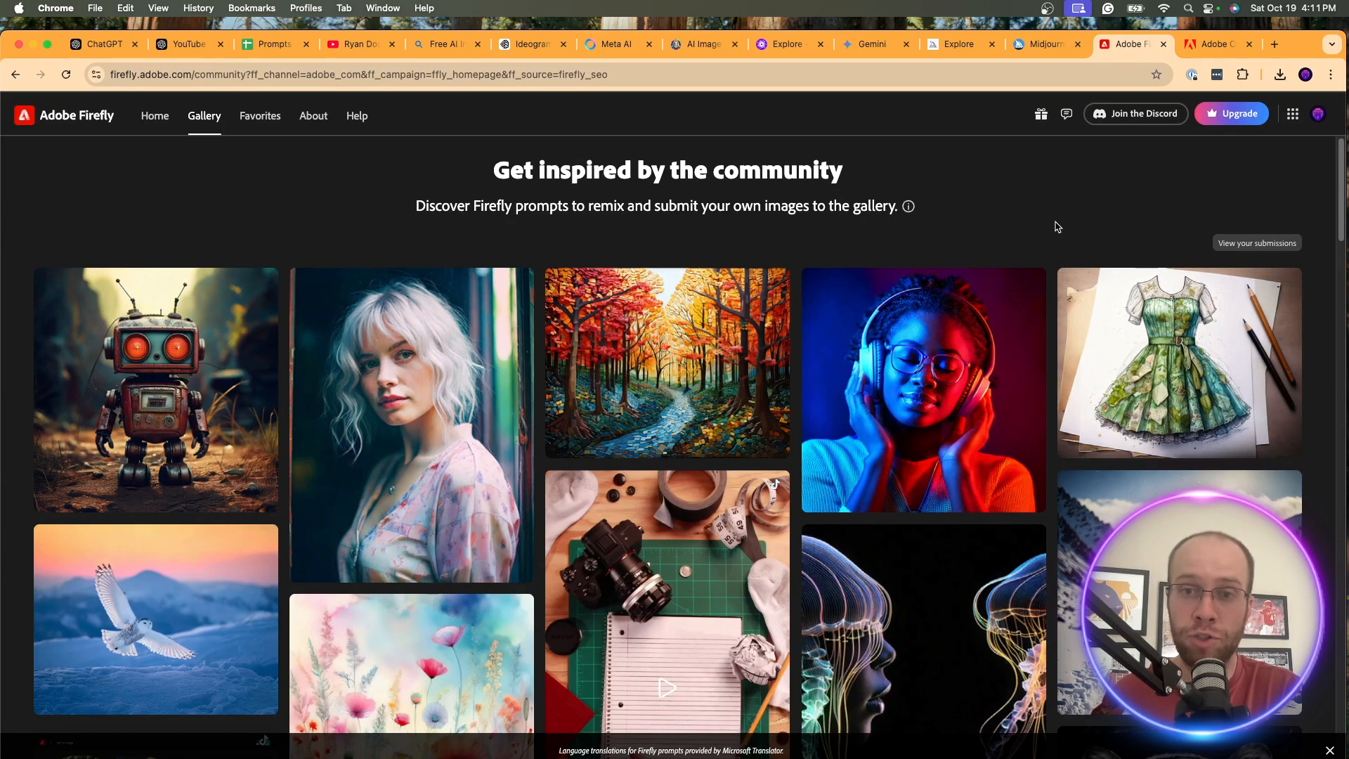
{"action": "scroll", "scroll_direction": "down", "scroll_amount": 3}
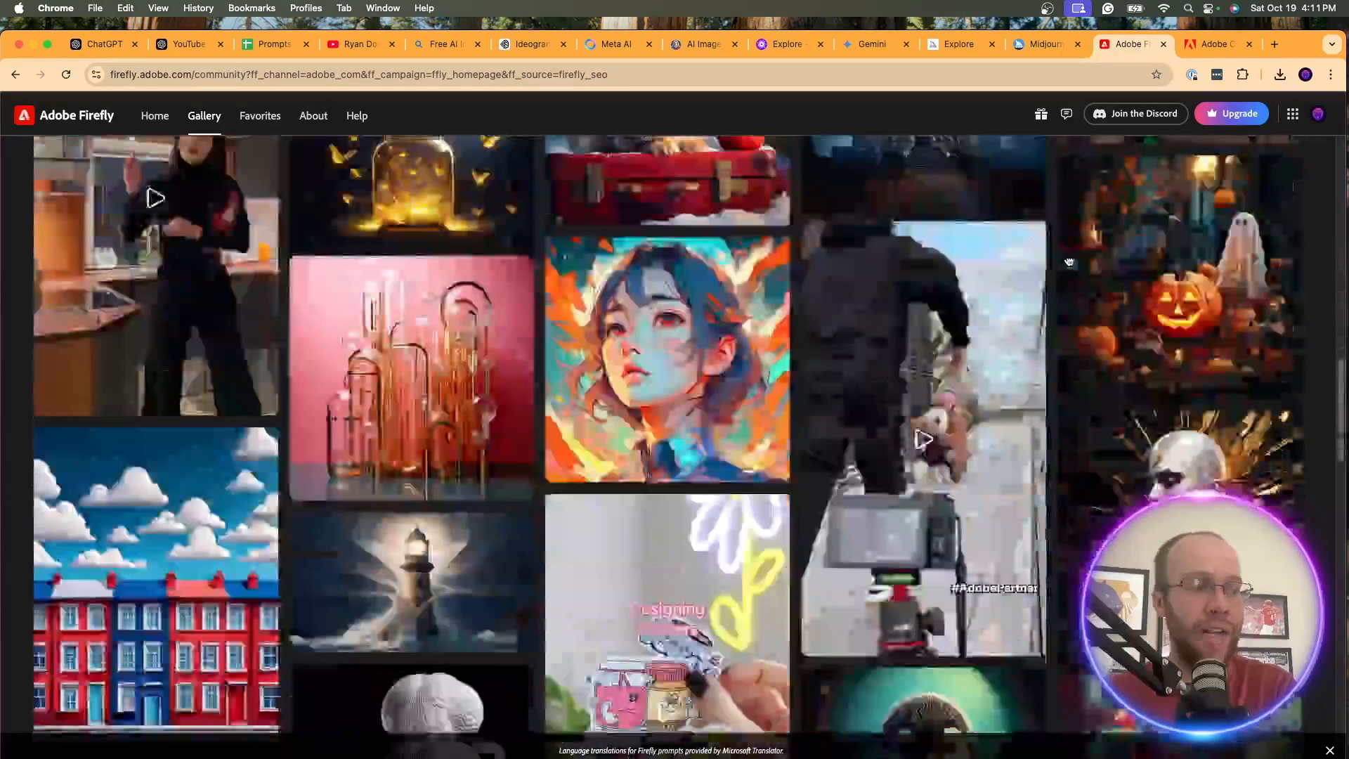
{"action": "scroll", "scroll_direction": "up", "scroll_amount": 3}
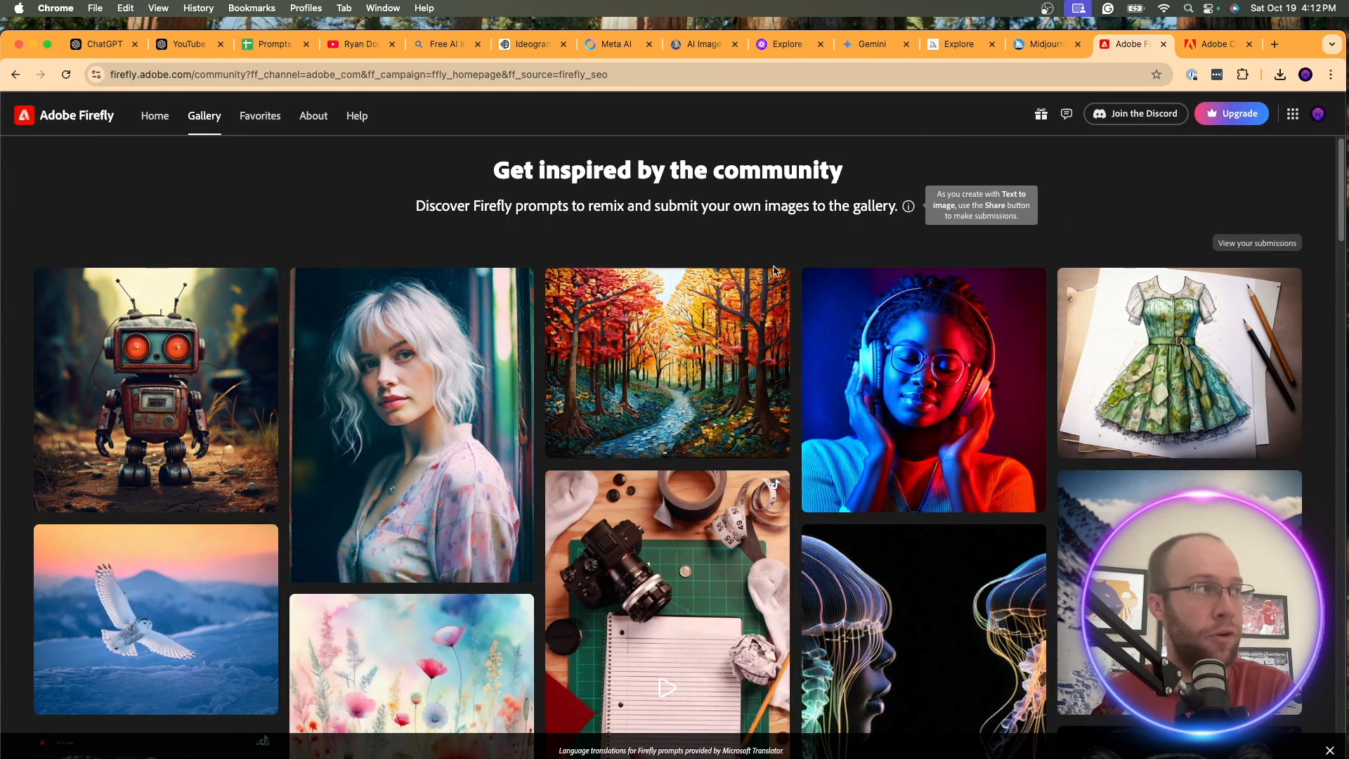
{"action": "scroll", "scroll_direction": "down", "scroll_amount": 3}
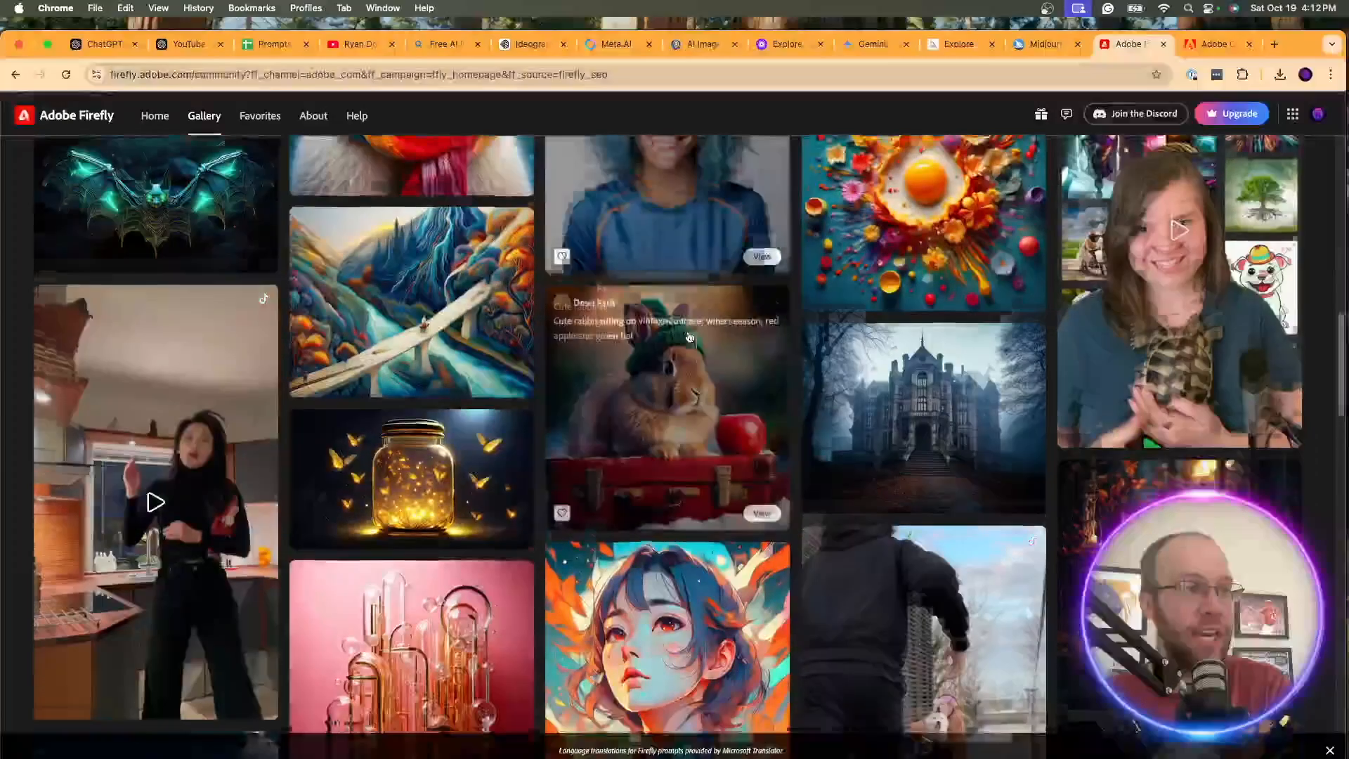
{"action": "scroll", "scroll_direction": "down", "scroll_amount": 3}
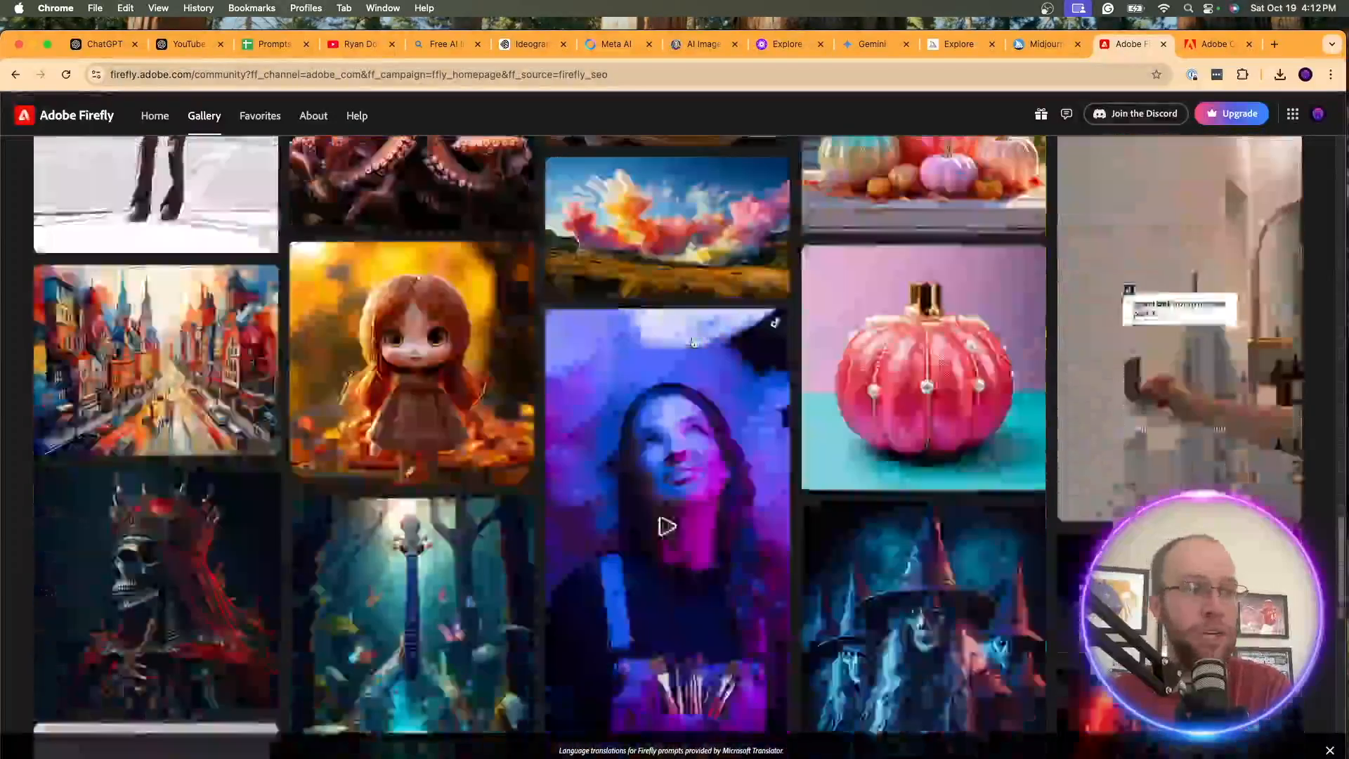
{"action": "scroll", "scroll_direction": "down", "scroll_amount": 3}
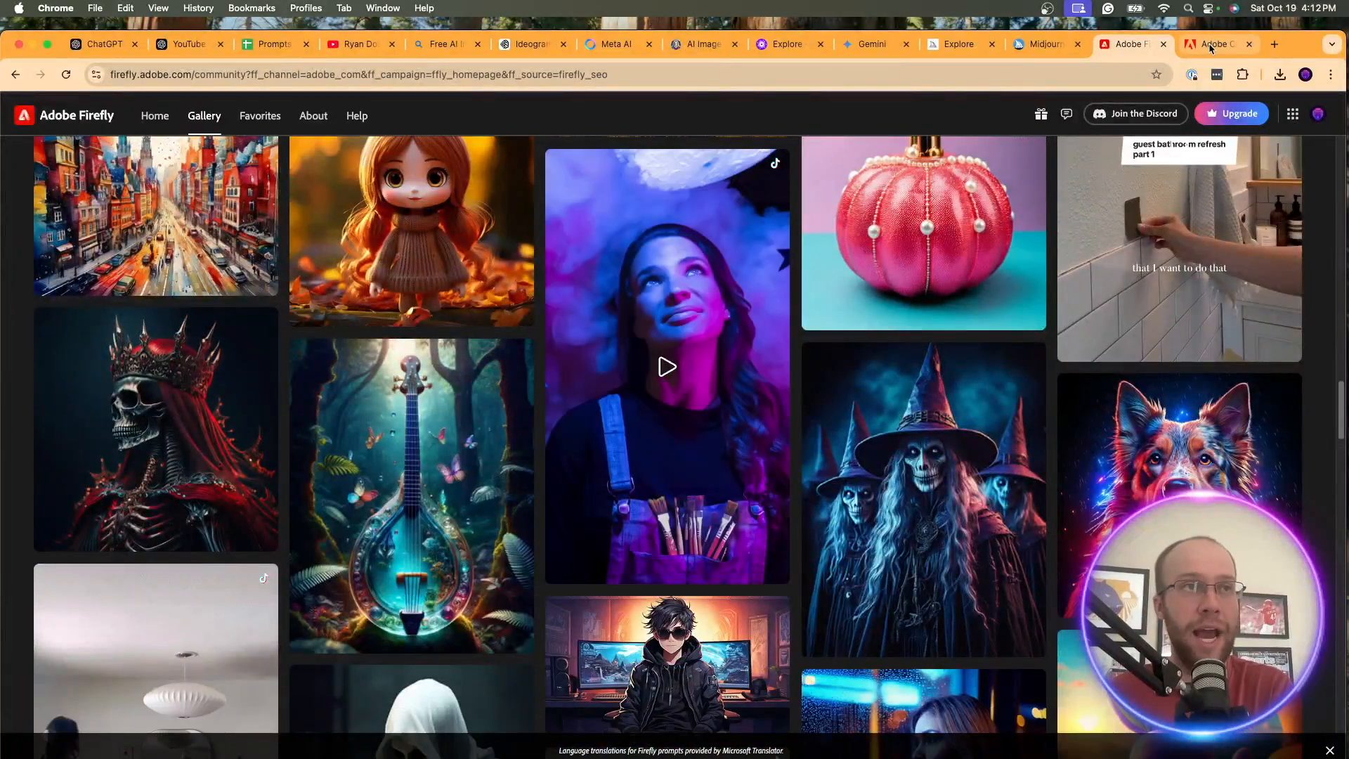
{"action": "left_click", "coordinate": [1215, 43]}
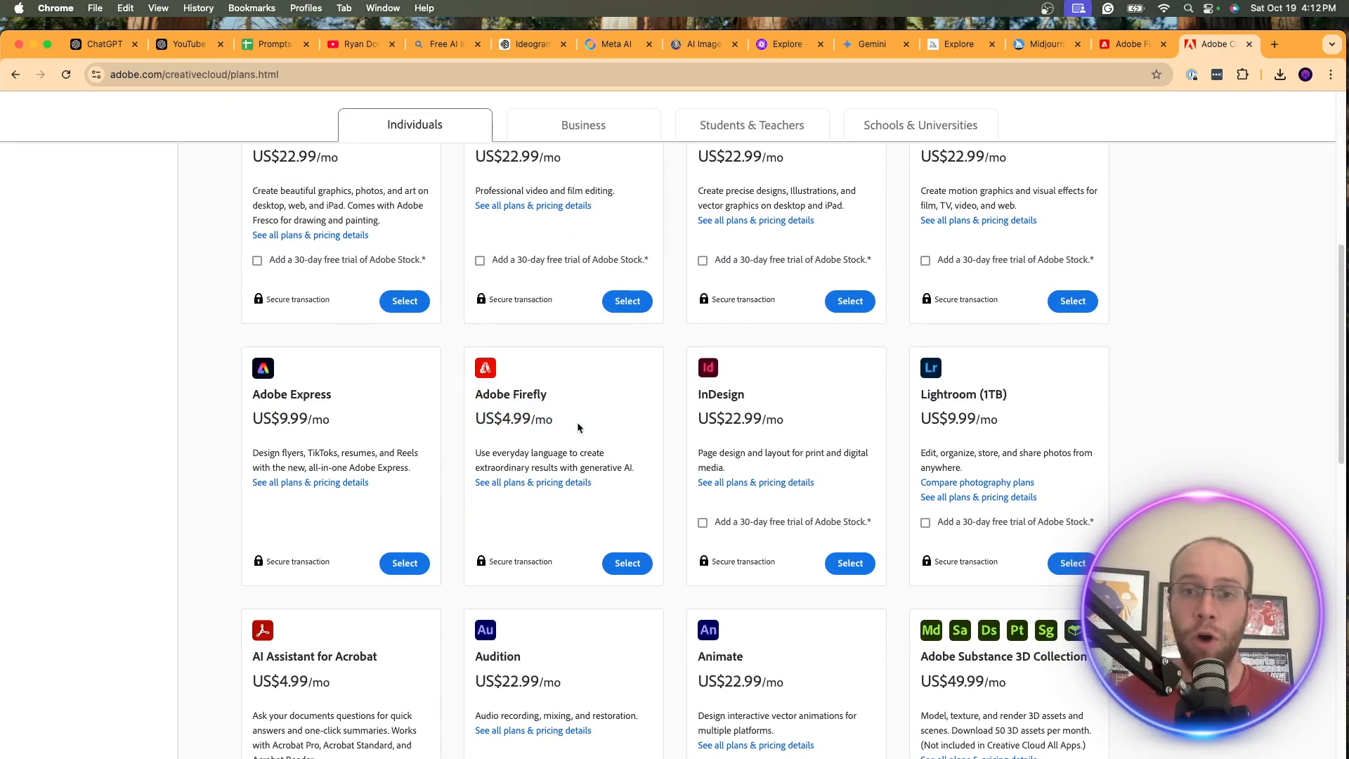
{"action": "mouse_move", "coordinate": [959, 43]}
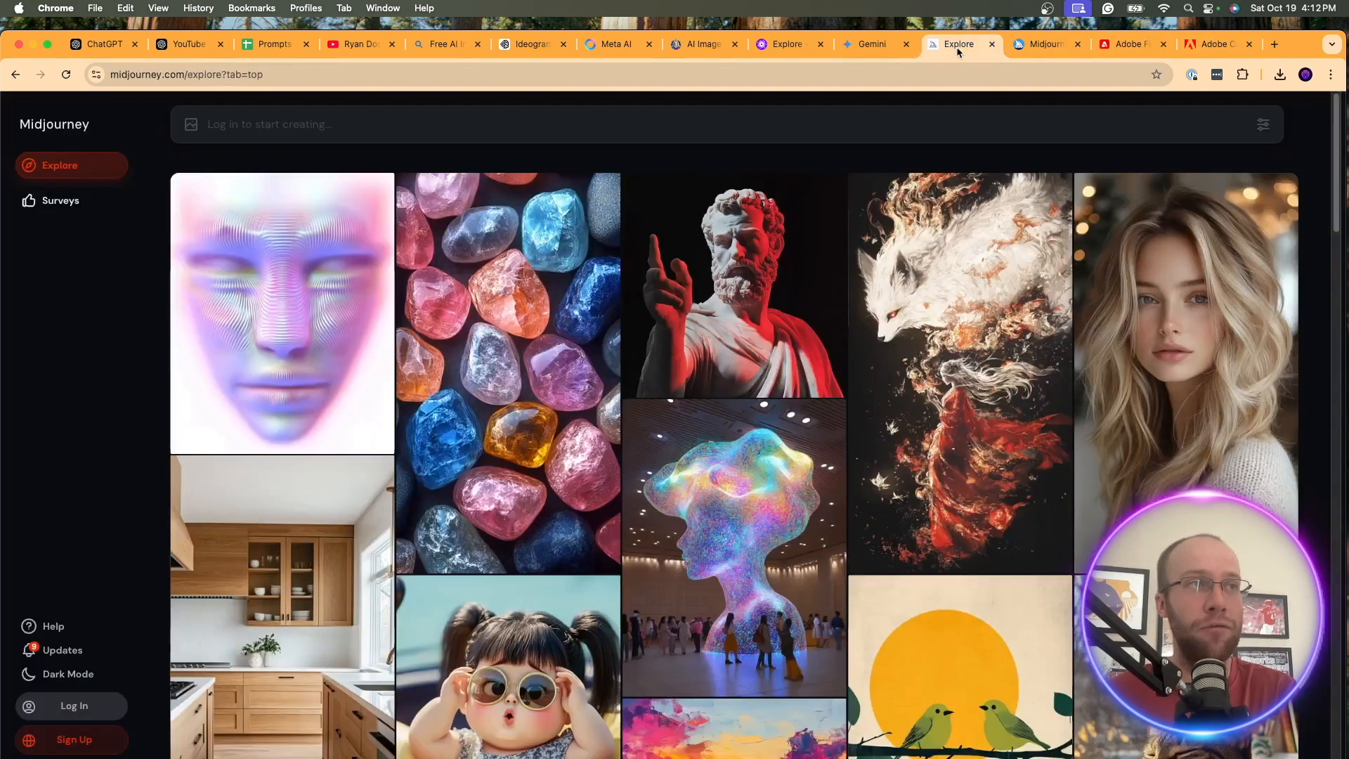
{"action": "mouse_move", "coordinate": [1144, 395]}
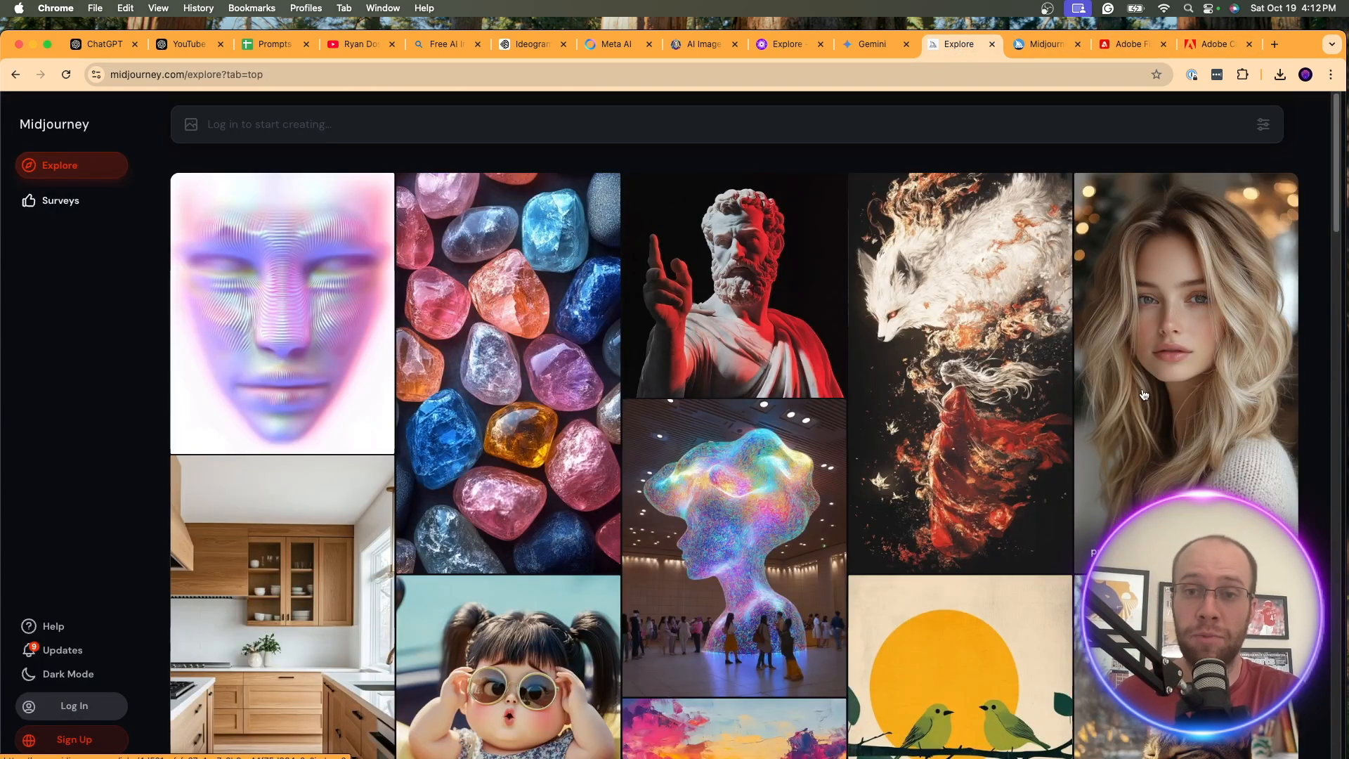
Leave the Firefly plans page via the tab bar, ending on ChatGPT's new-chat screen
{"action": "left_click", "coordinate": [97, 44]}
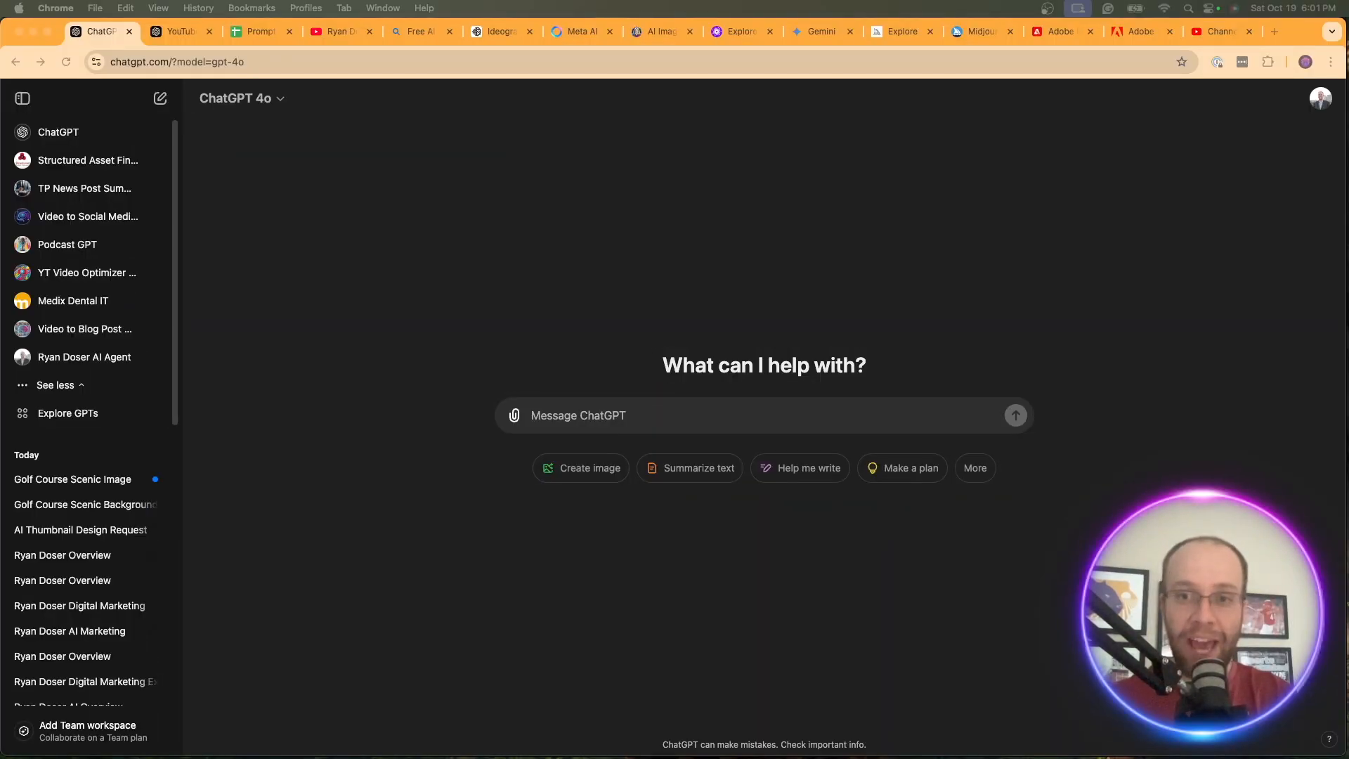
{"action": "mouse_move", "coordinate": [1162, 257]}
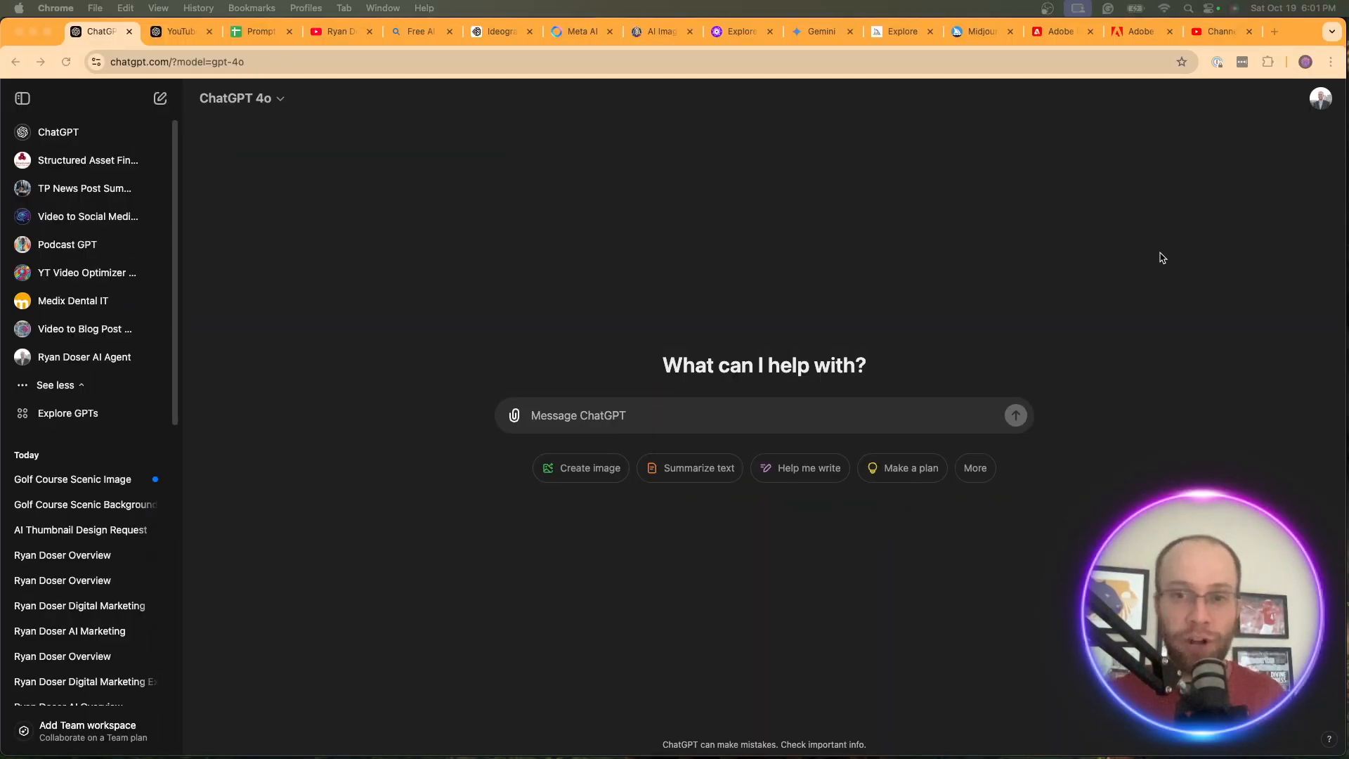
Request a realistic golf course image with mountains, trees and a waterfall, then view Bing Image Creator
{"action": "type", "text": "Create a realistic image of a golf course with a scenic background of mountains, trees, and a waterfall."}
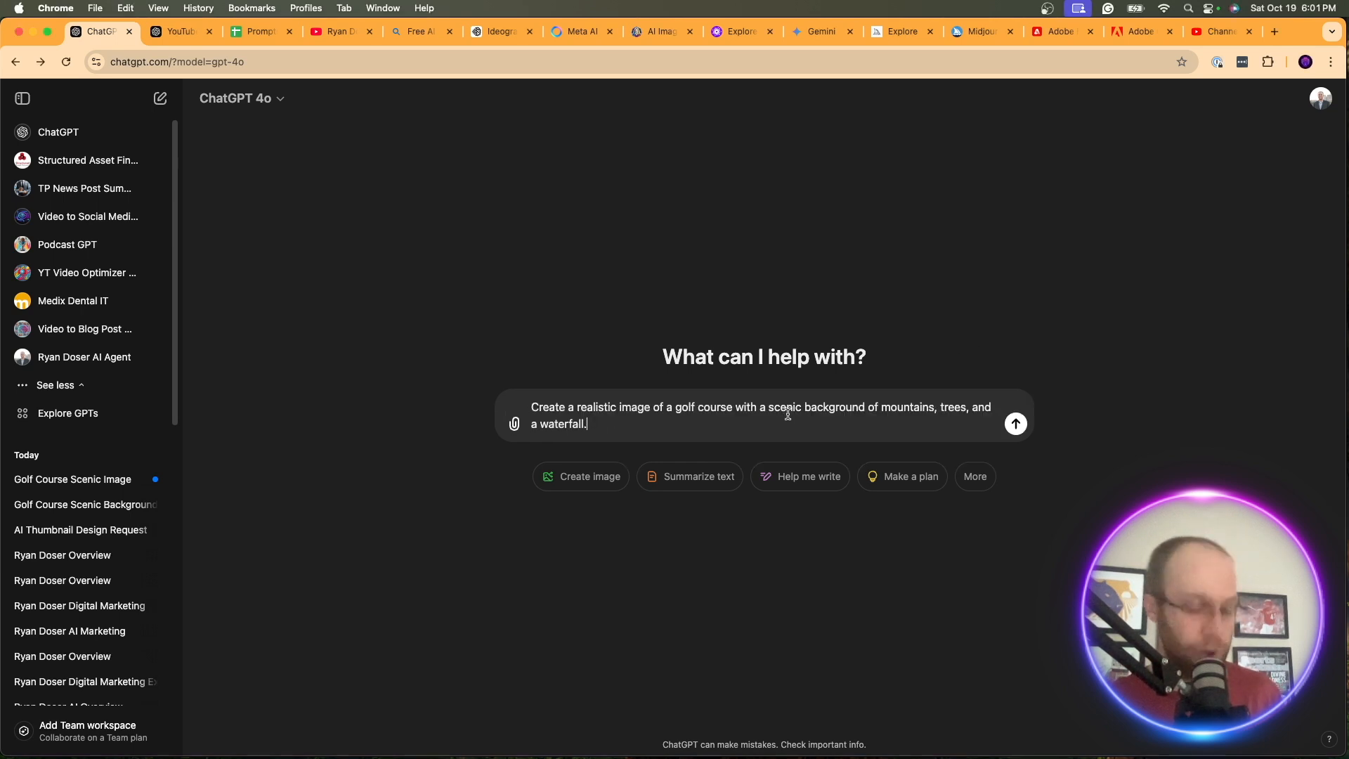
{"action": "left_click", "coordinate": [1014, 423]}
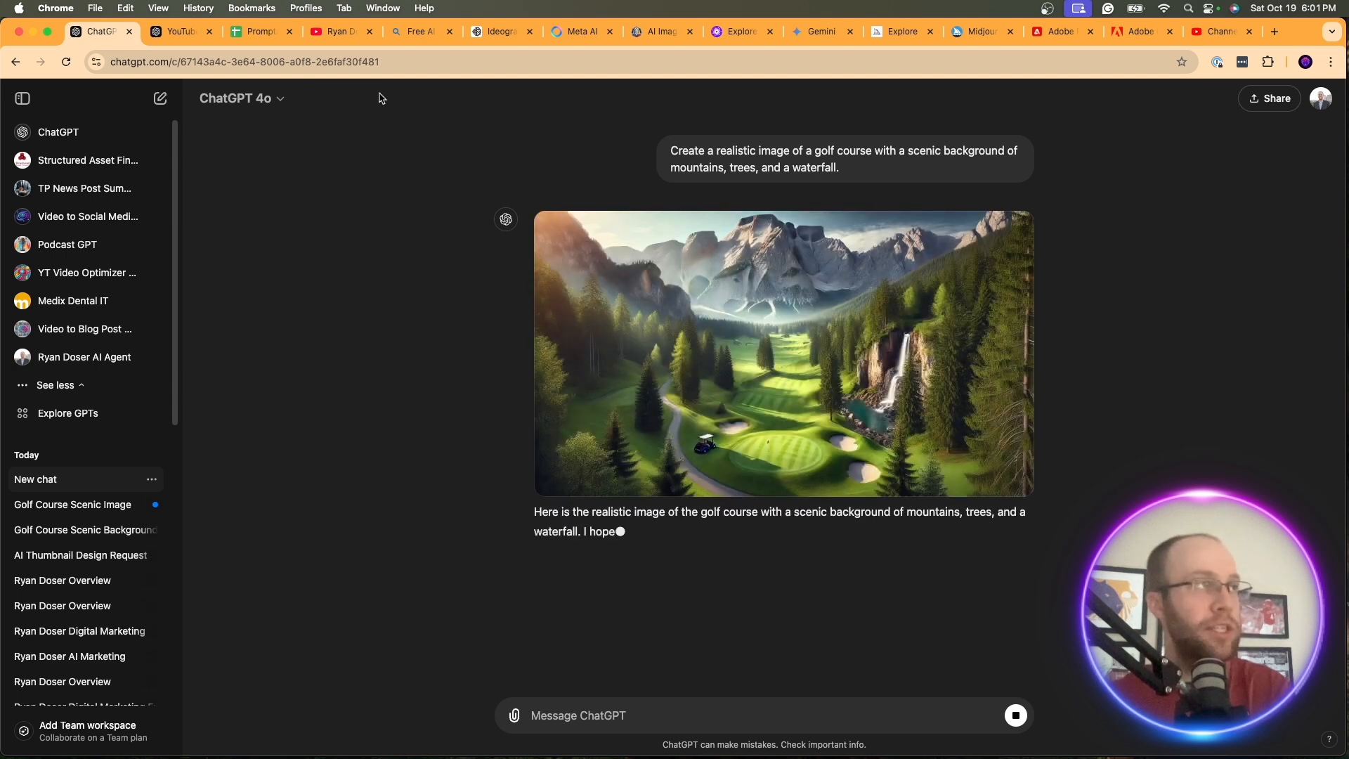
{"action": "left_click", "coordinate": [420, 30]}
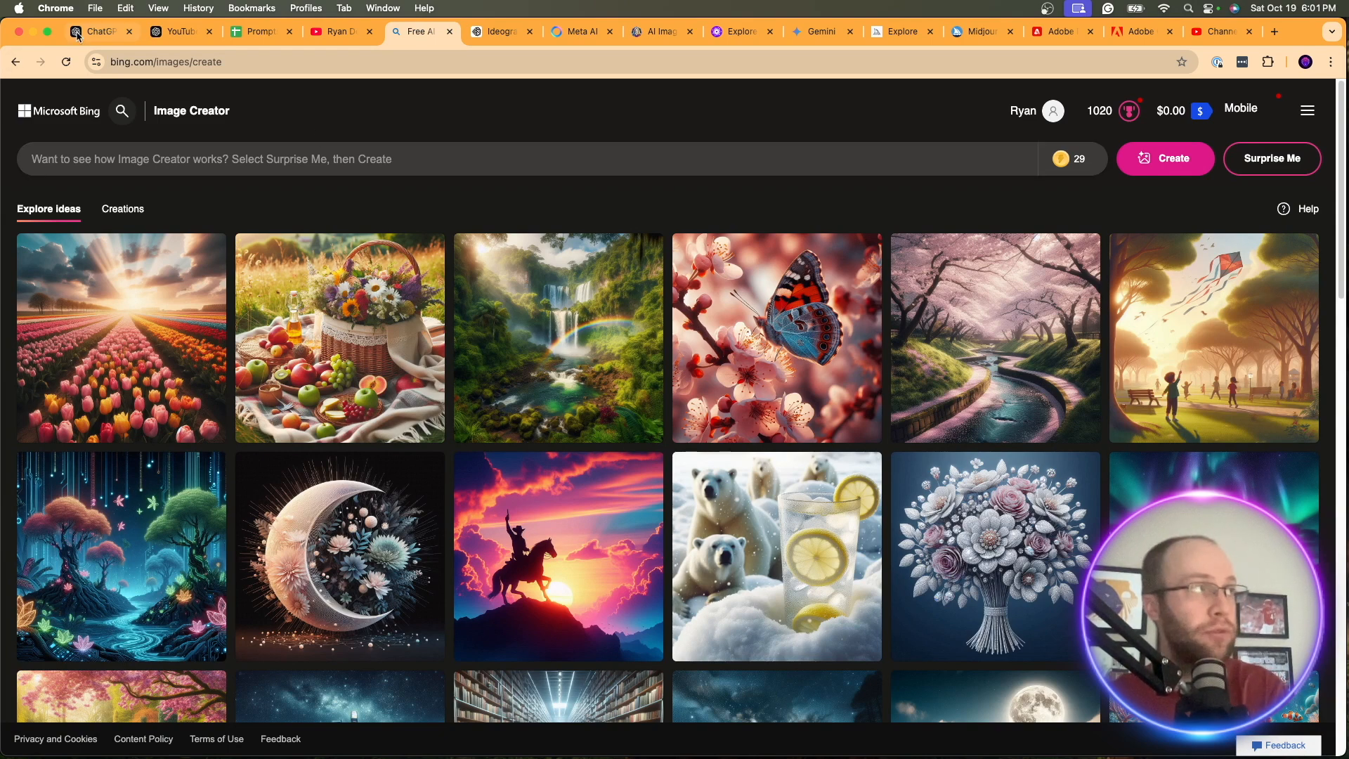
Return to the golf course image and mark an area for 'Add a waterfall right here'
{"action": "left_click", "coordinate": [99, 31]}
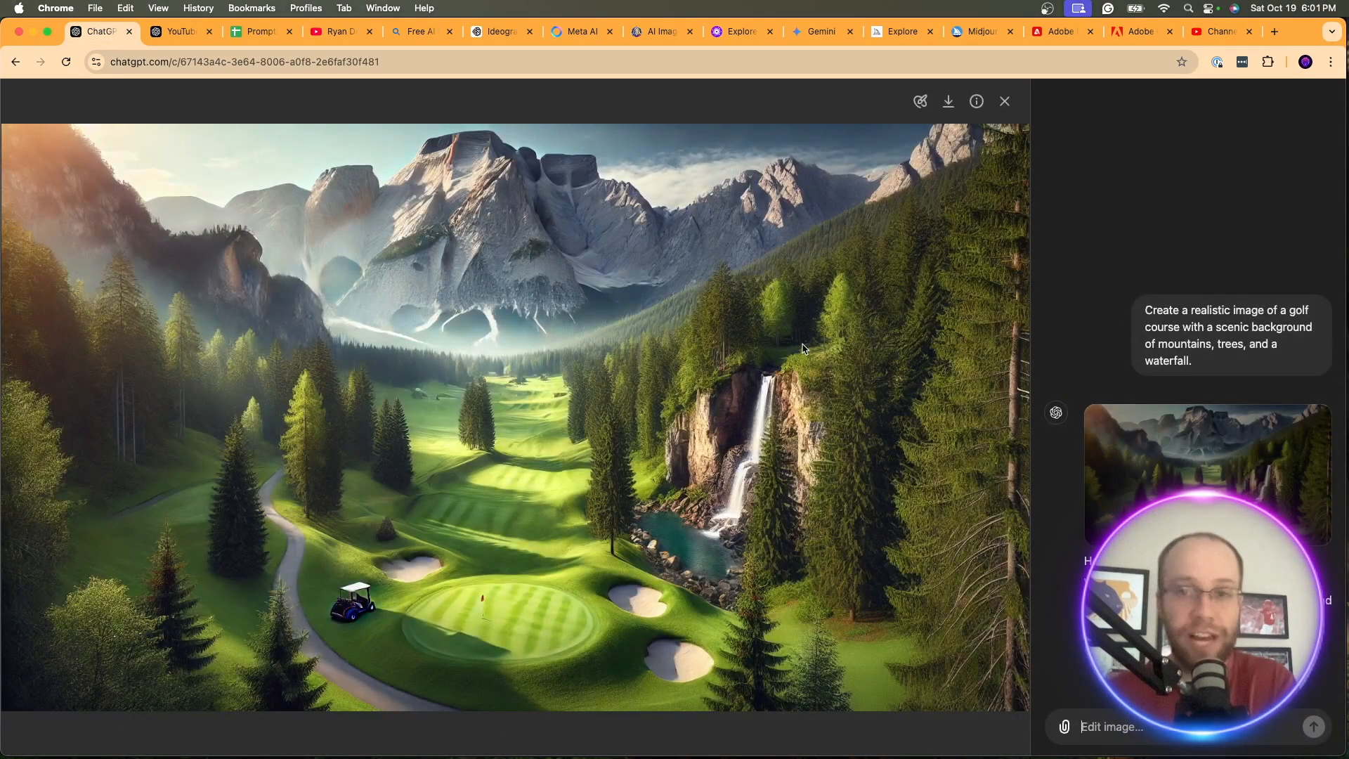
{"action": "mouse_move", "coordinate": [628, 232]}
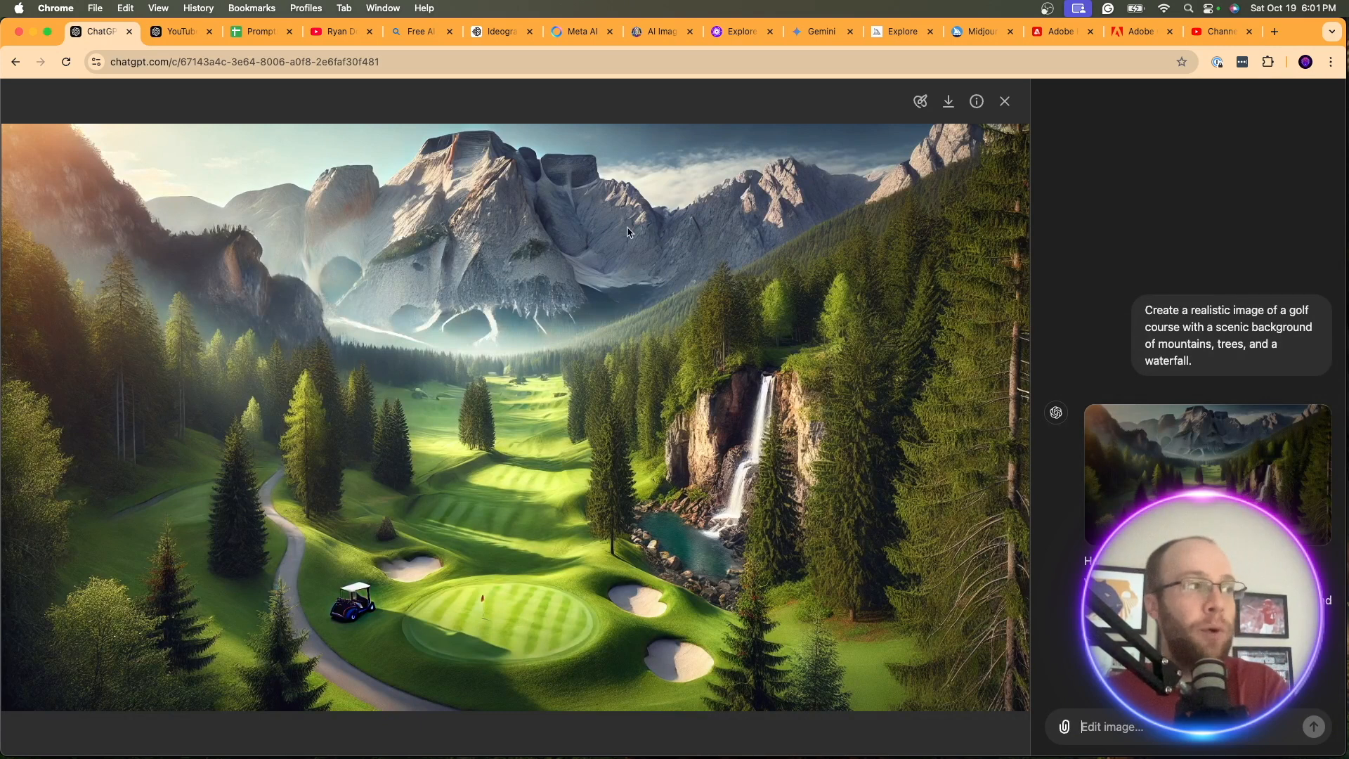
{"action": "mouse_move", "coordinate": [919, 101]}
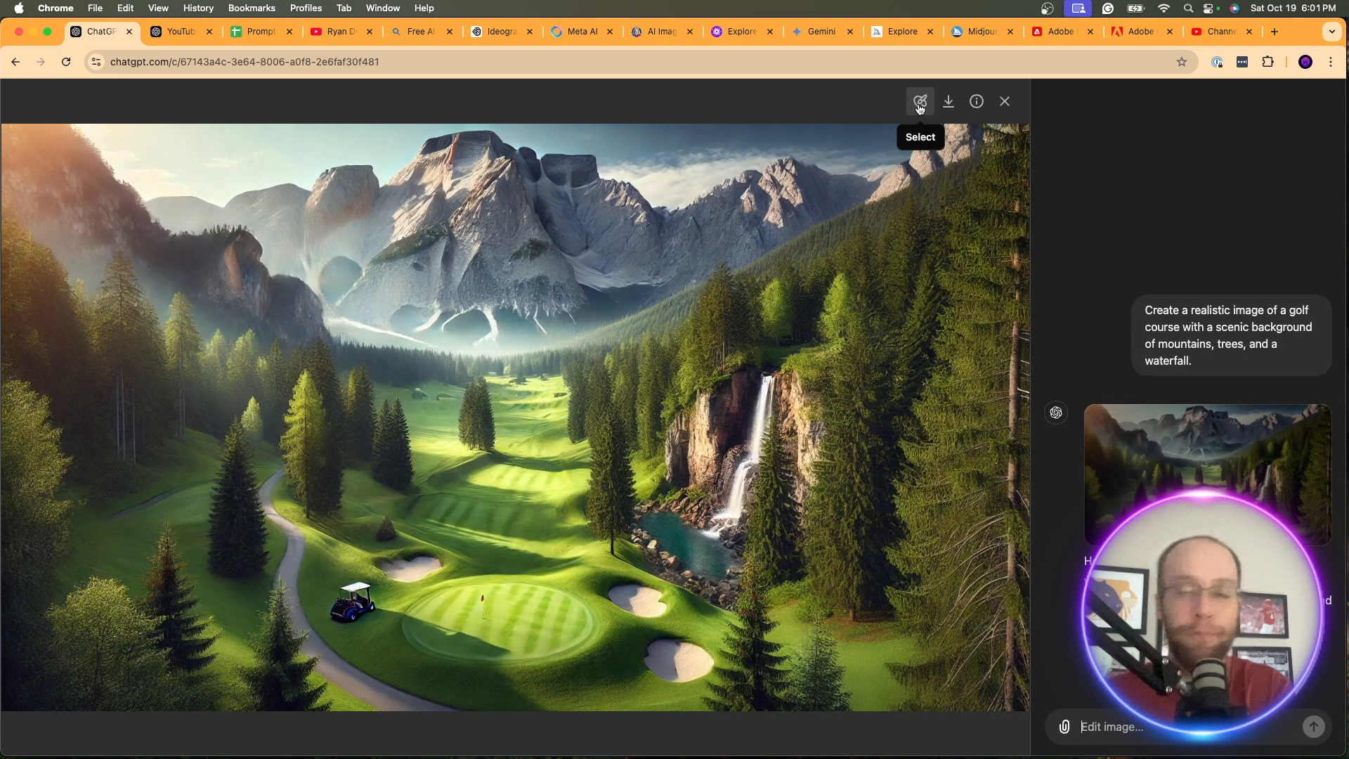
{"action": "left_click", "coordinate": [919, 101]}
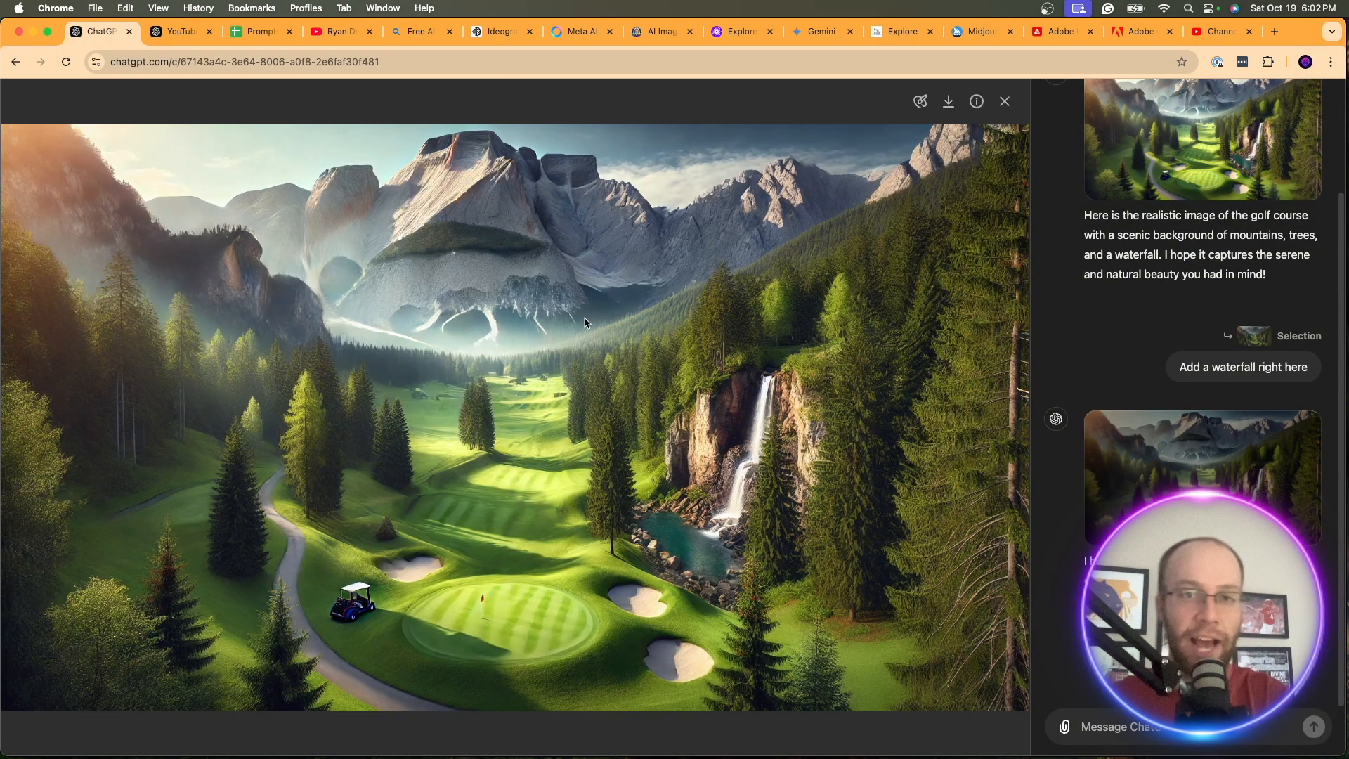
{"action": "mouse_move", "coordinate": [560, 309]}
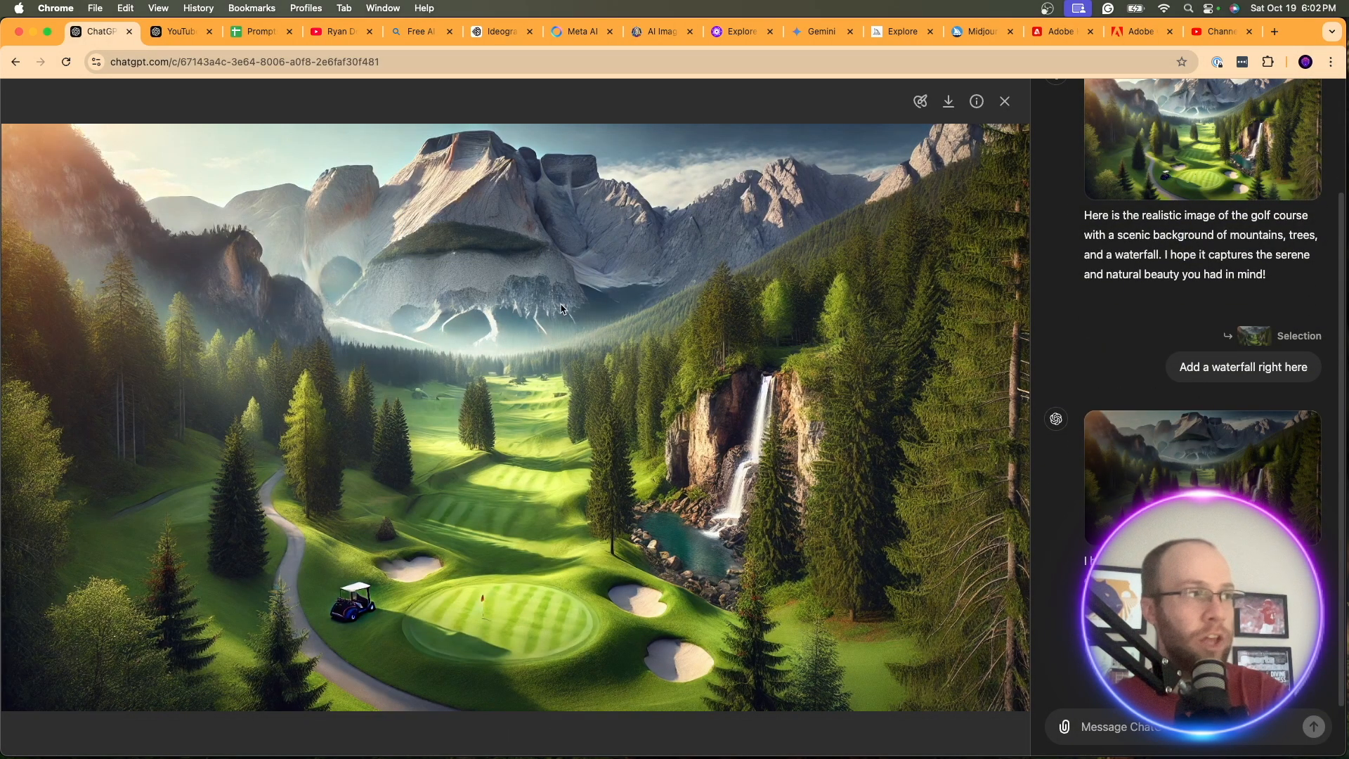
{"action": "mouse_move", "coordinate": [507, 327]}
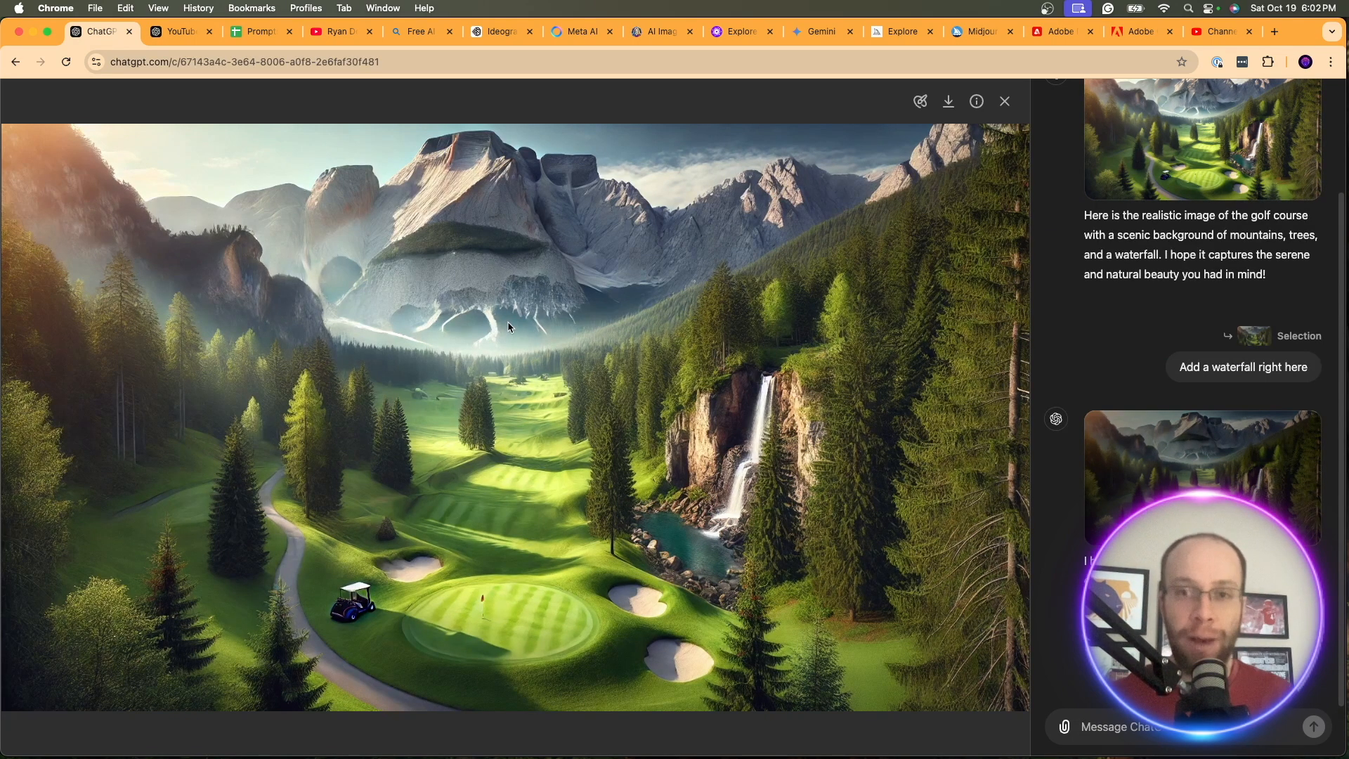
{"action": "mouse_move", "coordinate": [947, 101]}
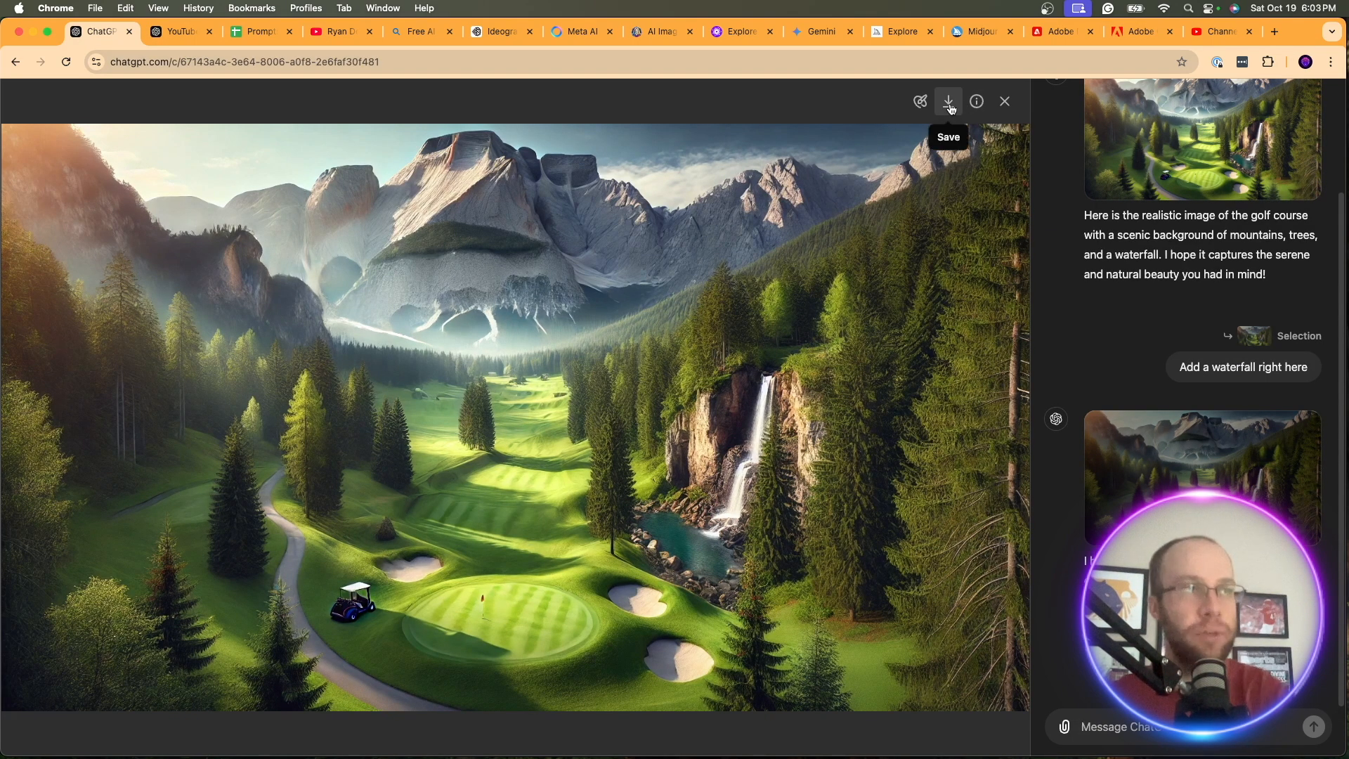
{"action": "mouse_move", "coordinate": [594, 268]}
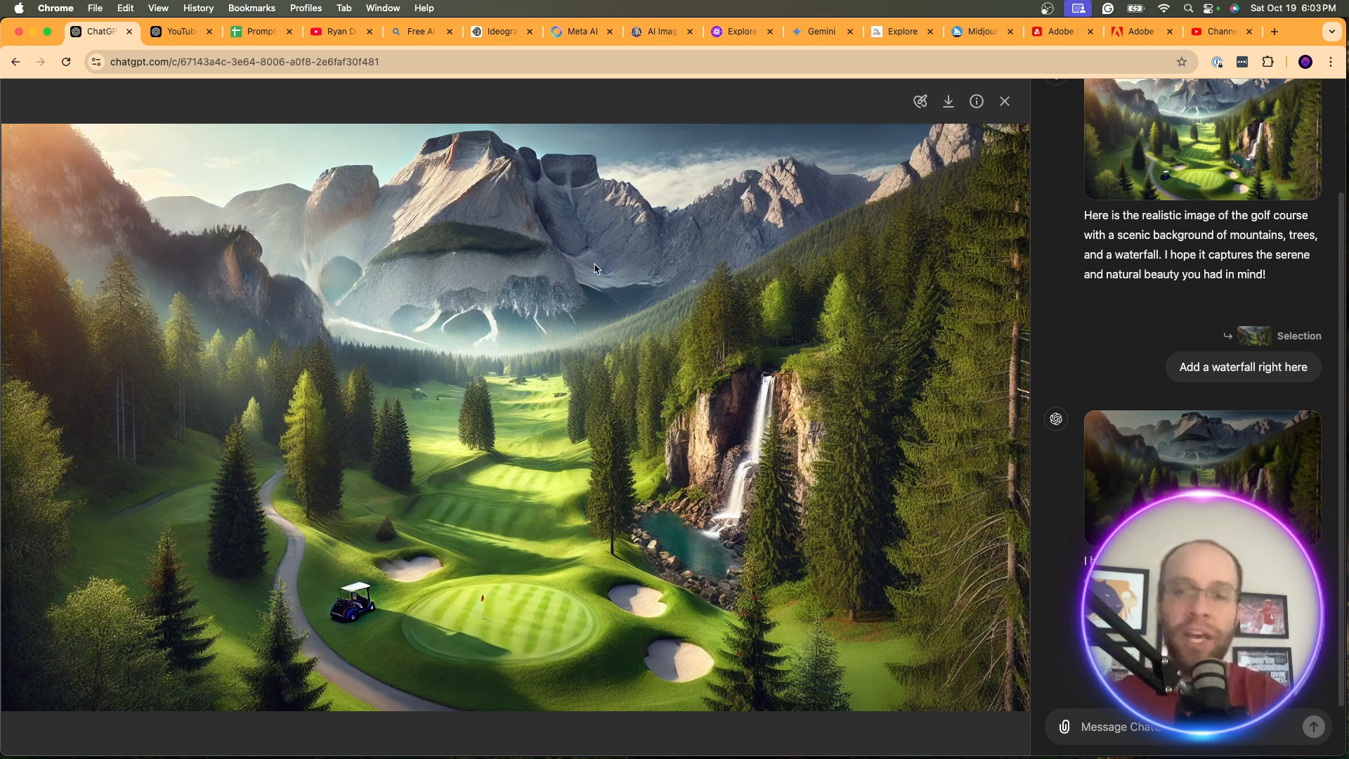
{"action": "mouse_move", "coordinate": [697, 143]}
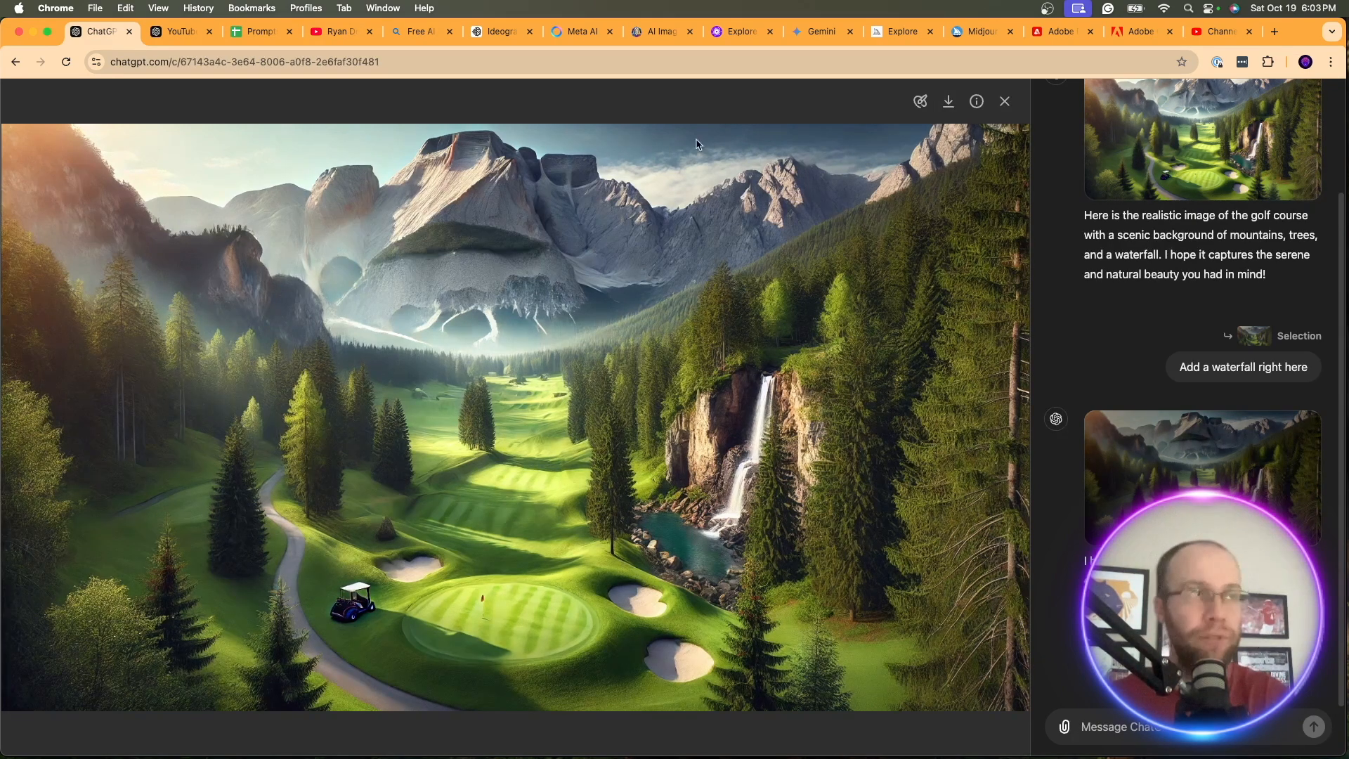
Close the image view, start a new chat, and switch to the Prompts & Benchmarks sheet
{"action": "left_click", "coordinate": [1004, 100]}
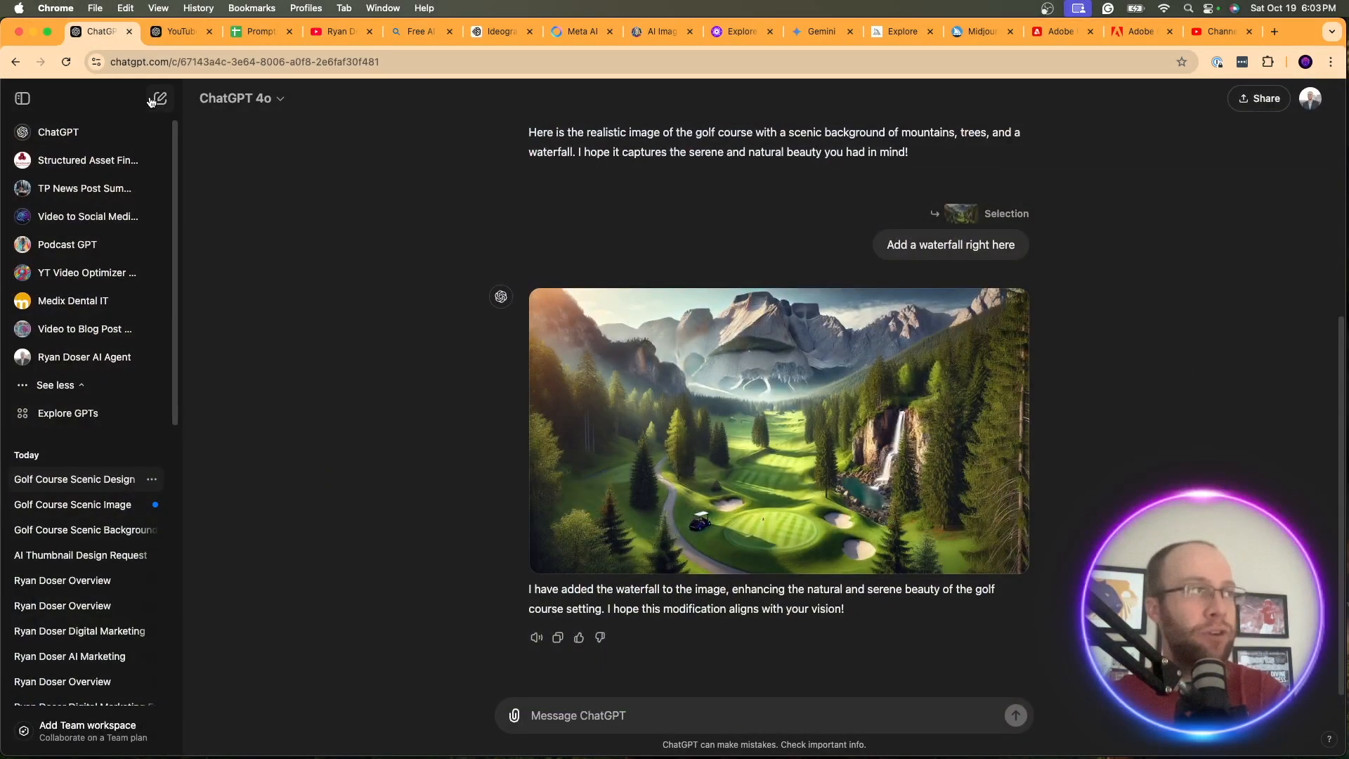
{"action": "left_click", "coordinate": [160, 99]}
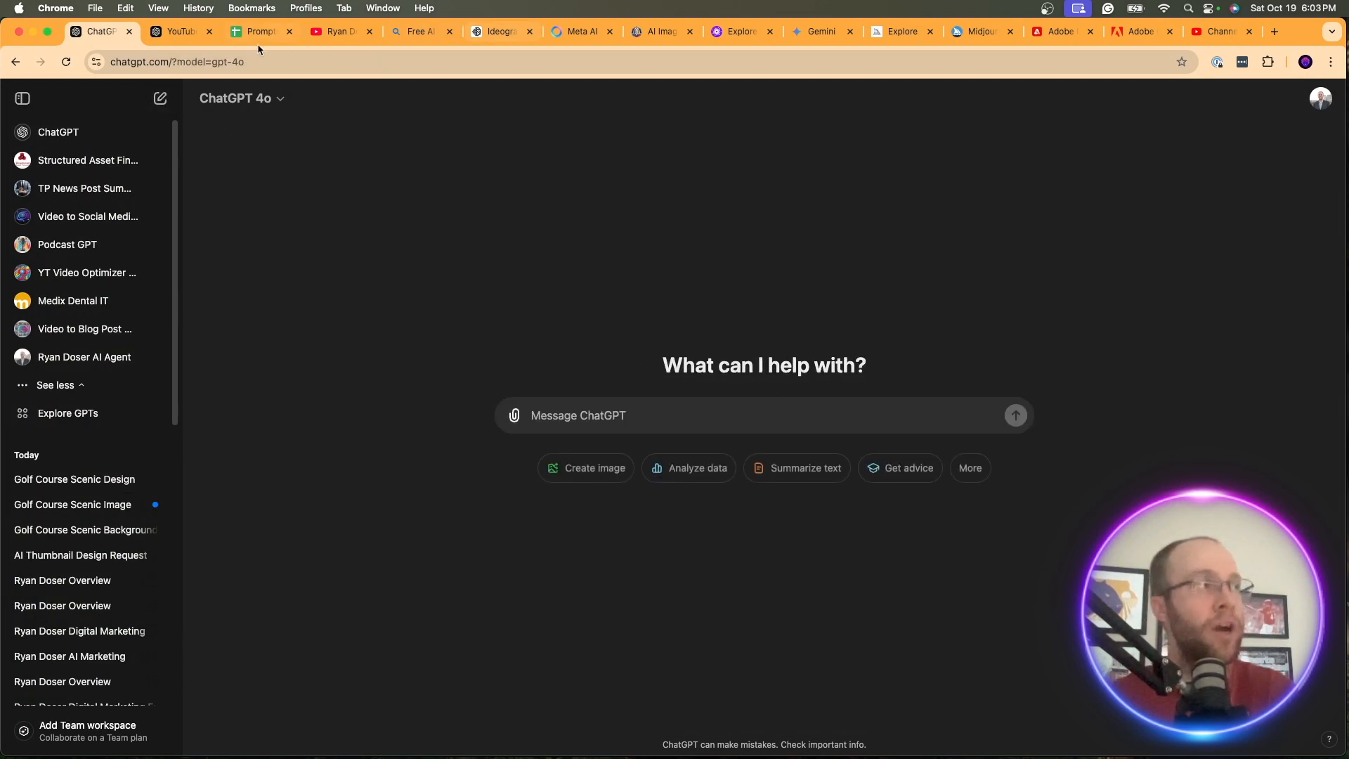
{"action": "left_click", "coordinate": [258, 32]}
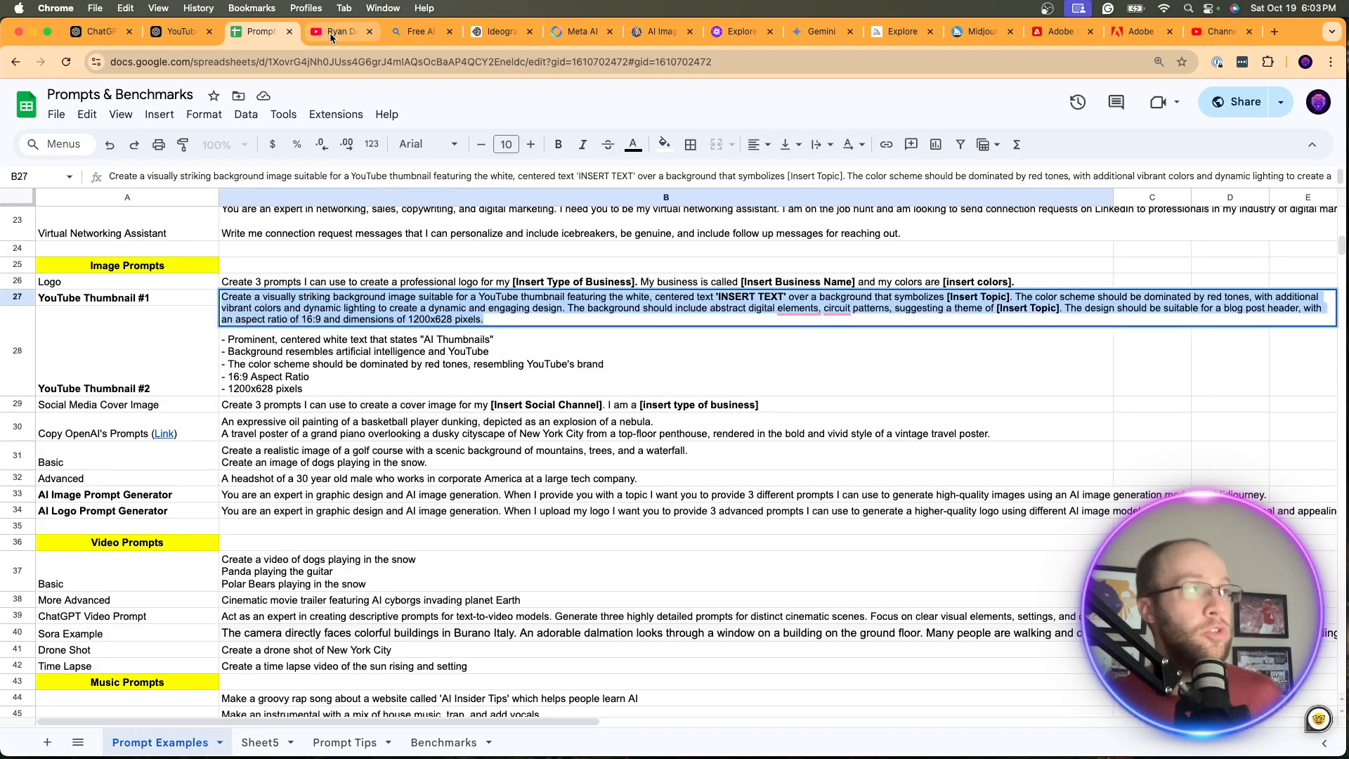
{"action": "mouse_move", "coordinate": [336, 31]}
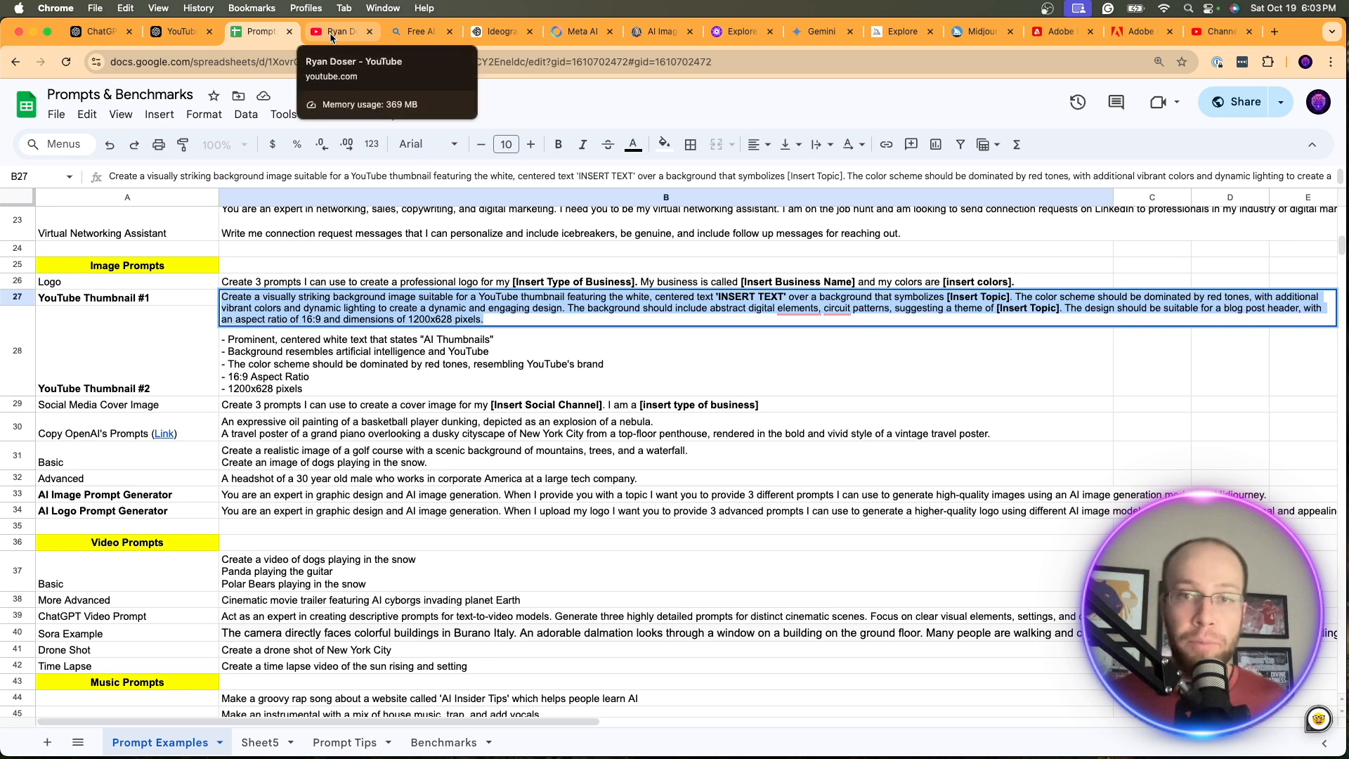
Fill the thumbnail prompt with 'AI for Beginners' and topic AI, and send it
{"action": "left_click", "coordinate": [95, 32]}
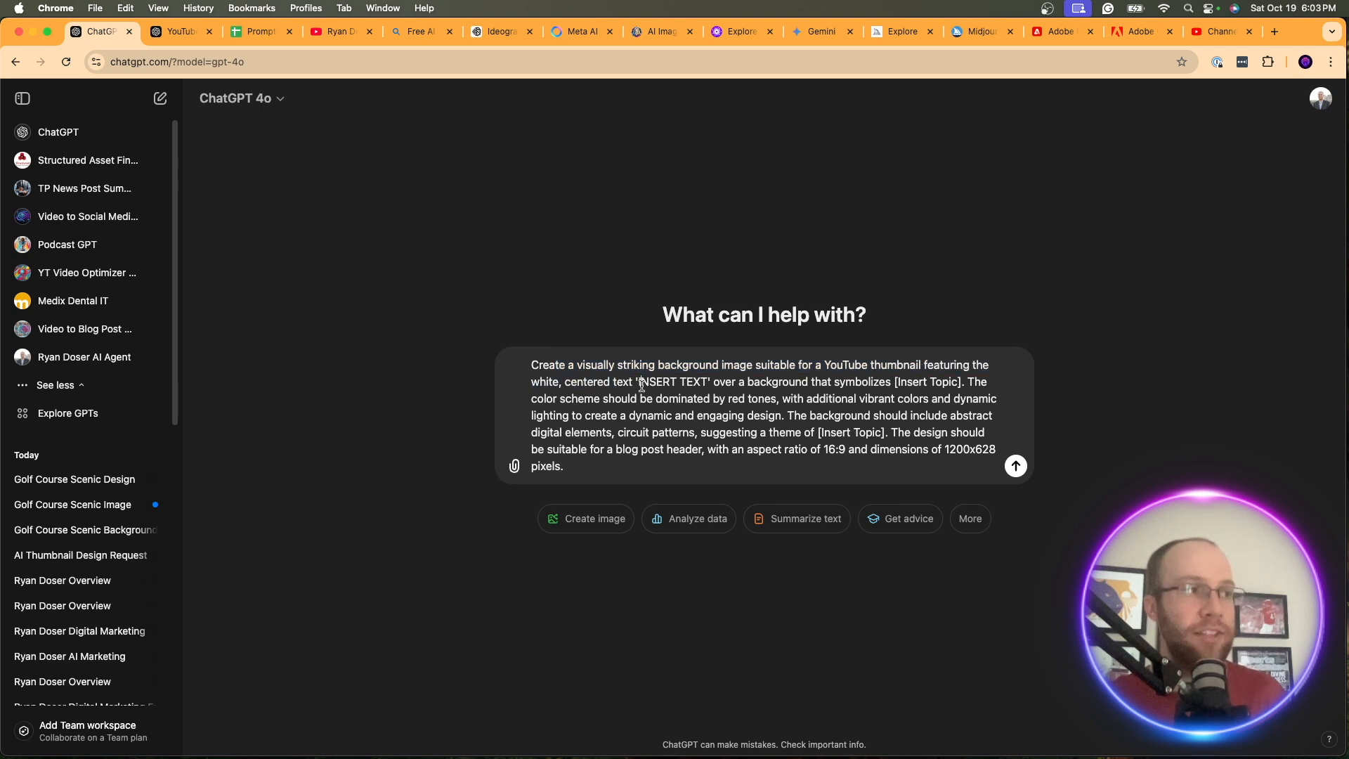
{"action": "double_click", "coordinate": [671, 381]}
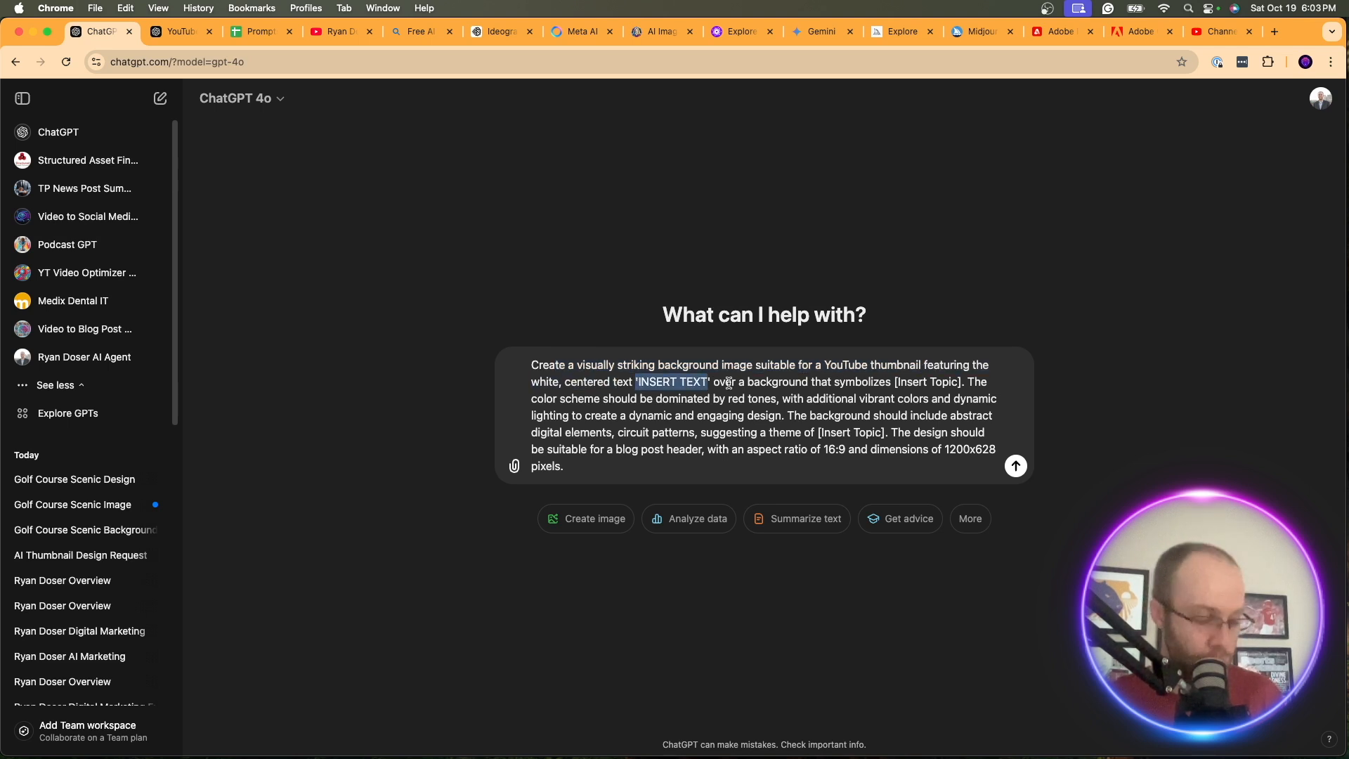
{"action": "type", "text": "AI for Beginners"}
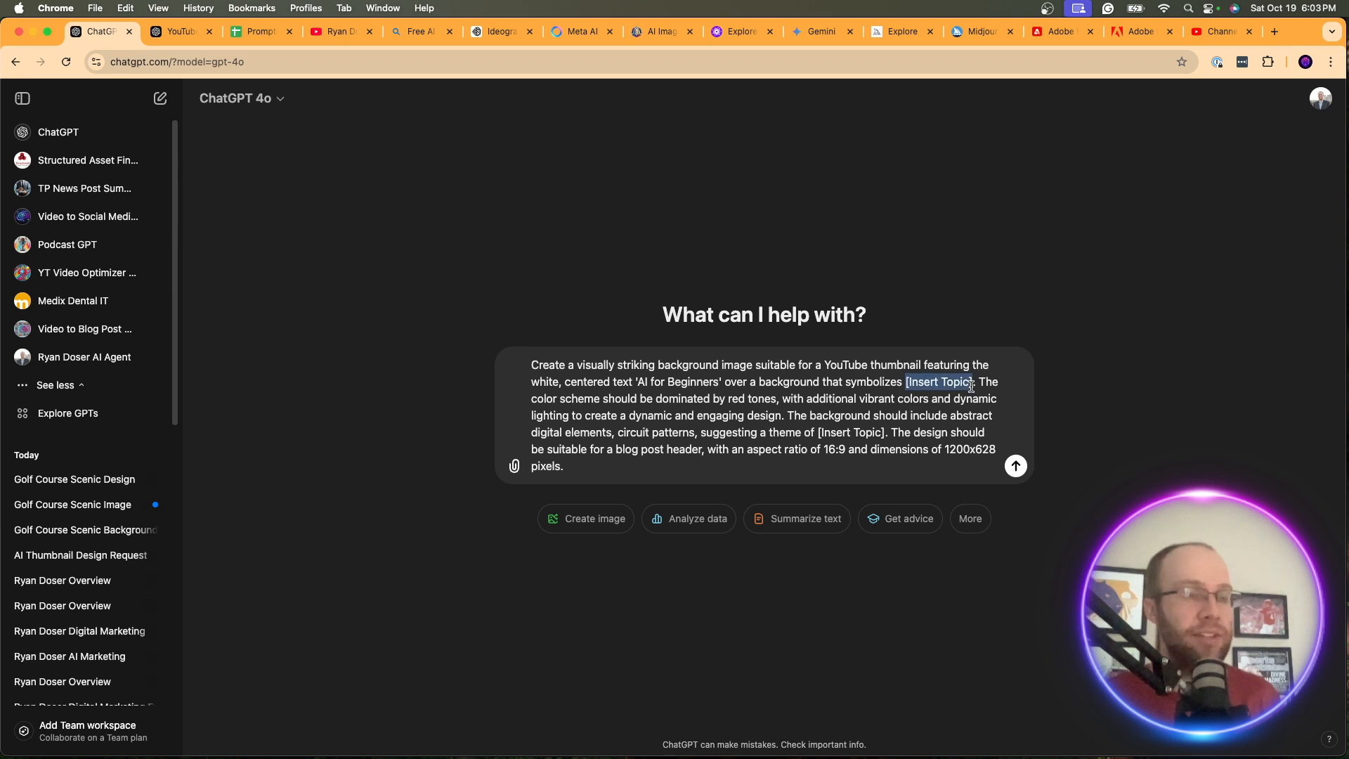
{"action": "type", "text": "AI"}
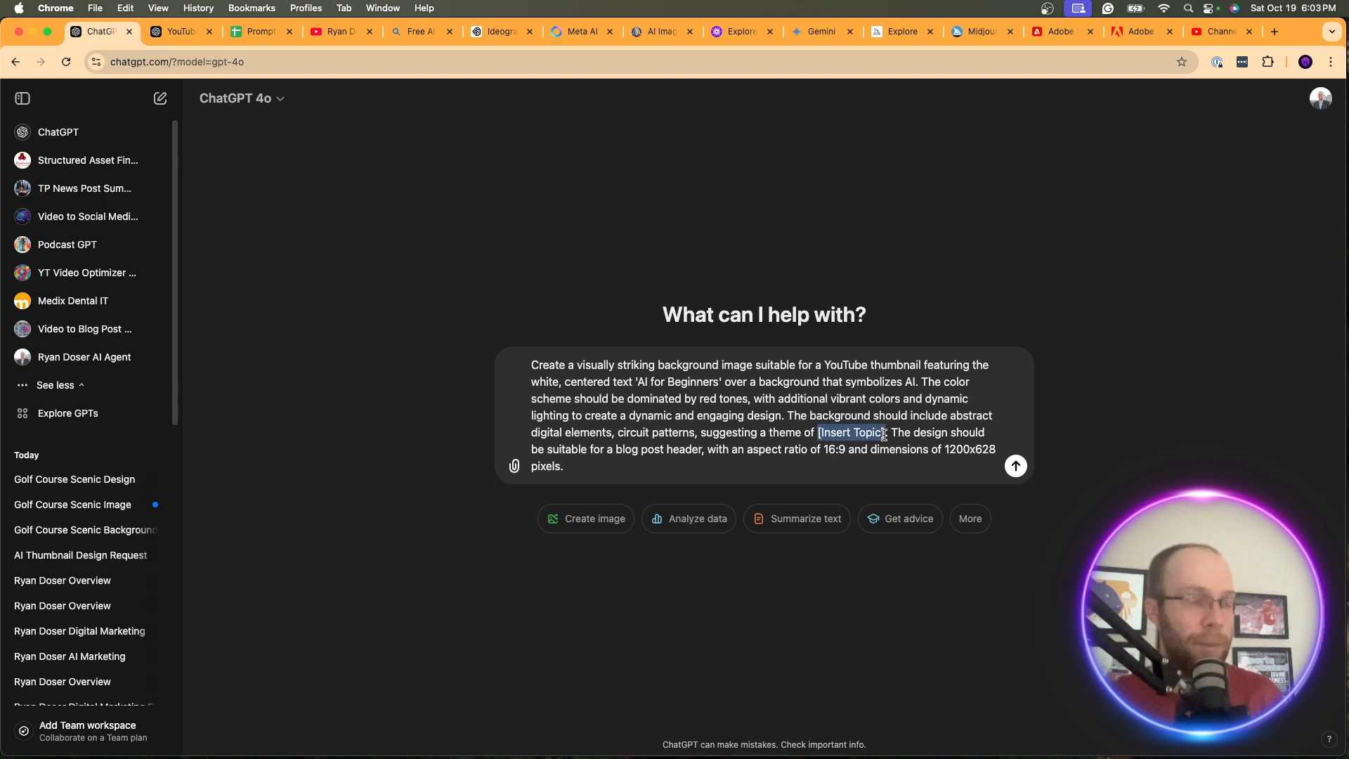
{"action": "left_click", "coordinate": [1015, 465]}
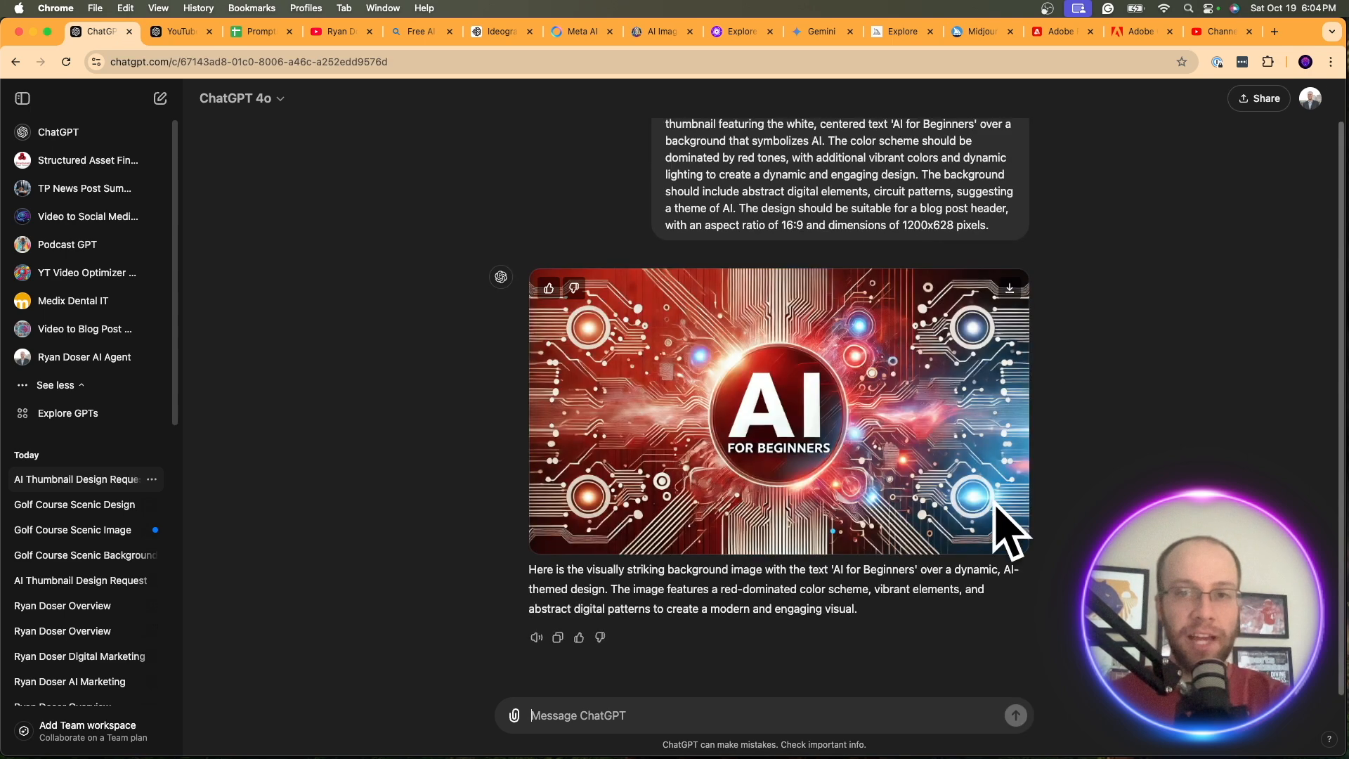
{"action": "mouse_move", "coordinate": [839, 415]}
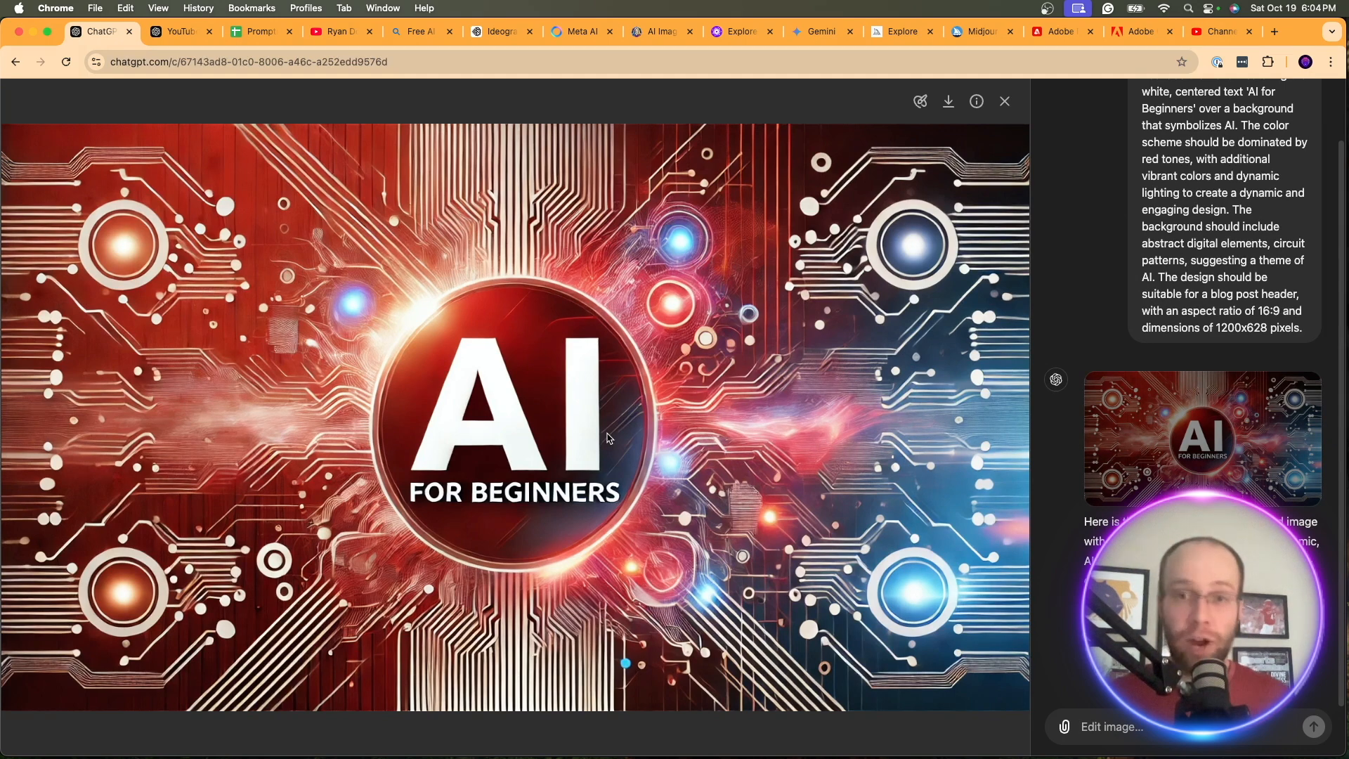
{"action": "mouse_move", "coordinate": [669, 432]}
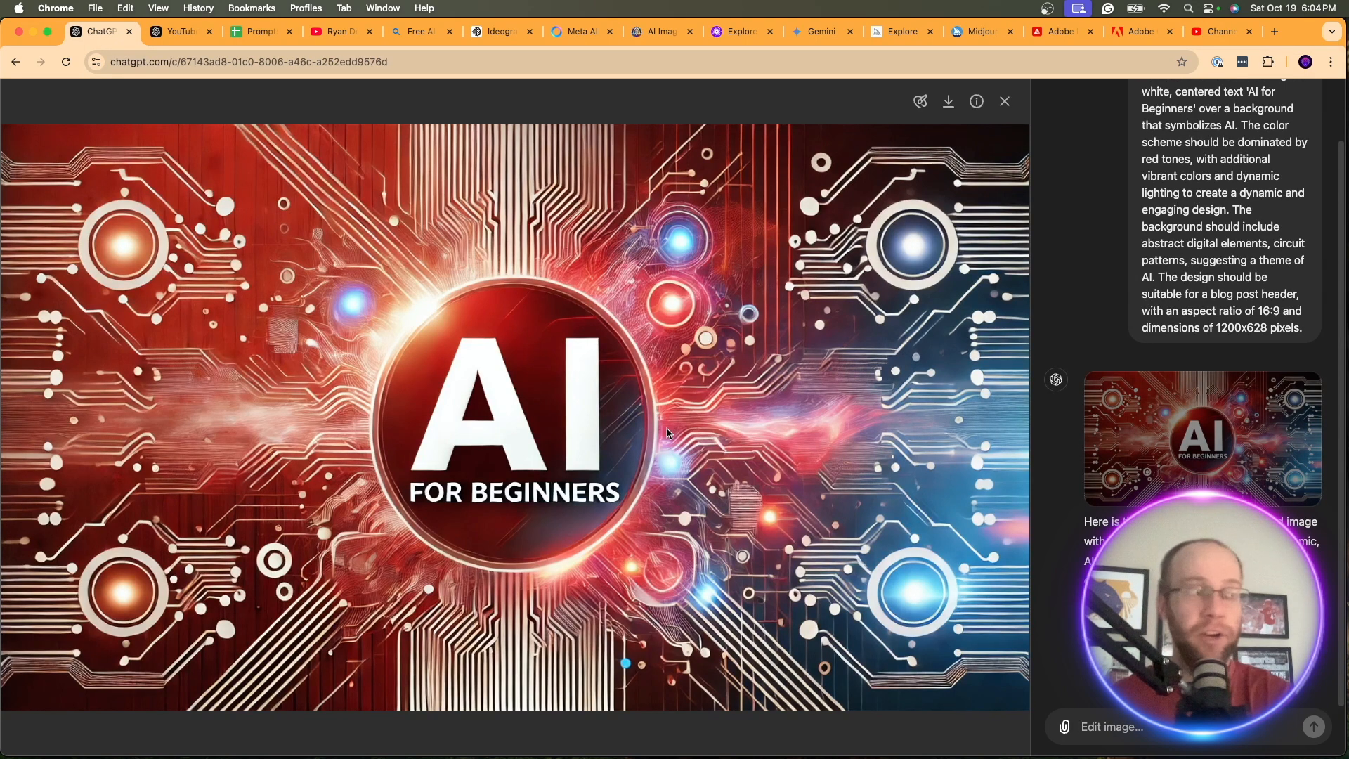
{"action": "mouse_move", "coordinate": [433, 318]}
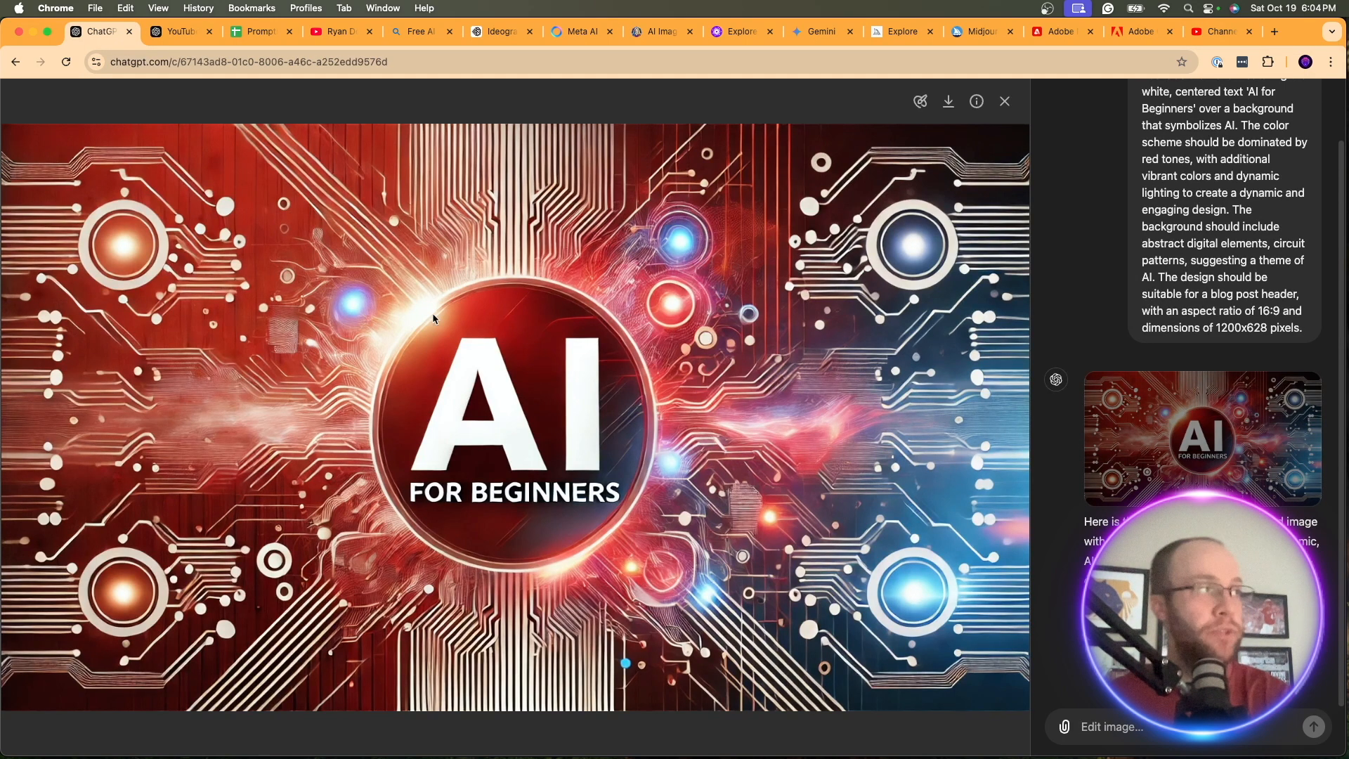
{"action": "mouse_move", "coordinate": [1022, 101]}
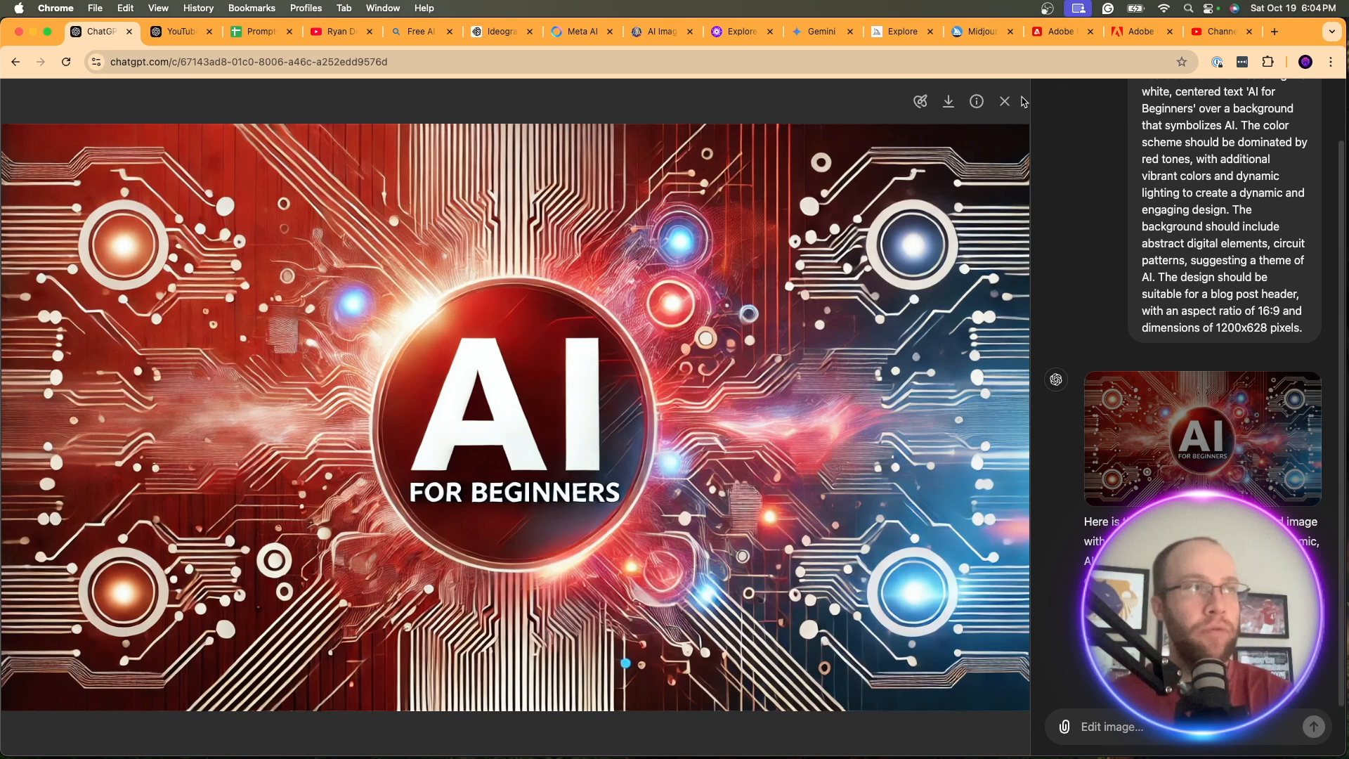
{"action": "mouse_move", "coordinate": [612, 510]}
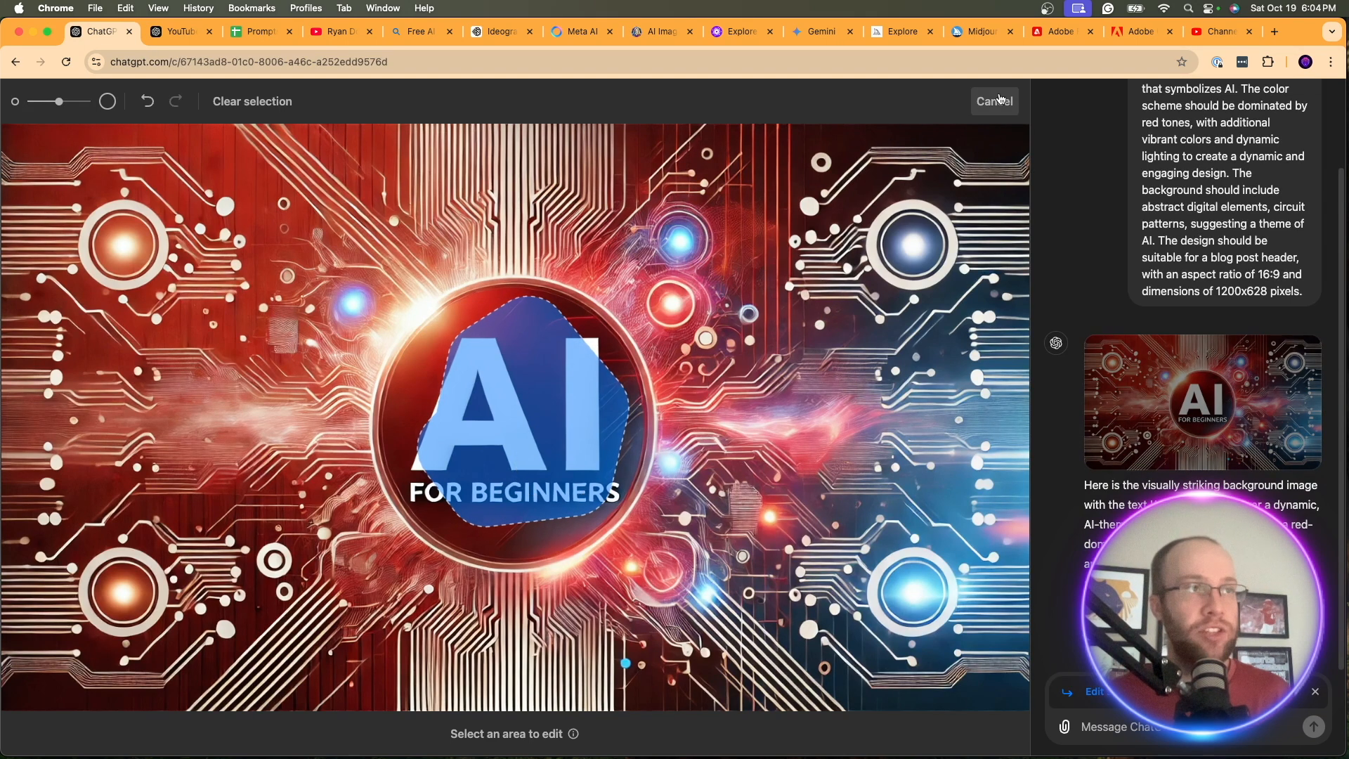
Cancel the edit selection and close the enlarged AI for Beginners thumbnail
{"action": "left_click", "coordinate": [993, 101]}
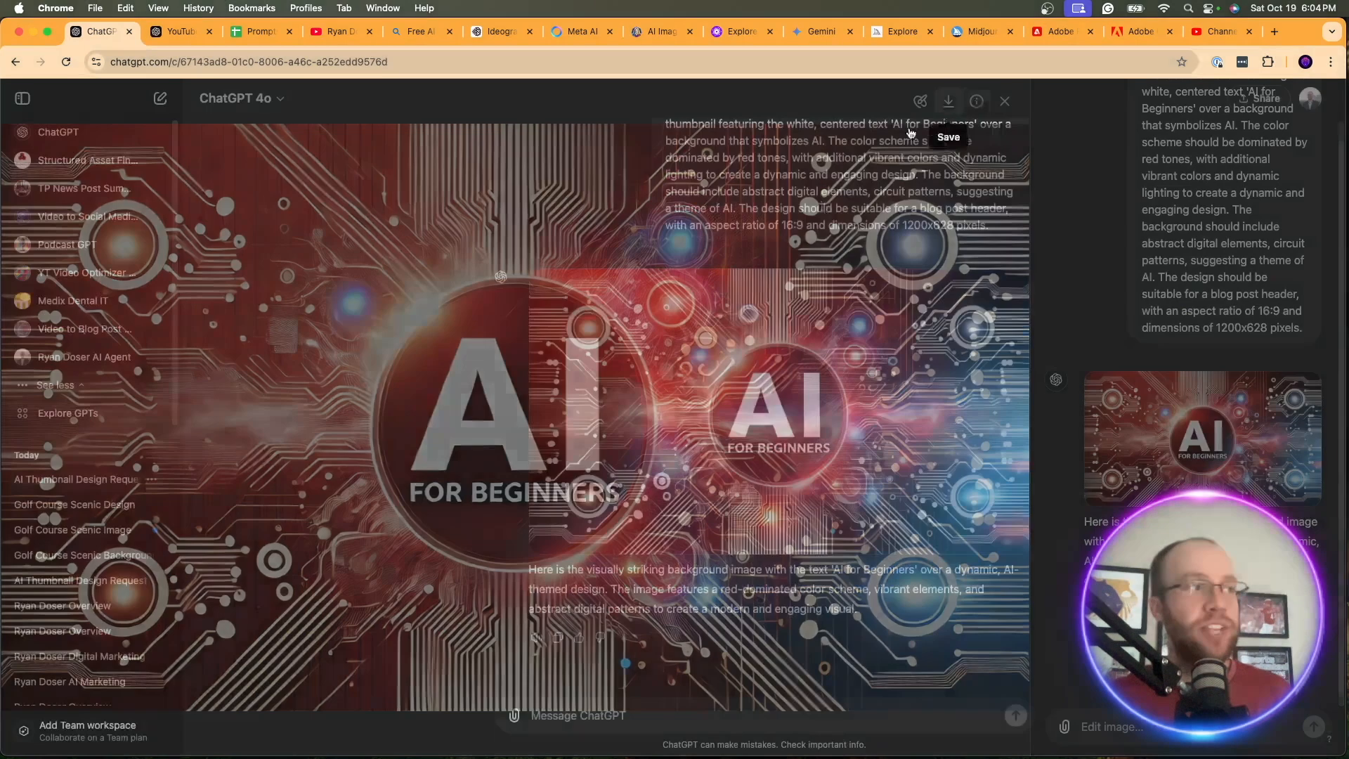
{"action": "left_click", "coordinate": [1004, 100]}
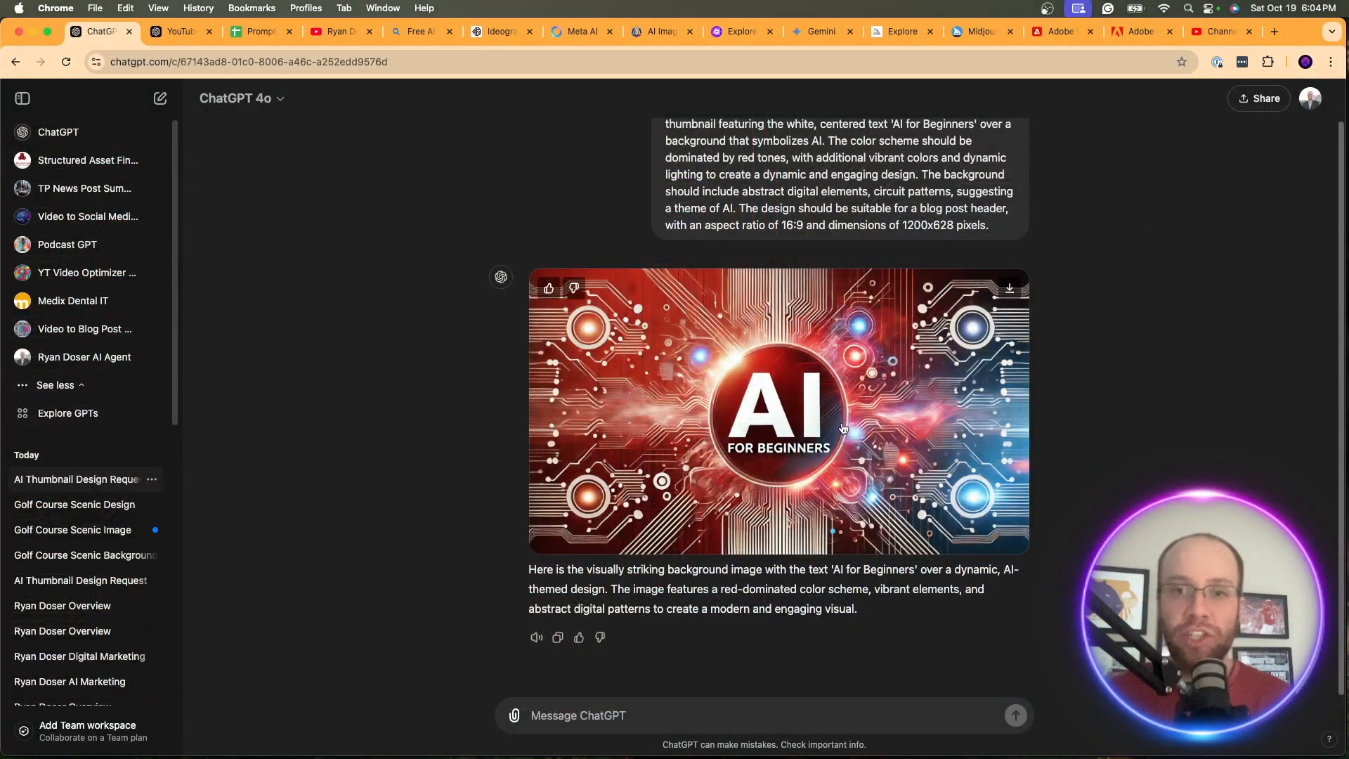
{"action": "mouse_move", "coordinate": [931, 445]}
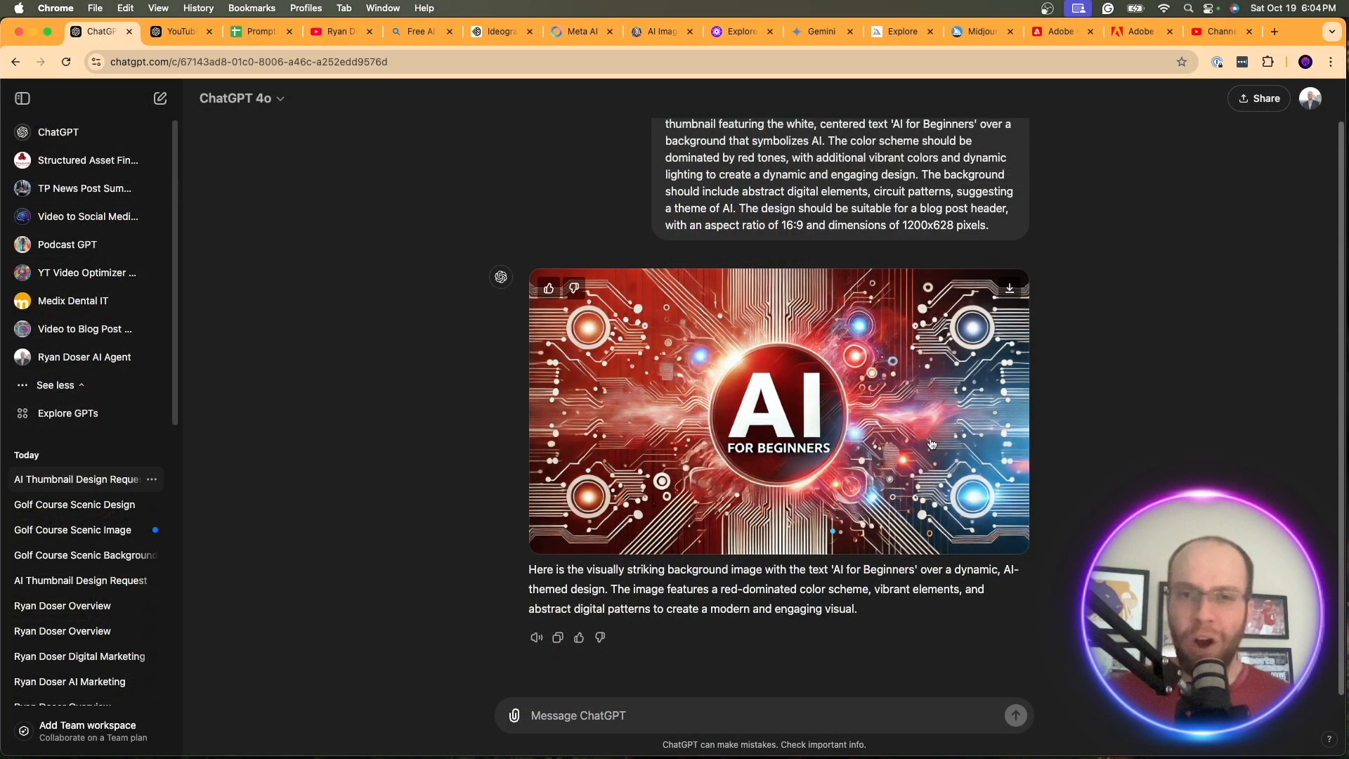
{"action": "mouse_move", "coordinate": [1028, 311]}
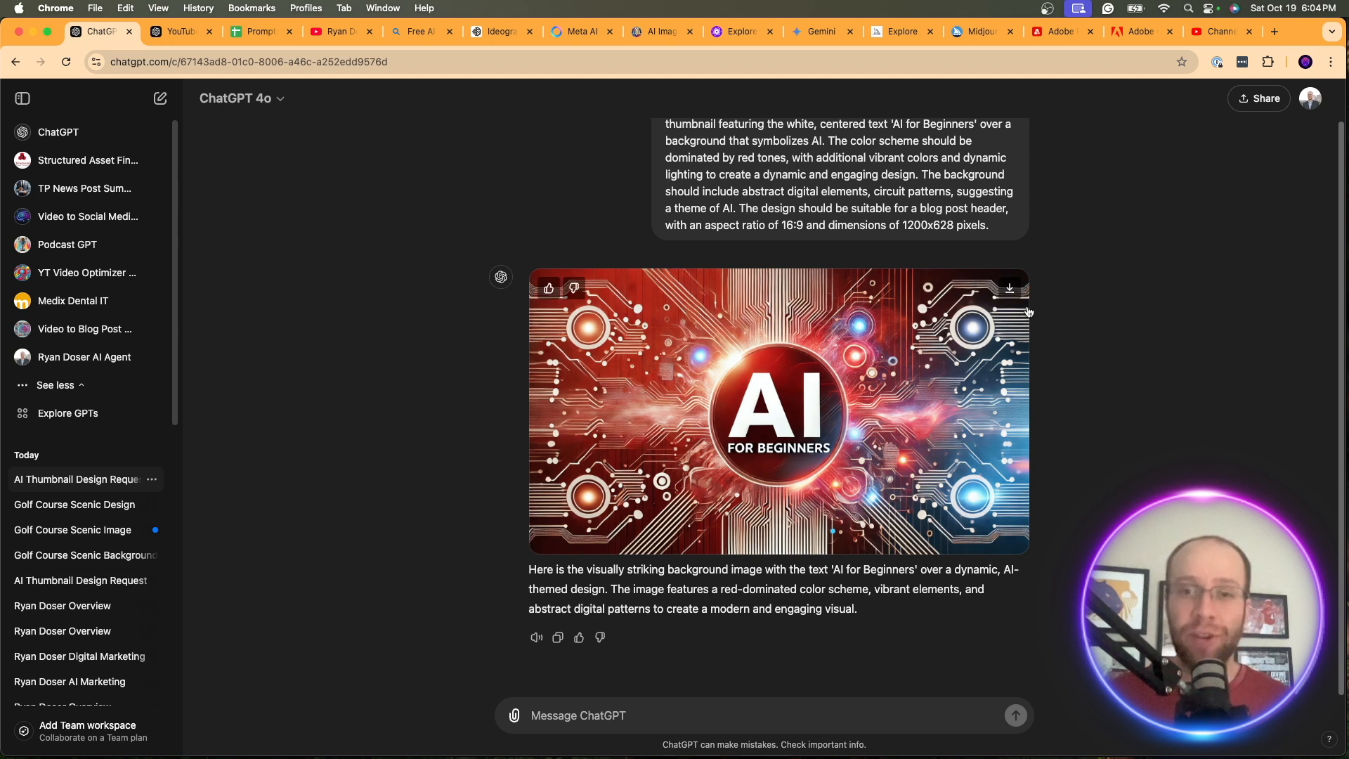
{"action": "mouse_move", "coordinate": [960, 445]}
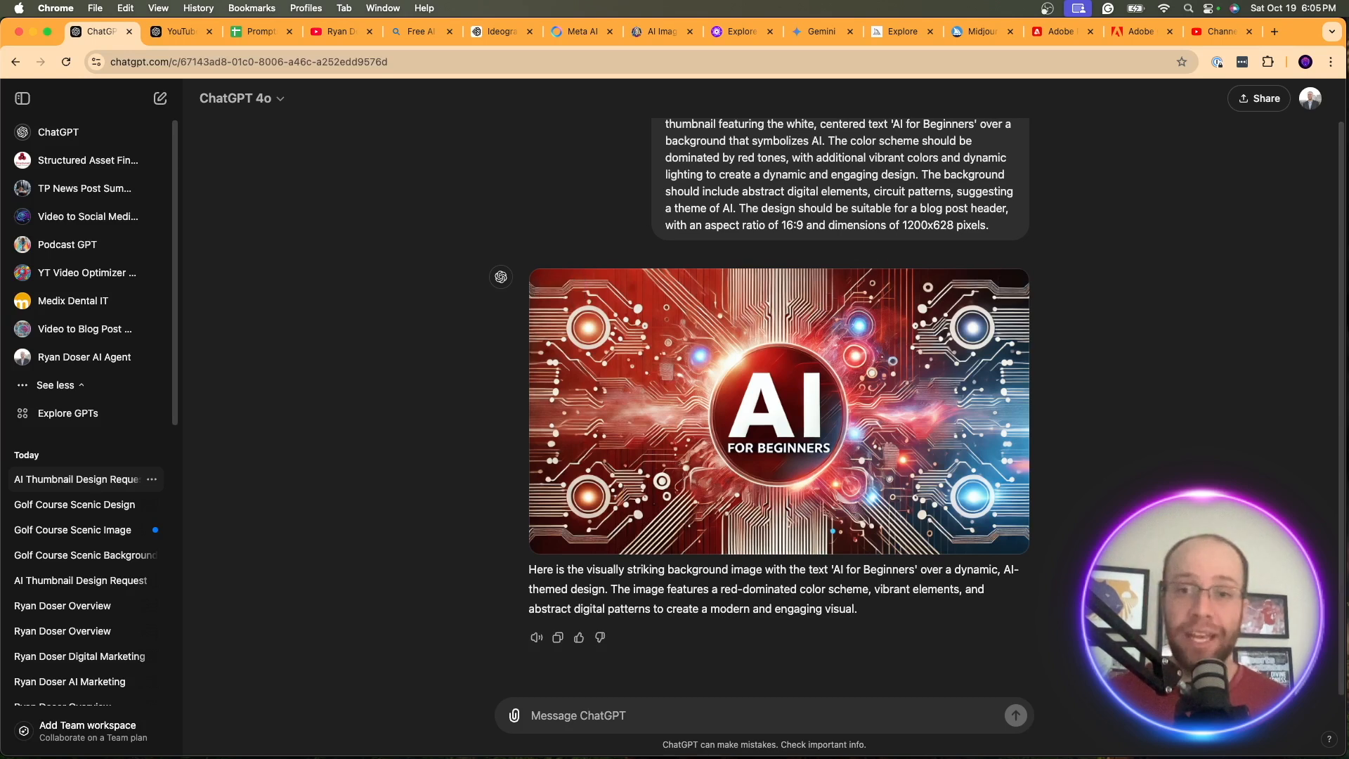
Send the graphic-design and AI image generation expert instructions in a new chat
{"action": "left_click", "coordinate": [160, 98]}
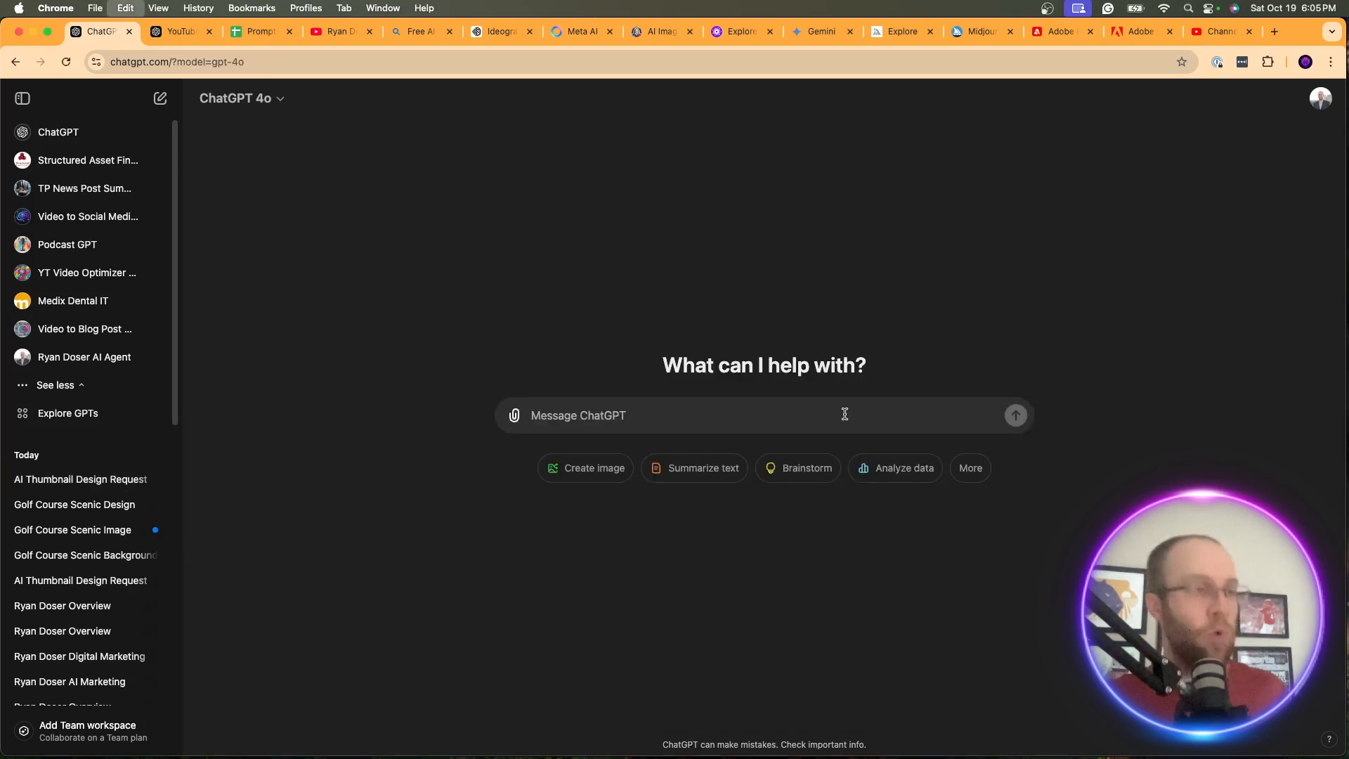
{"action": "type", "text": "You are an expert in graphic design and AI image generation. When I provide you with a topic I want you to provide 3 different prompts I can use to generate high-quality images using an AI image generation model like Midjourney."}
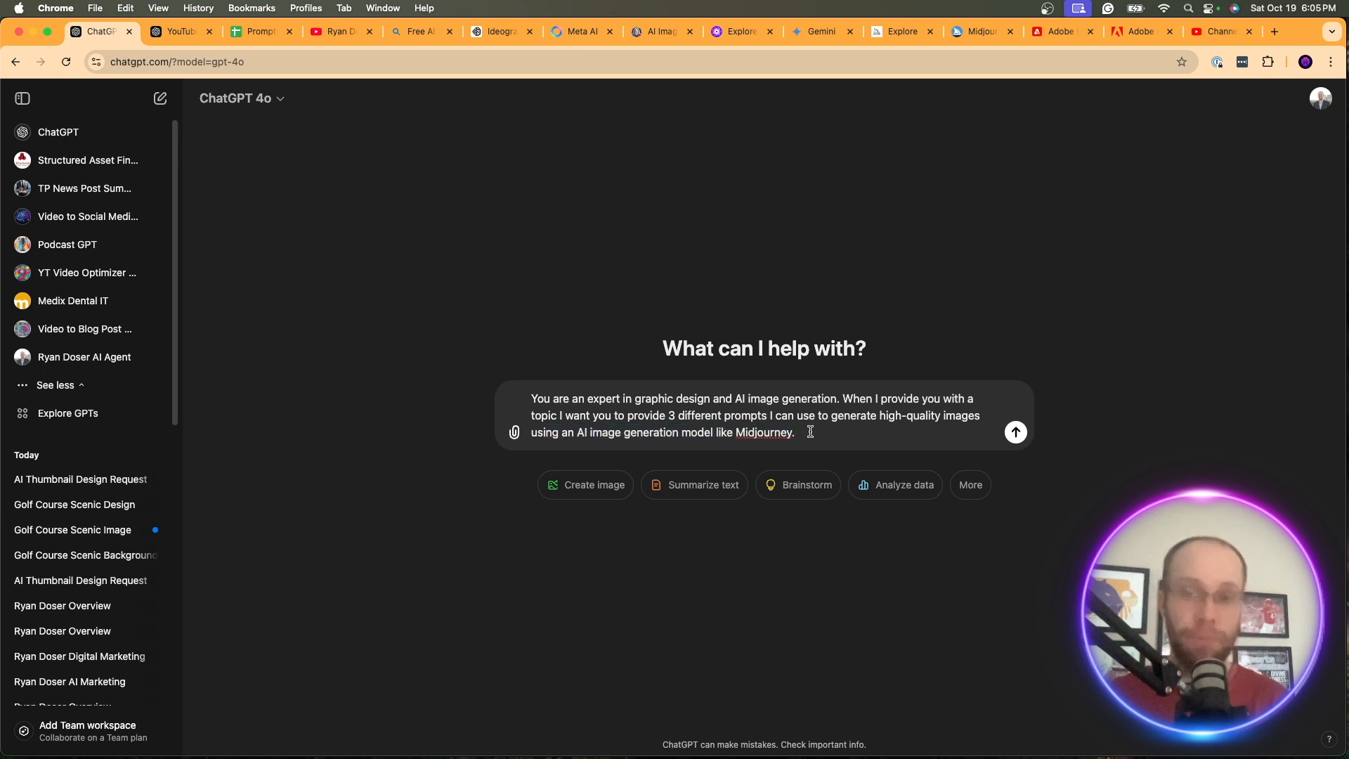
{"action": "left_click", "coordinate": [1015, 432]}
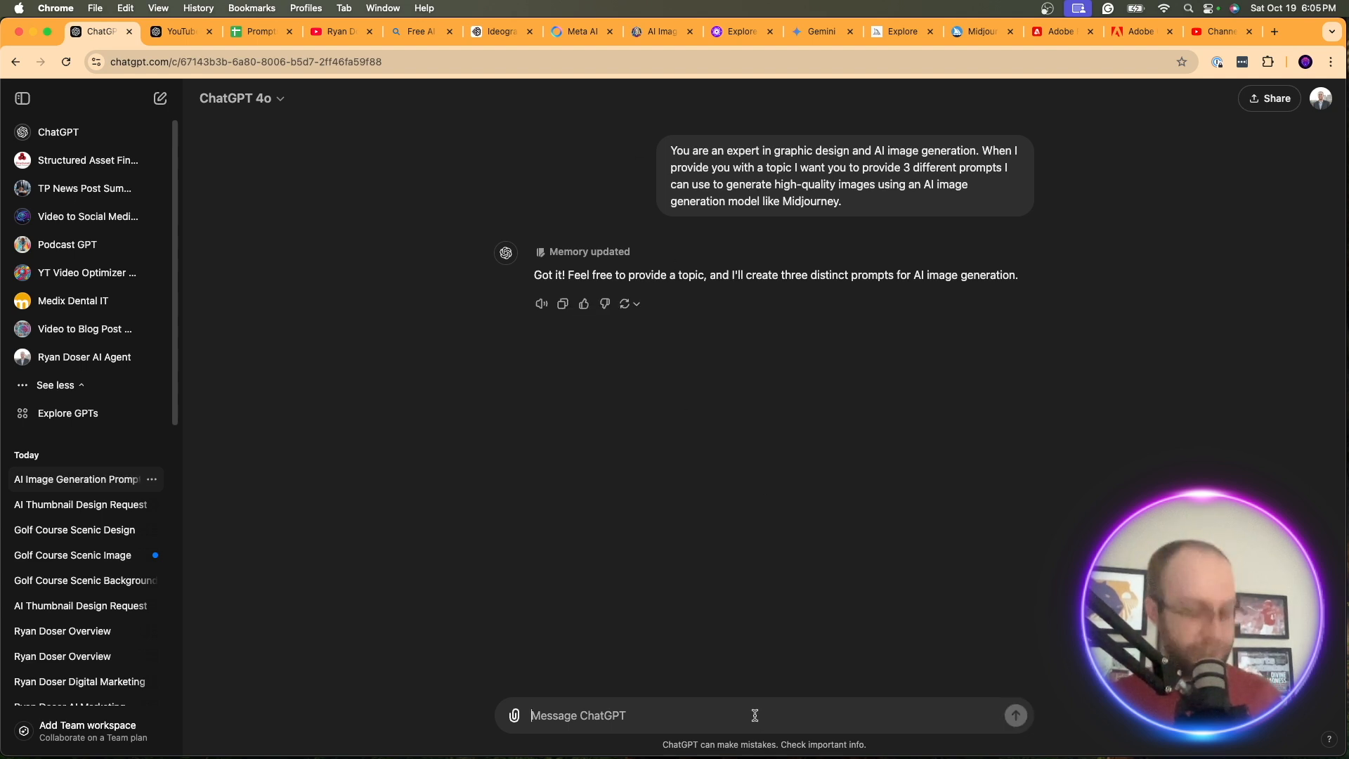
Give the topic 'AI for Beginners', then send the friendly robot prompt in a new chat
{"action": "type", "text": "'AI for g"}
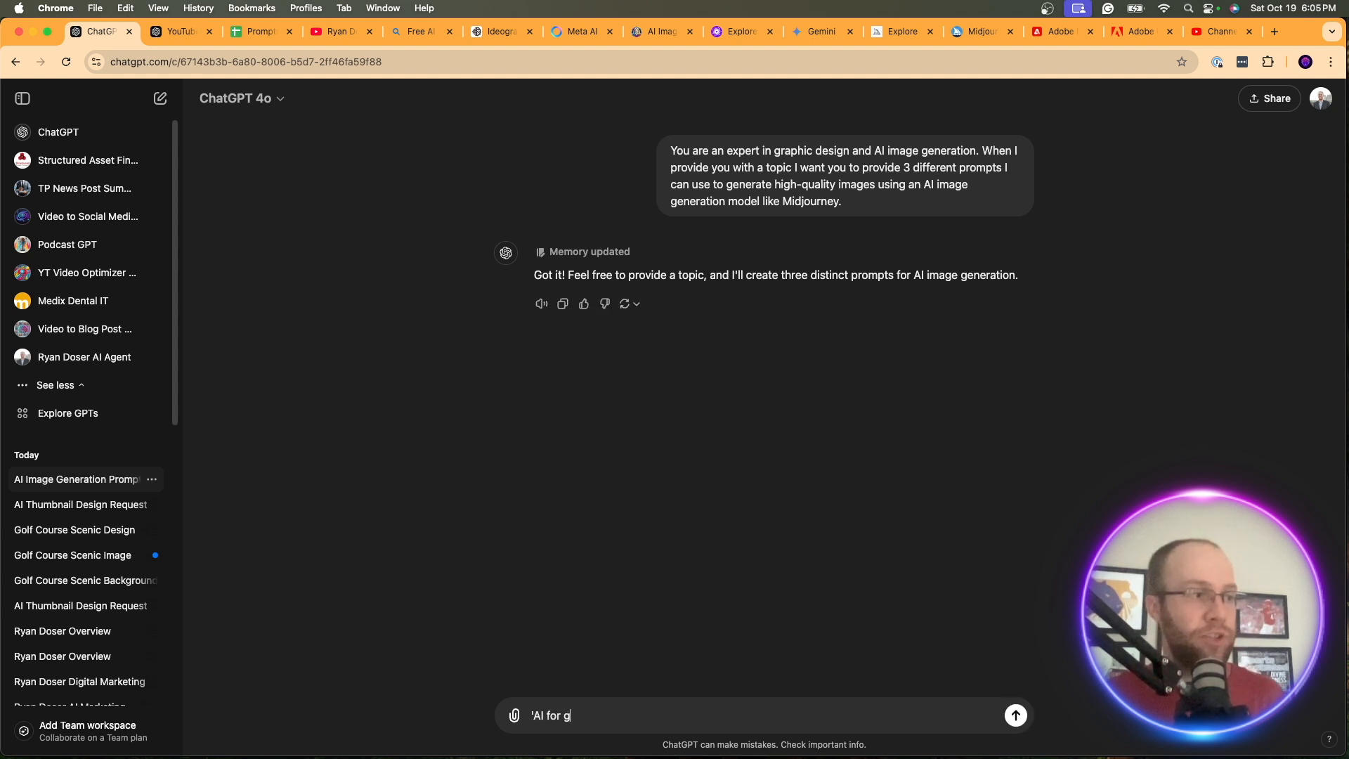
{"action": "type", "text": "Beg"}
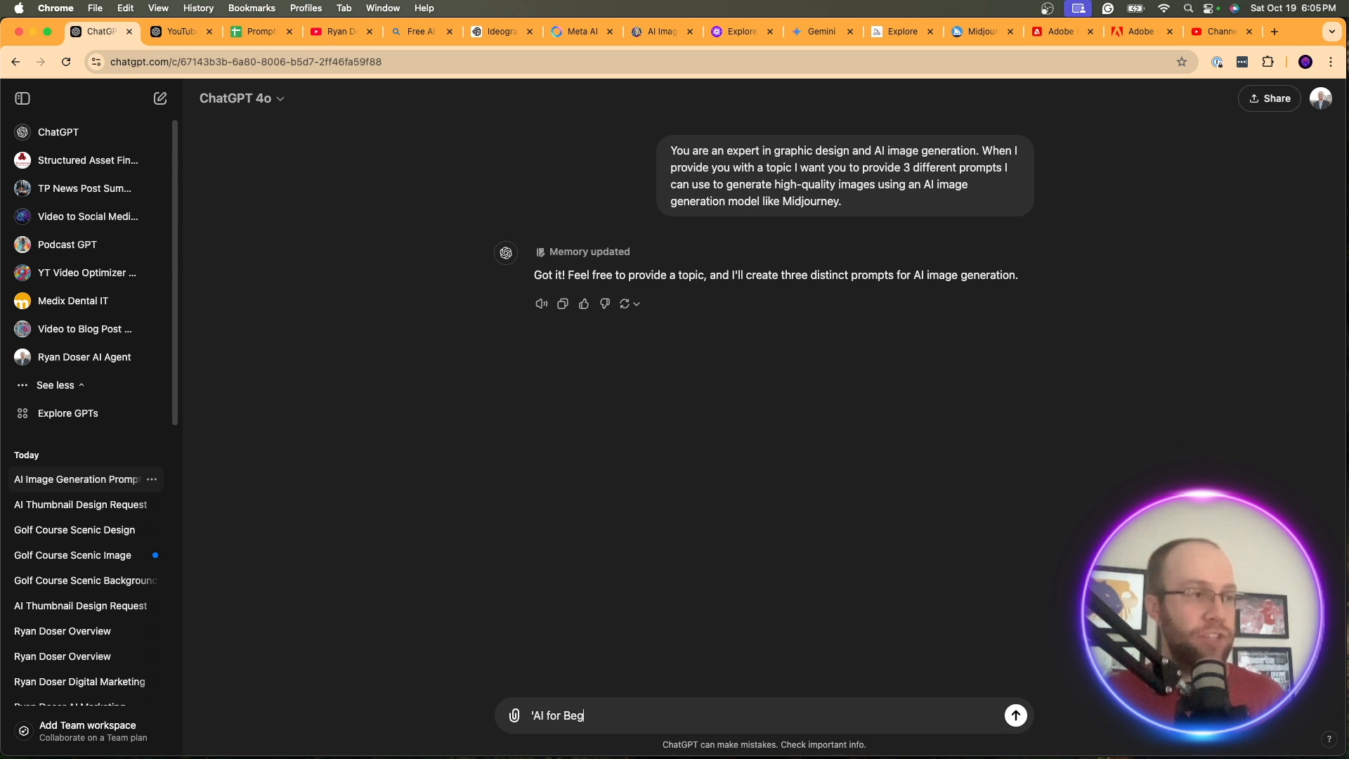
{"action": "type", "text": "inners\""}
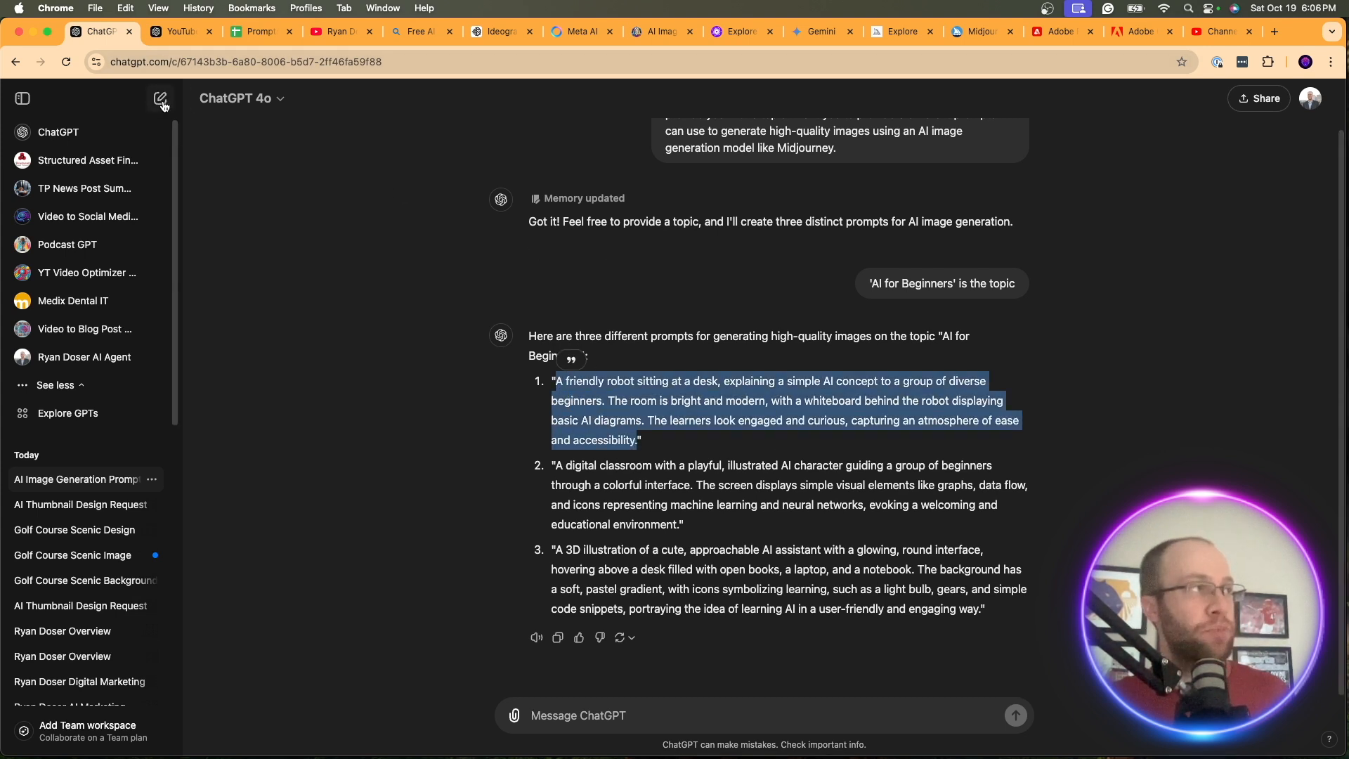
{"action": "left_click", "coordinate": [161, 98]}
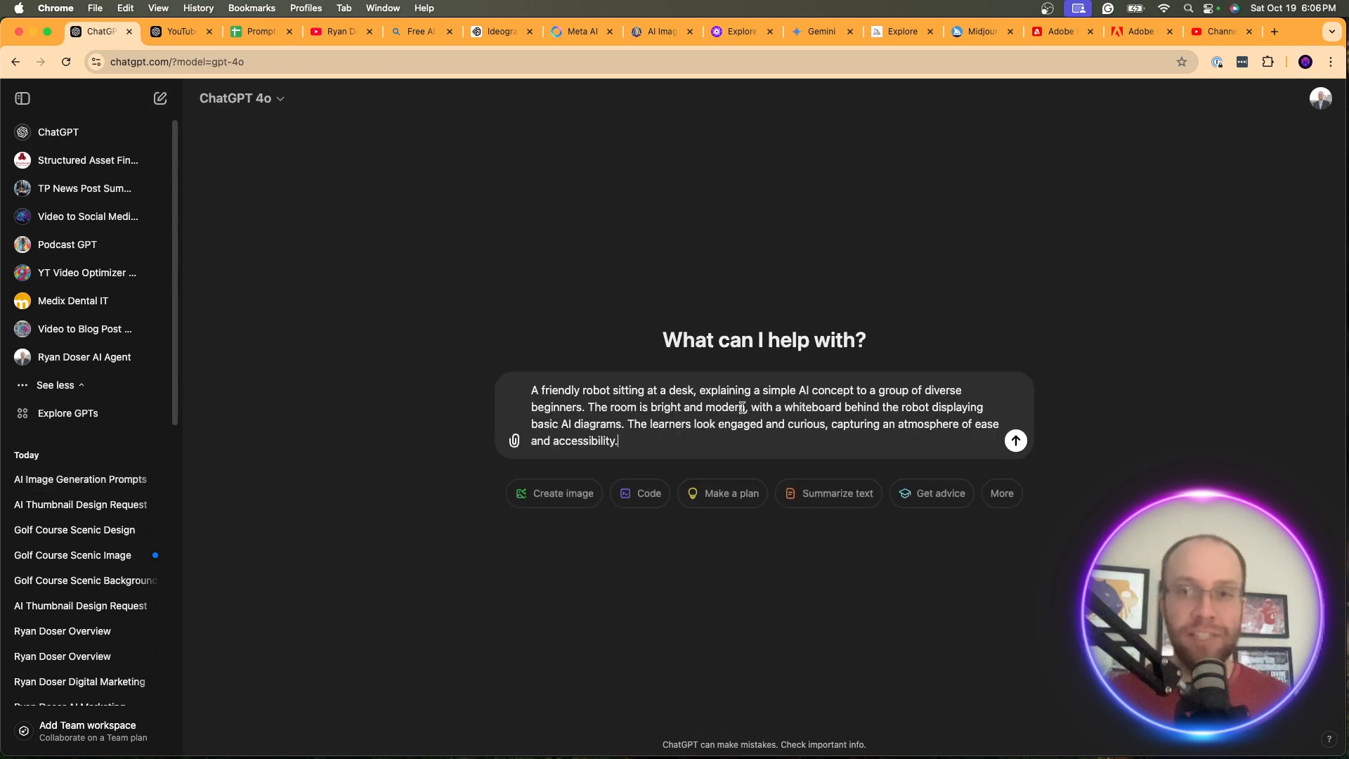
{"action": "left_click", "coordinate": [1015, 440]}
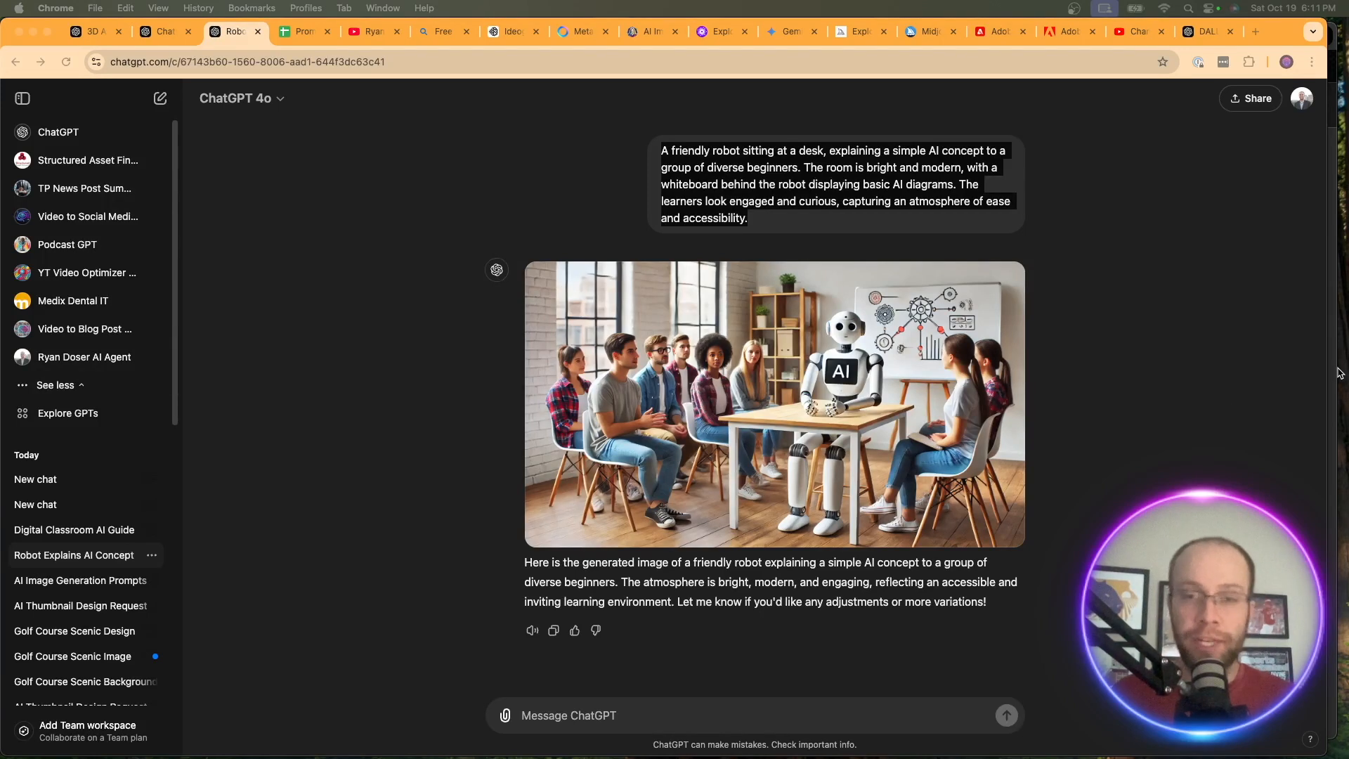
{"action": "mouse_move", "coordinate": [694, 406]}
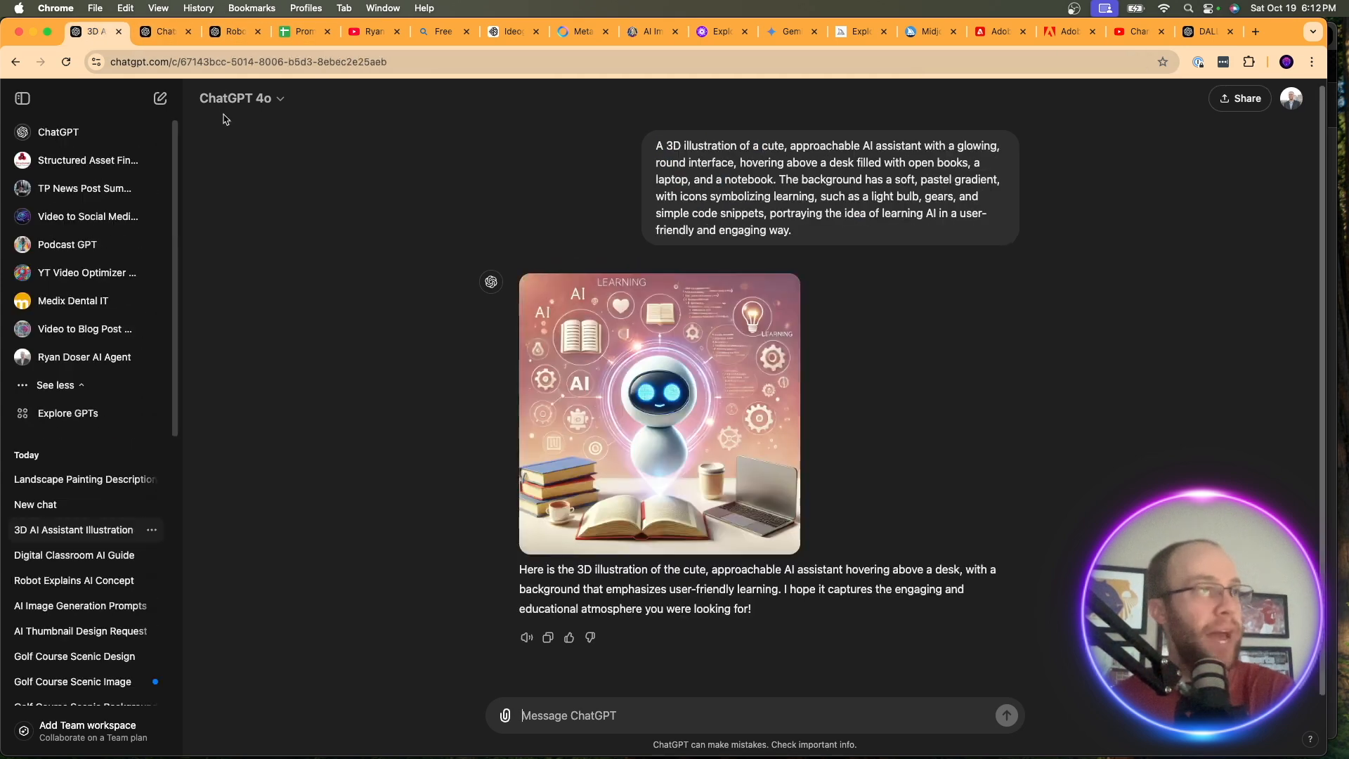
{"action": "mouse_move", "coordinate": [686, 383]}
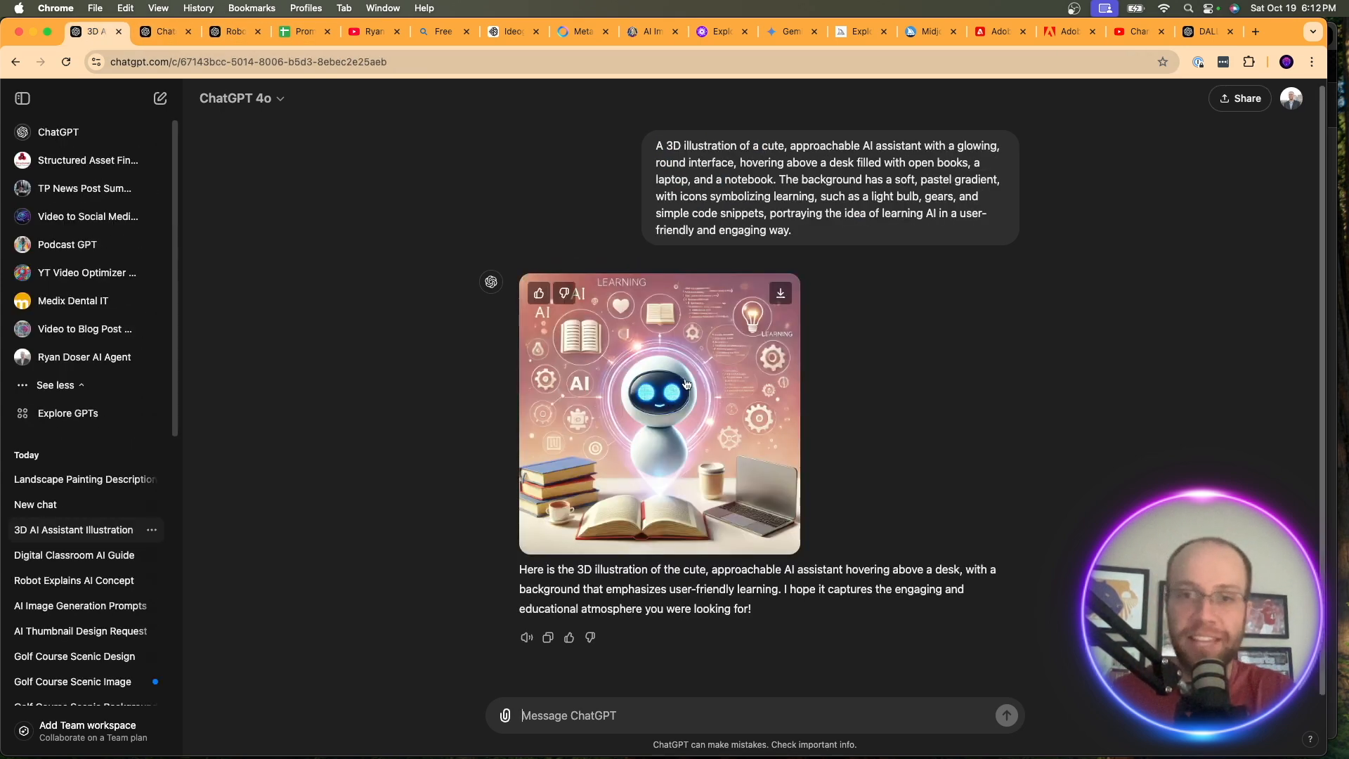
Compare the digital classroom and friendly robot image chats, then open the digital classroom chat
{"action": "left_click", "coordinate": [159, 31]}
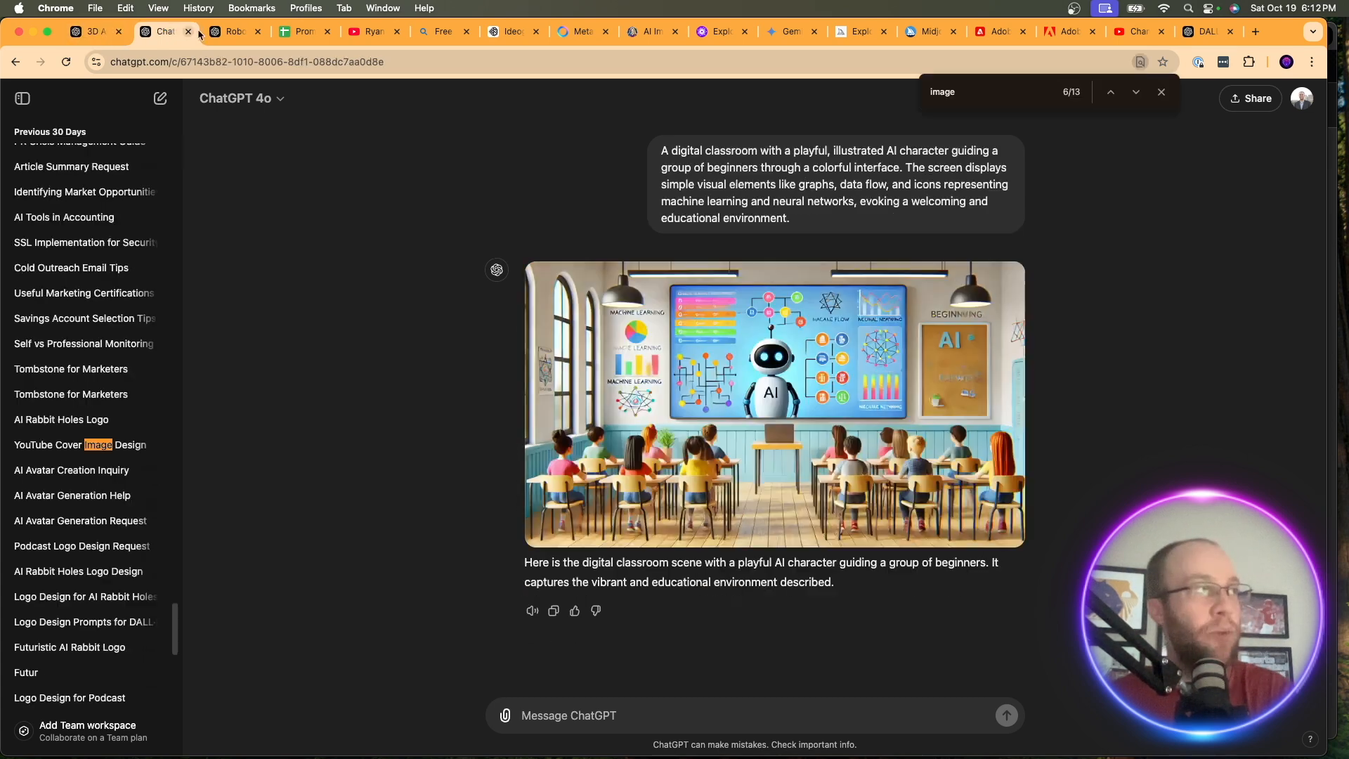
{"action": "left_click", "coordinate": [233, 31]}
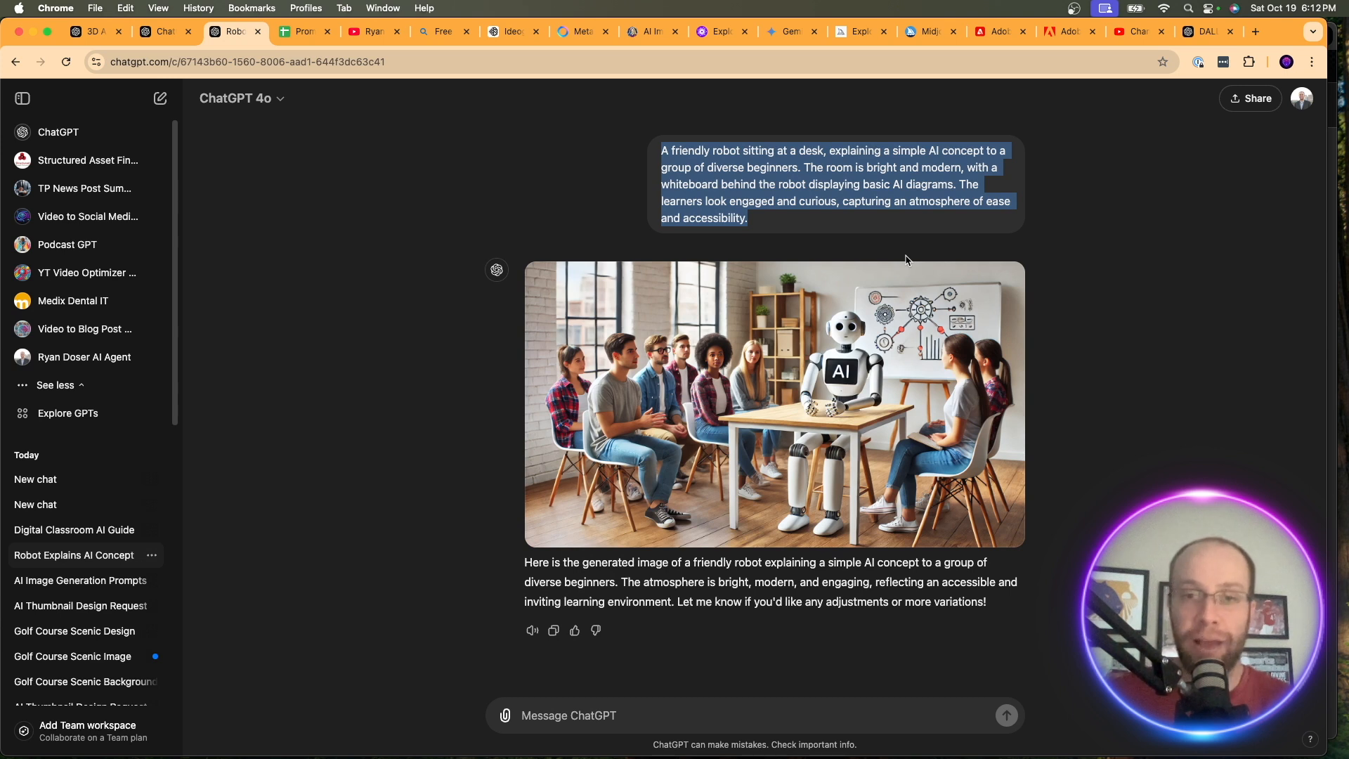
{"action": "mouse_move", "coordinate": [1245, 28]}
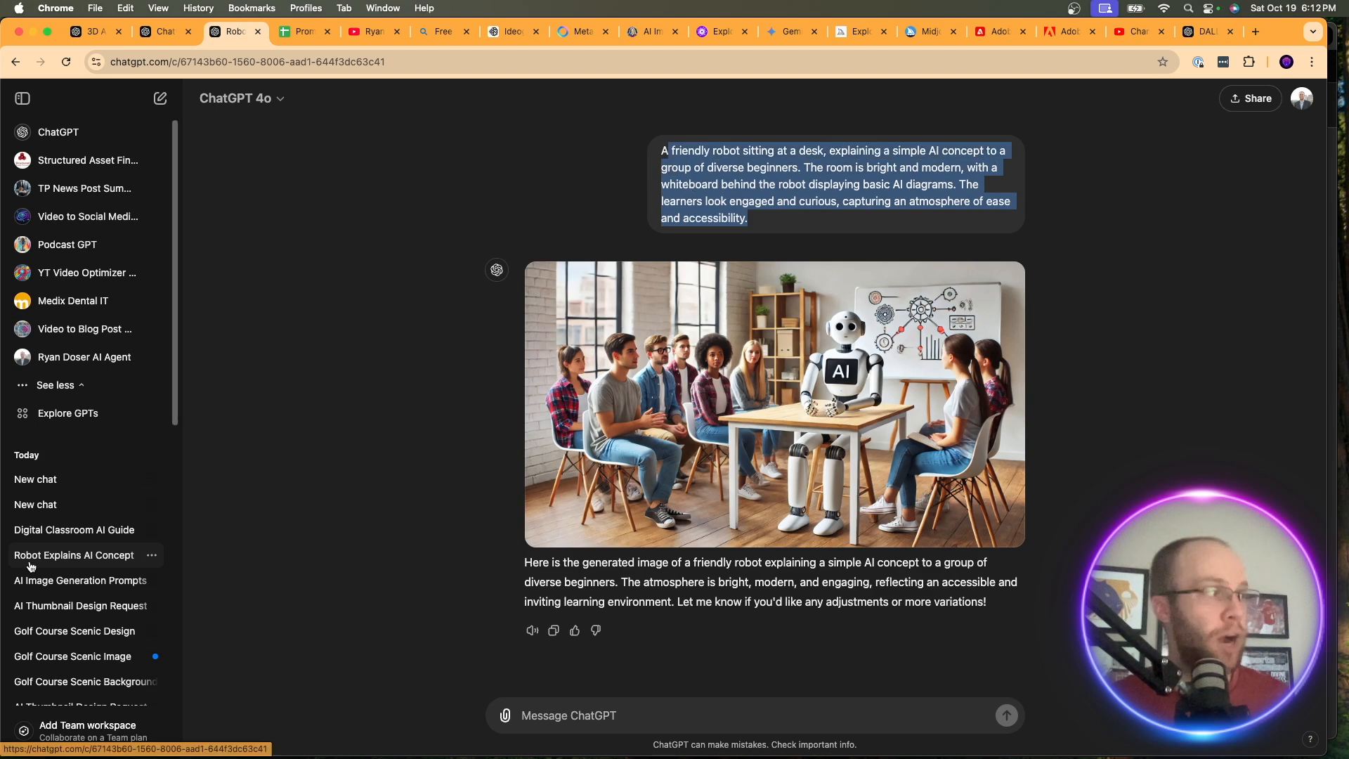
{"action": "left_click", "coordinate": [73, 529]}
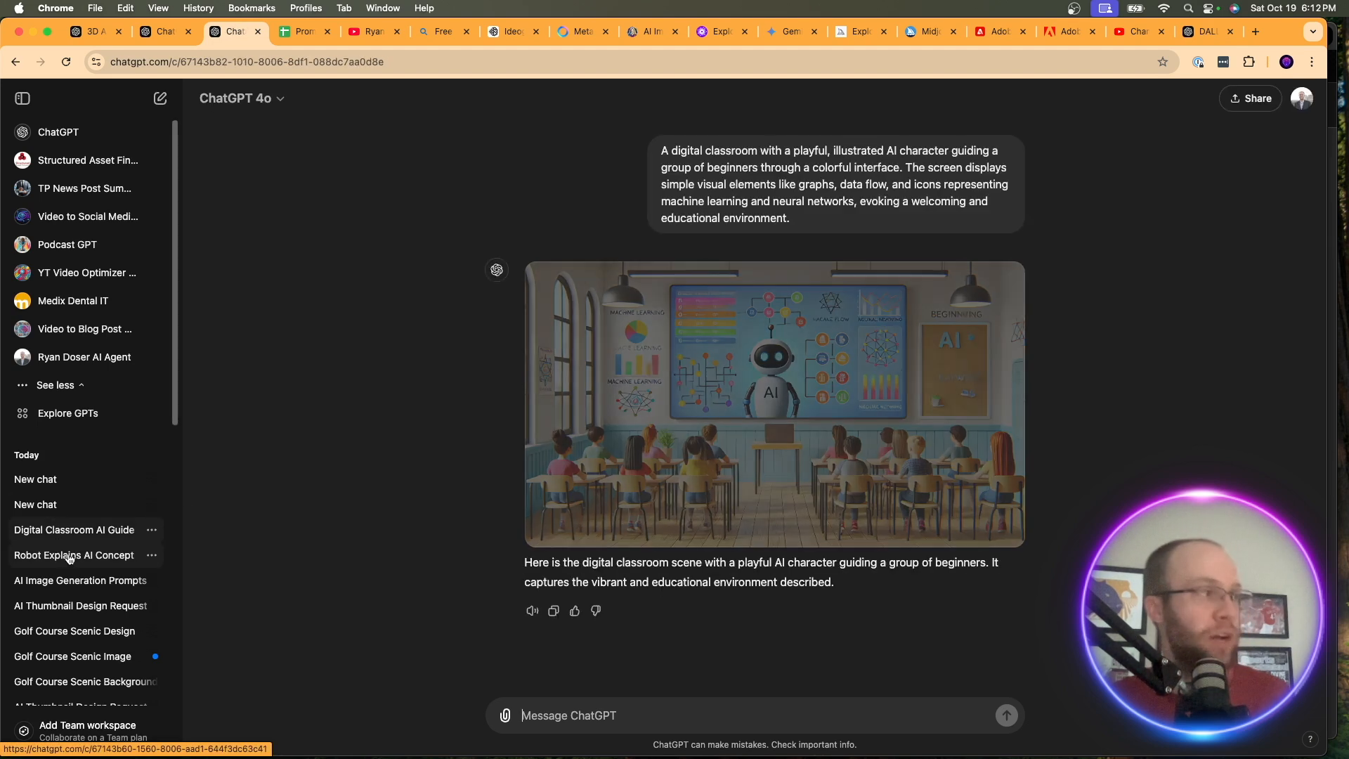
{"action": "left_click", "coordinate": [78, 580]}
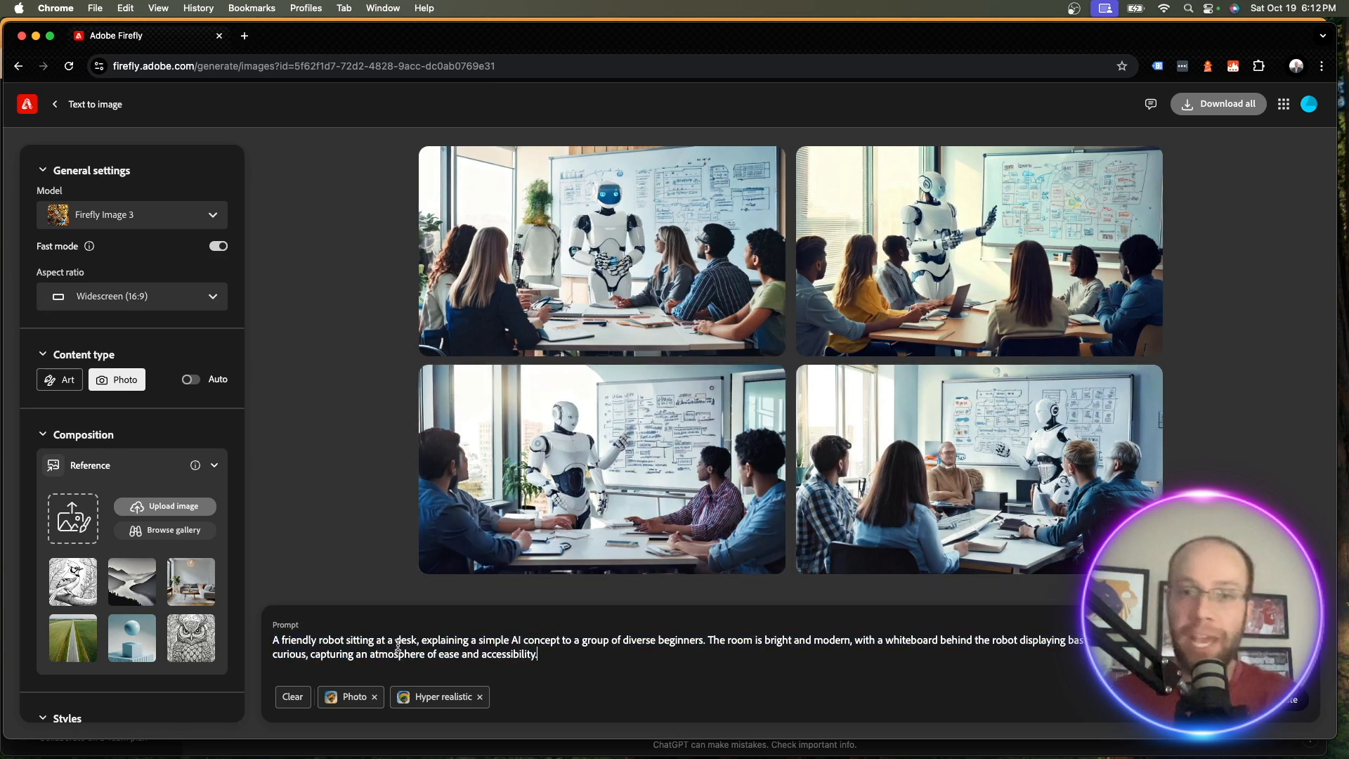
{"action": "mouse_move", "coordinate": [823, 230]}
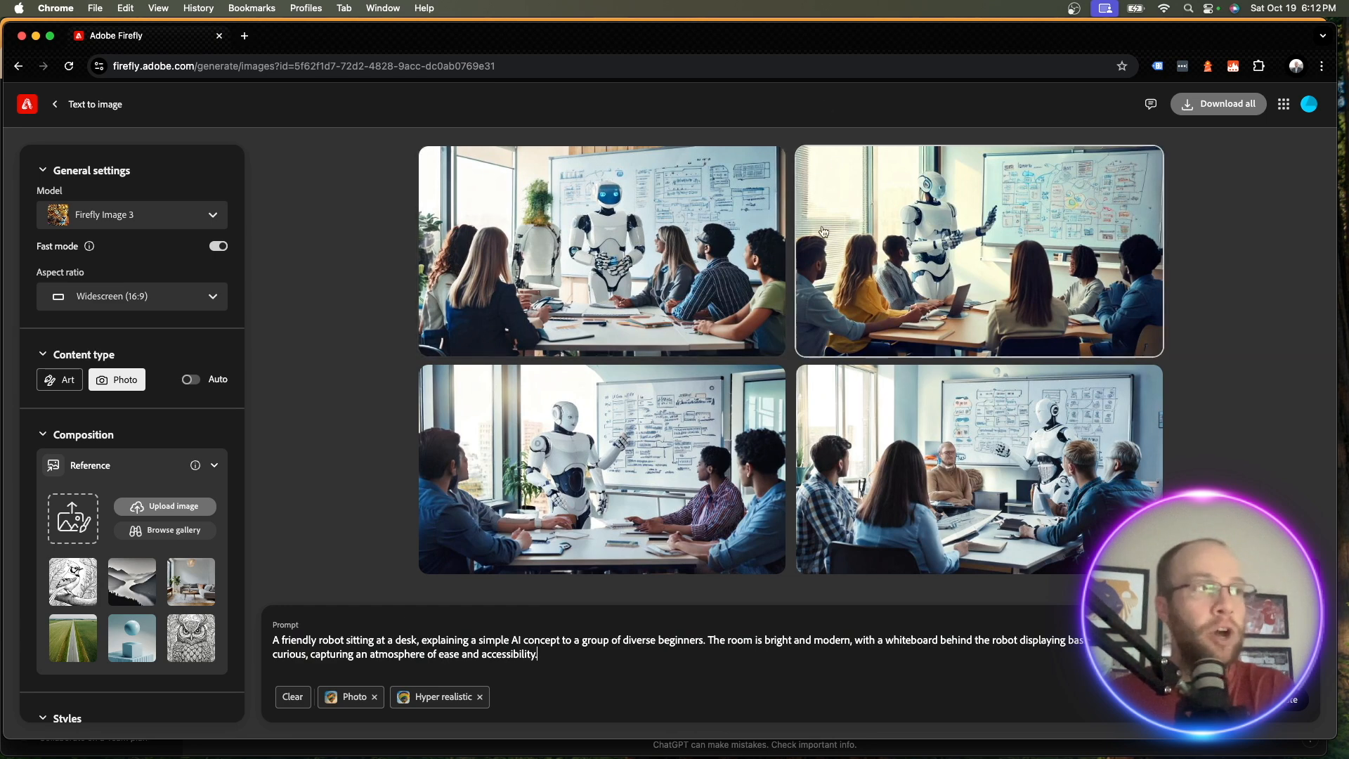
{"action": "mouse_move", "coordinate": [978, 468]}
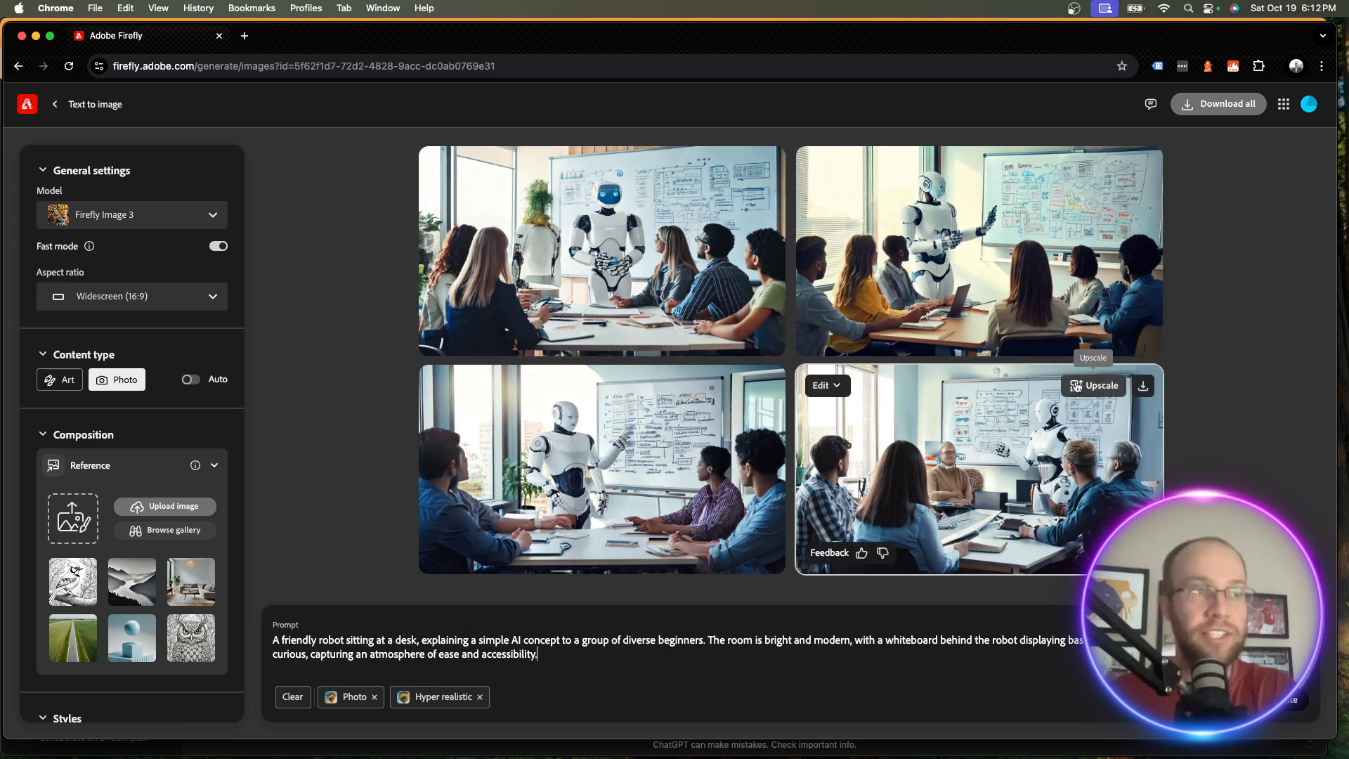
{"action": "mouse_move", "coordinate": [653, 367]}
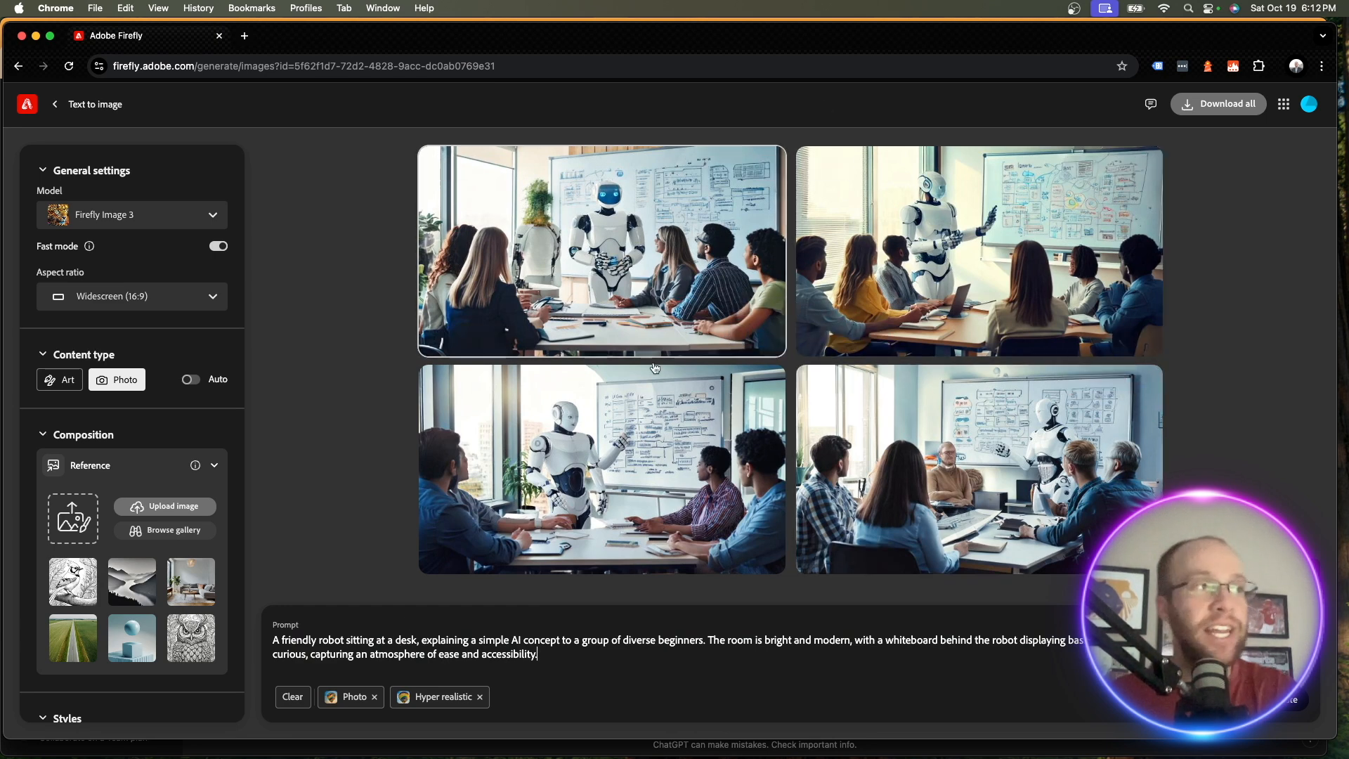
{"action": "mouse_move", "coordinate": [617, 275]}
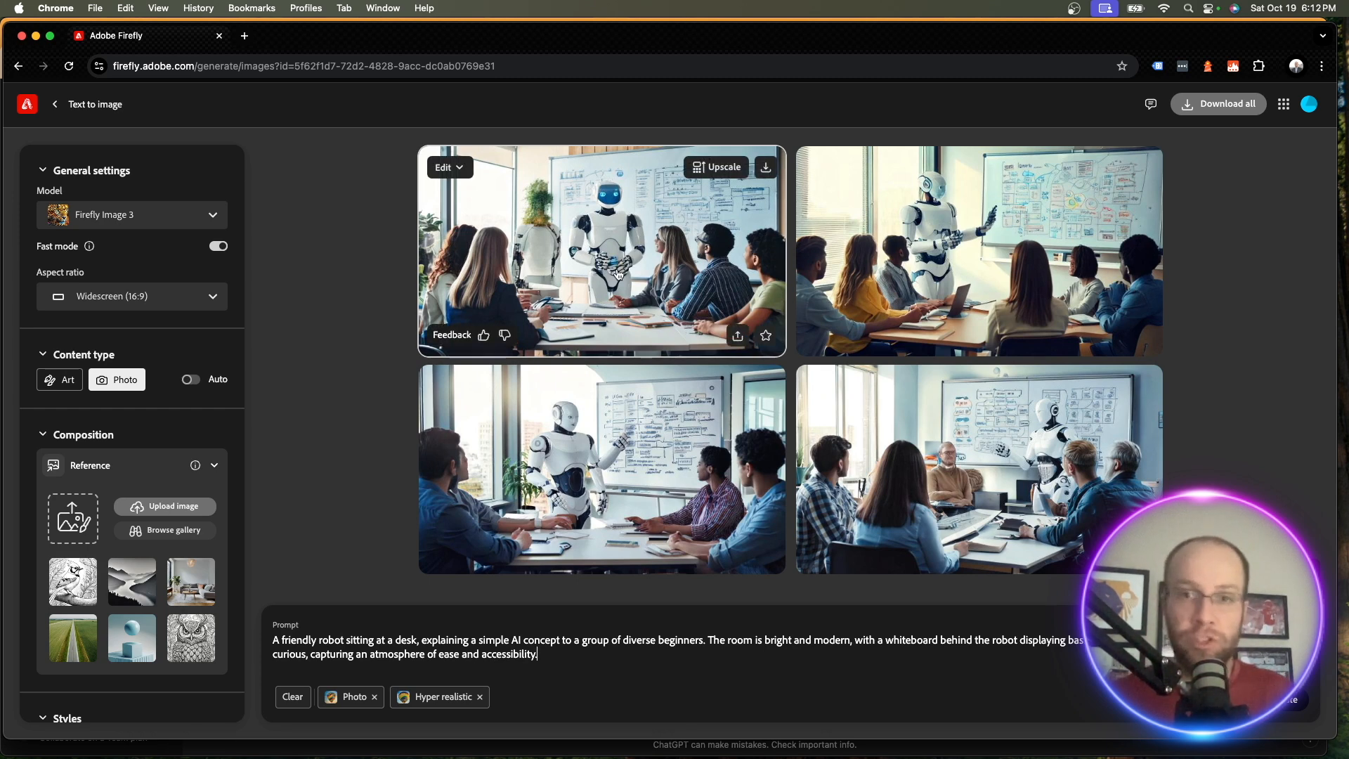
{"action": "mouse_move", "coordinate": [456, 86]}
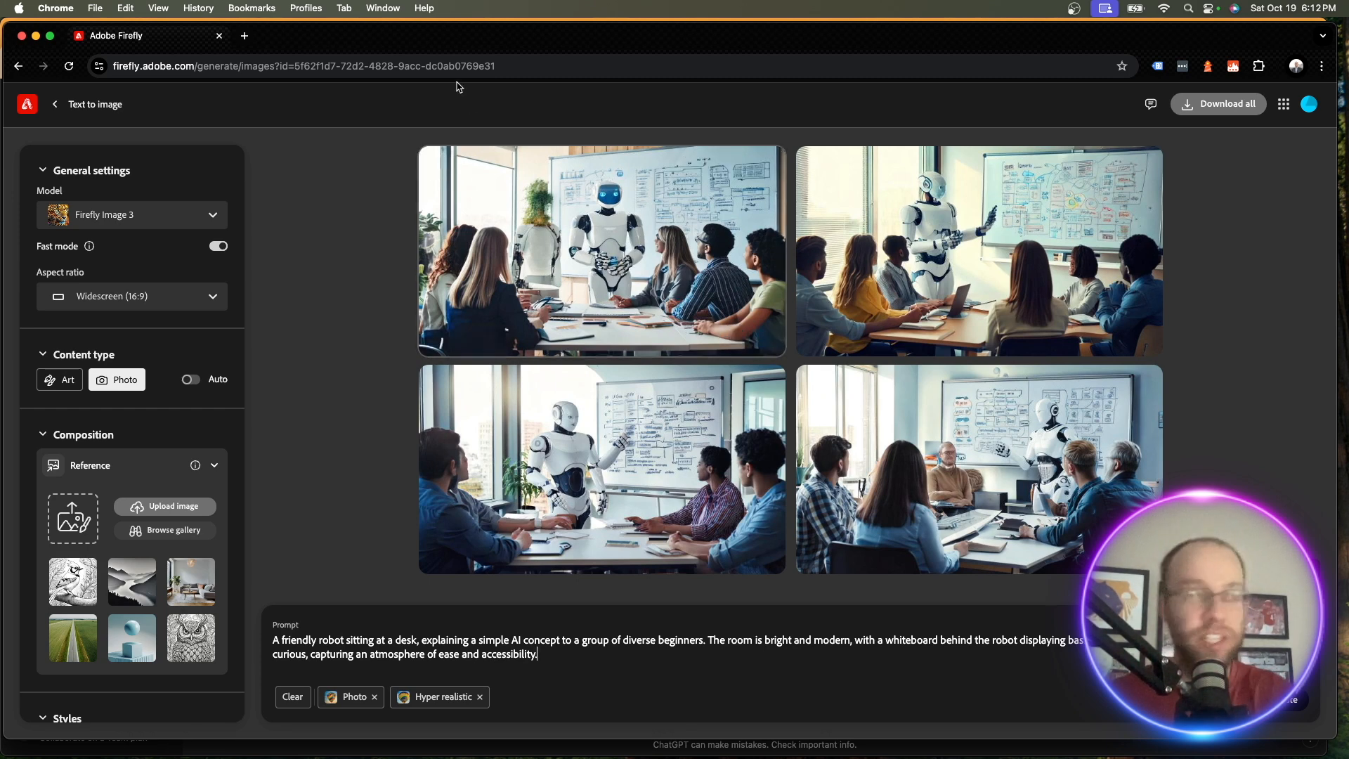
Return to the chat holding the three AI for Beginners prompts
{"action": "left_click", "coordinate": [234, 31]}
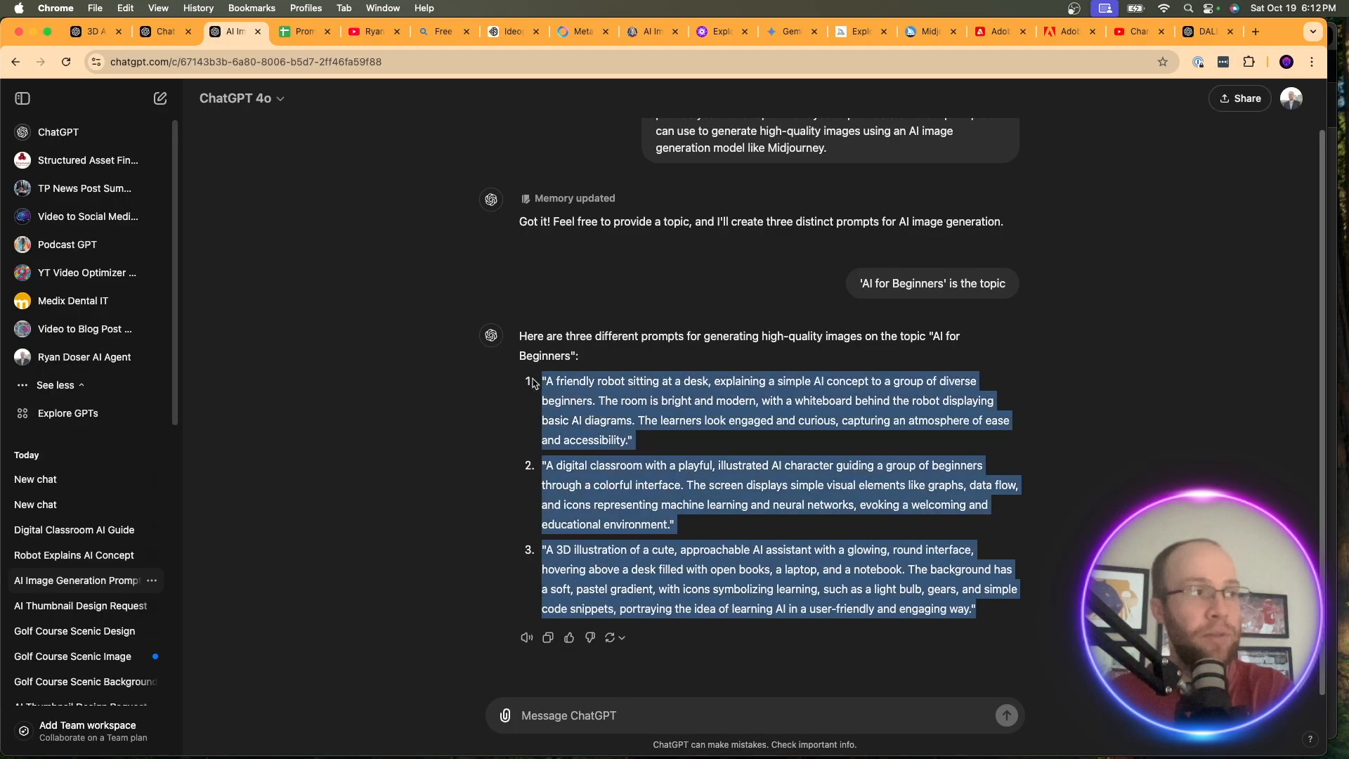
Switch to the AI image prompts chat and start an empty new chat
{"action": "left_click", "coordinate": [776, 17]}
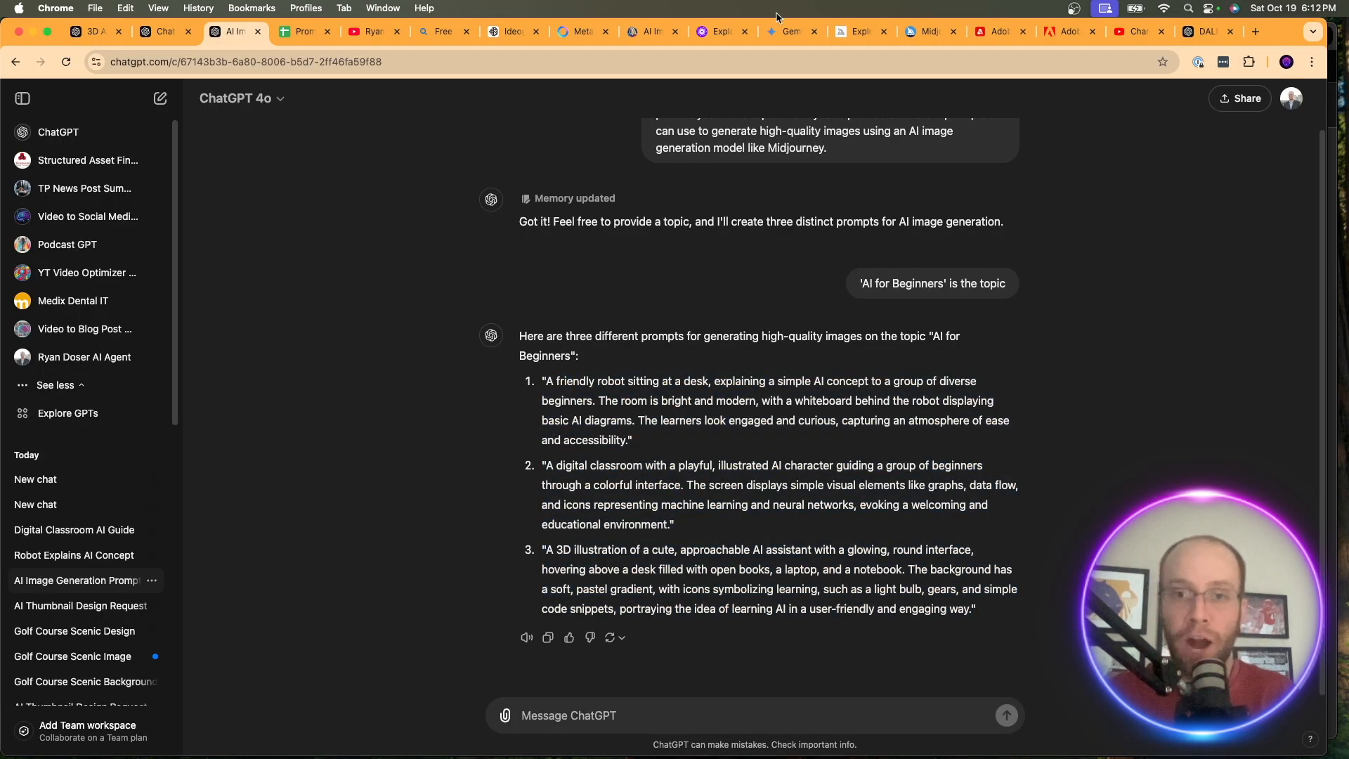
{"action": "left_click", "coordinate": [161, 98]}
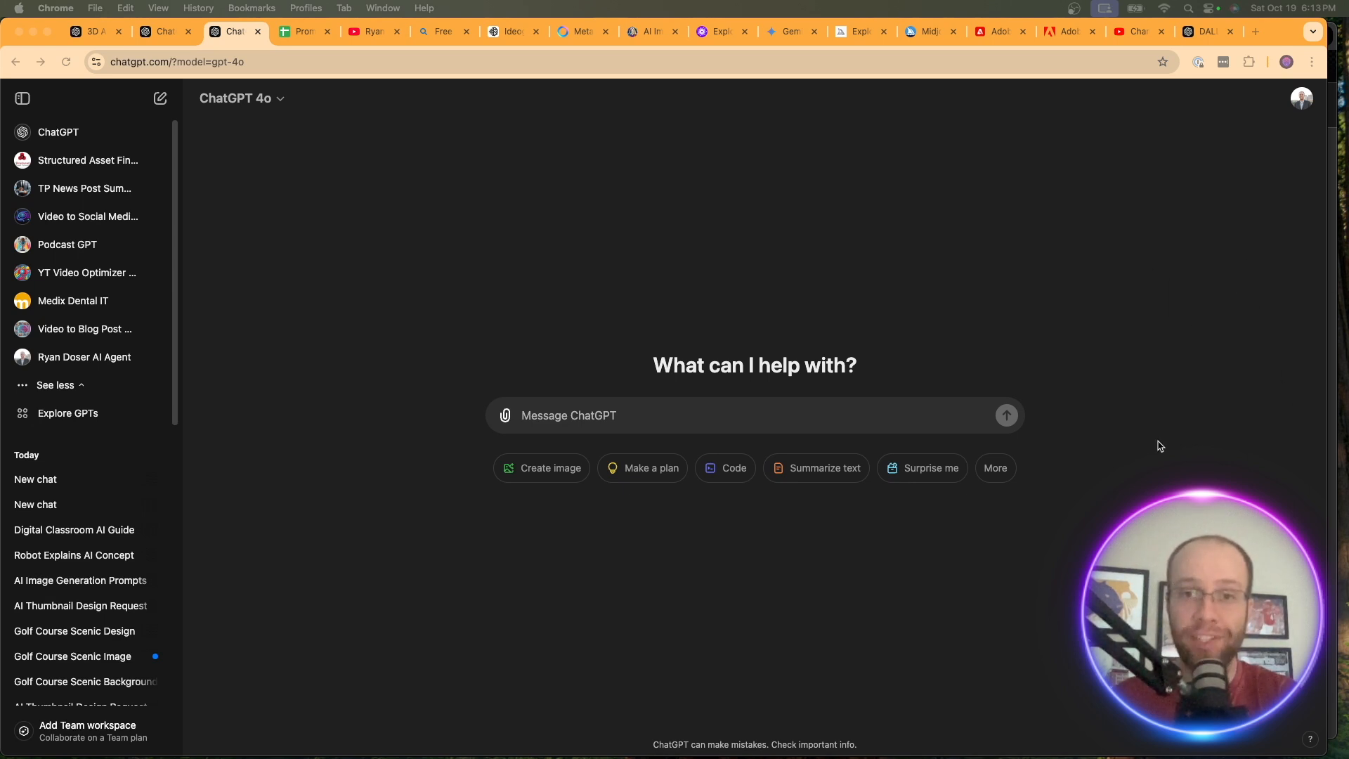
{"action": "mouse_move", "coordinate": [899, 489]}
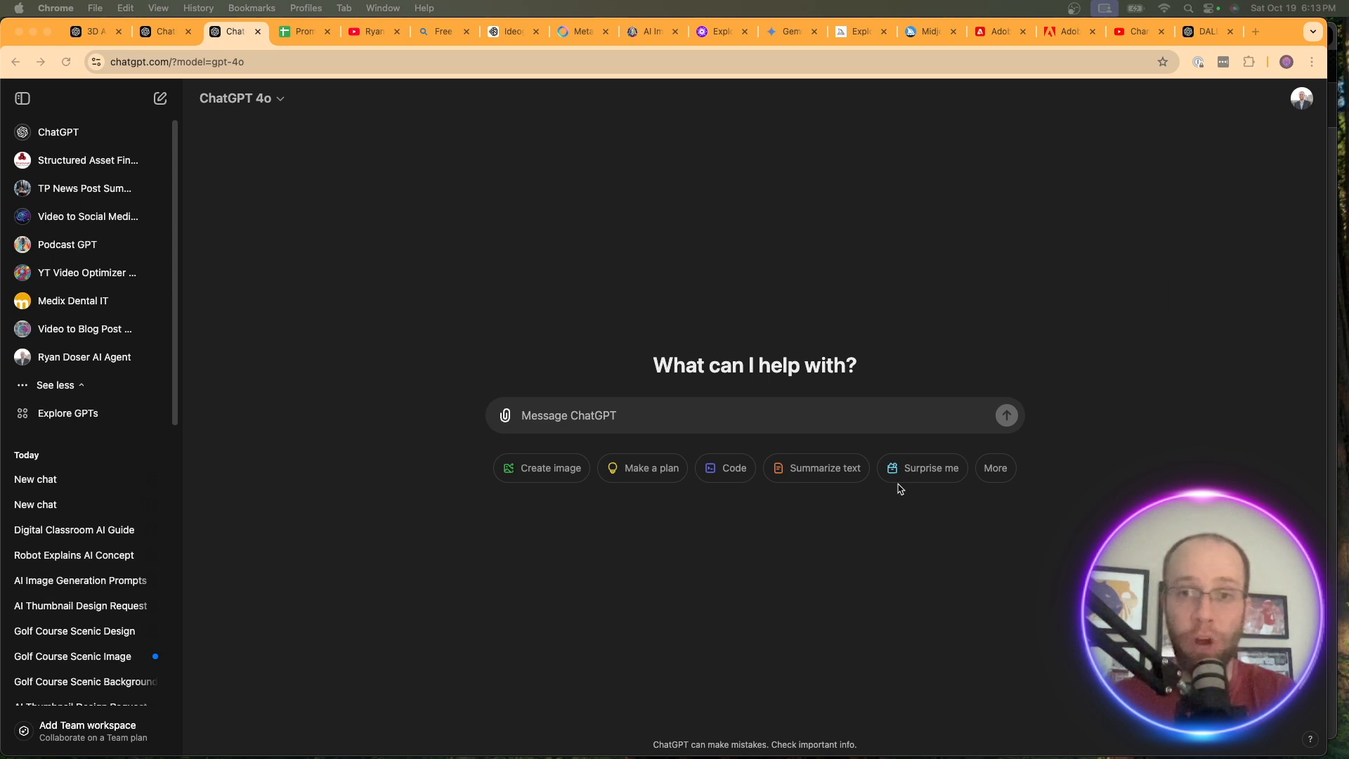
{"action": "mouse_move", "coordinate": [735, 568]}
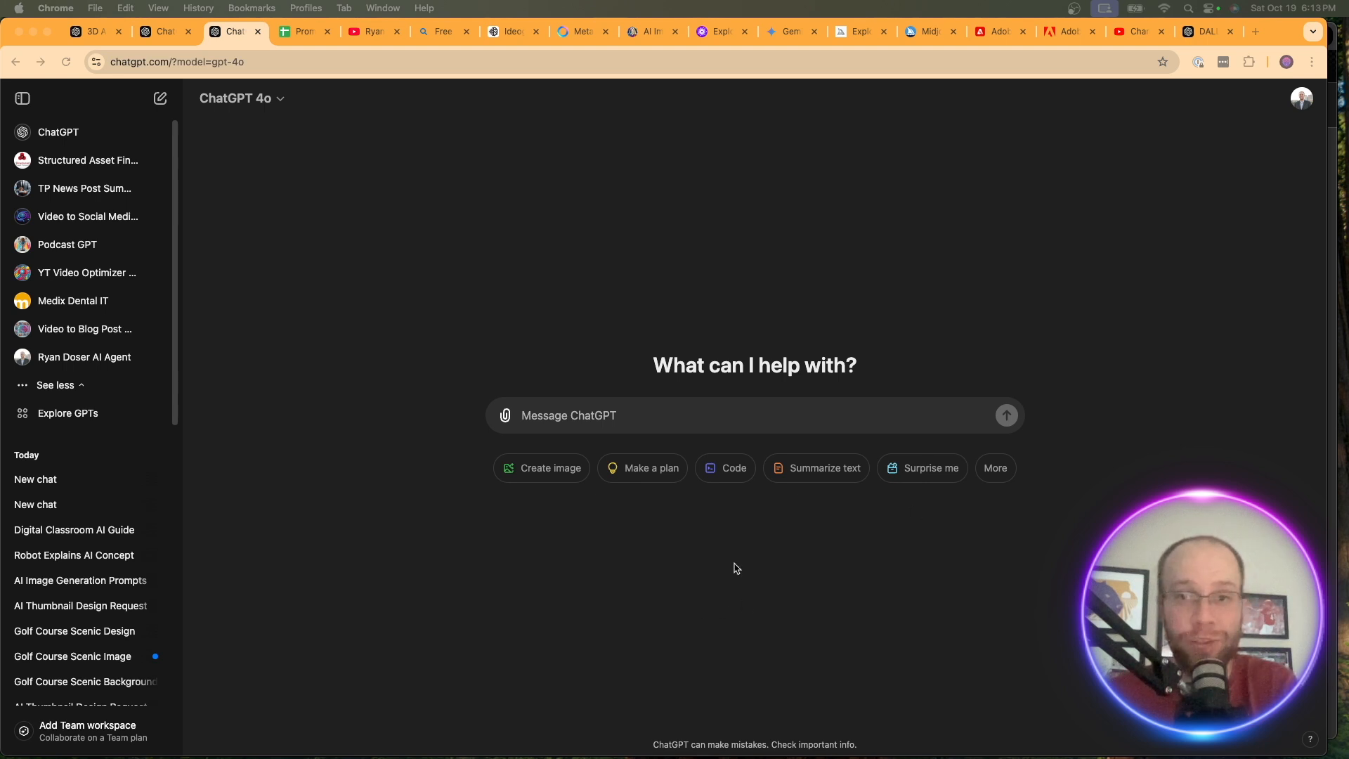
{"action": "mouse_move", "coordinate": [505, 415]}
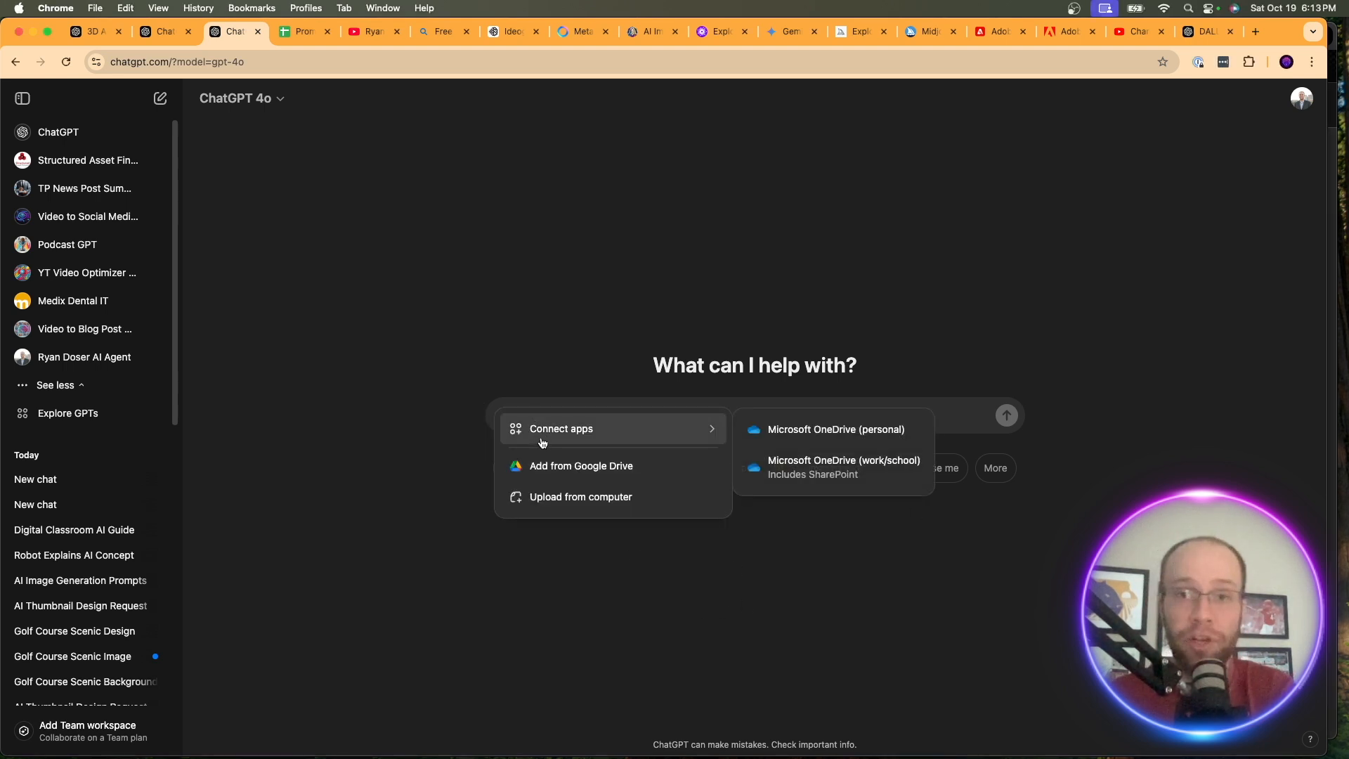
Upload the Tire Heroes logo from the computer, then switch to the prompts spreadsheet
{"action": "left_click", "coordinate": [580, 496]}
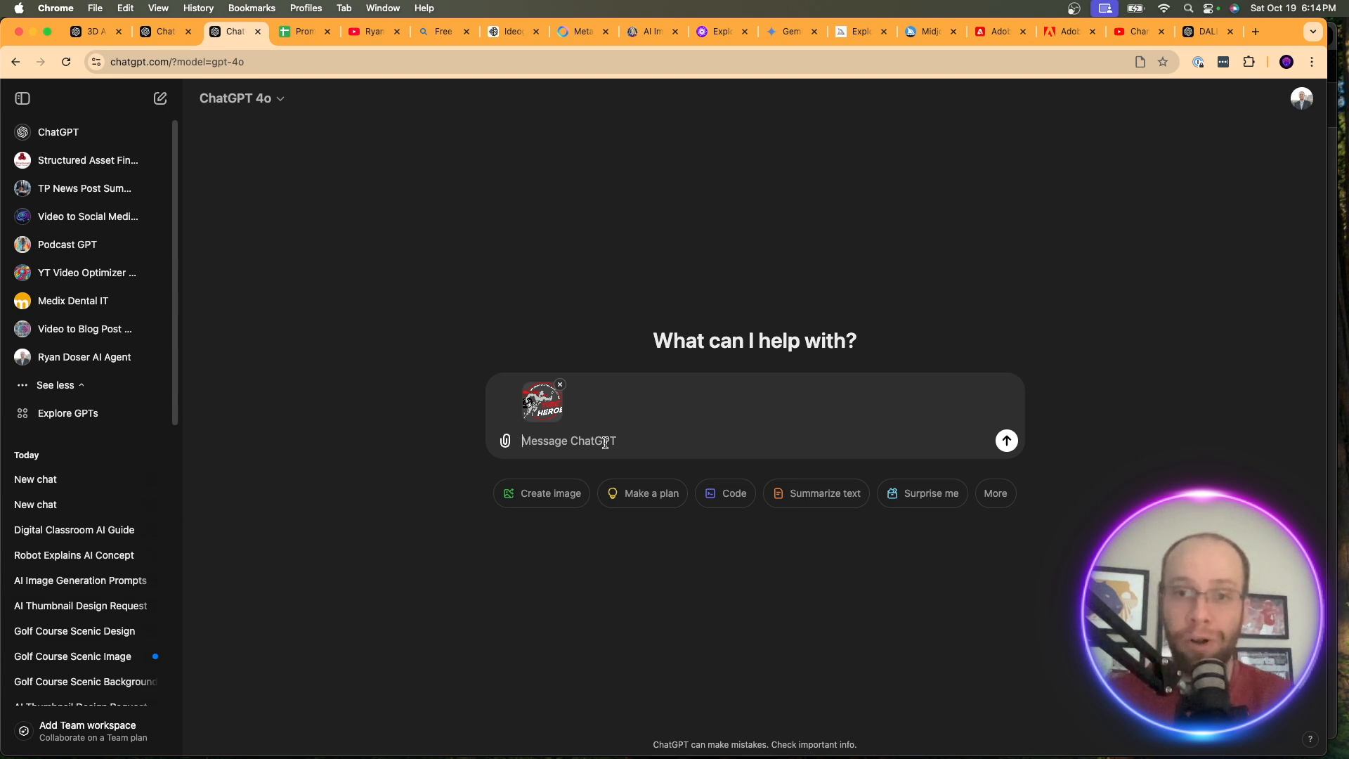
{"action": "mouse_move", "coordinate": [616, 415]}
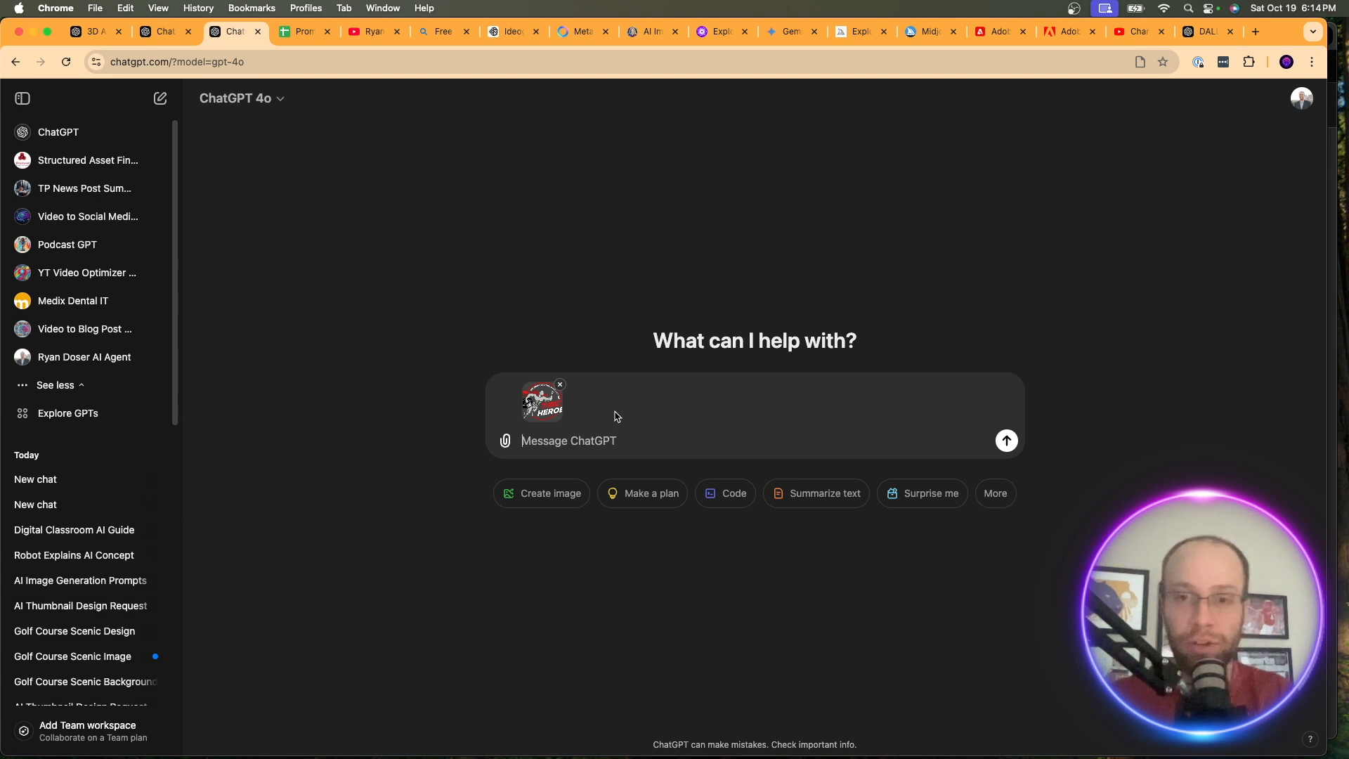
{"action": "left_click", "coordinate": [303, 31]}
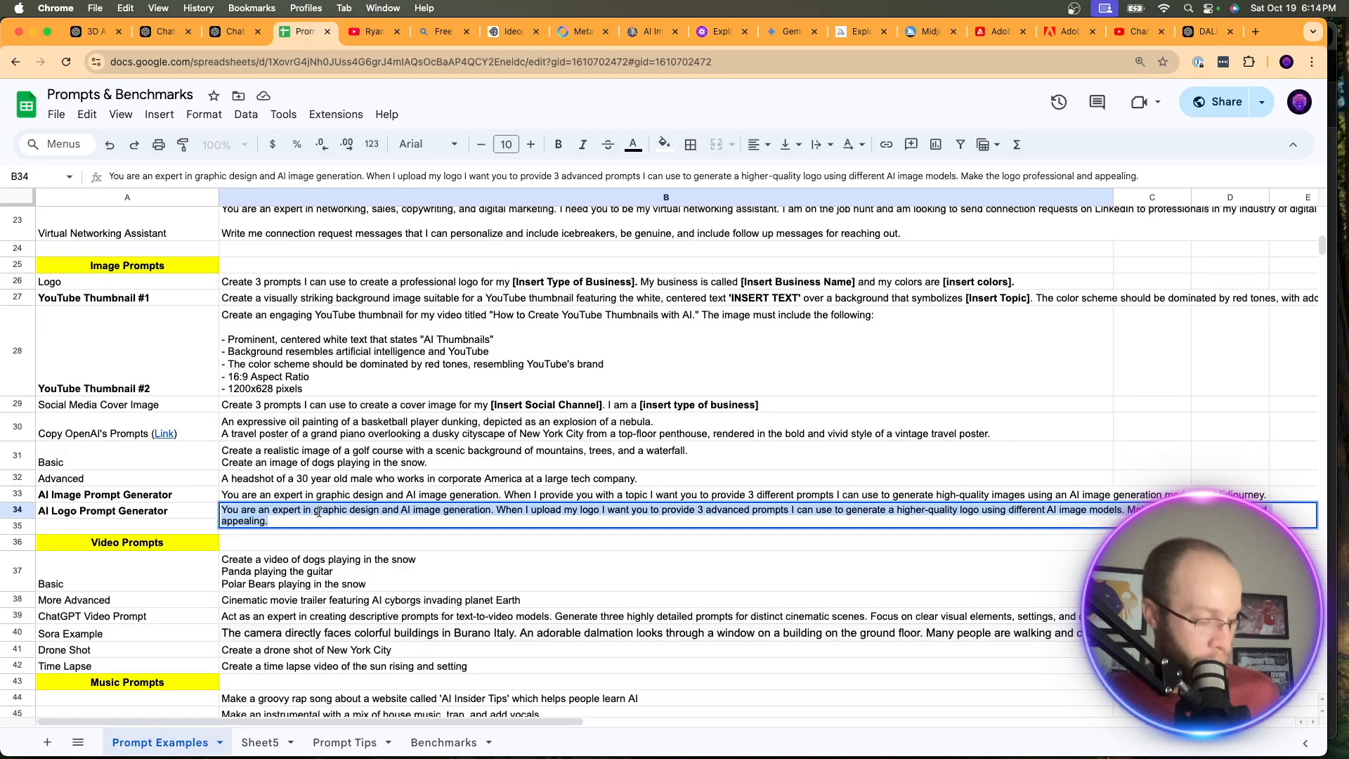
Paste the AI Logo Prompt Generator instructions into the logo chat and send them
{"action": "left_click", "coordinate": [233, 31]}
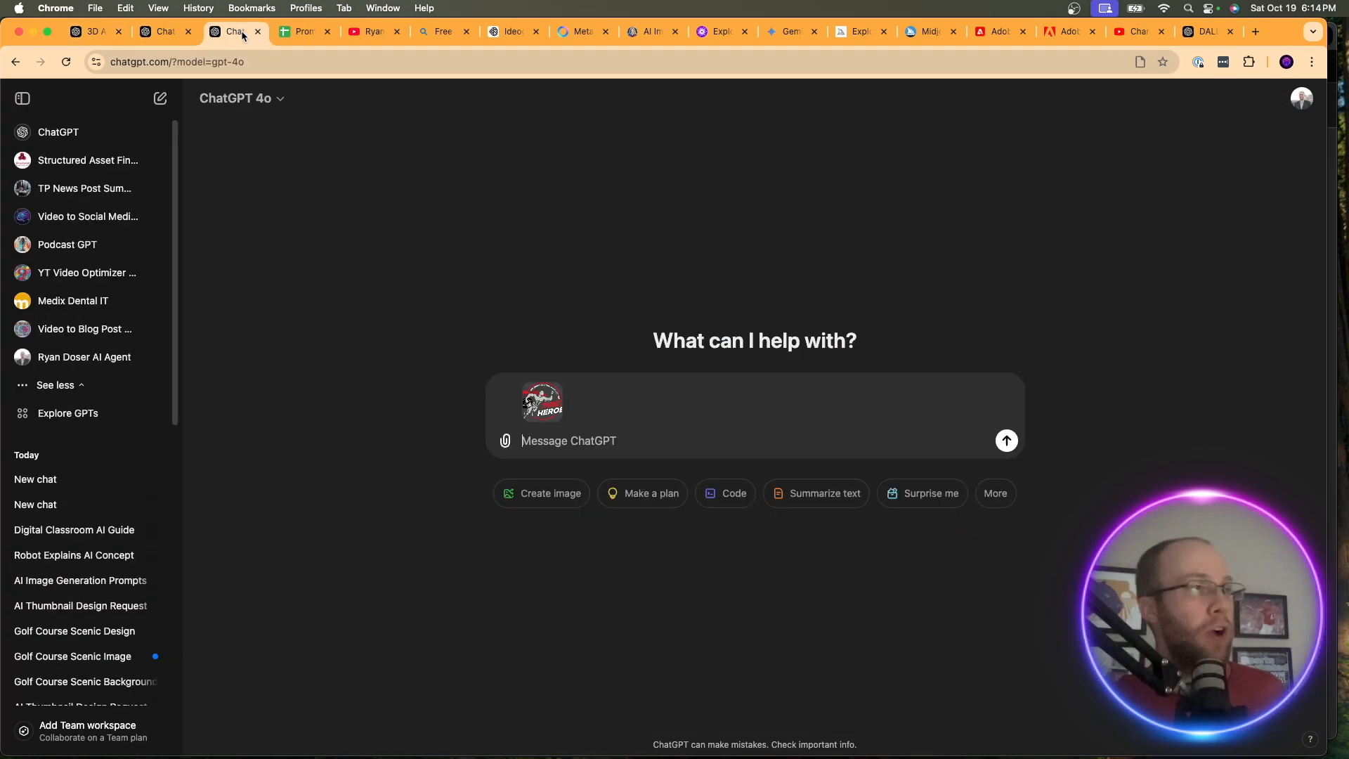
{"action": "type", "text": "You are an expert in graphic design and AI image generation. When I upload my logo I want you to provide 3 advanced prompts I can use to generate a higher-quality logo using different AI image models. Make the logo professional and appealing."}
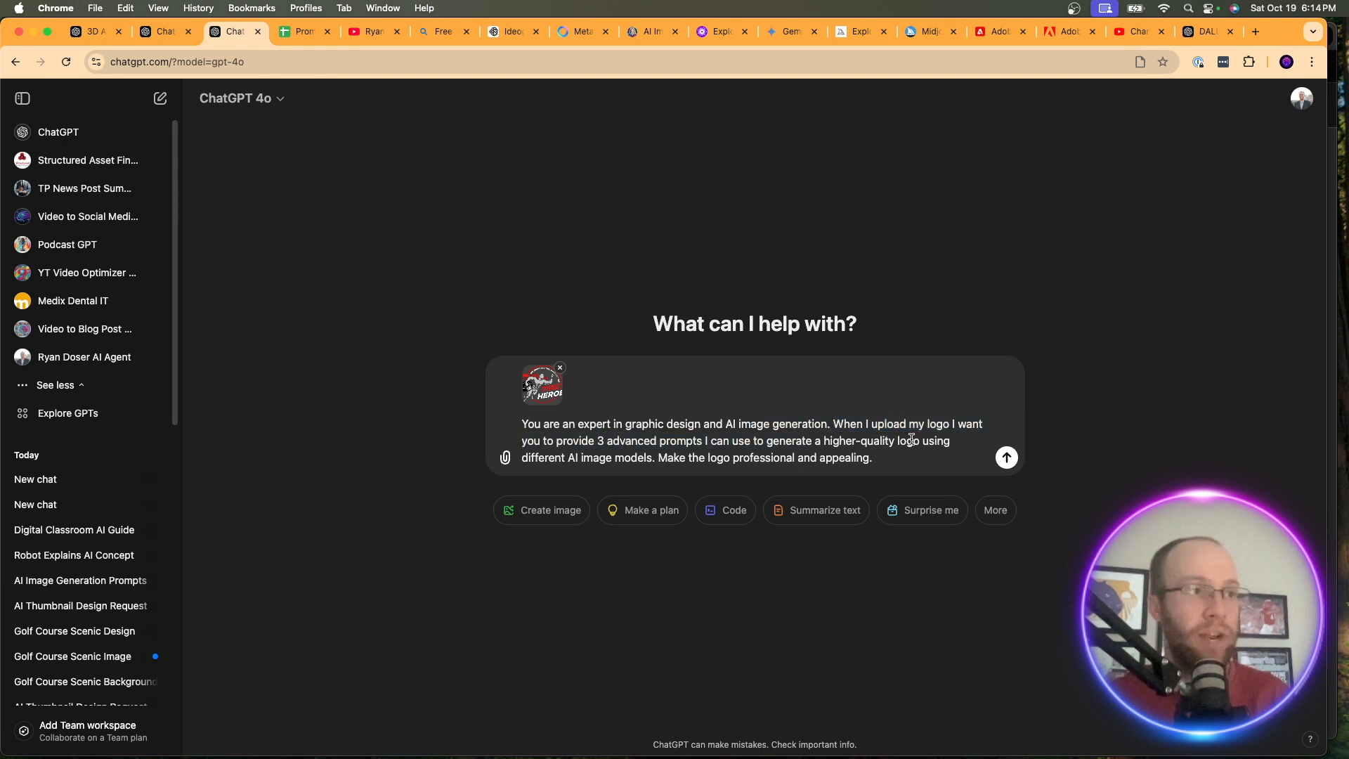
{"action": "left_click", "coordinate": [1005, 456]}
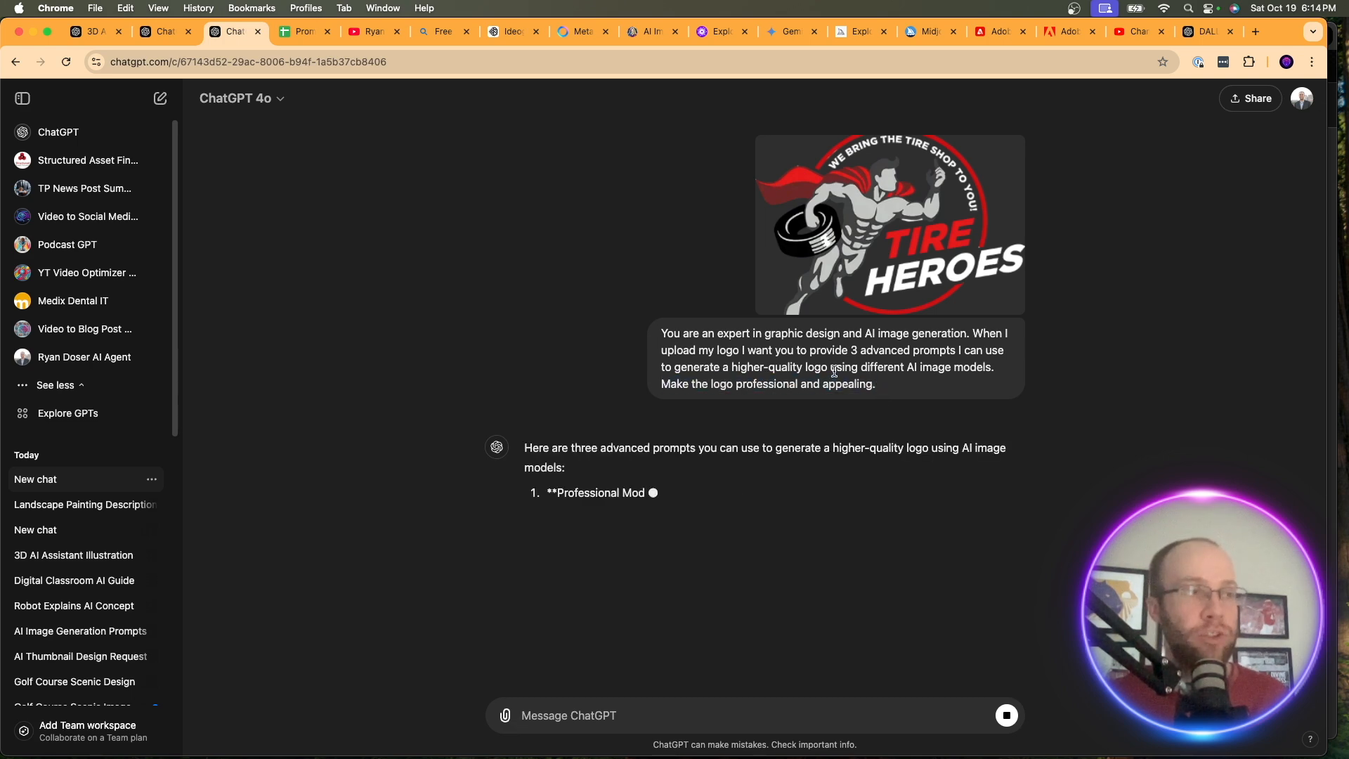
Review the three Tire Heroes logo prompts and start a new chat for prompt 1
{"action": "scroll", "scroll_direction": "down", "scroll_amount": 3}
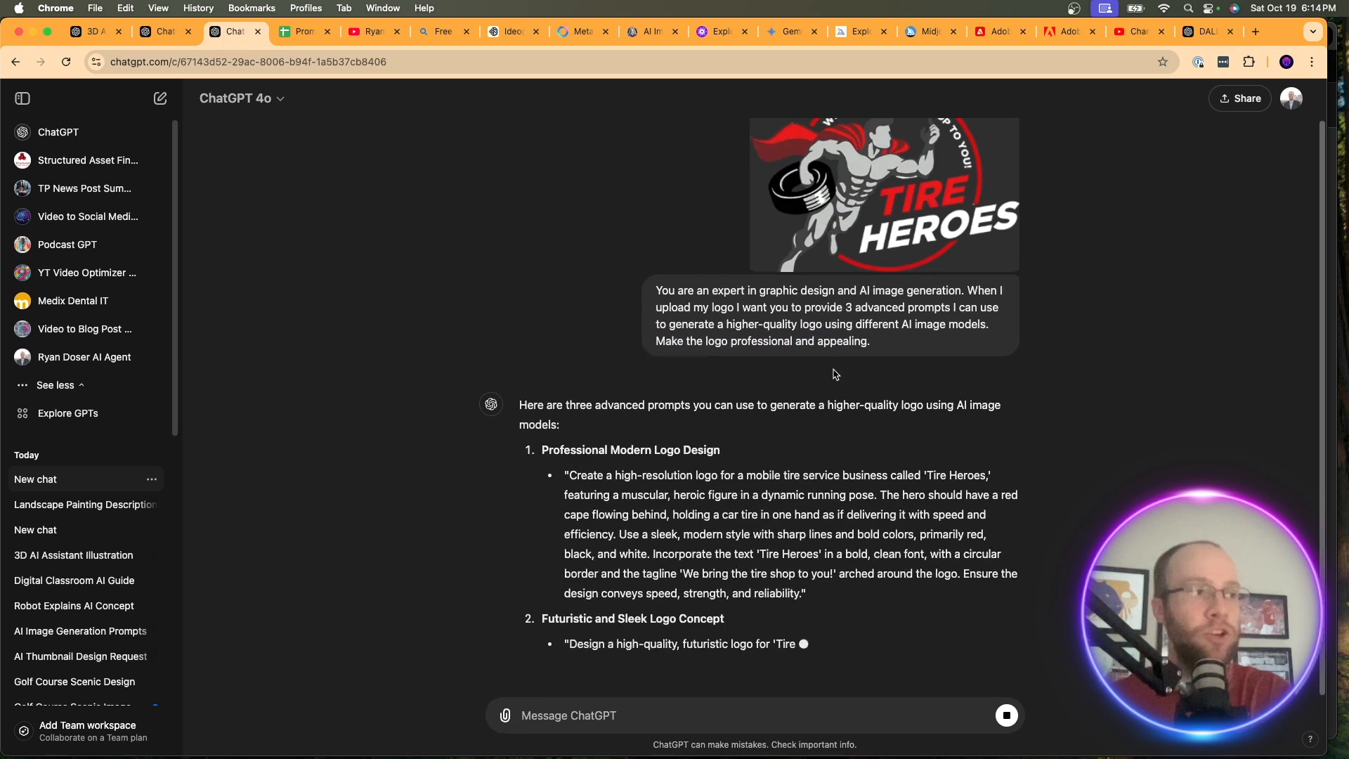
{"action": "scroll", "scroll_direction": "down", "scroll_amount": 3}
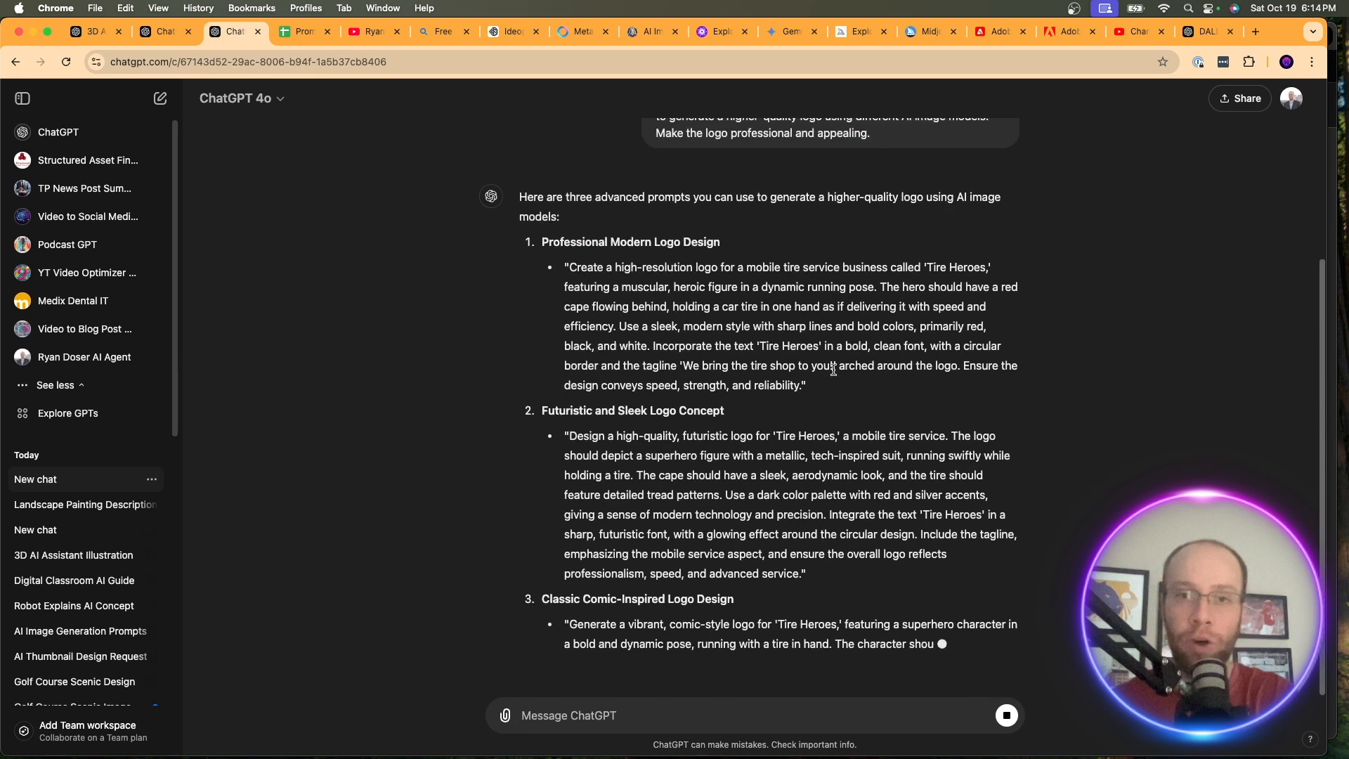
{"action": "scroll", "scroll_direction": "up", "scroll_amount": 3}
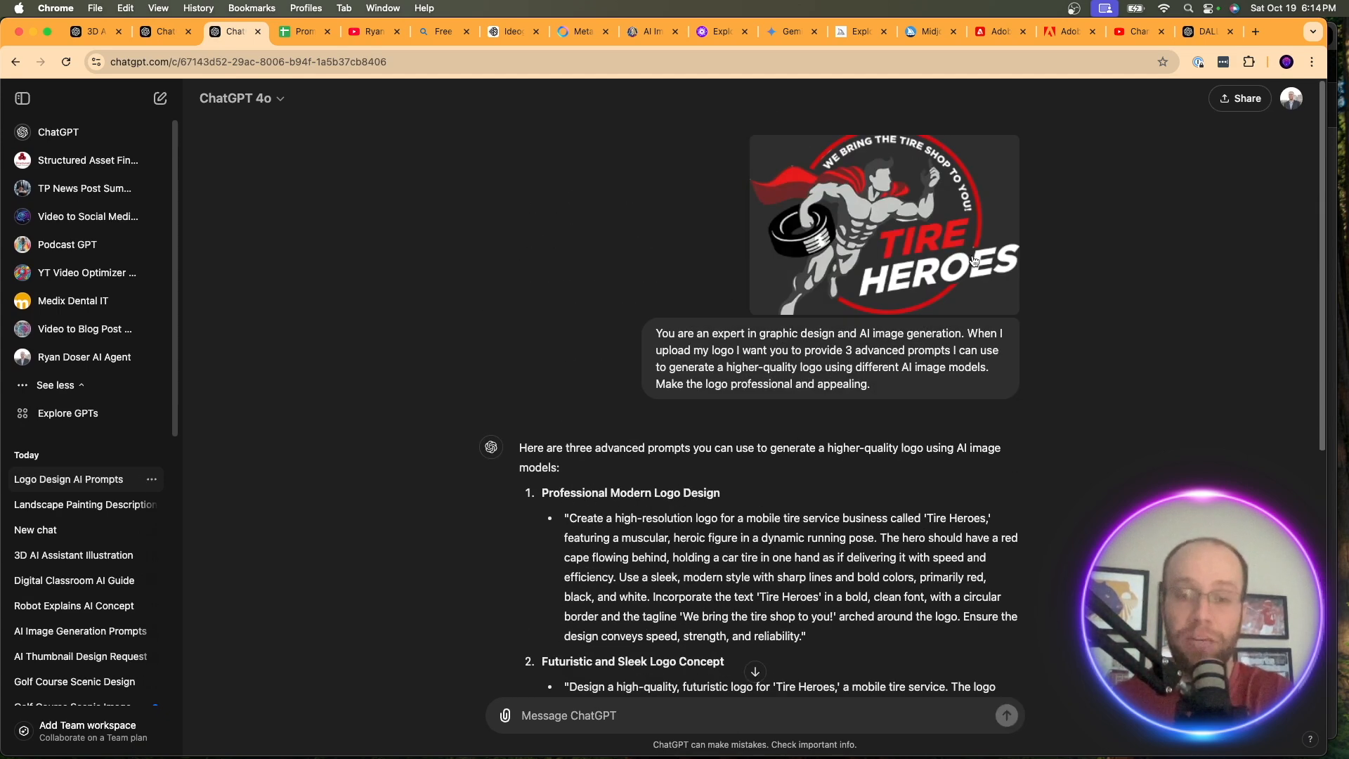
{"action": "scroll", "scroll_direction": "down", "scroll_amount": 3}
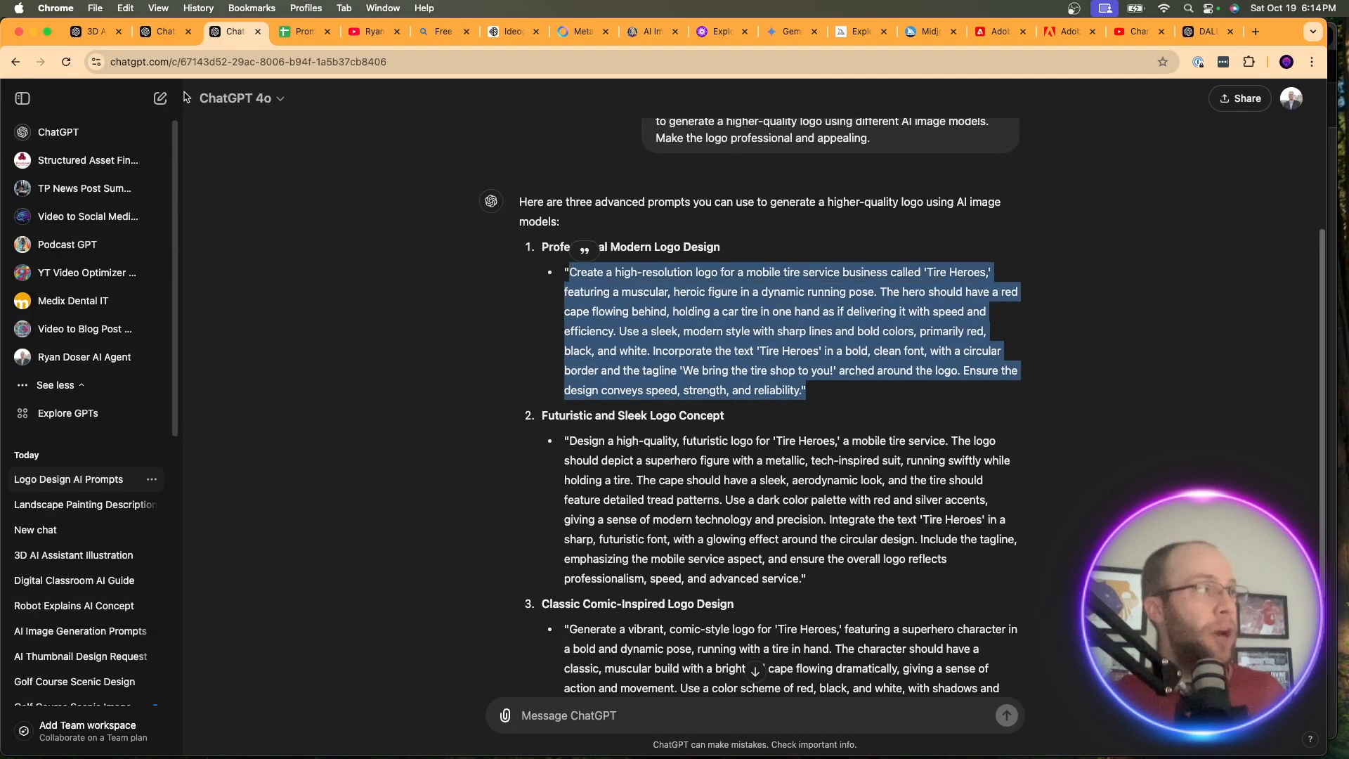
{"action": "left_click", "coordinate": [160, 98]}
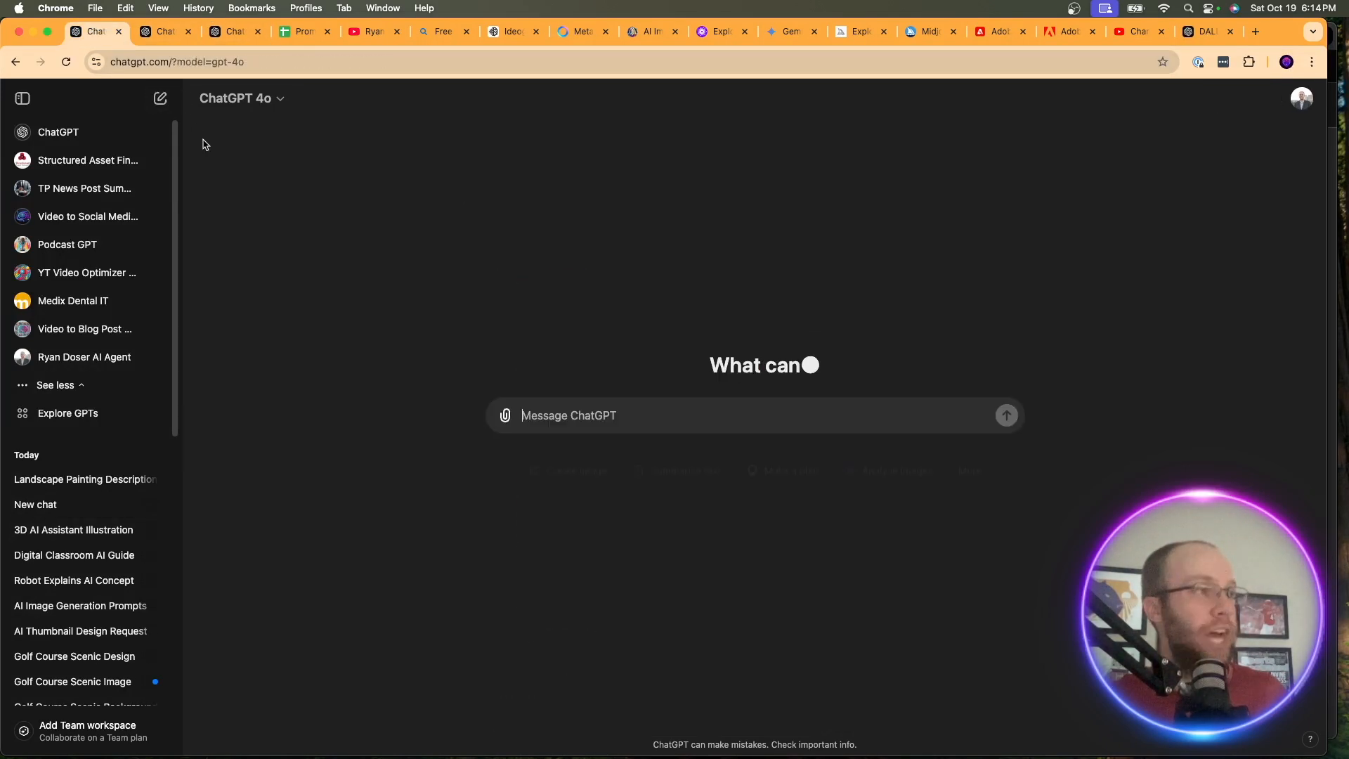
Send the first logo prompt and open the red-caped tire hero logo
{"action": "left_click", "coordinate": [1005, 415]}
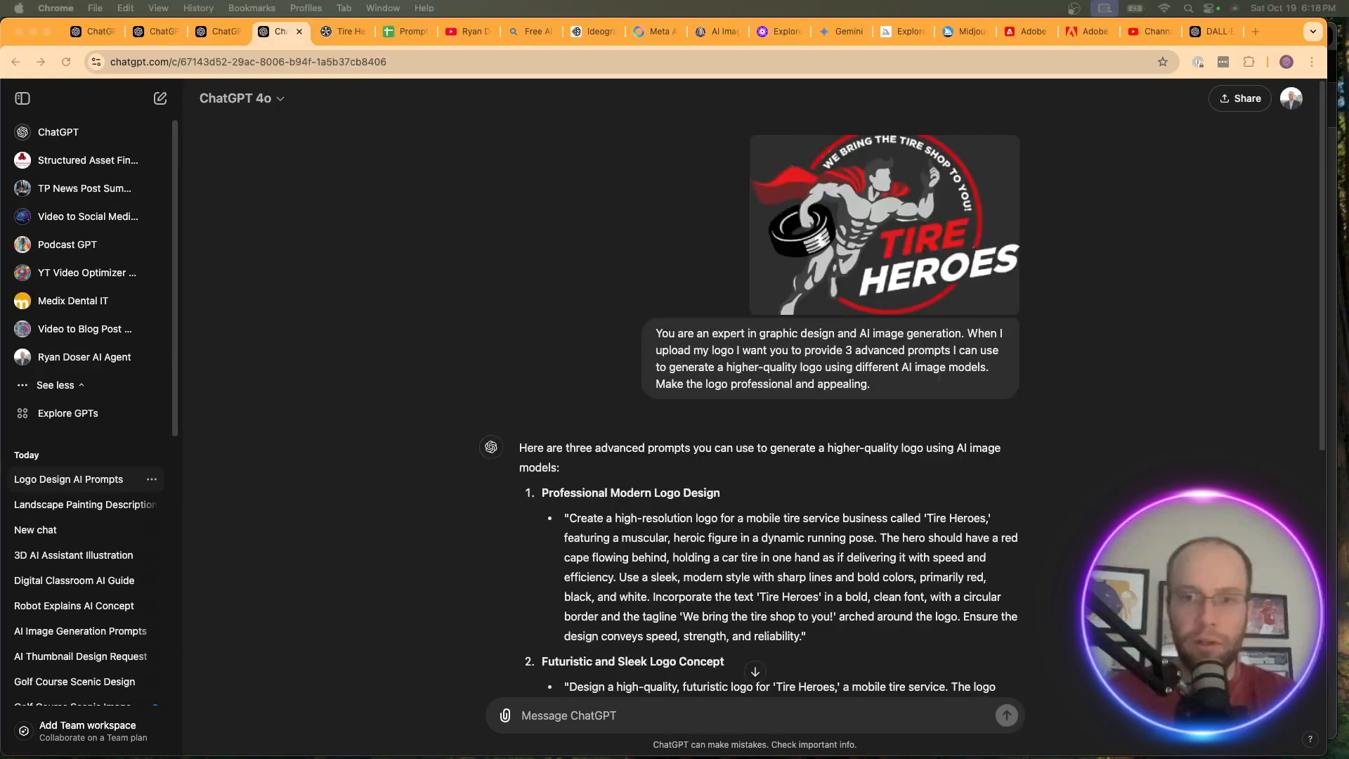
{"action": "mouse_move", "coordinate": [1221, 75]}
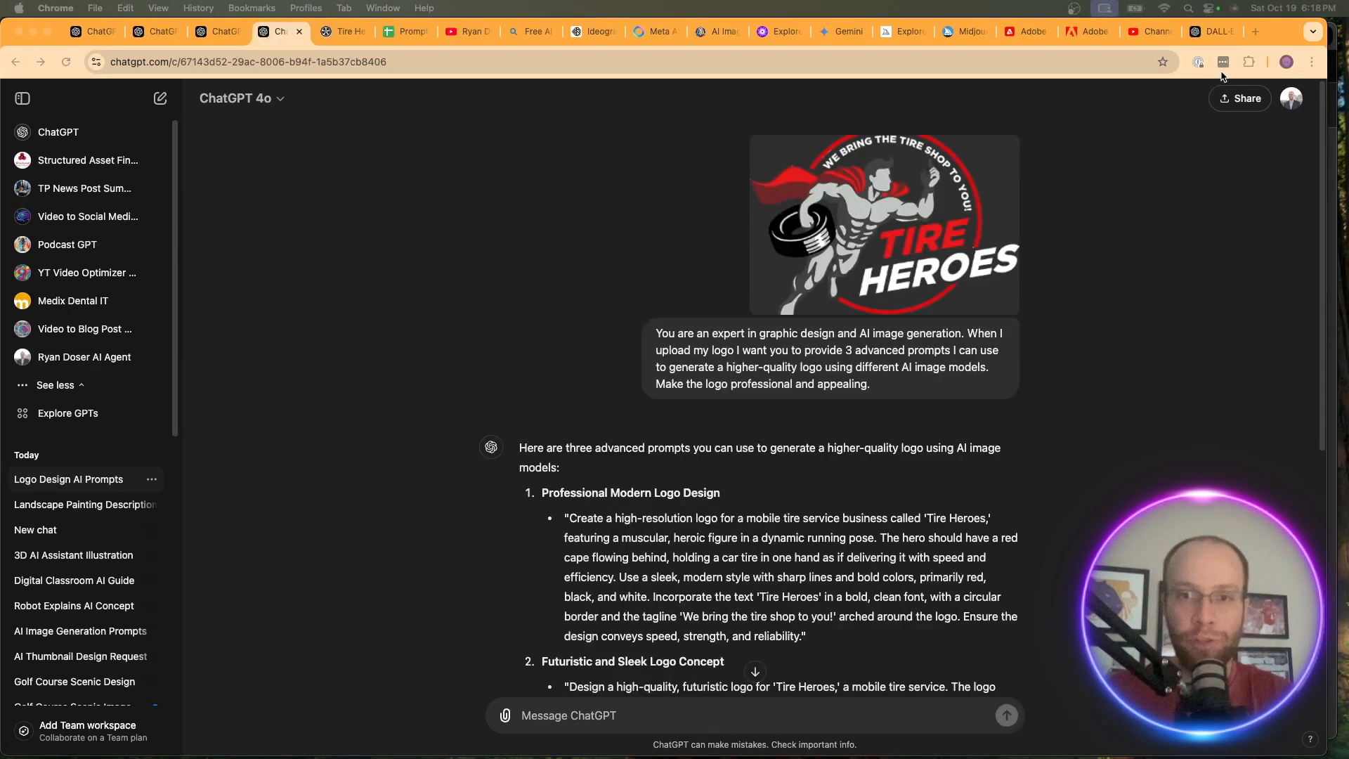
{"action": "left_click", "coordinate": [884, 225]}
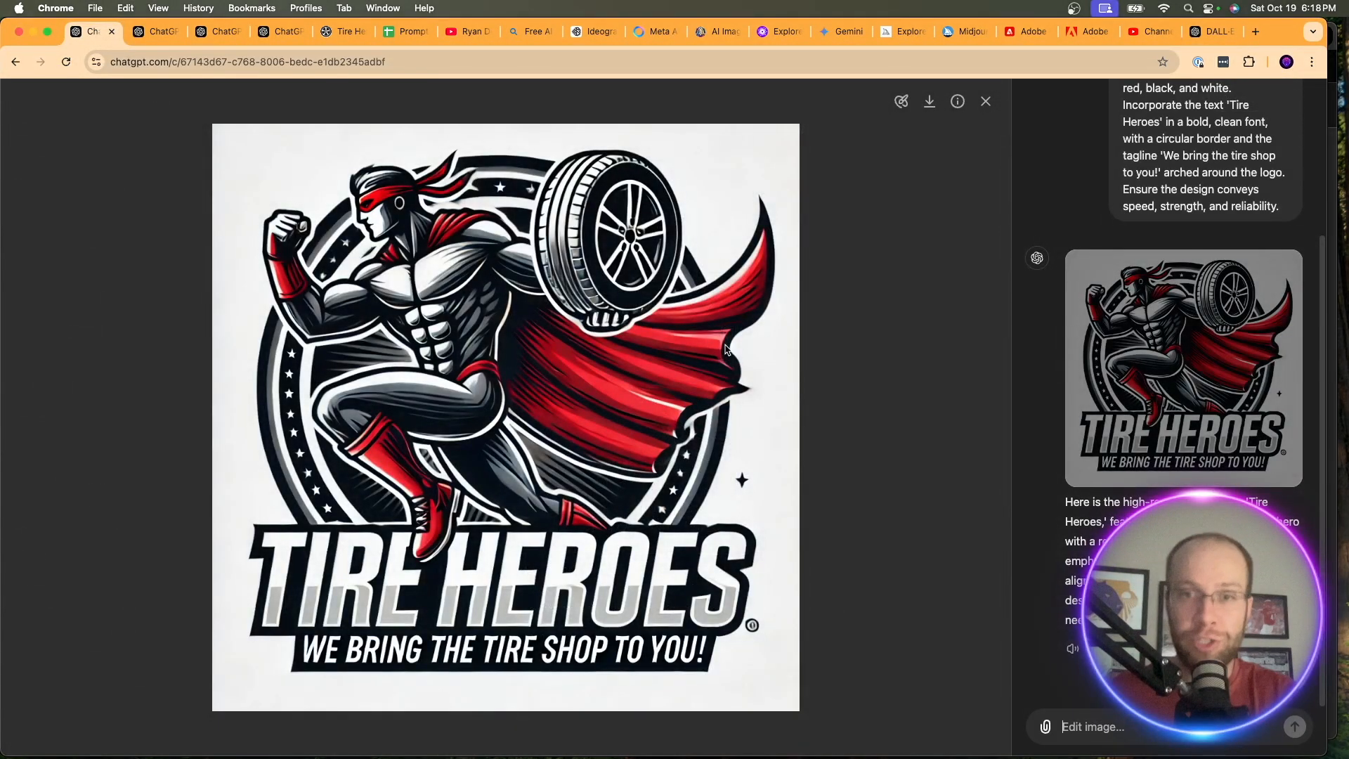
{"action": "mouse_move", "coordinate": [812, 655]}
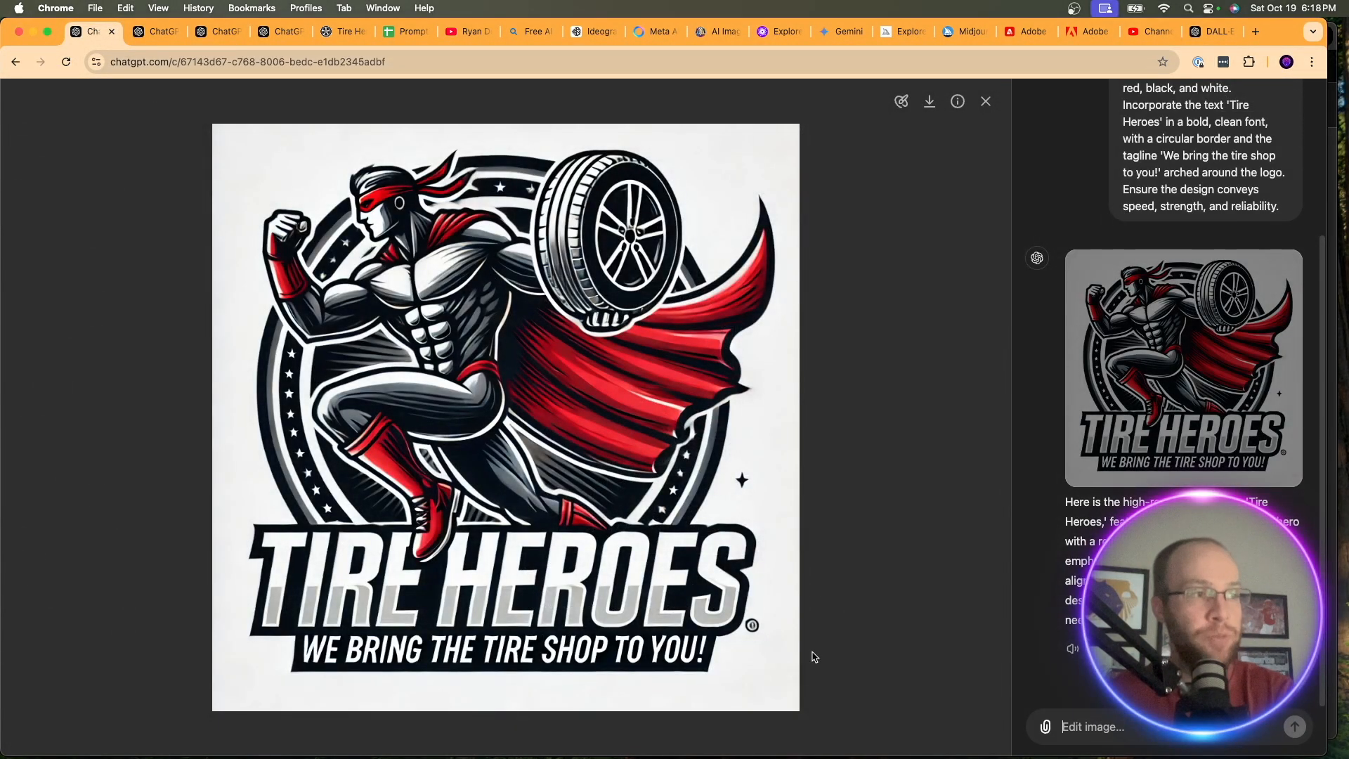
{"action": "mouse_move", "coordinate": [786, 571]}
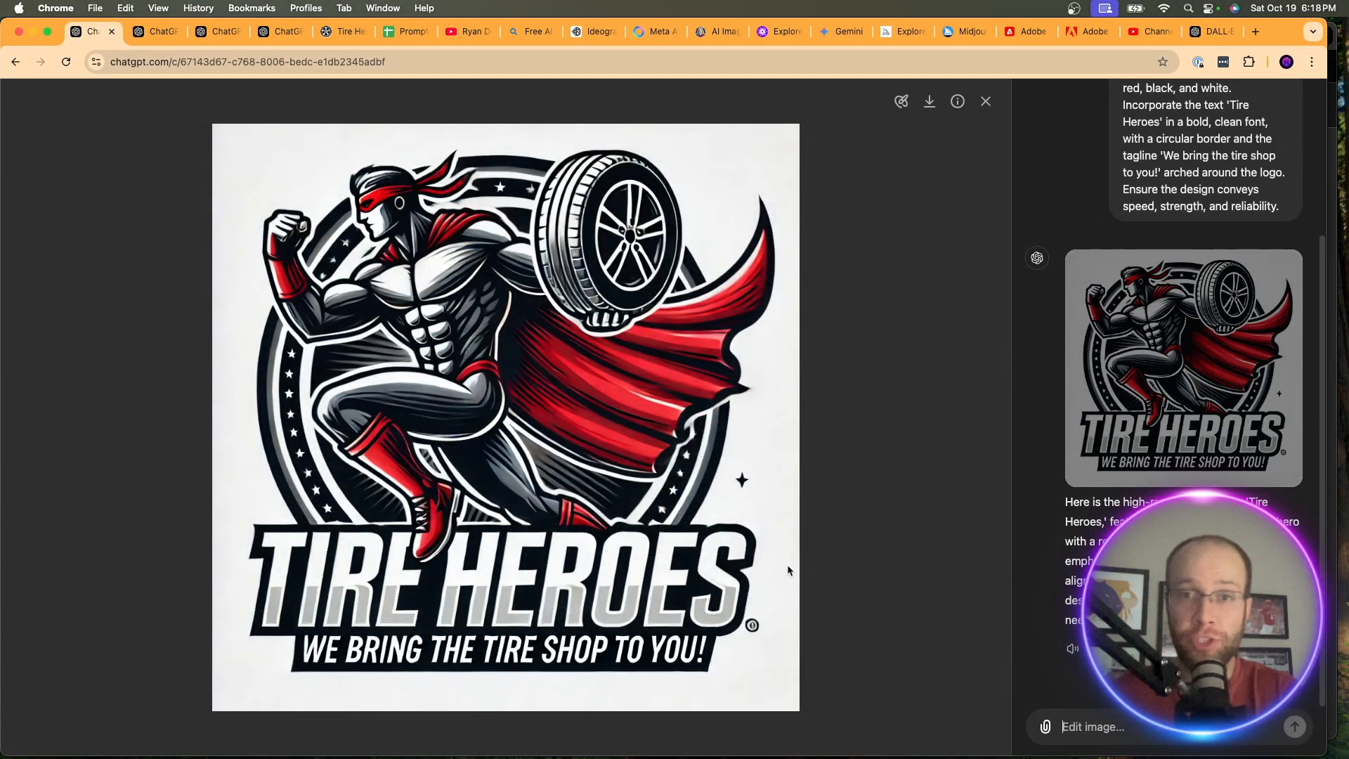
{"action": "mouse_move", "coordinate": [905, 81]}
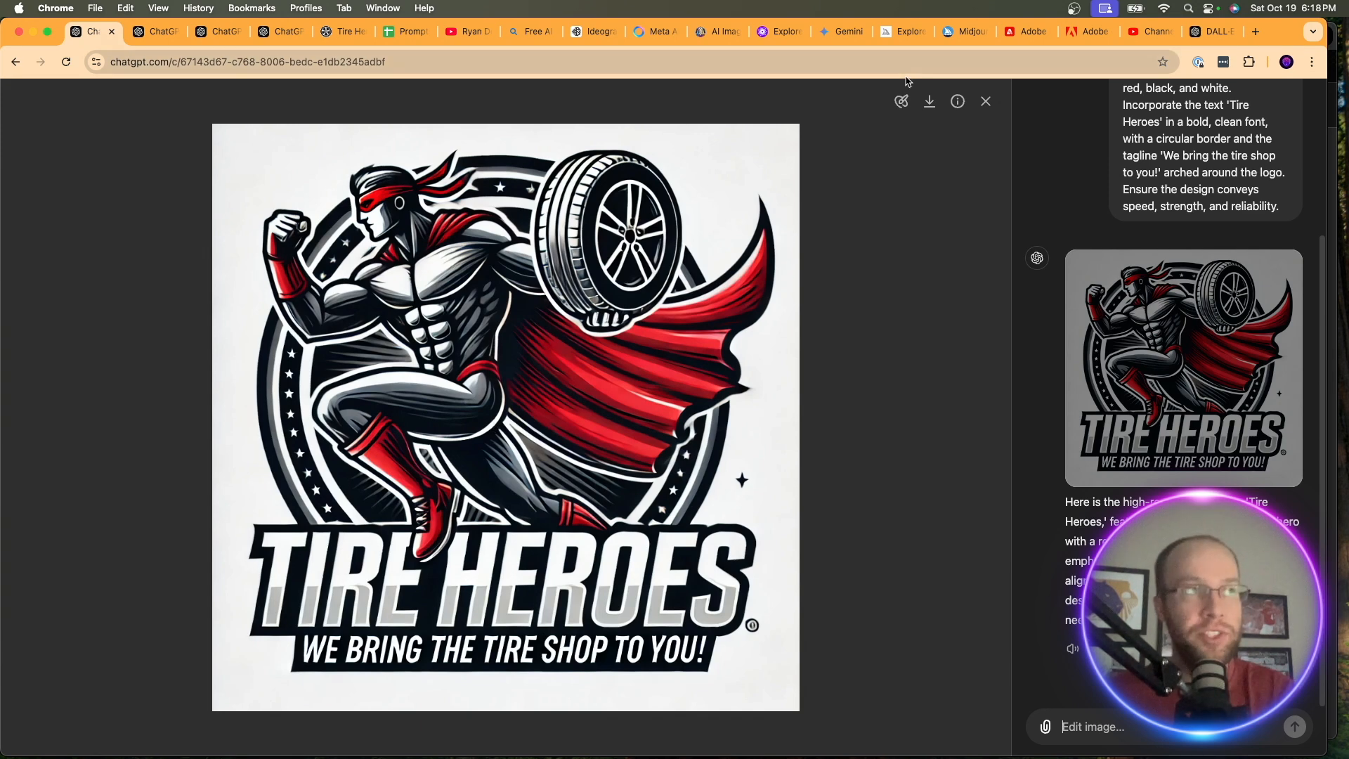
{"action": "mouse_move", "coordinate": [911, 249]}
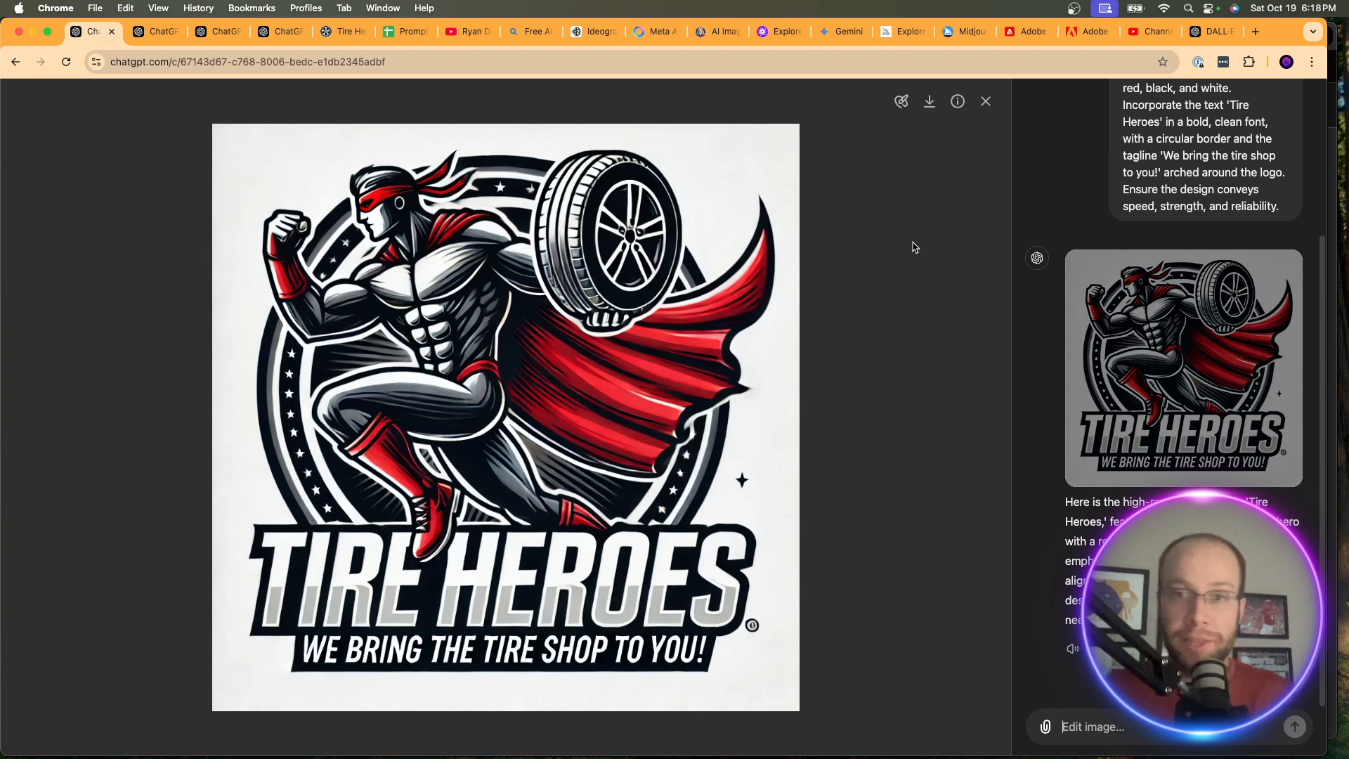
{"action": "mouse_move", "coordinate": [858, 371]}
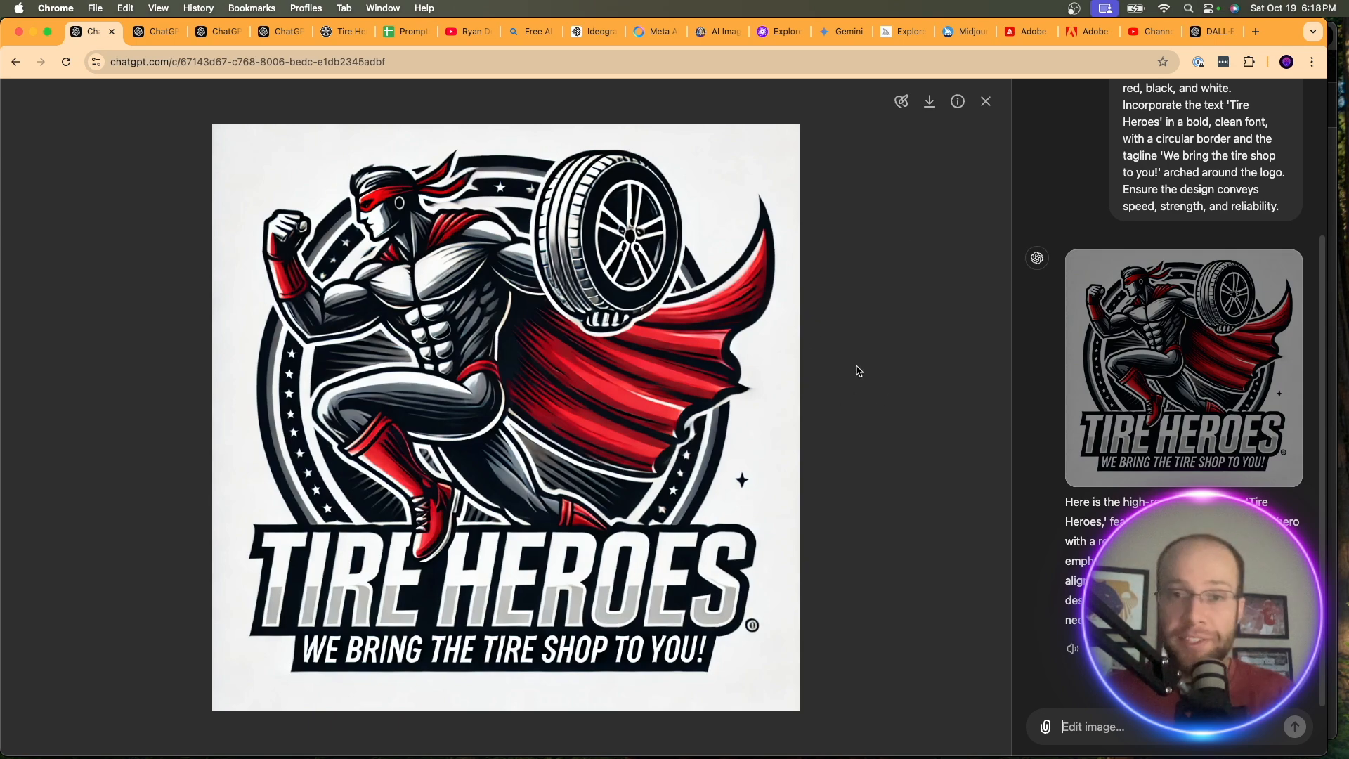
View the comic-style blue-suited Tire Heroes logo chat, then return to the sleek red-caped logo chat
{"action": "left_click", "coordinate": [985, 100]}
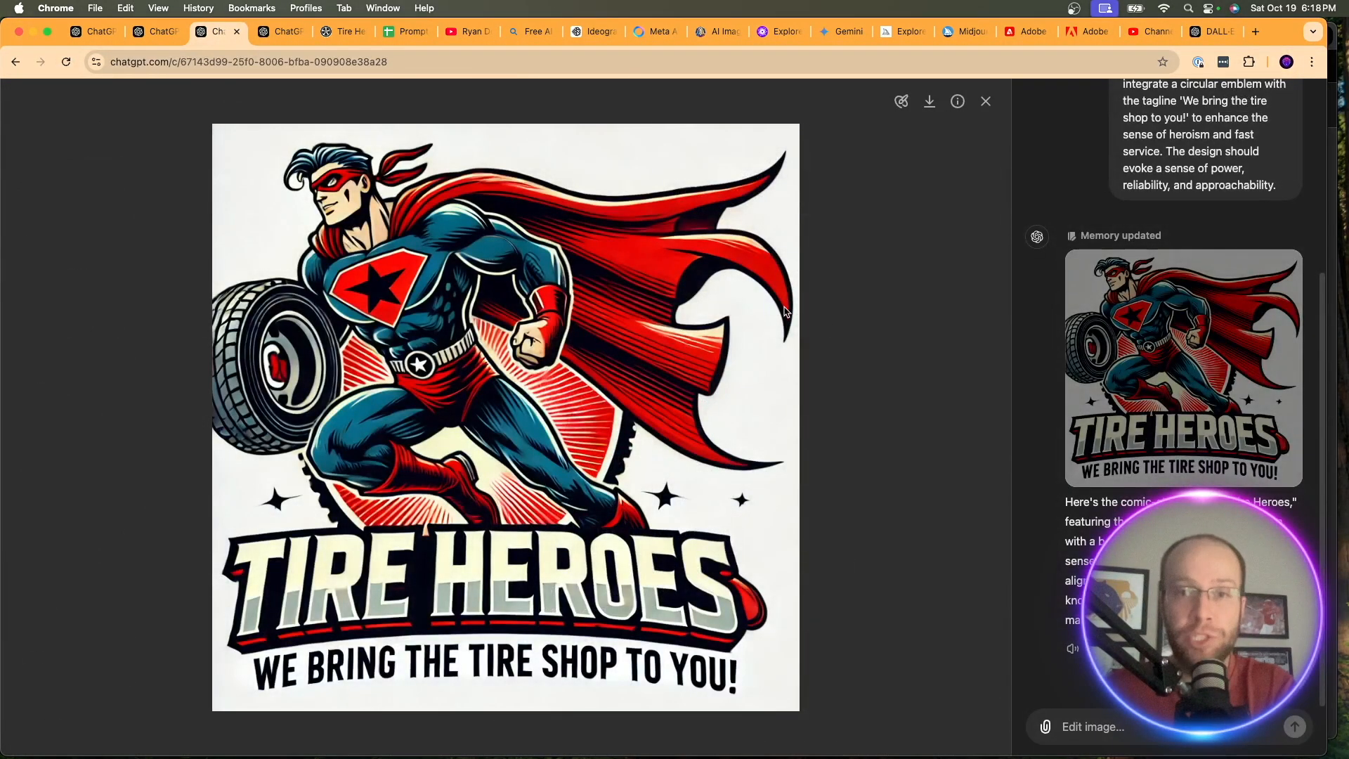
{"action": "mouse_move", "coordinate": [798, 307]}
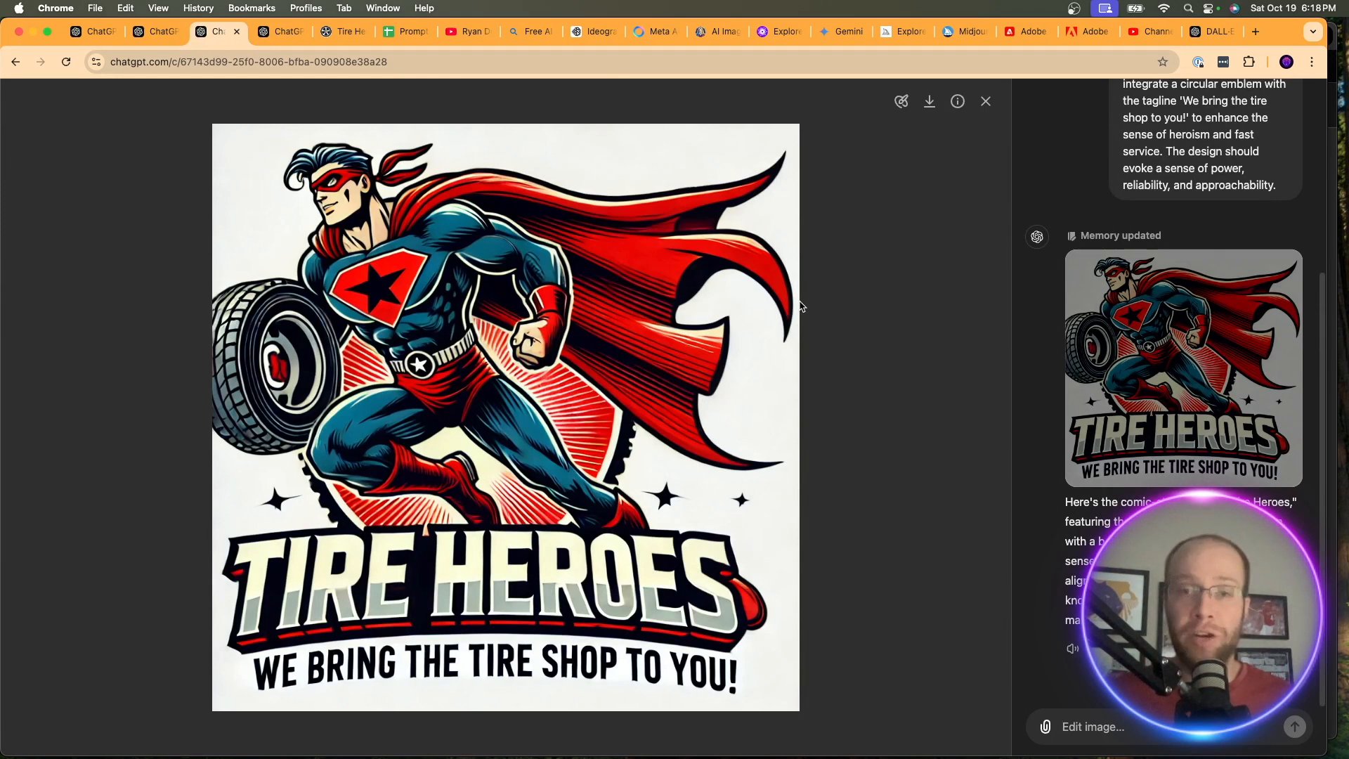
{"action": "mouse_move", "coordinate": [965, 161]}
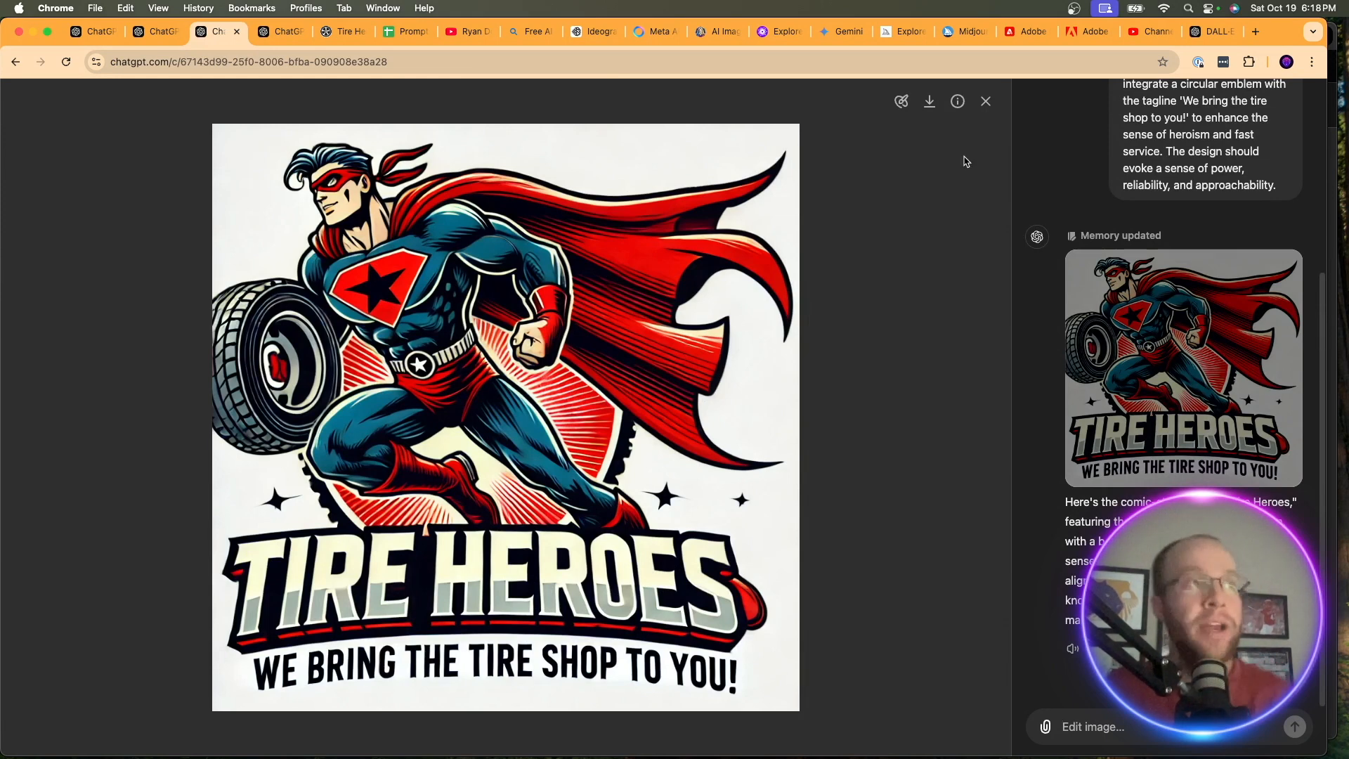
{"action": "left_click", "coordinate": [985, 101]}
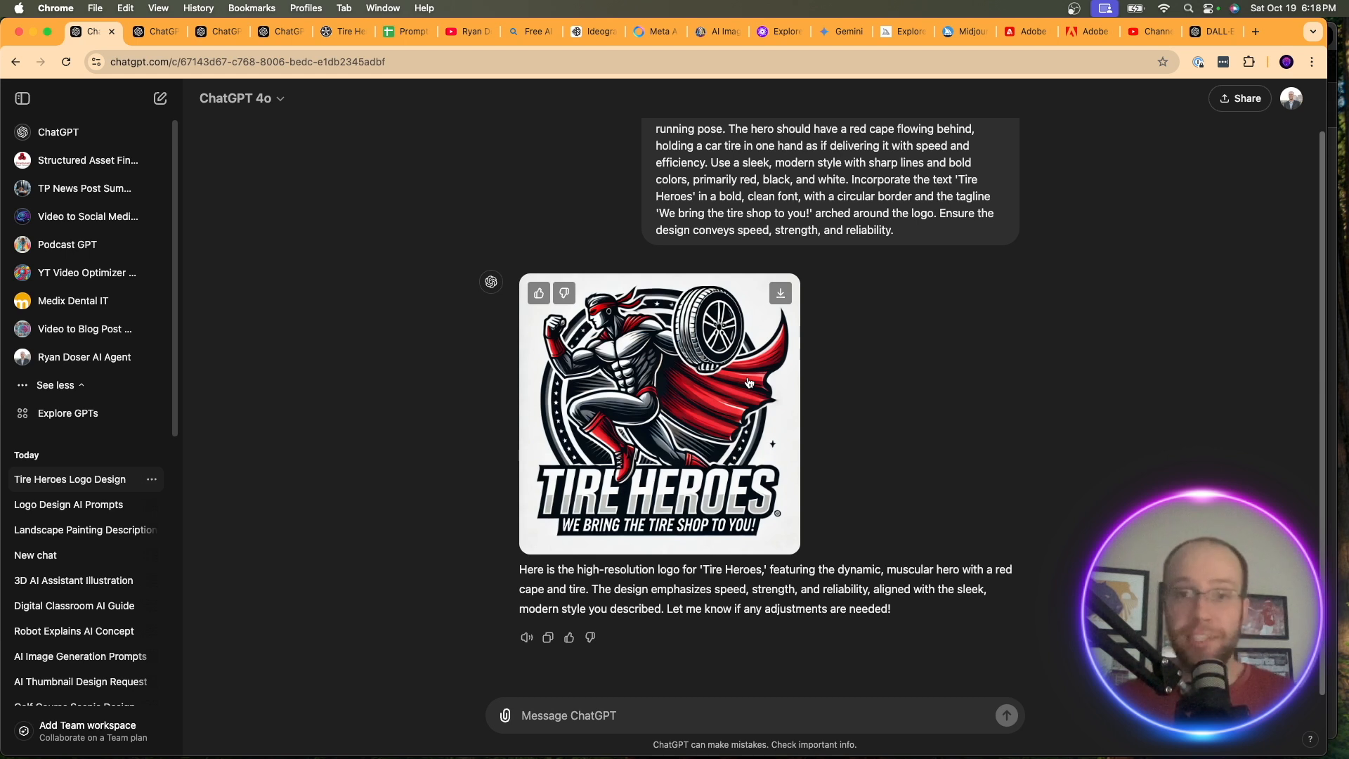
{"action": "scroll", "scroll_direction": "up", "scroll_amount": 3}
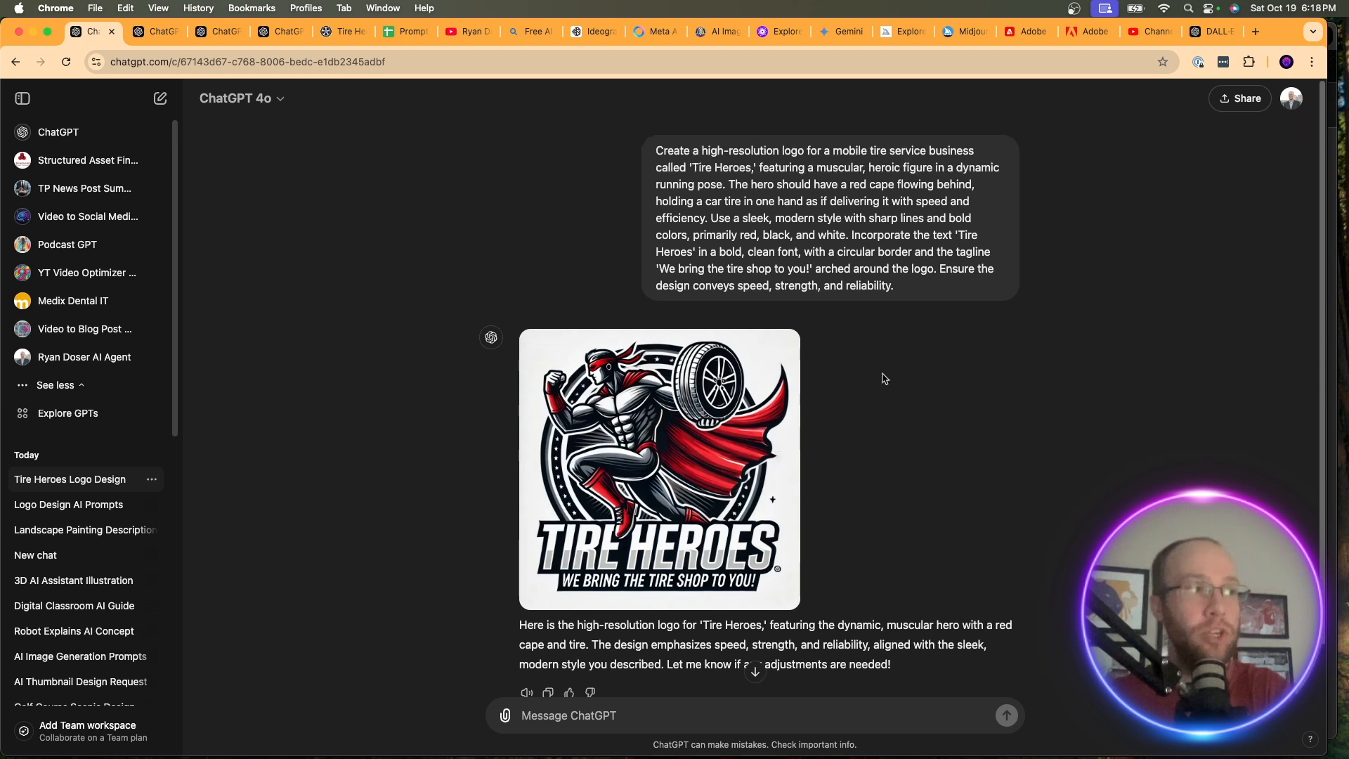
{"action": "mouse_move", "coordinate": [720, 388]}
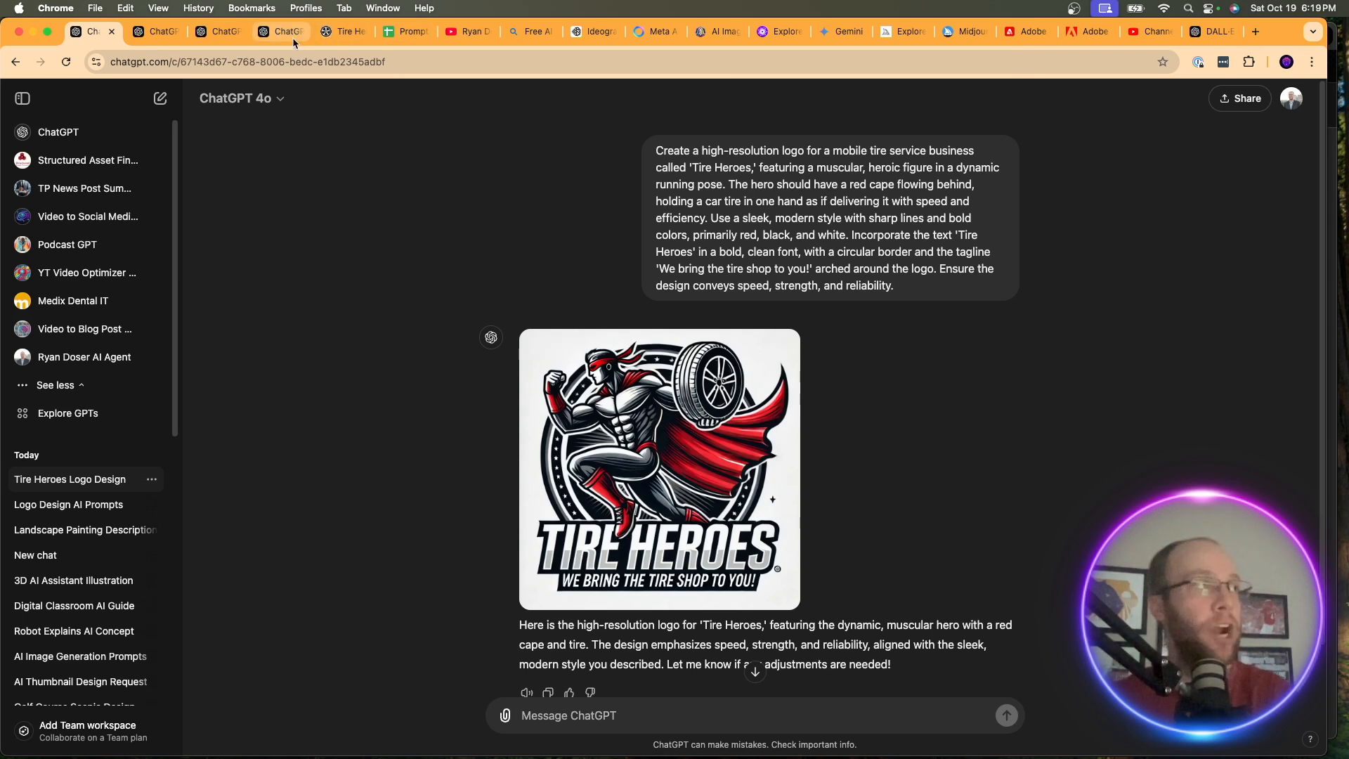
{"action": "left_click", "coordinate": [276, 31]}
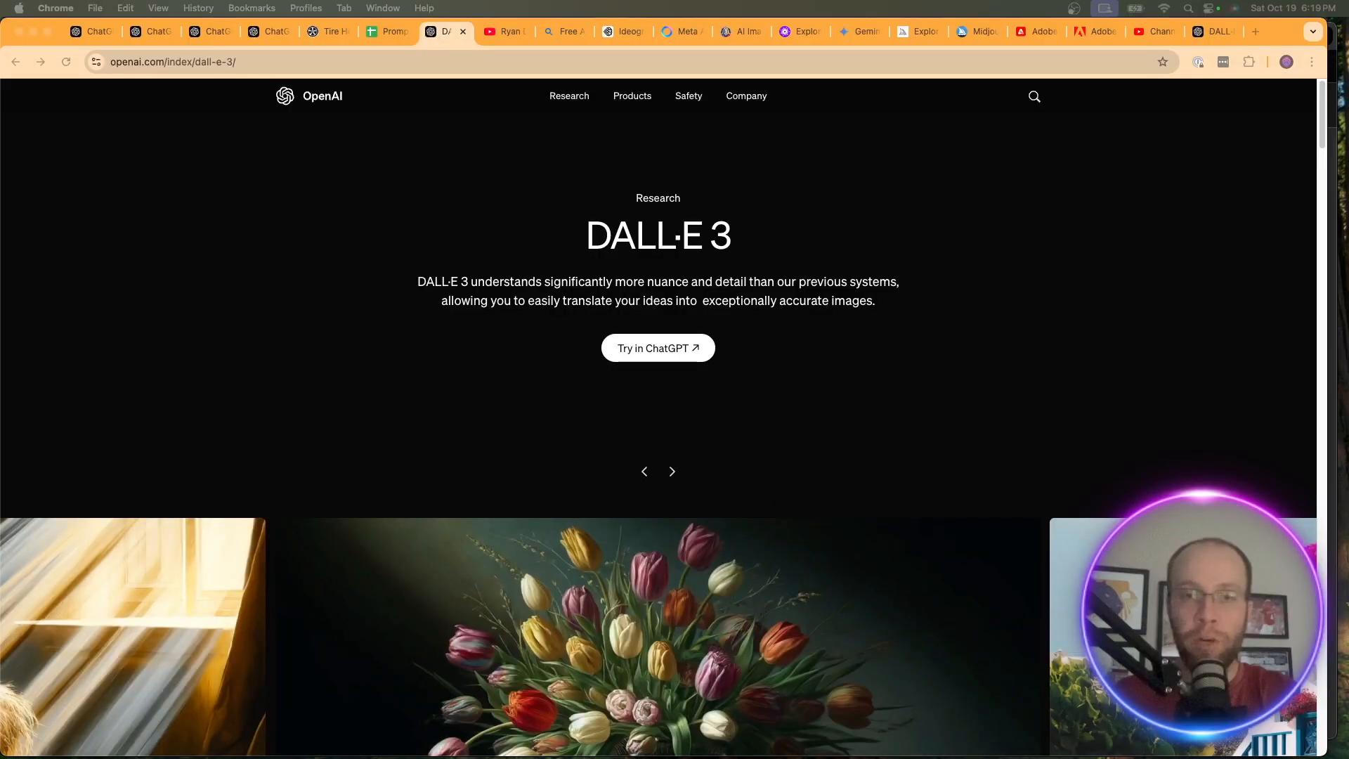
{"action": "mouse_move", "coordinate": [377, 47]}
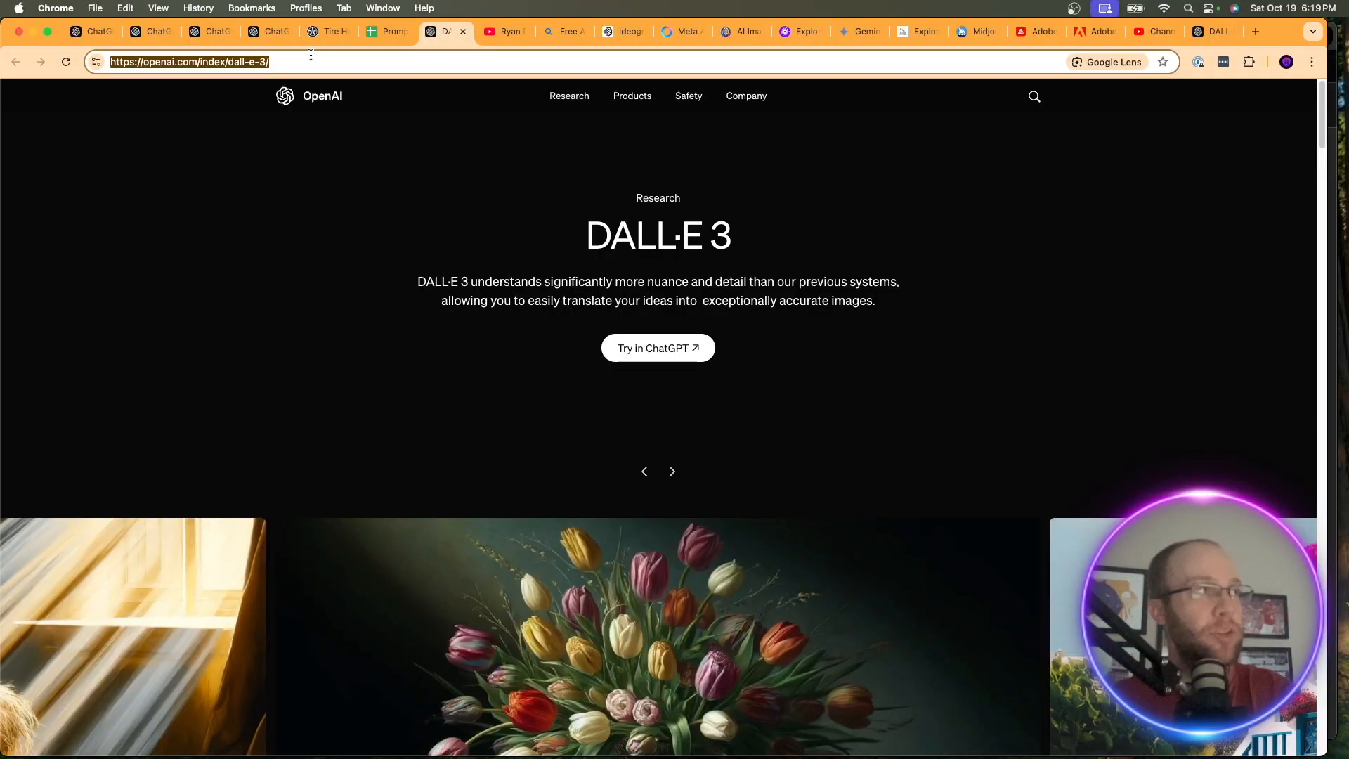
Browse the DALL·E 3 page's examples and safety sections, then go back to ChatGPT
{"action": "scroll", "scroll_direction": "down", "scroll_amount": 3}
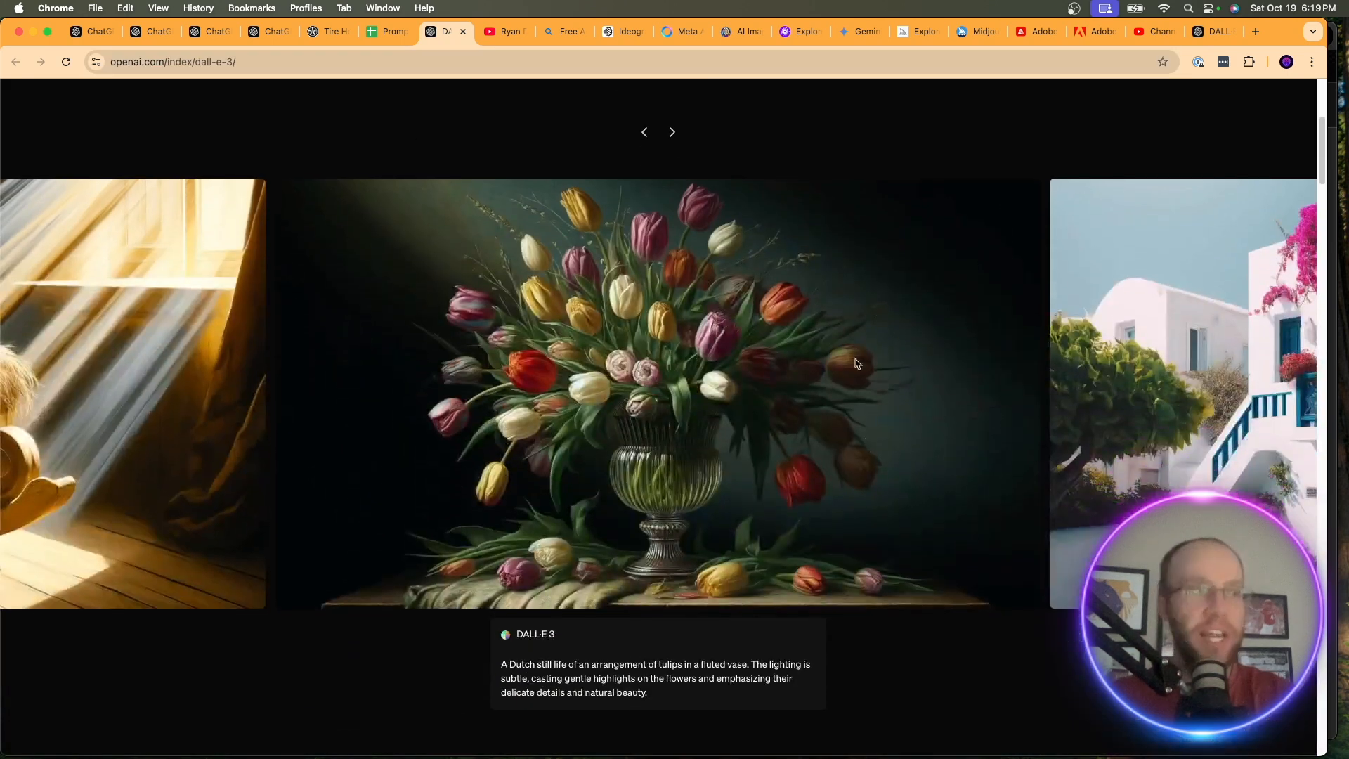
{"action": "scroll", "scroll_direction": "down", "scroll_amount": 3}
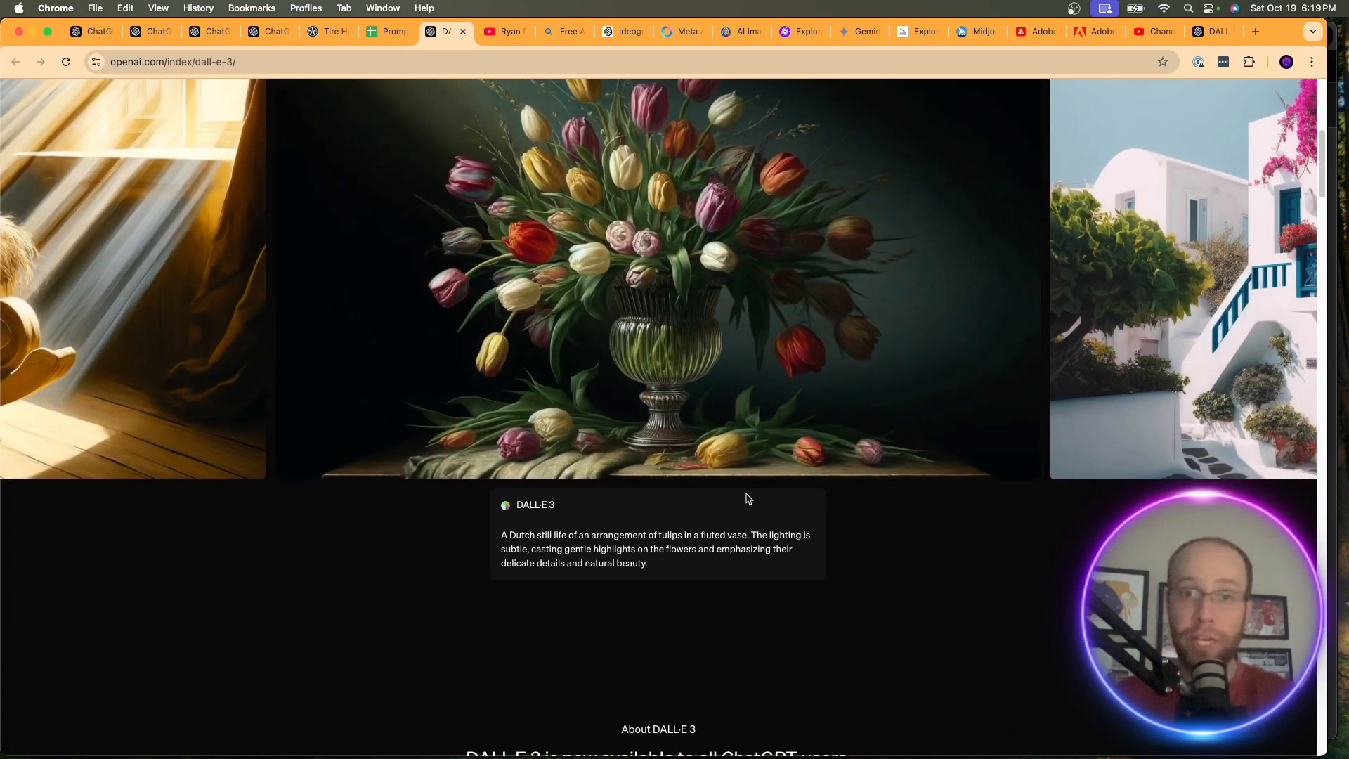
{"action": "scroll", "scroll_direction": "down", "scroll_amount": 3}
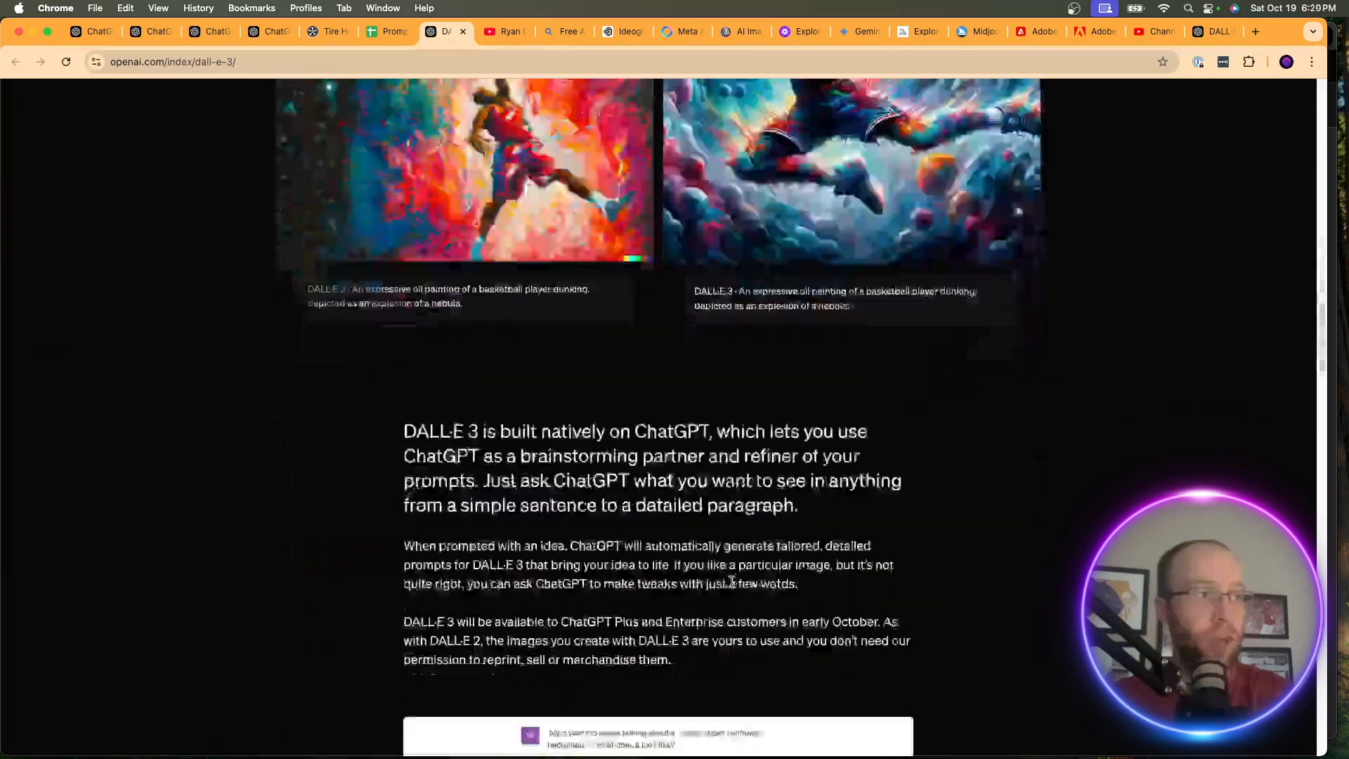
{"action": "scroll", "scroll_direction": "down", "scroll_amount": 3}
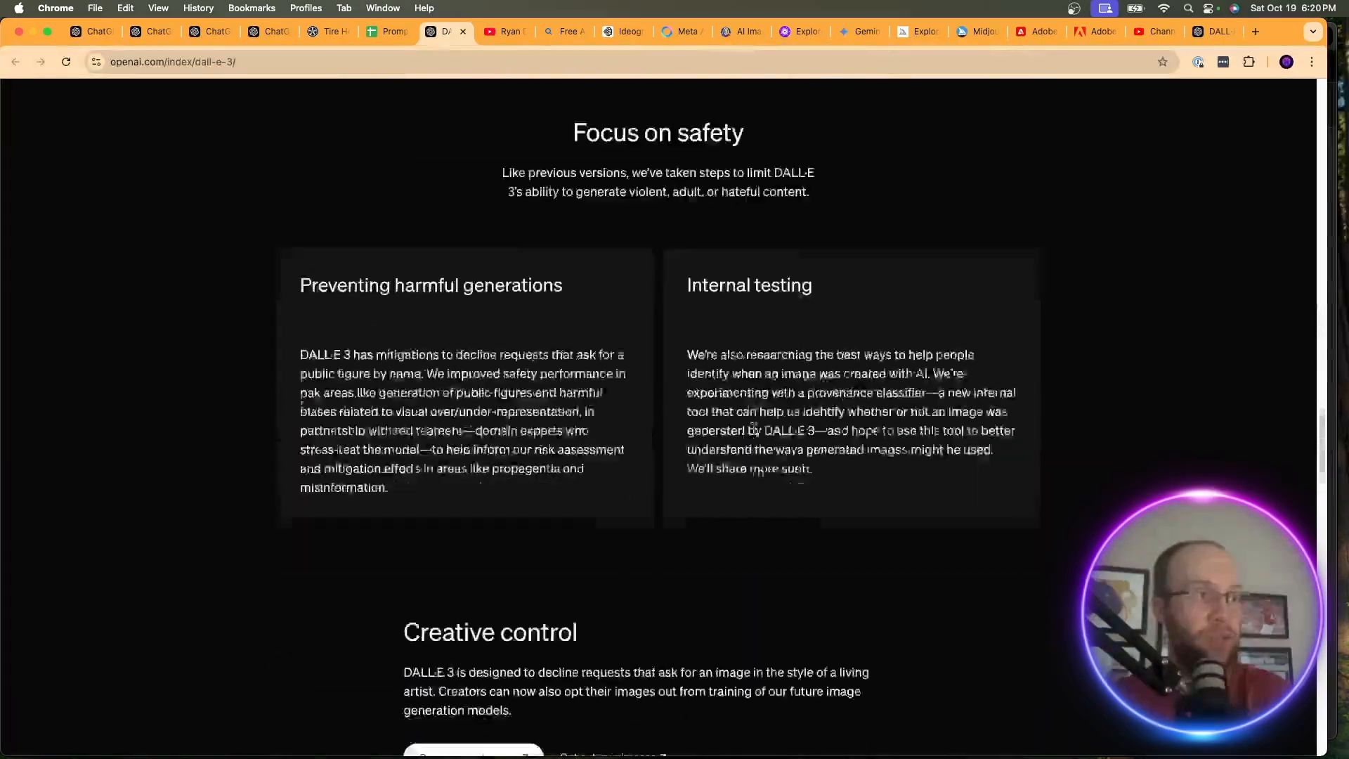
{"action": "scroll", "scroll_direction": "up", "scroll_amount": 3}
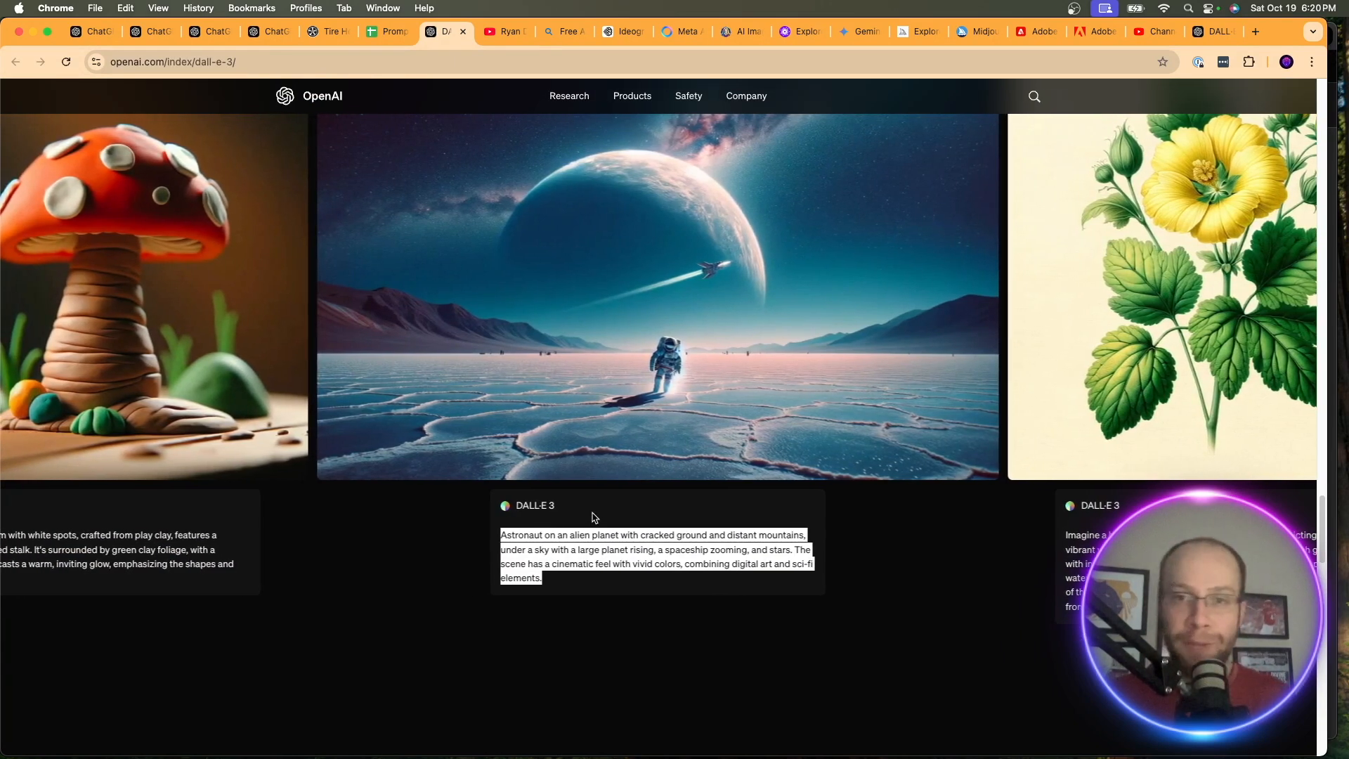
{"action": "left_click", "coordinate": [91, 32]}
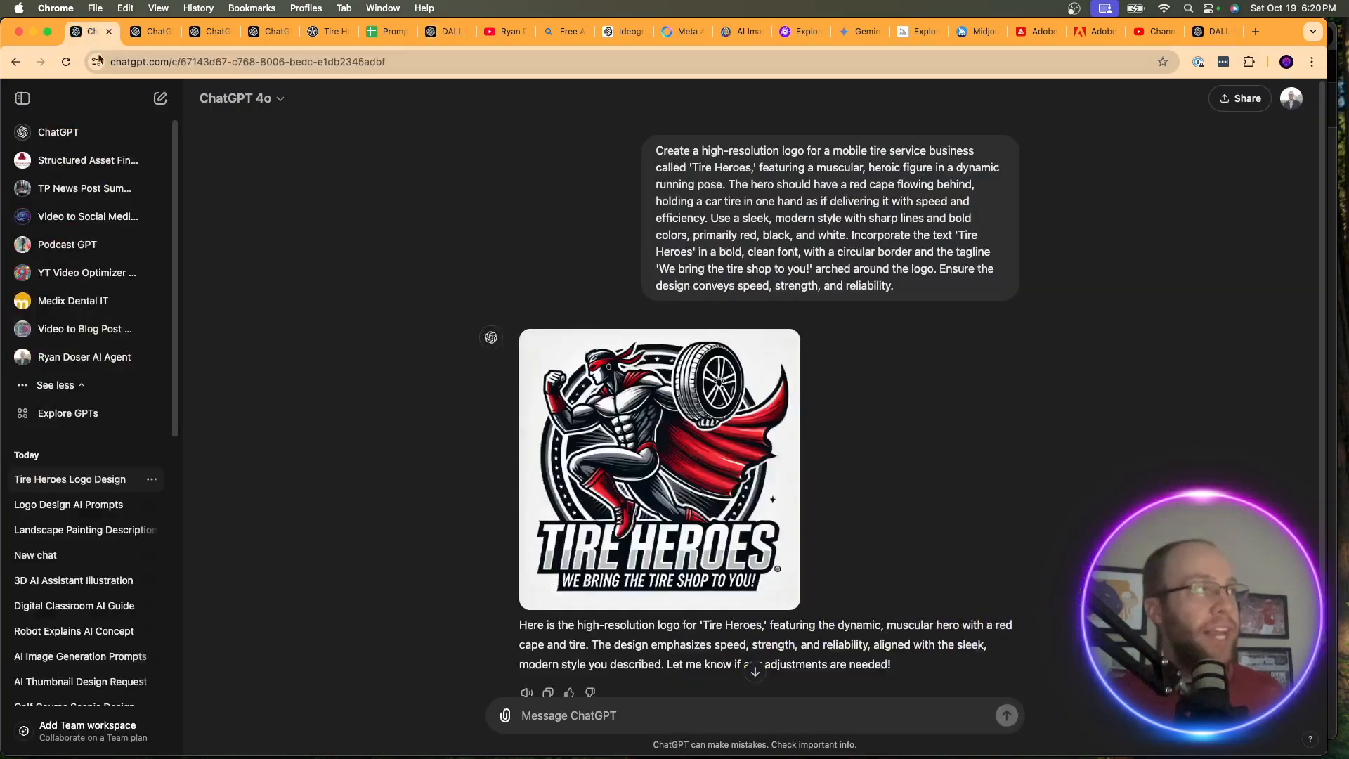
Send the pasted astronaut-on-an-alien-planet prompt in a new chat and view the generated image enlarged
{"action": "left_click", "coordinate": [160, 98]}
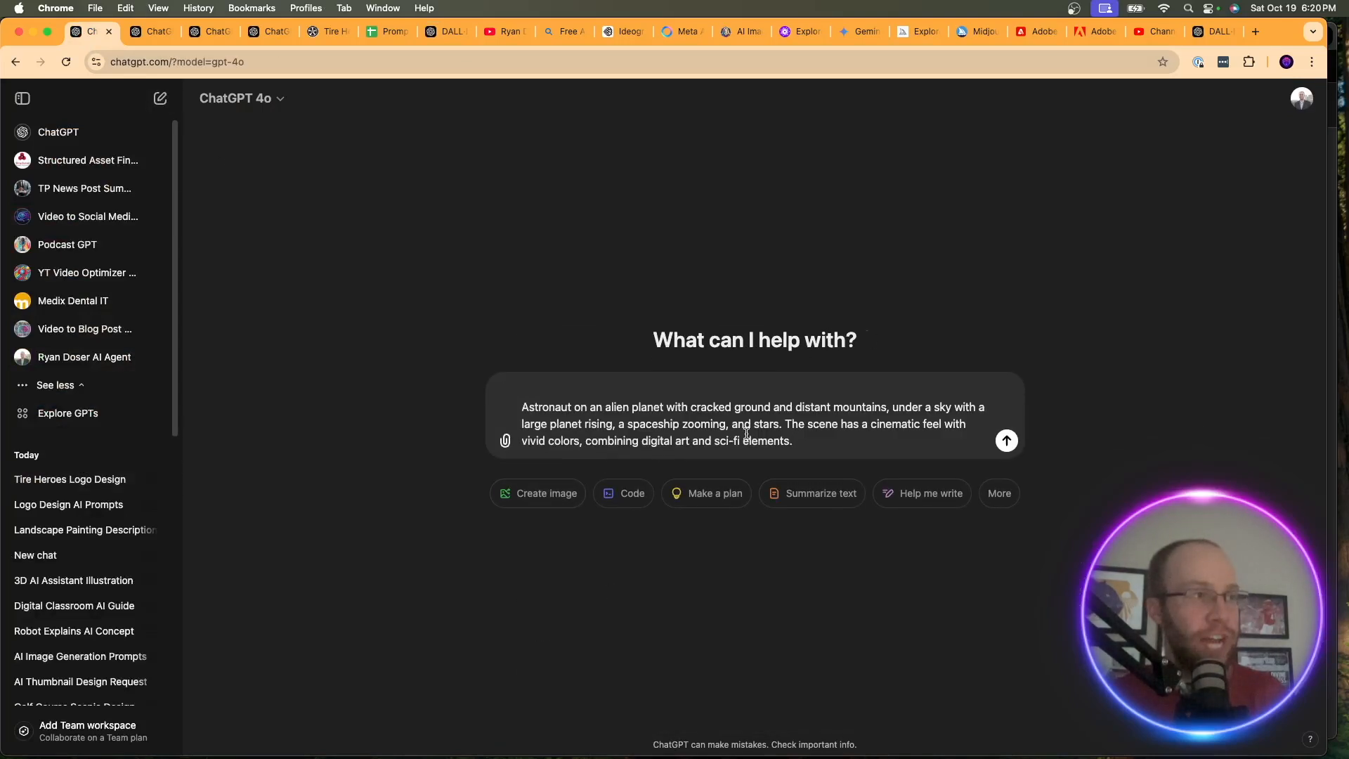
{"action": "left_click", "coordinate": [1006, 439]}
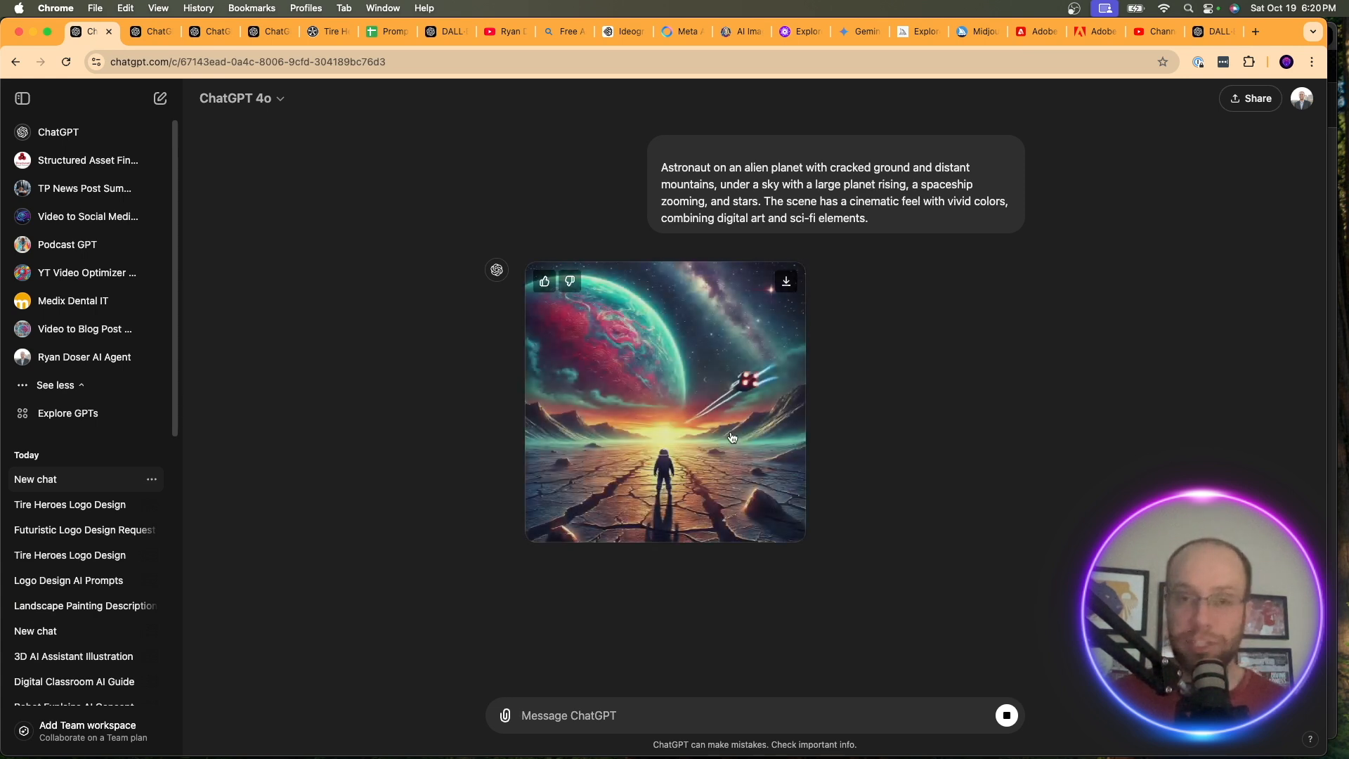
{"action": "left_click", "coordinate": [663, 402]}
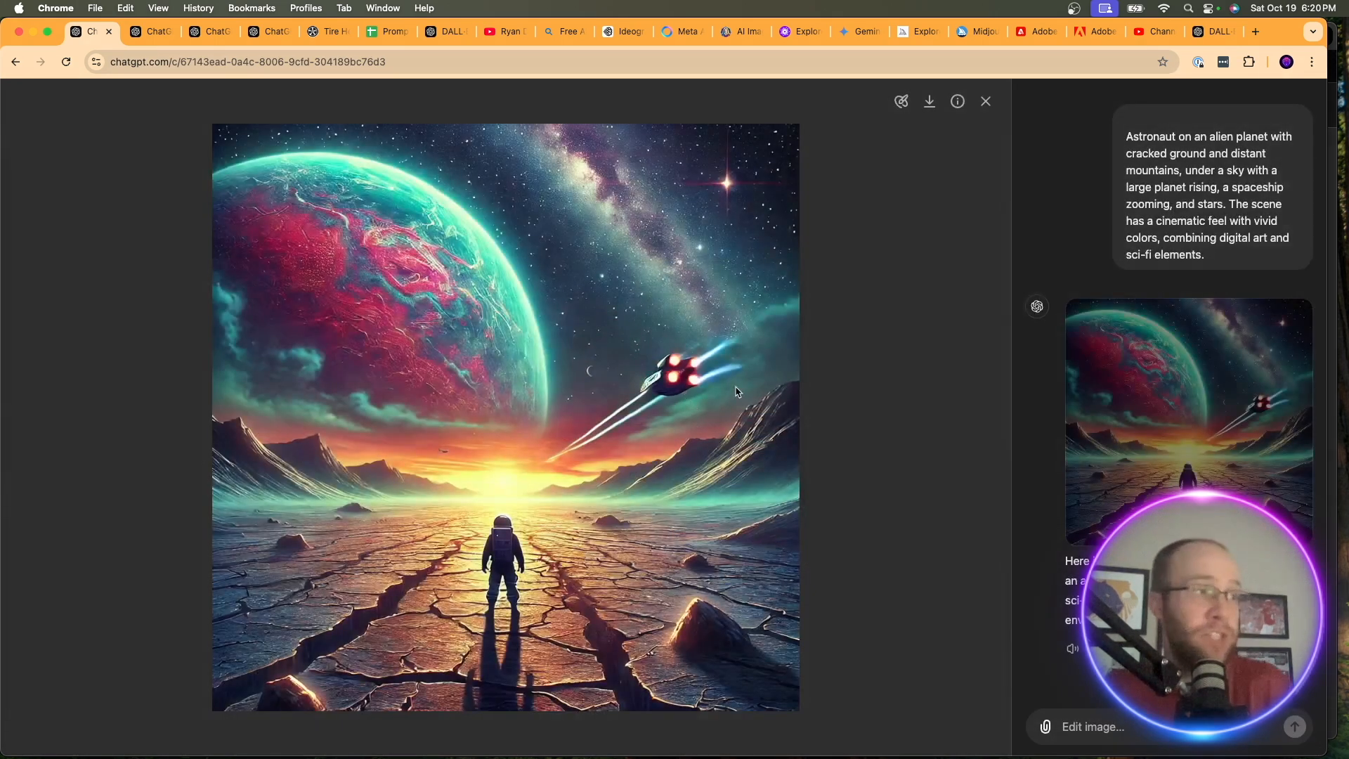
{"action": "mouse_move", "coordinate": [984, 101]}
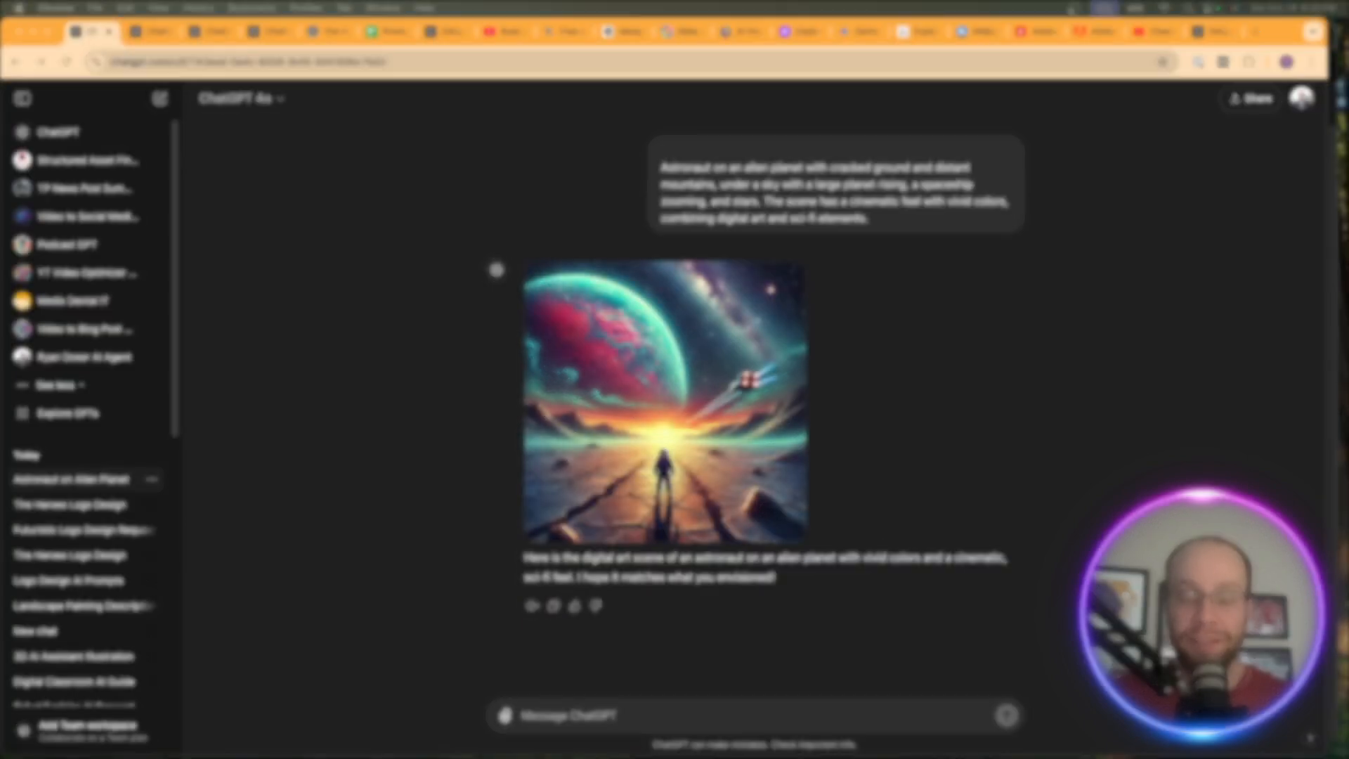
Open the AI Rabbit Holes chat and enlarge the Marketing Quacks reference image
{"action": "left_click", "coordinate": [75, 375]}
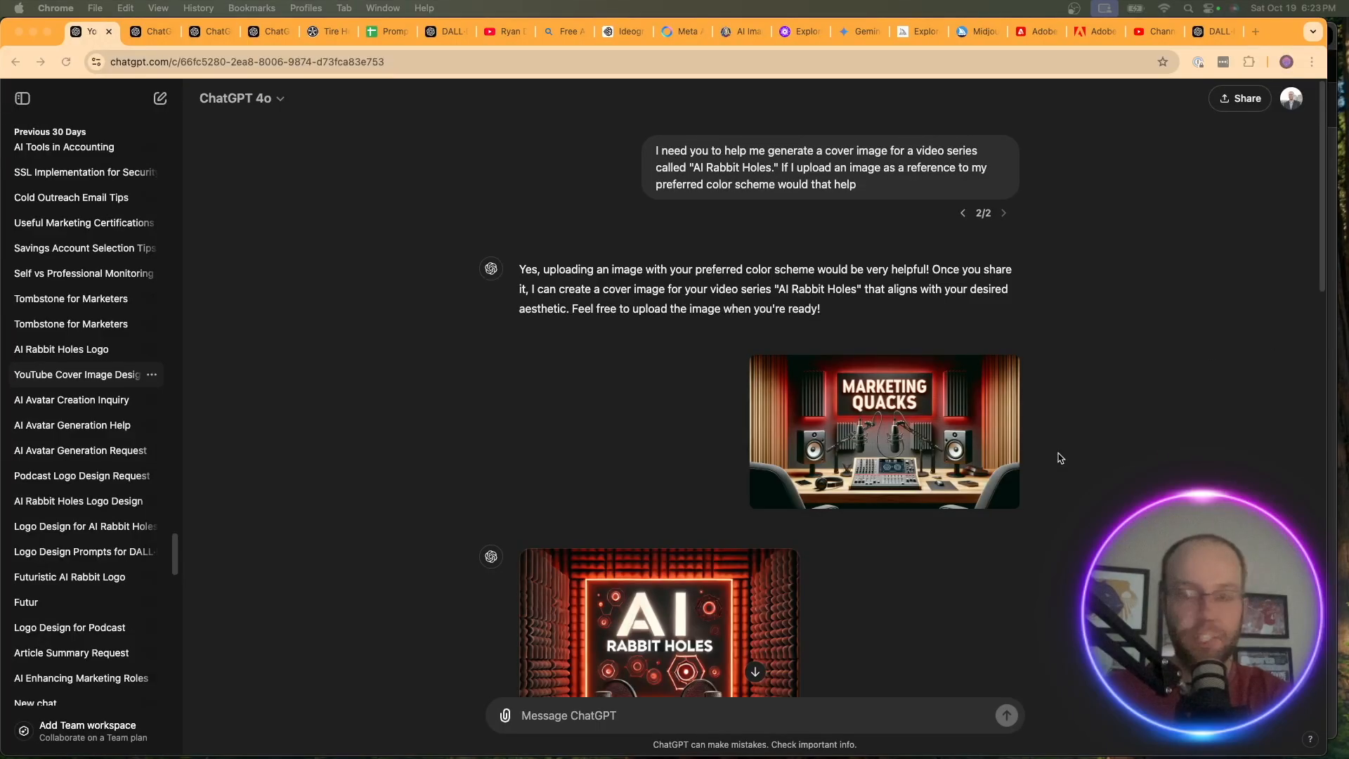
{"action": "mouse_move", "coordinate": [866, 212]}
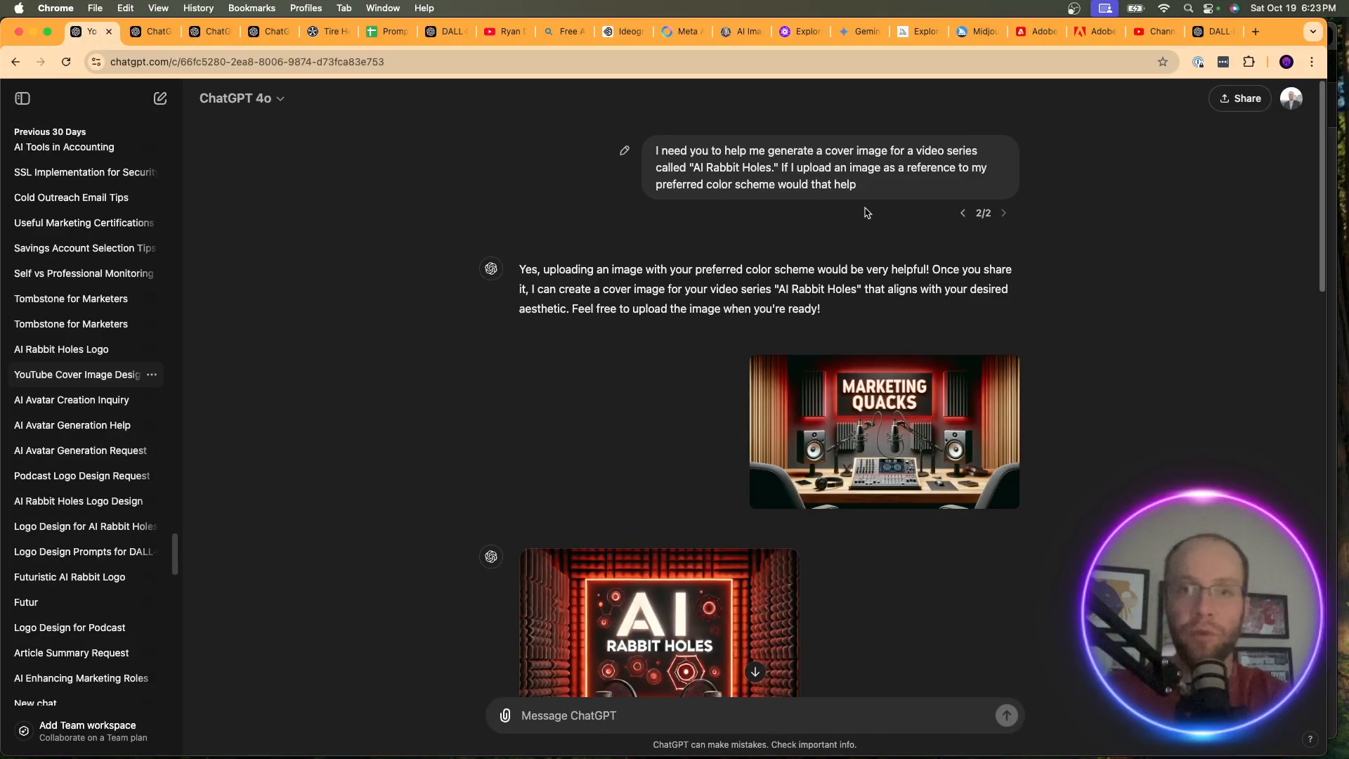
{"action": "mouse_move", "coordinate": [915, 422]}
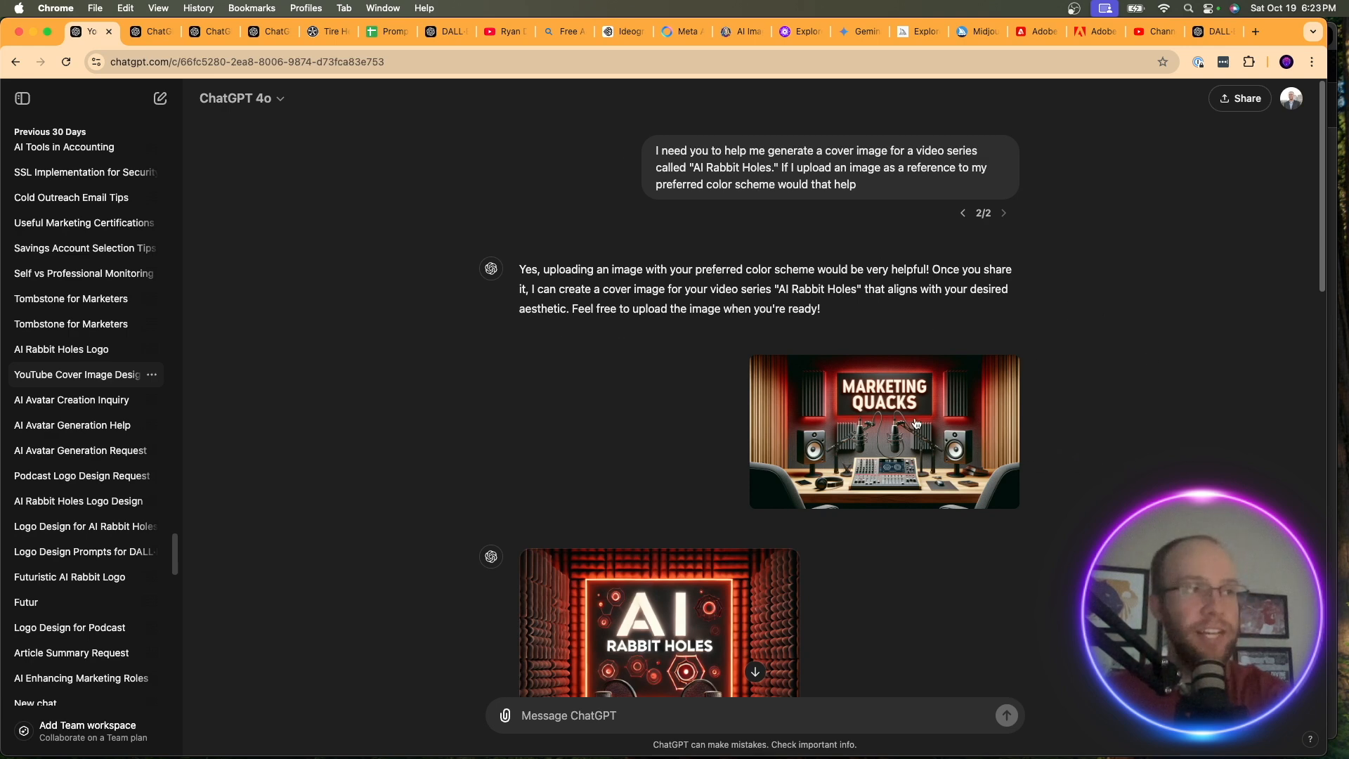
{"action": "left_click", "coordinate": [882, 430]}
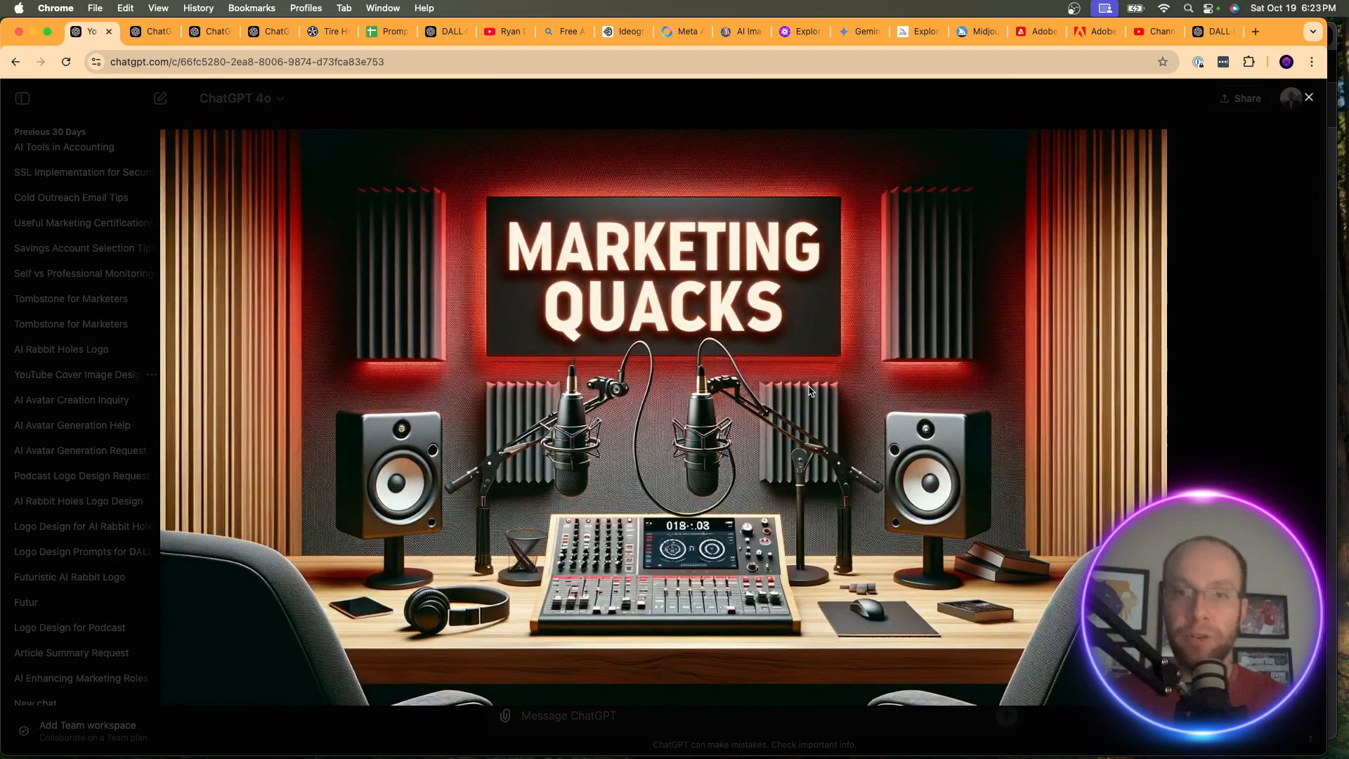
{"action": "mouse_move", "coordinate": [902, 336]}
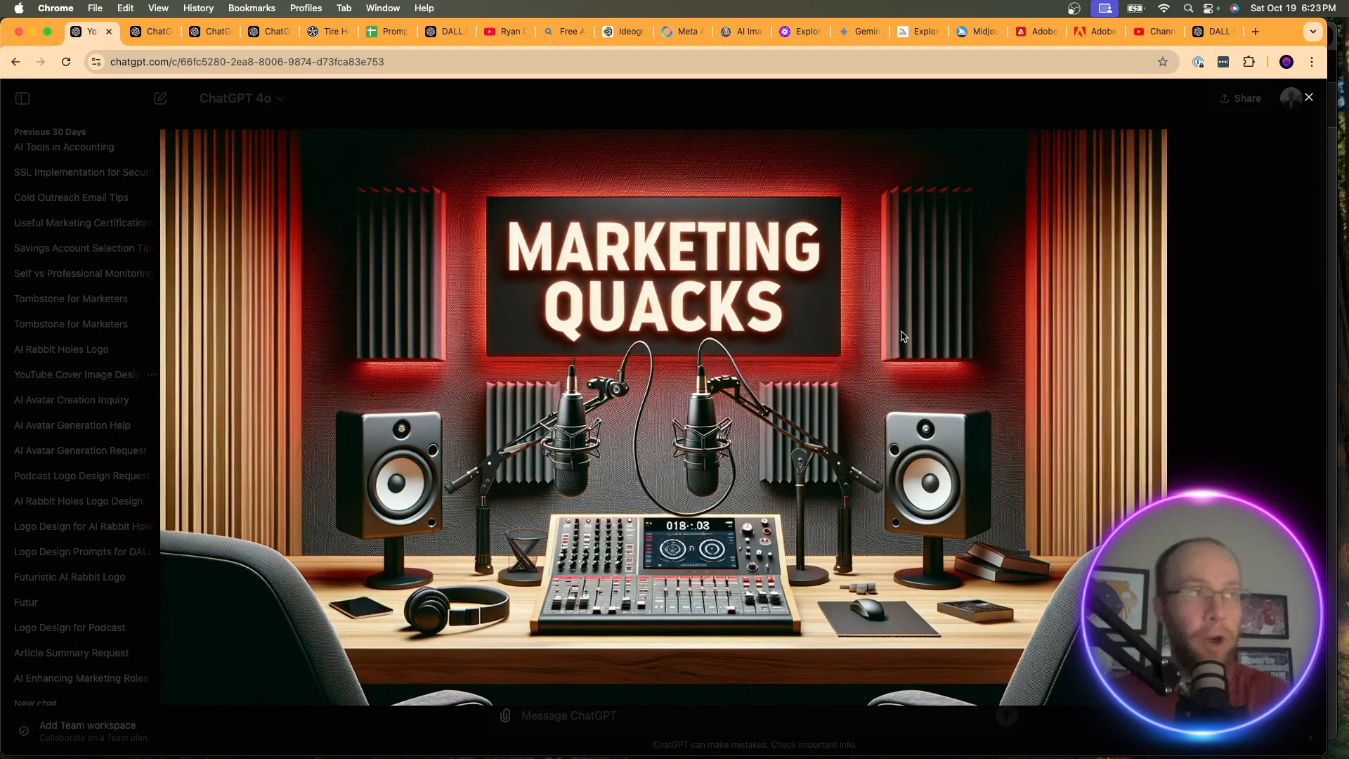
{"action": "mouse_move", "coordinate": [1223, 244]}
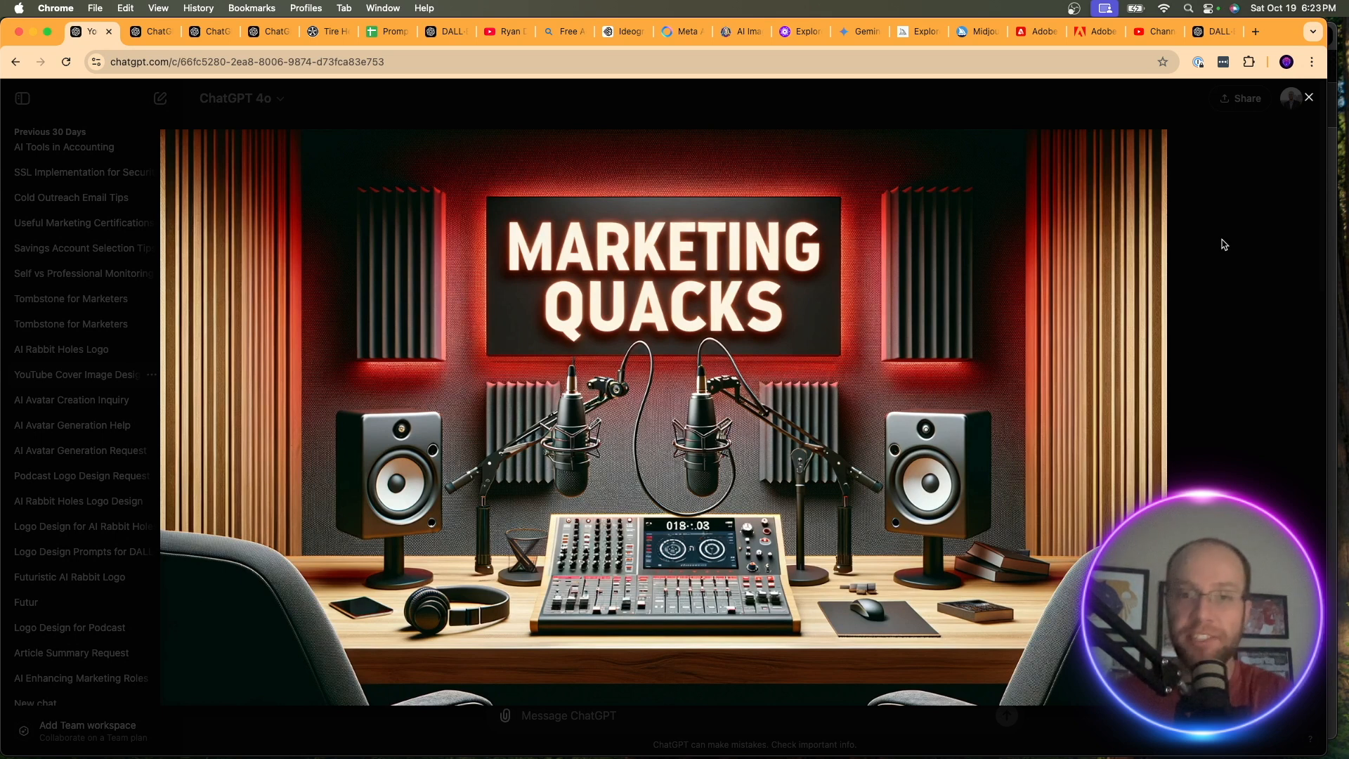
{"action": "mouse_move", "coordinate": [871, 257]}
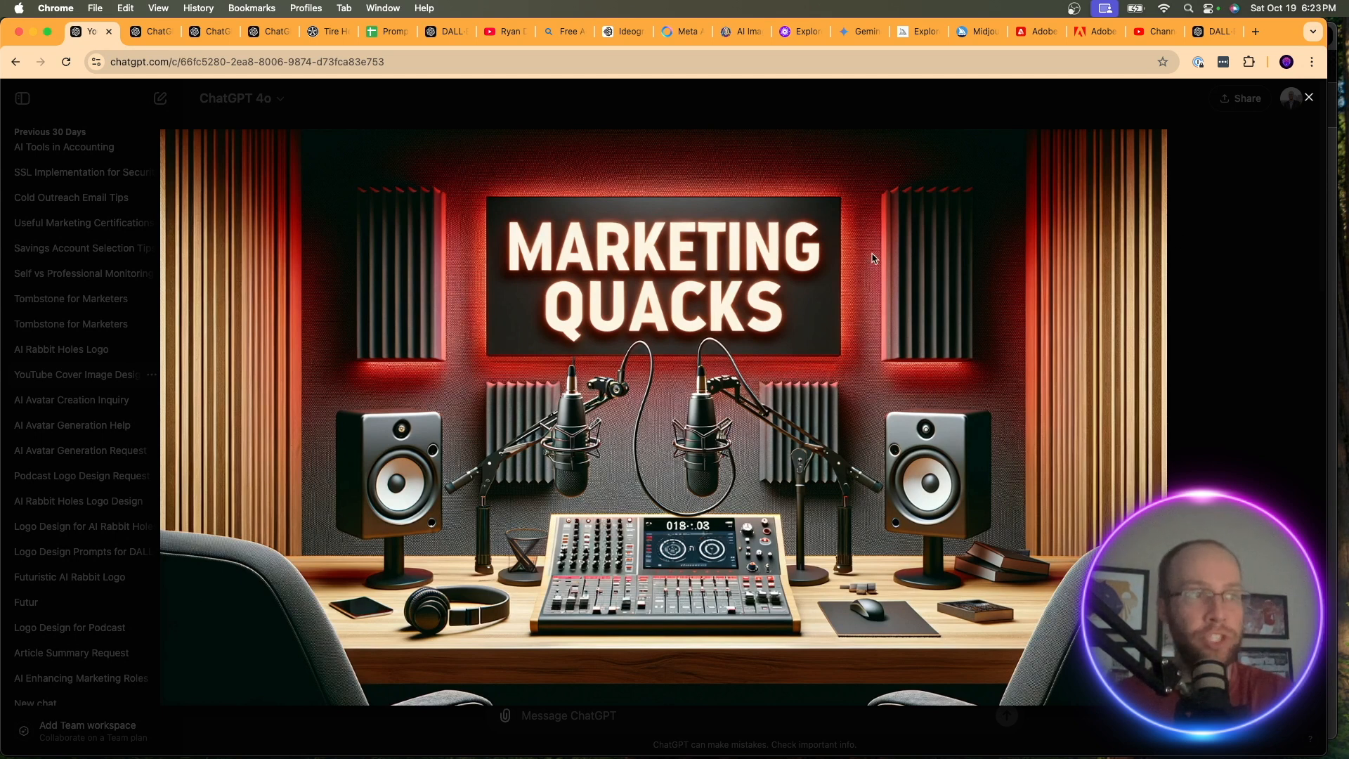
{"action": "left_click", "coordinate": [1308, 97]}
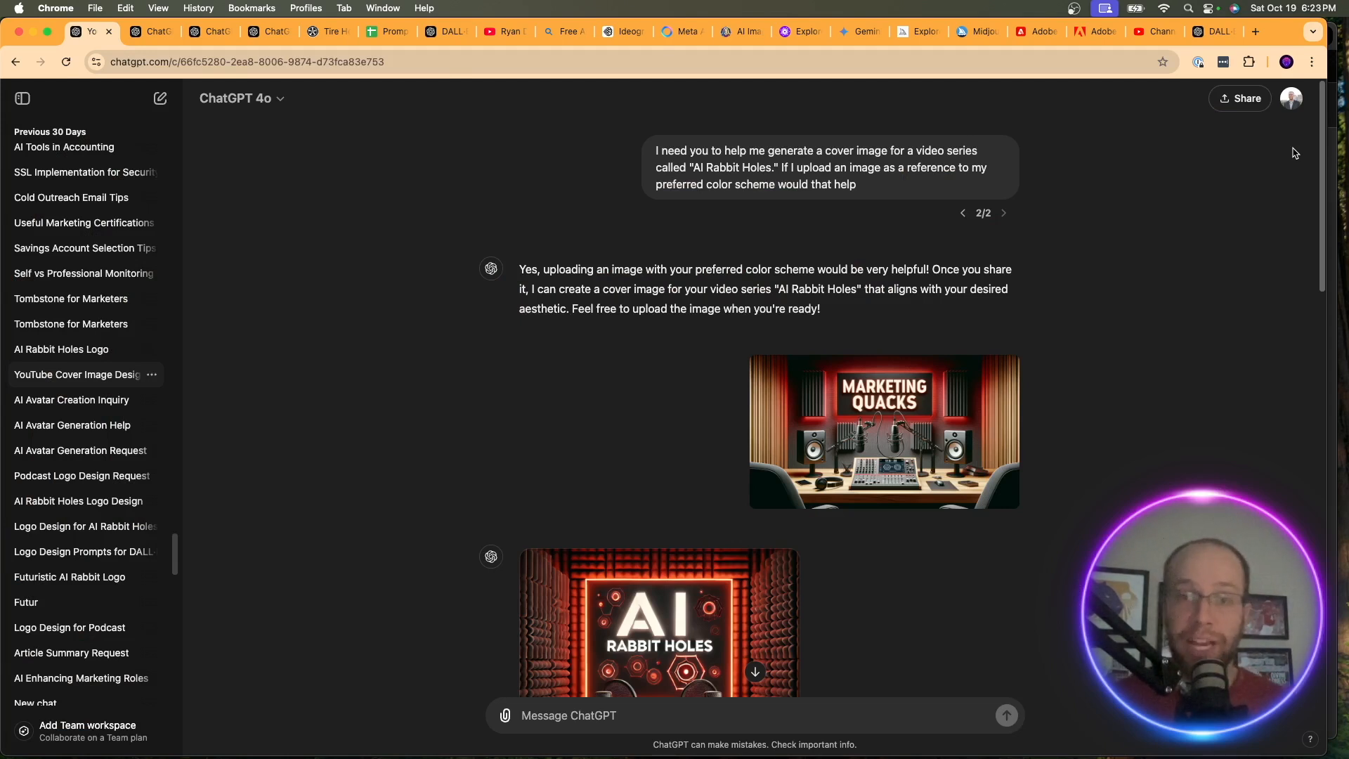
{"action": "mouse_move", "coordinate": [1019, 549]}
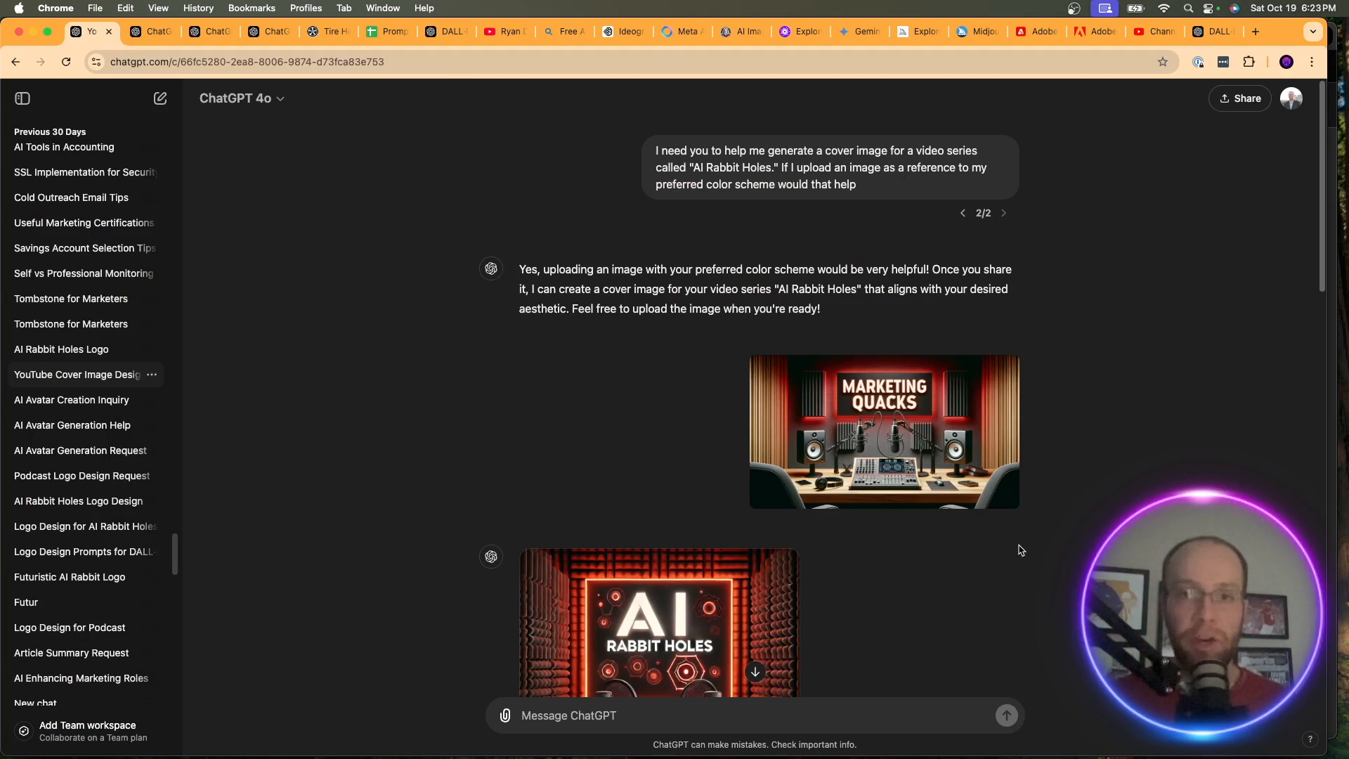
{"action": "mouse_move", "coordinate": [985, 483]}
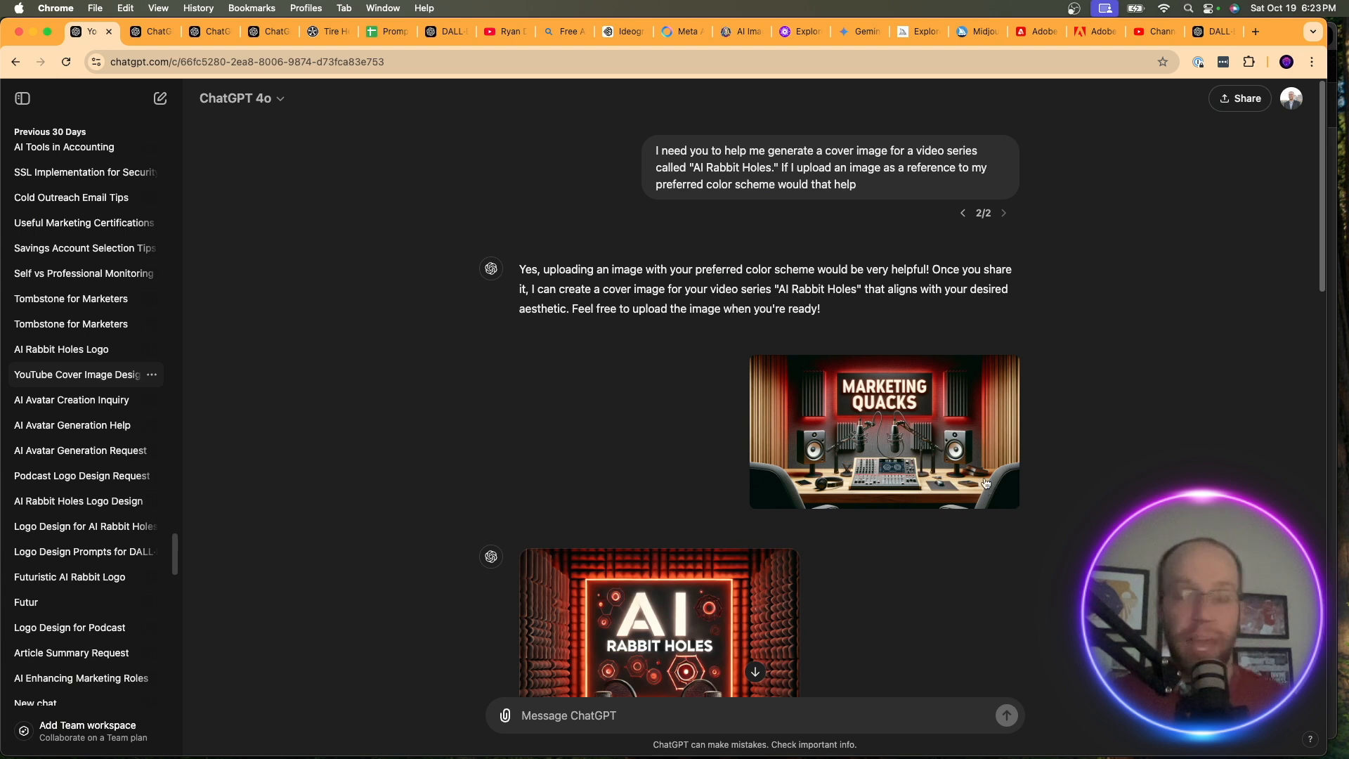
{"action": "mouse_move", "coordinate": [661, 150]}
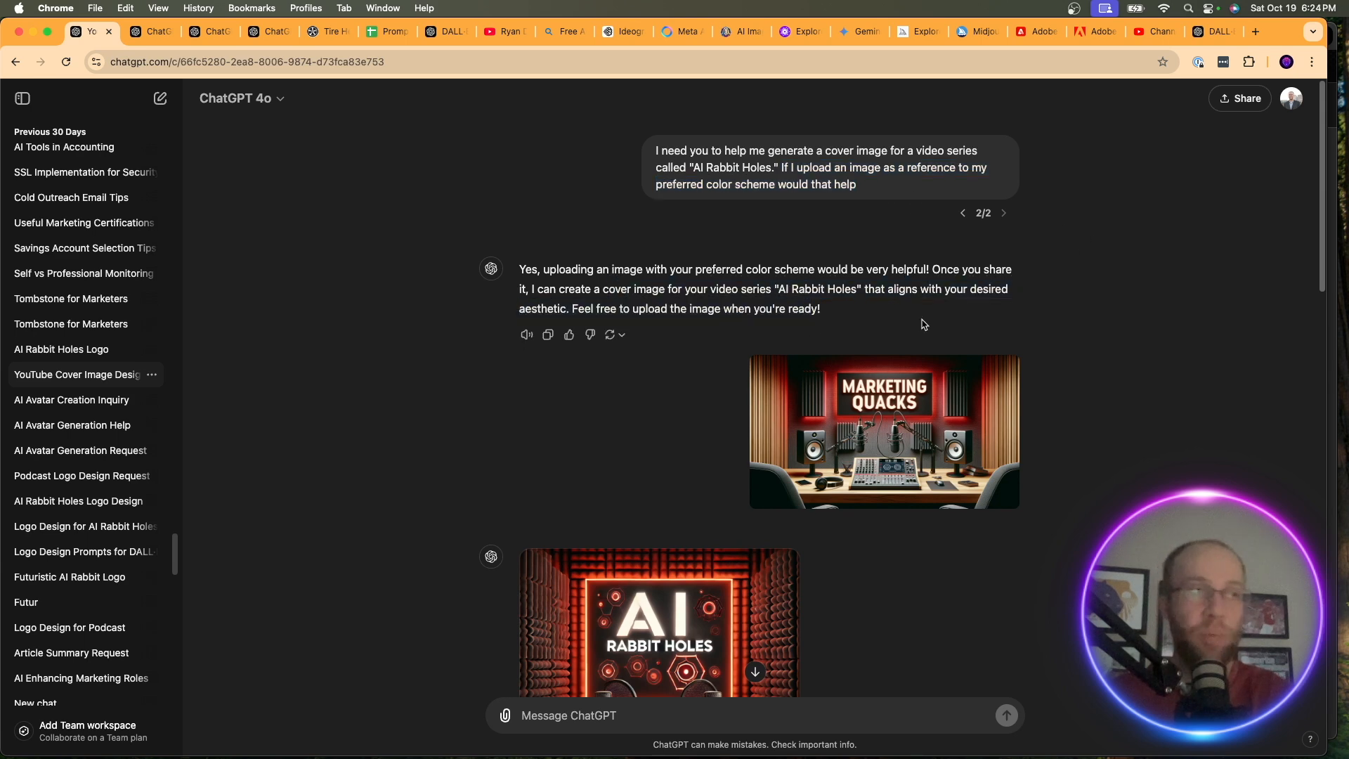
{"action": "left_click", "coordinate": [883, 430]}
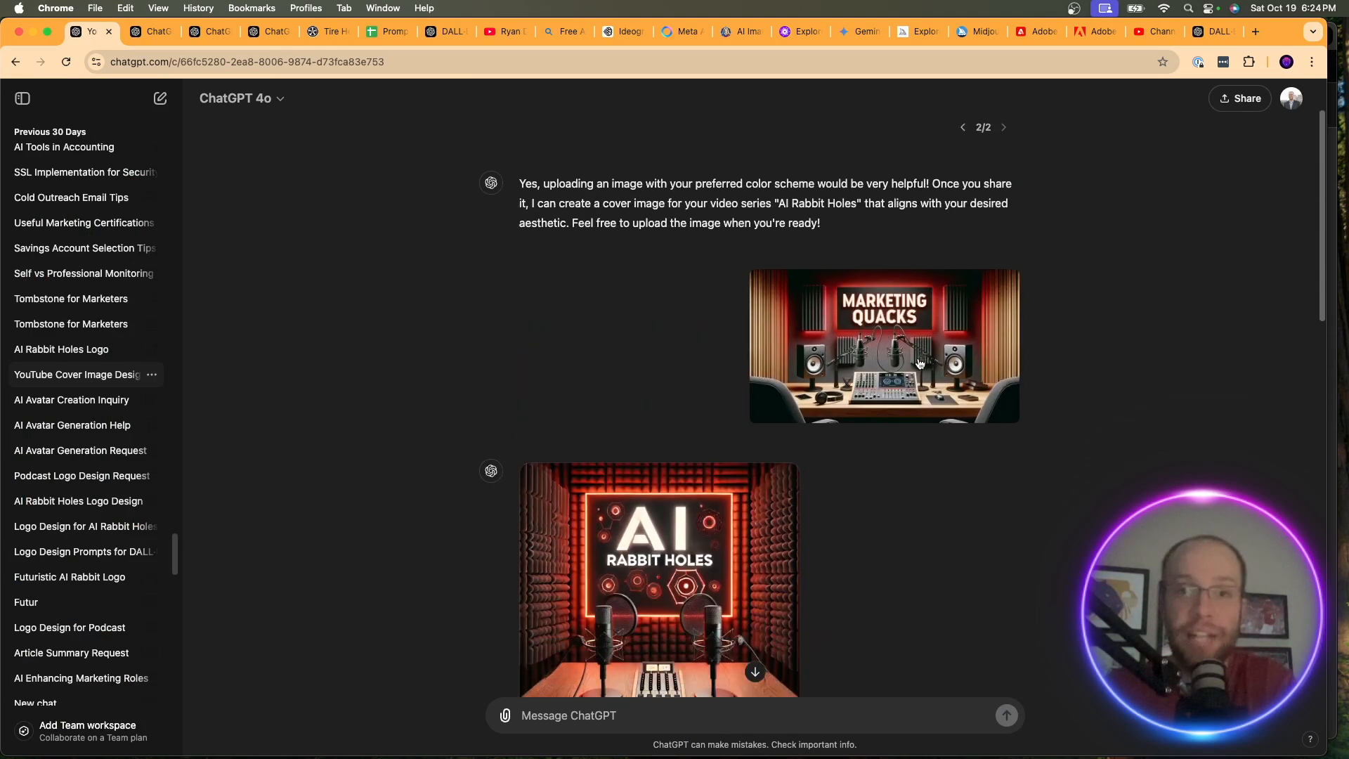
{"action": "mouse_move", "coordinate": [918, 302]}
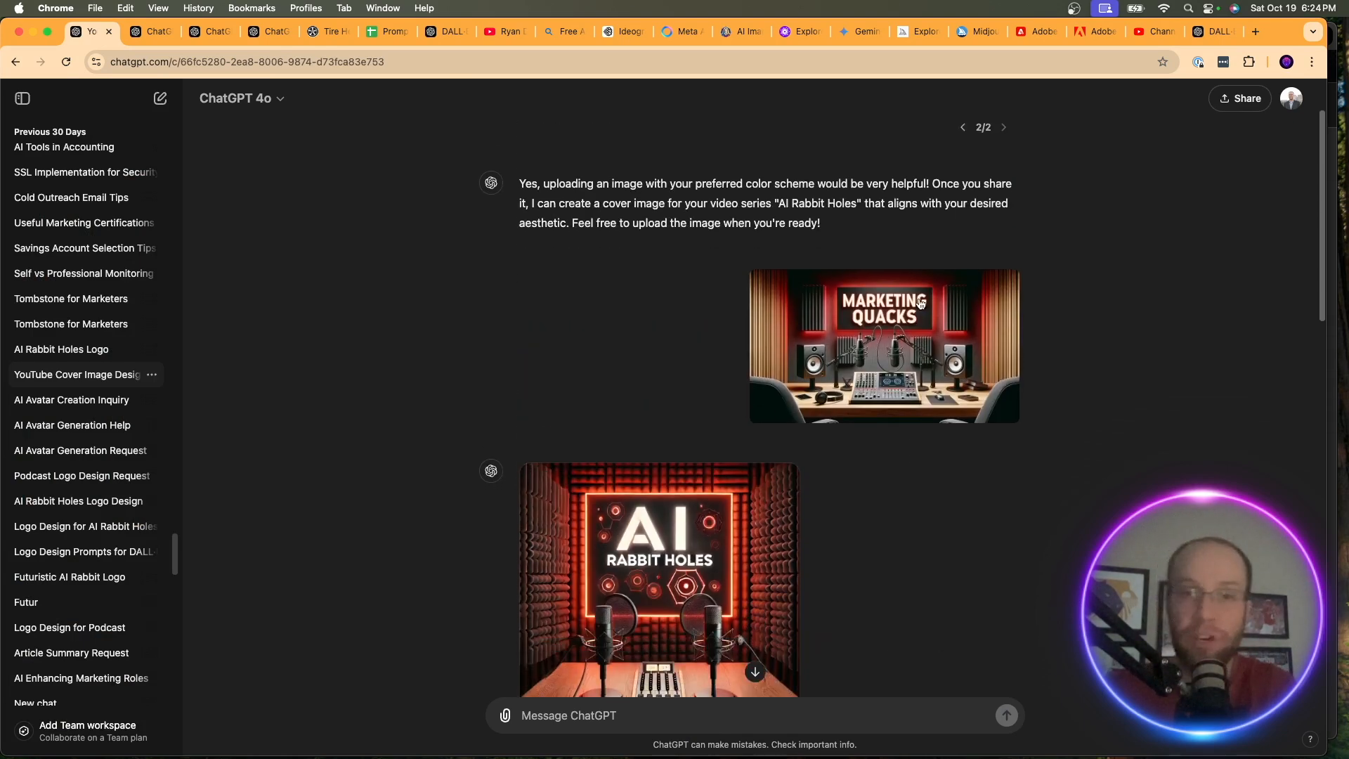
{"action": "scroll", "scroll_direction": "up", "scroll_amount": 3}
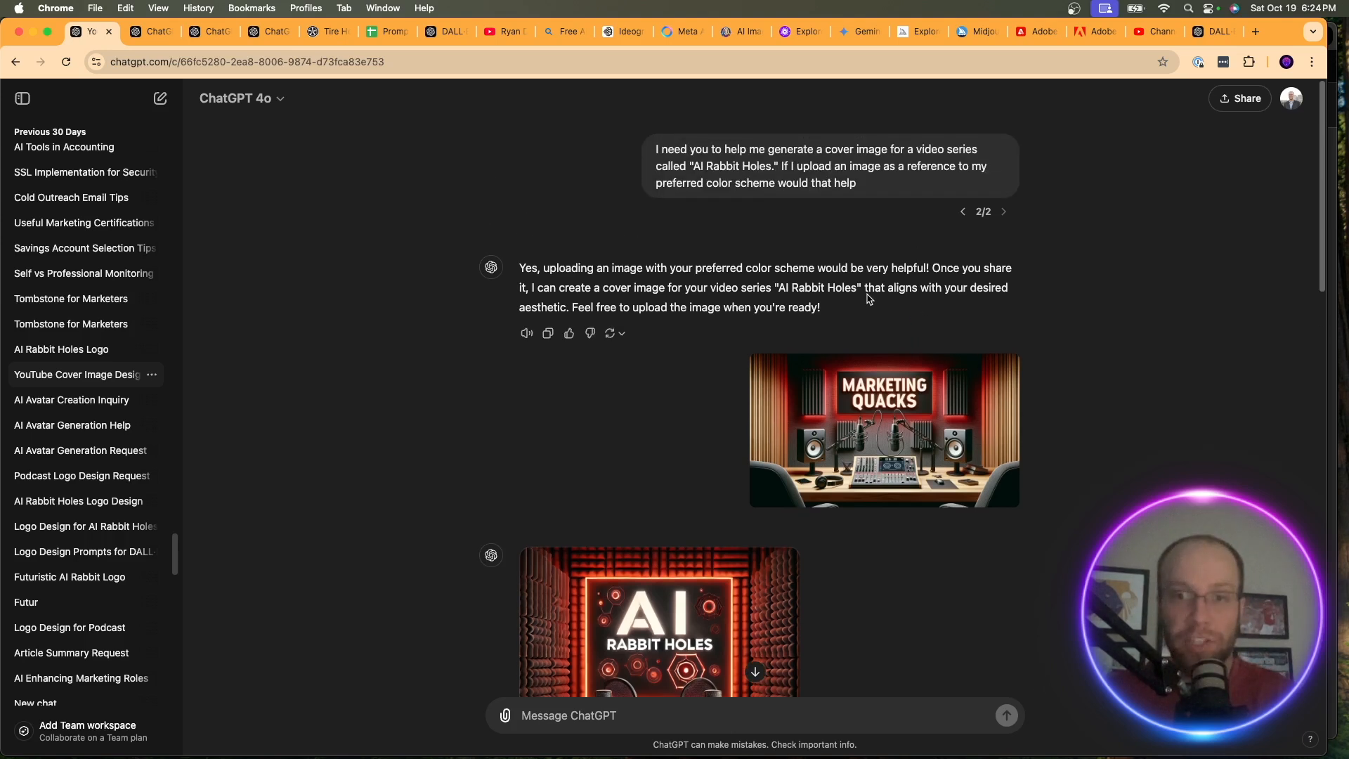
Preview the red studio cover, scroll through the microphone-removal edits, then switch to YouTube
{"action": "left_click", "coordinate": [882, 430]}
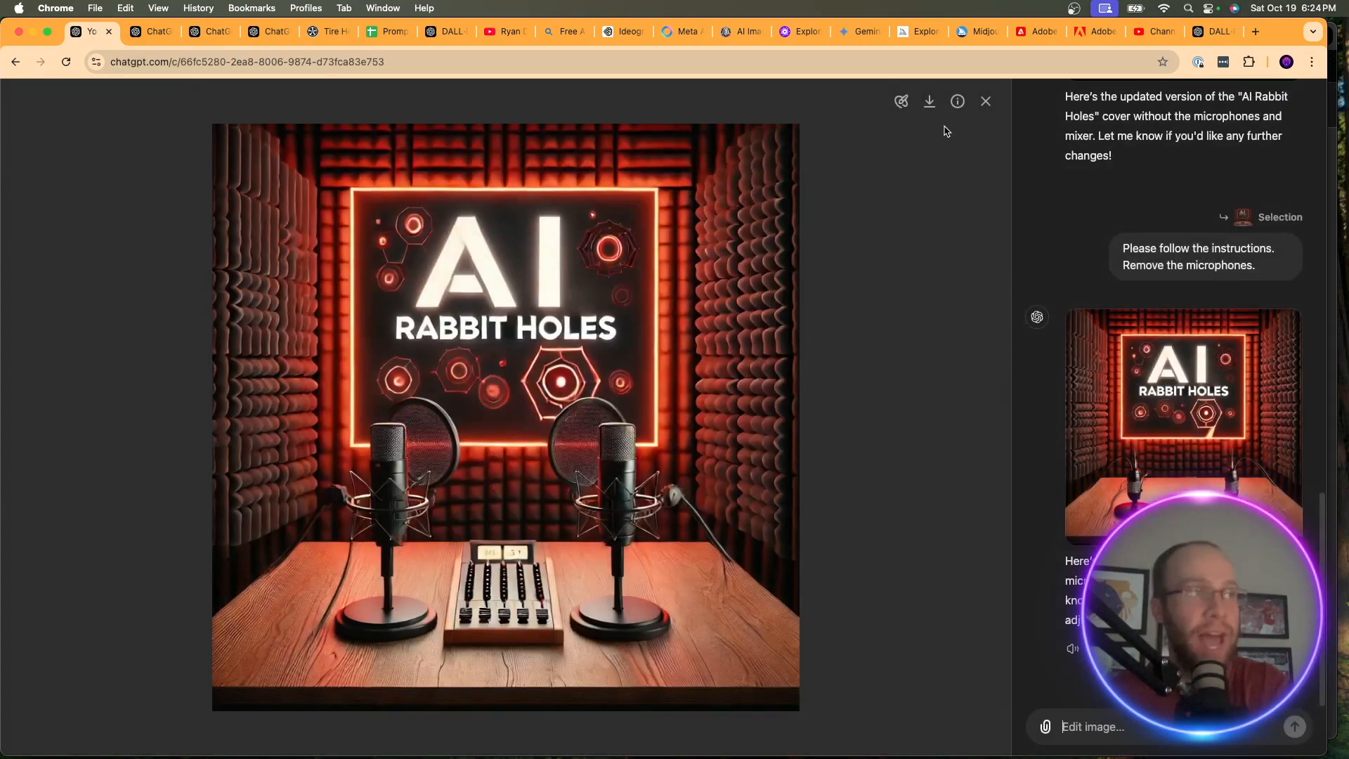
{"action": "left_click", "coordinate": [985, 101]}
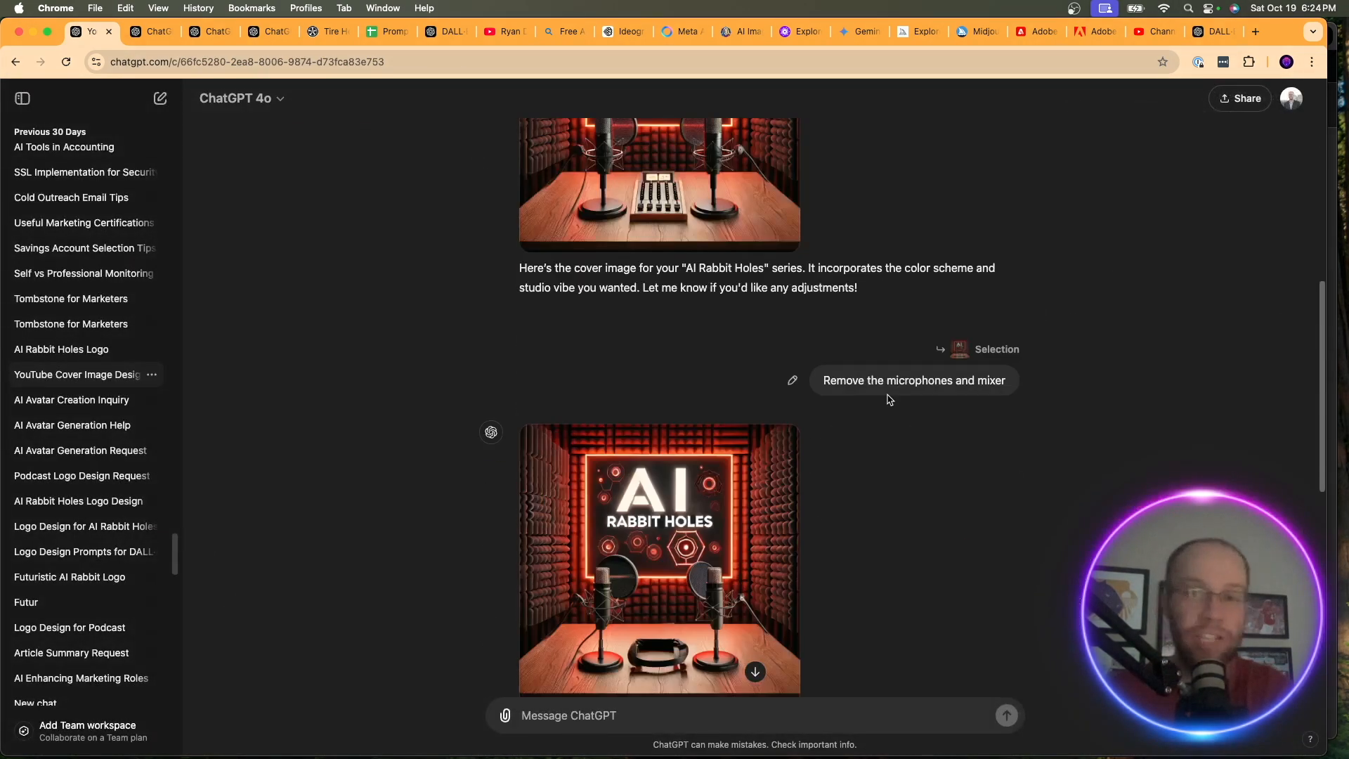
{"action": "scroll", "scroll_direction": "up", "scroll_amount": 3}
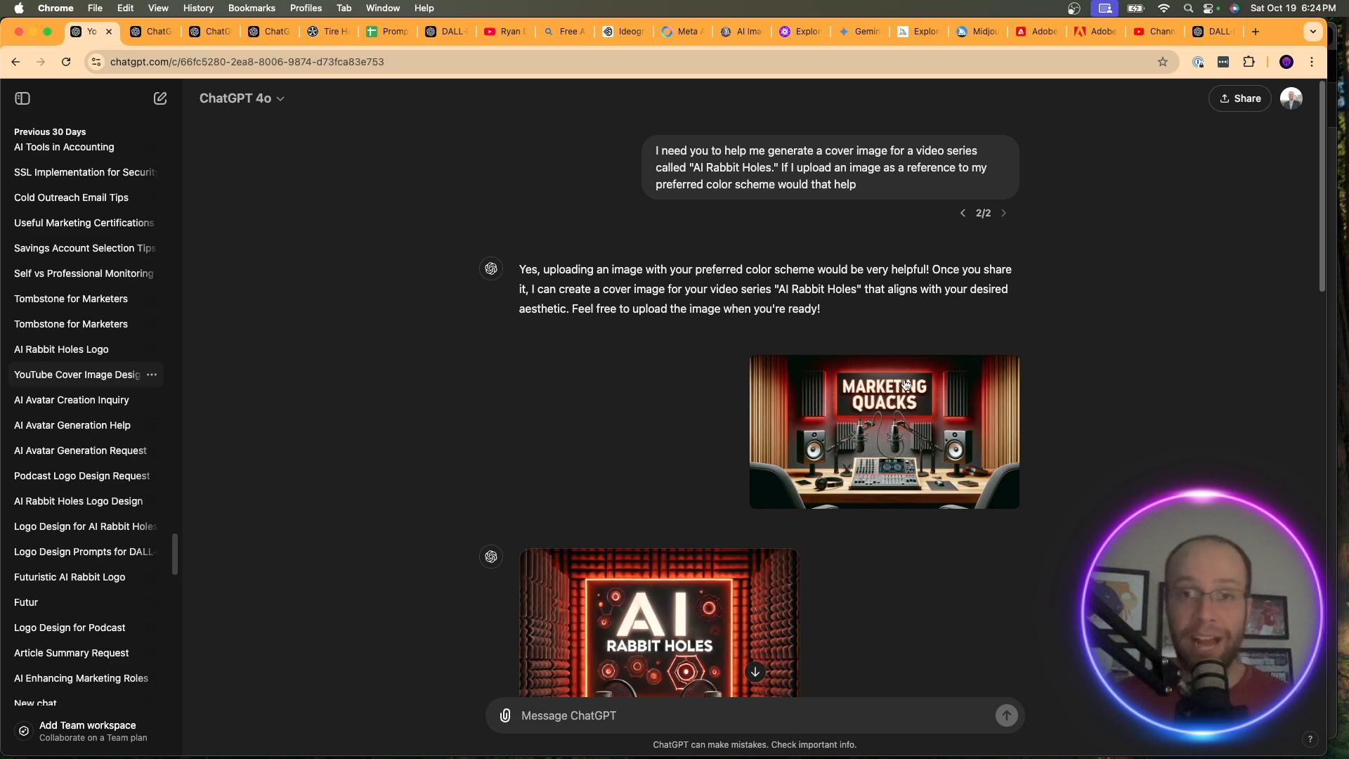
{"action": "scroll", "scroll_direction": "down", "scroll_amount": 3}
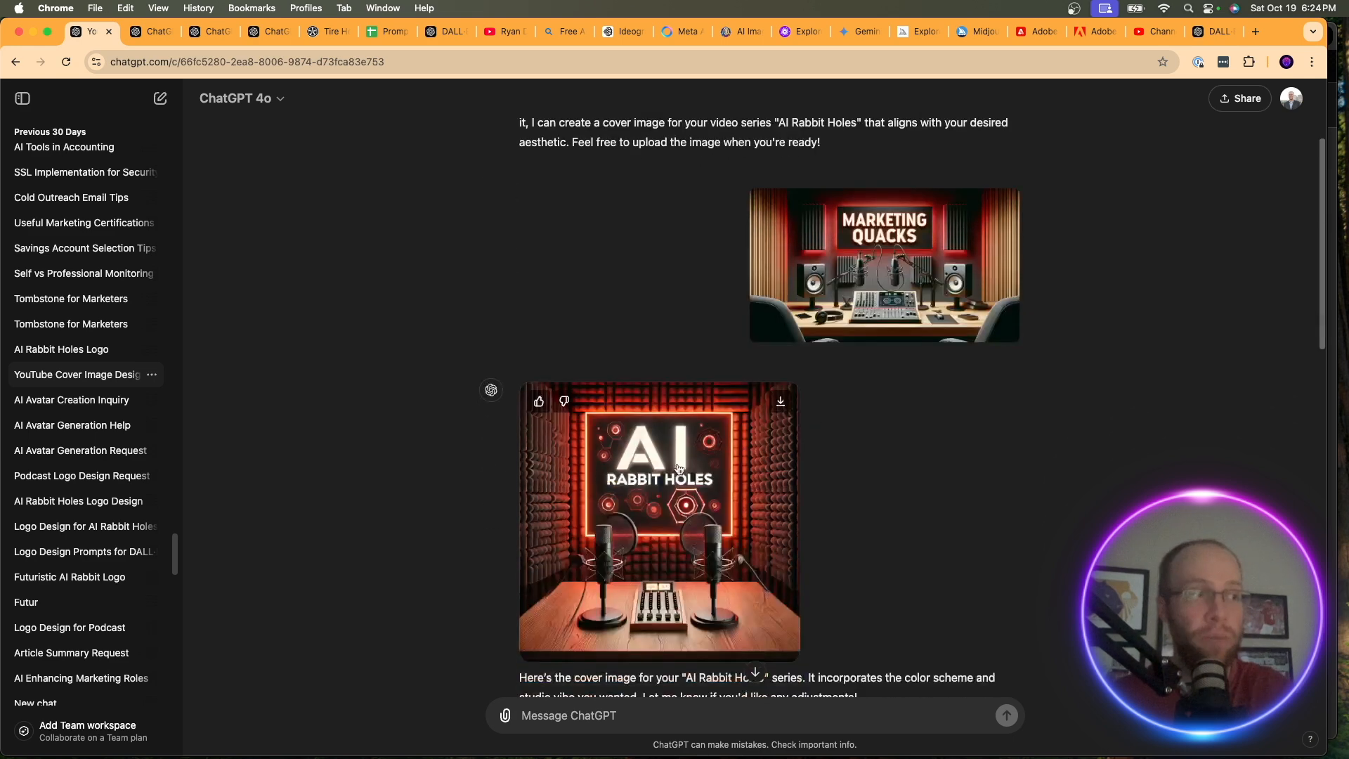
{"action": "left_click", "coordinate": [505, 31]}
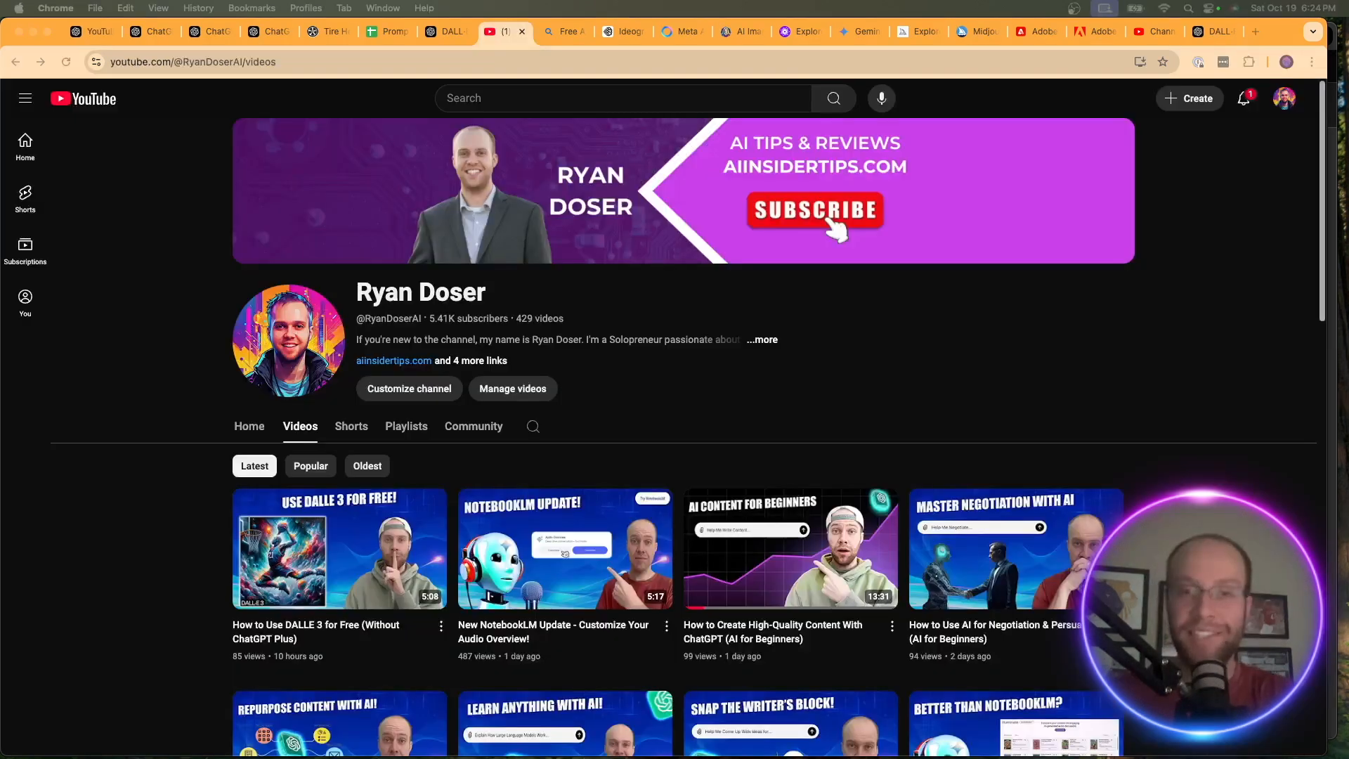